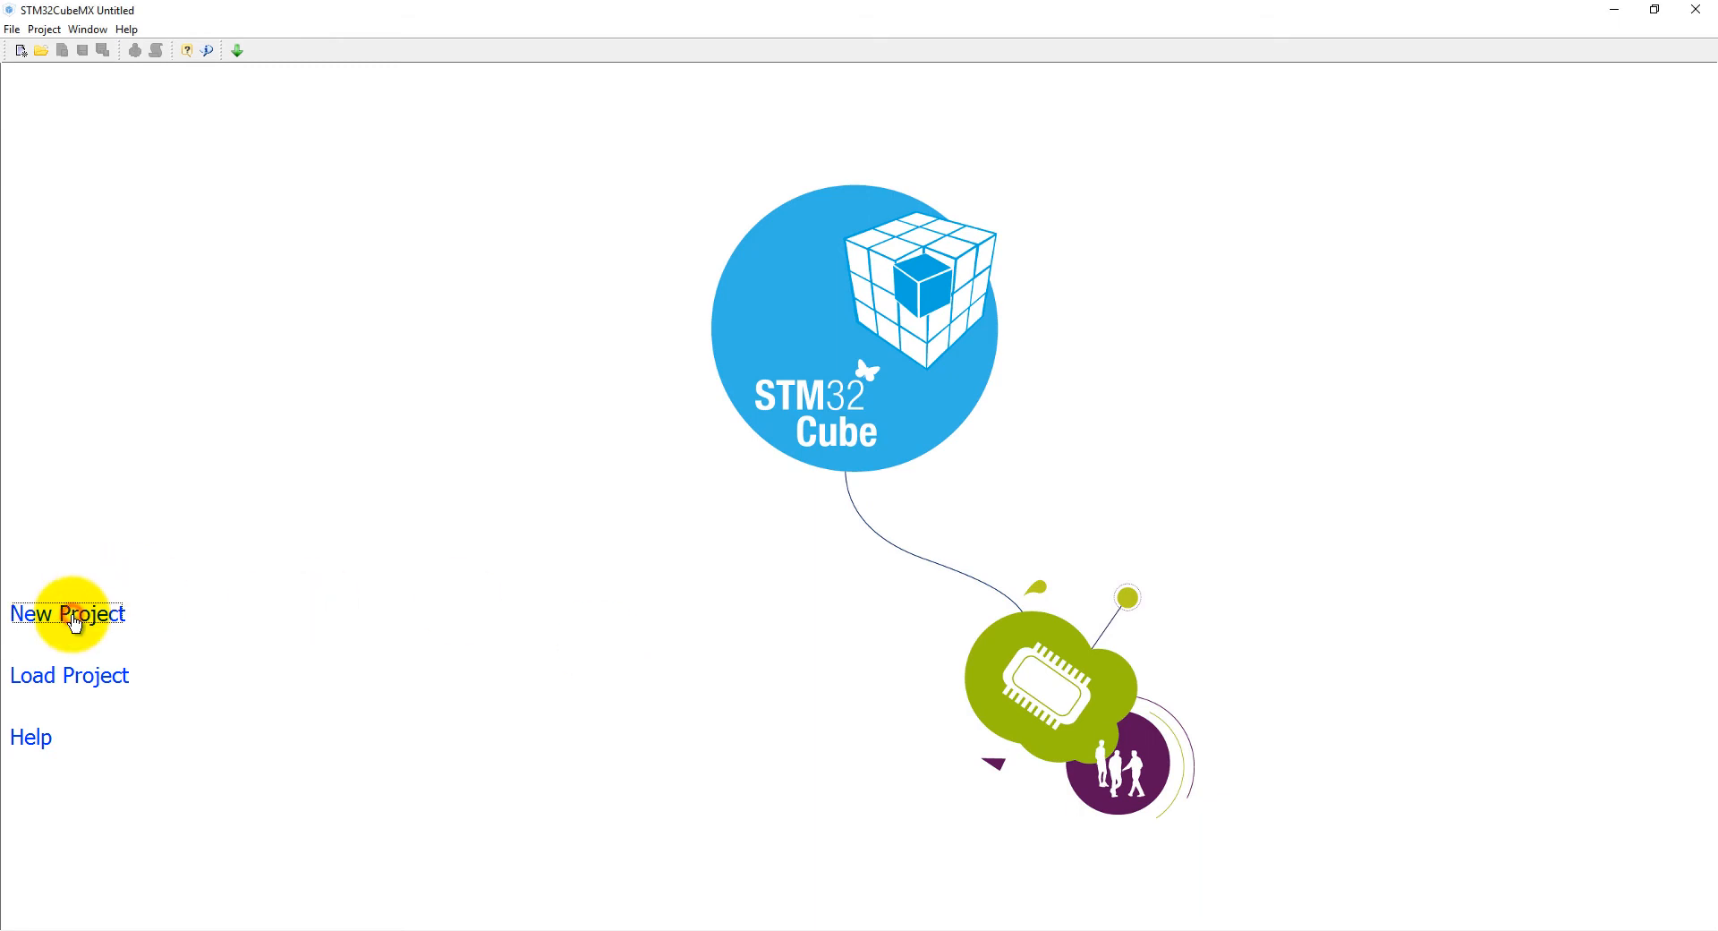
Step: Create a new CubeMX project on the NUCLEO-F401RE board from the STM32F4 series
click(67, 612)
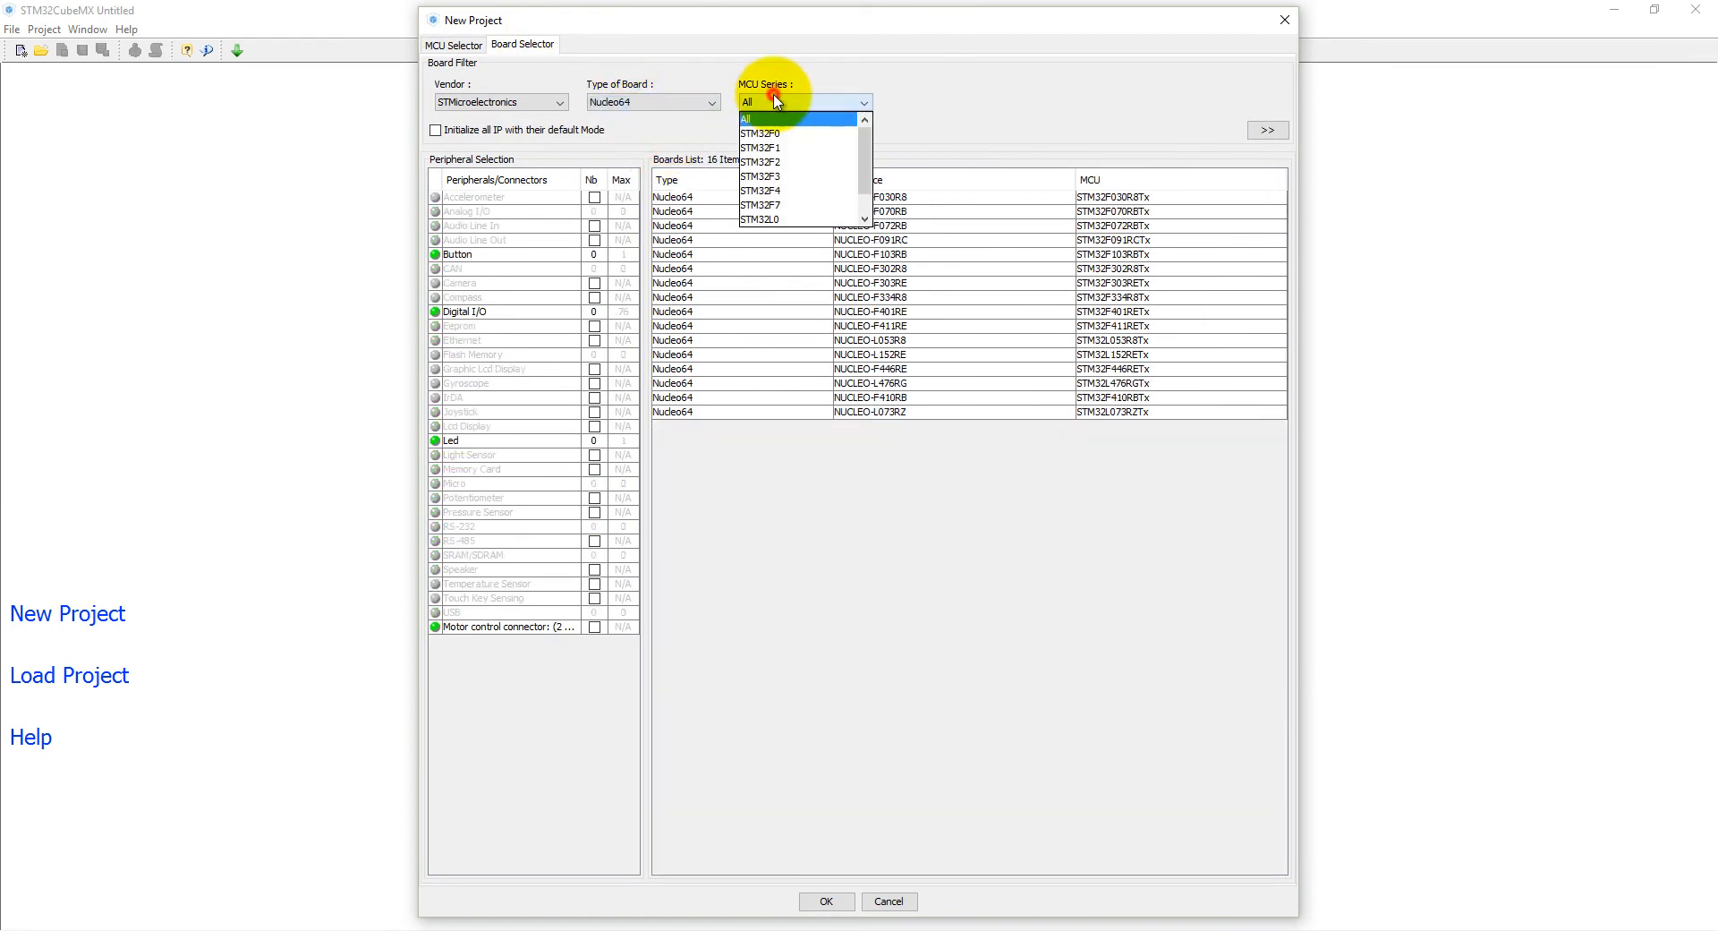
click(762, 190)
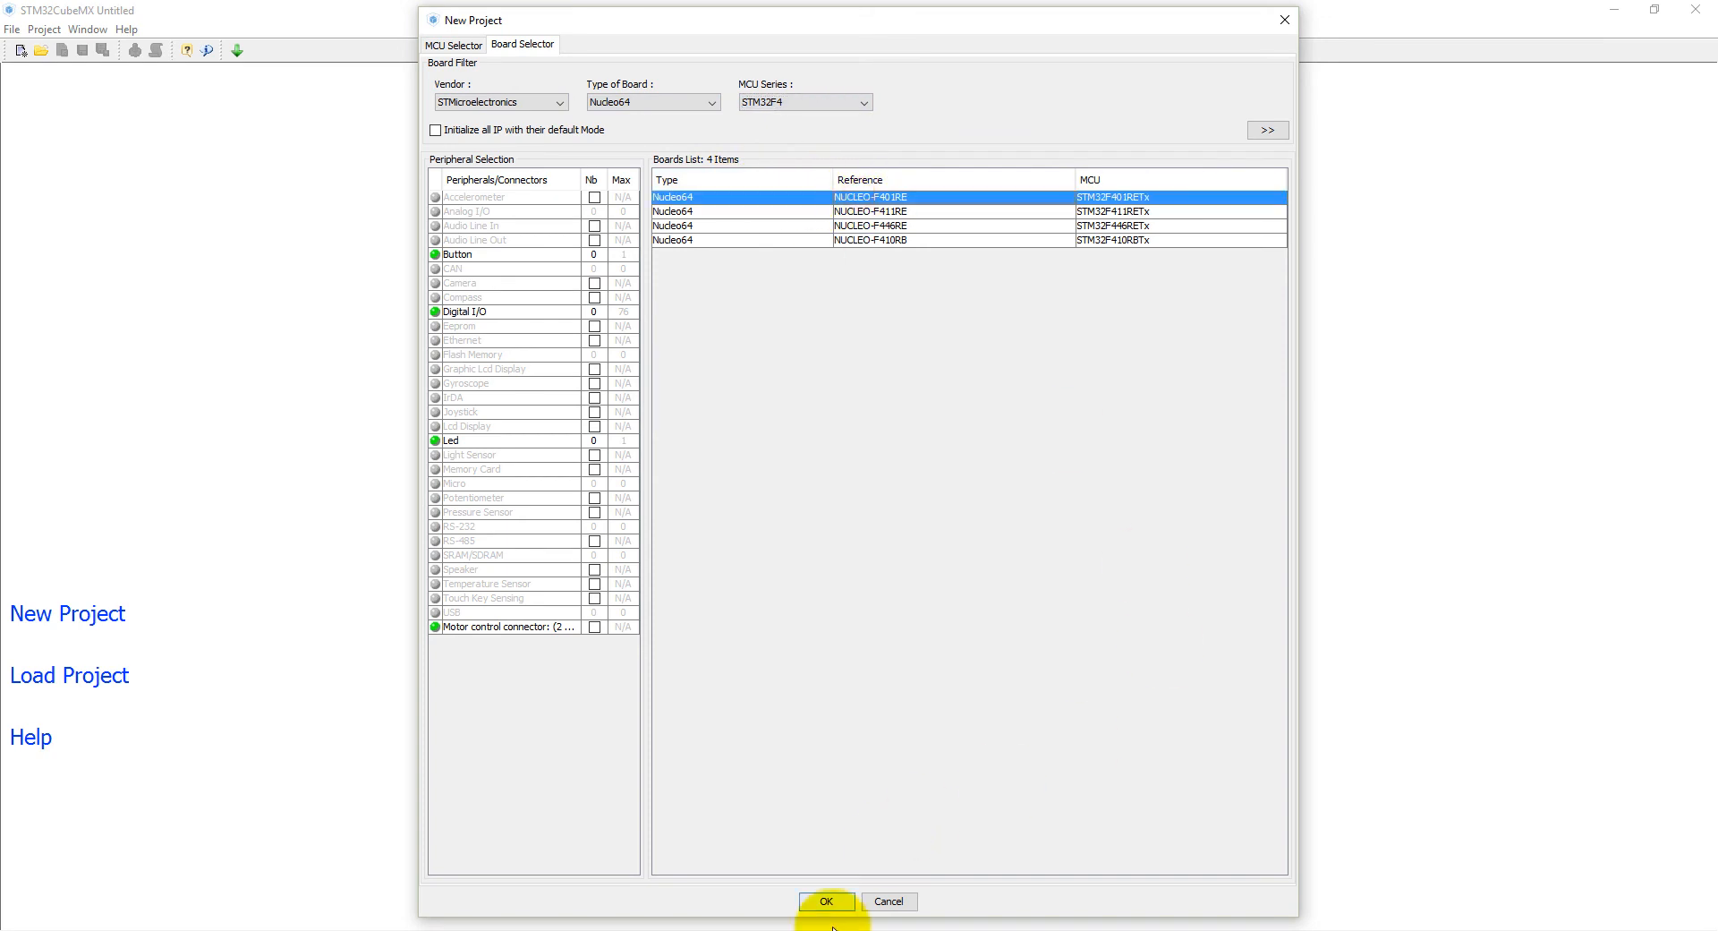
click(827, 900)
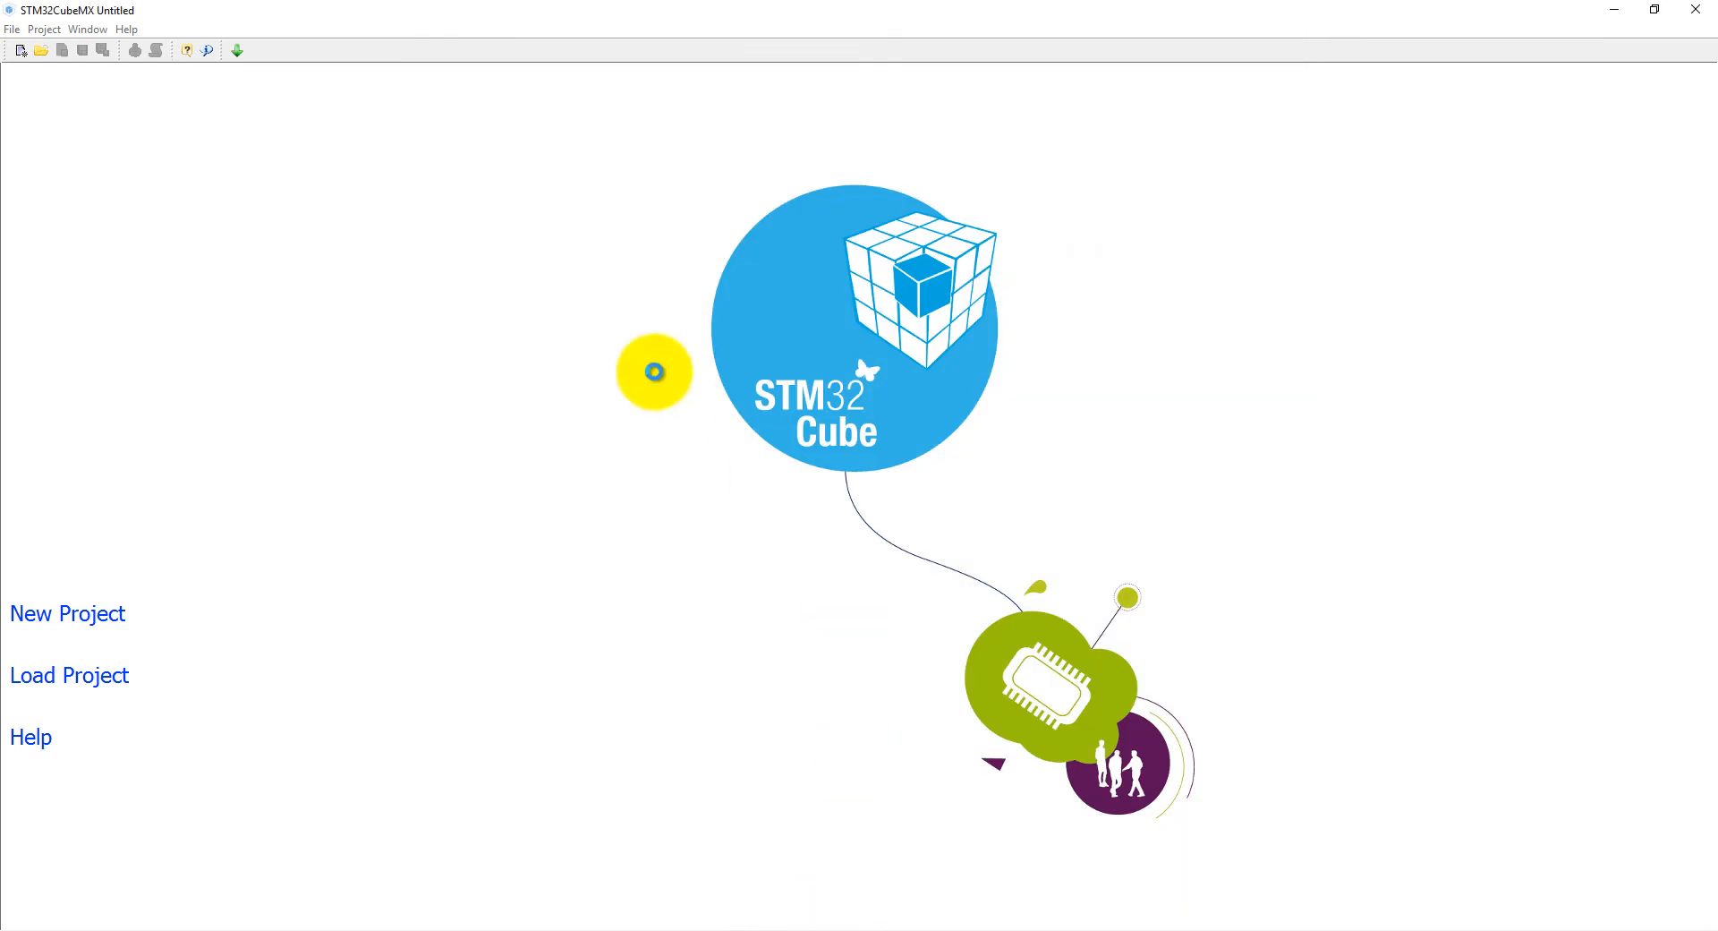
Step: Clear all of the board's default pin assignments in the Pinout view
click(69, 675)
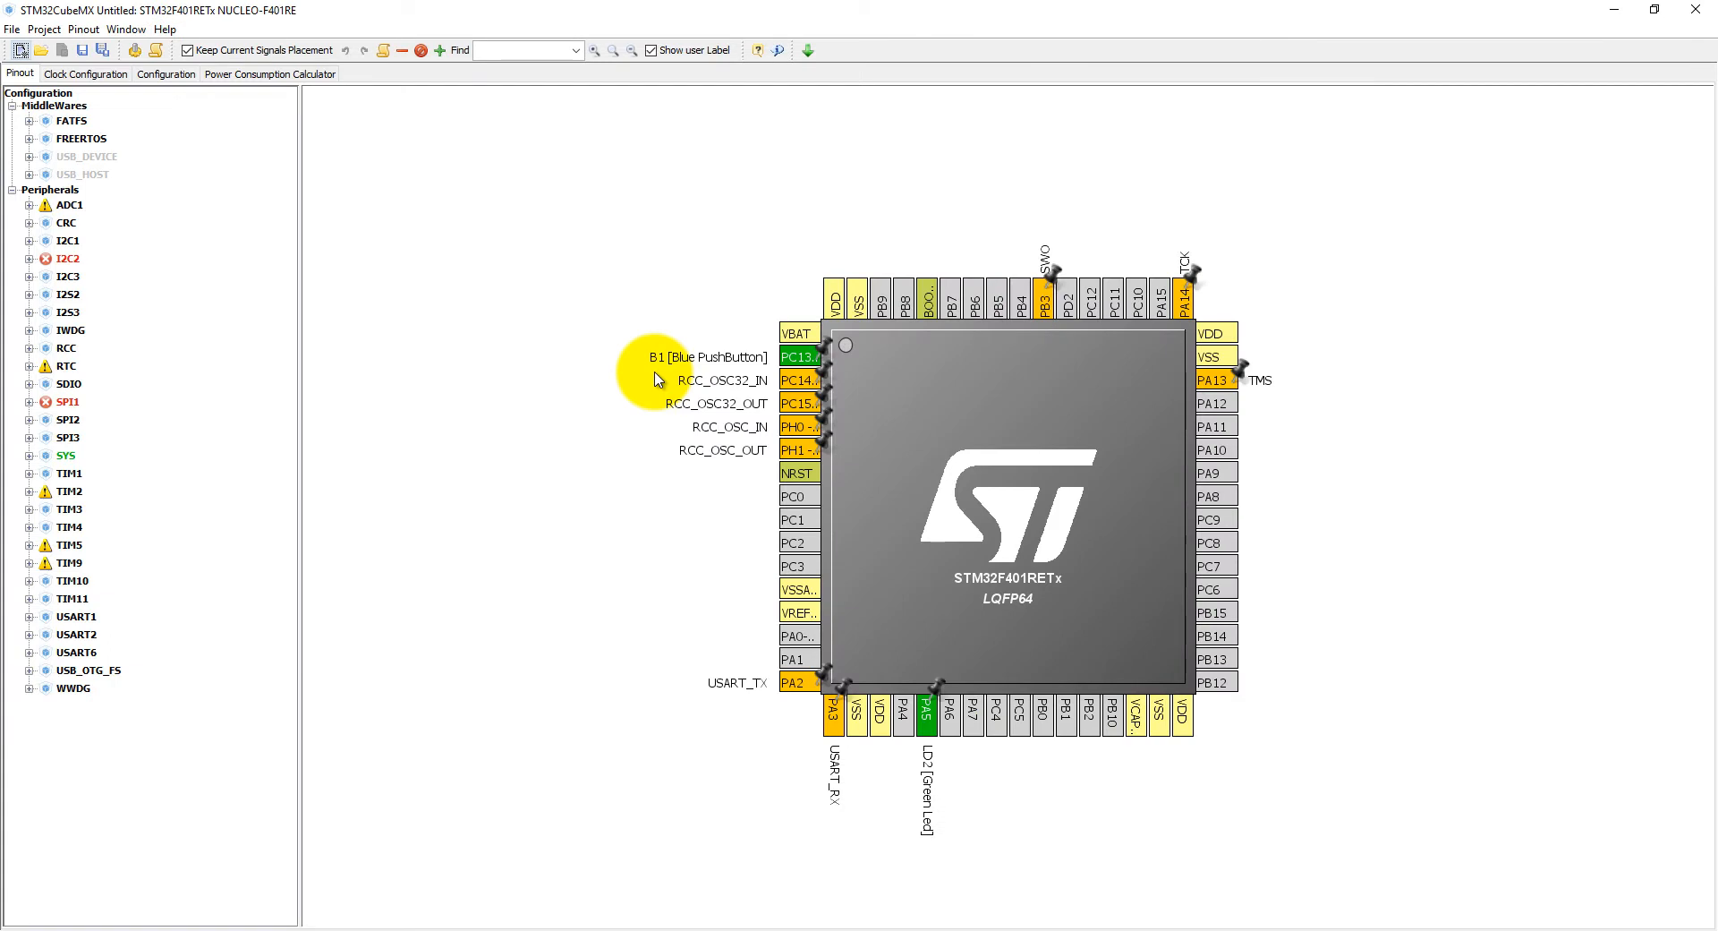
click(82, 28)
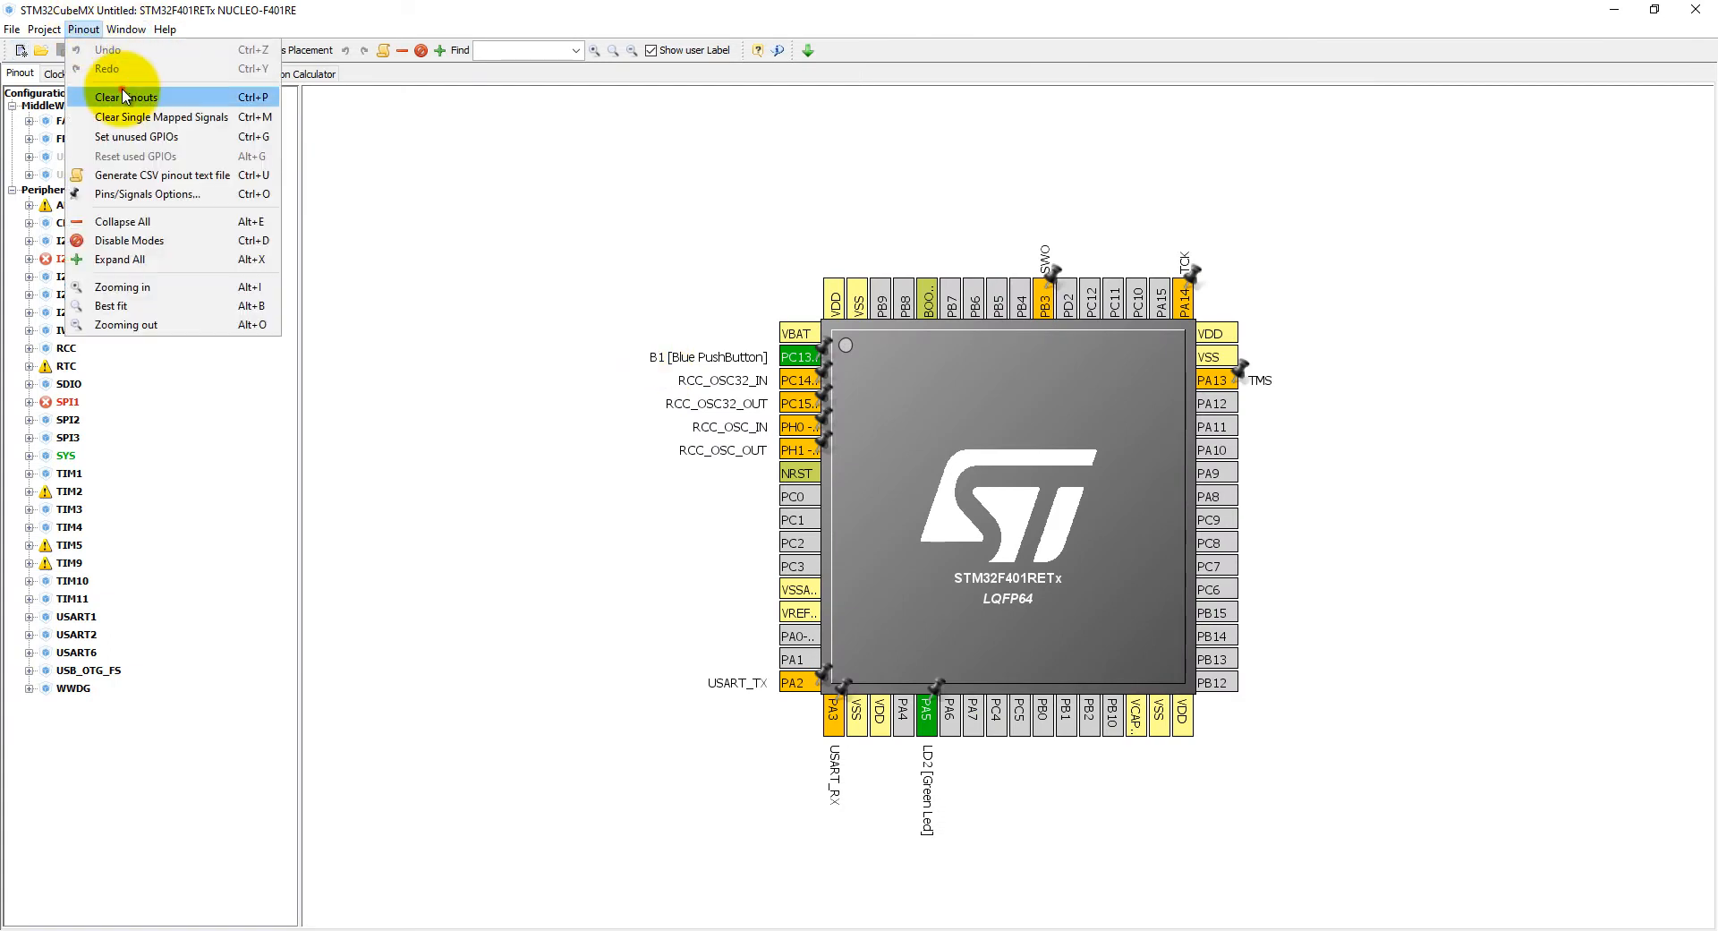
click(125, 96)
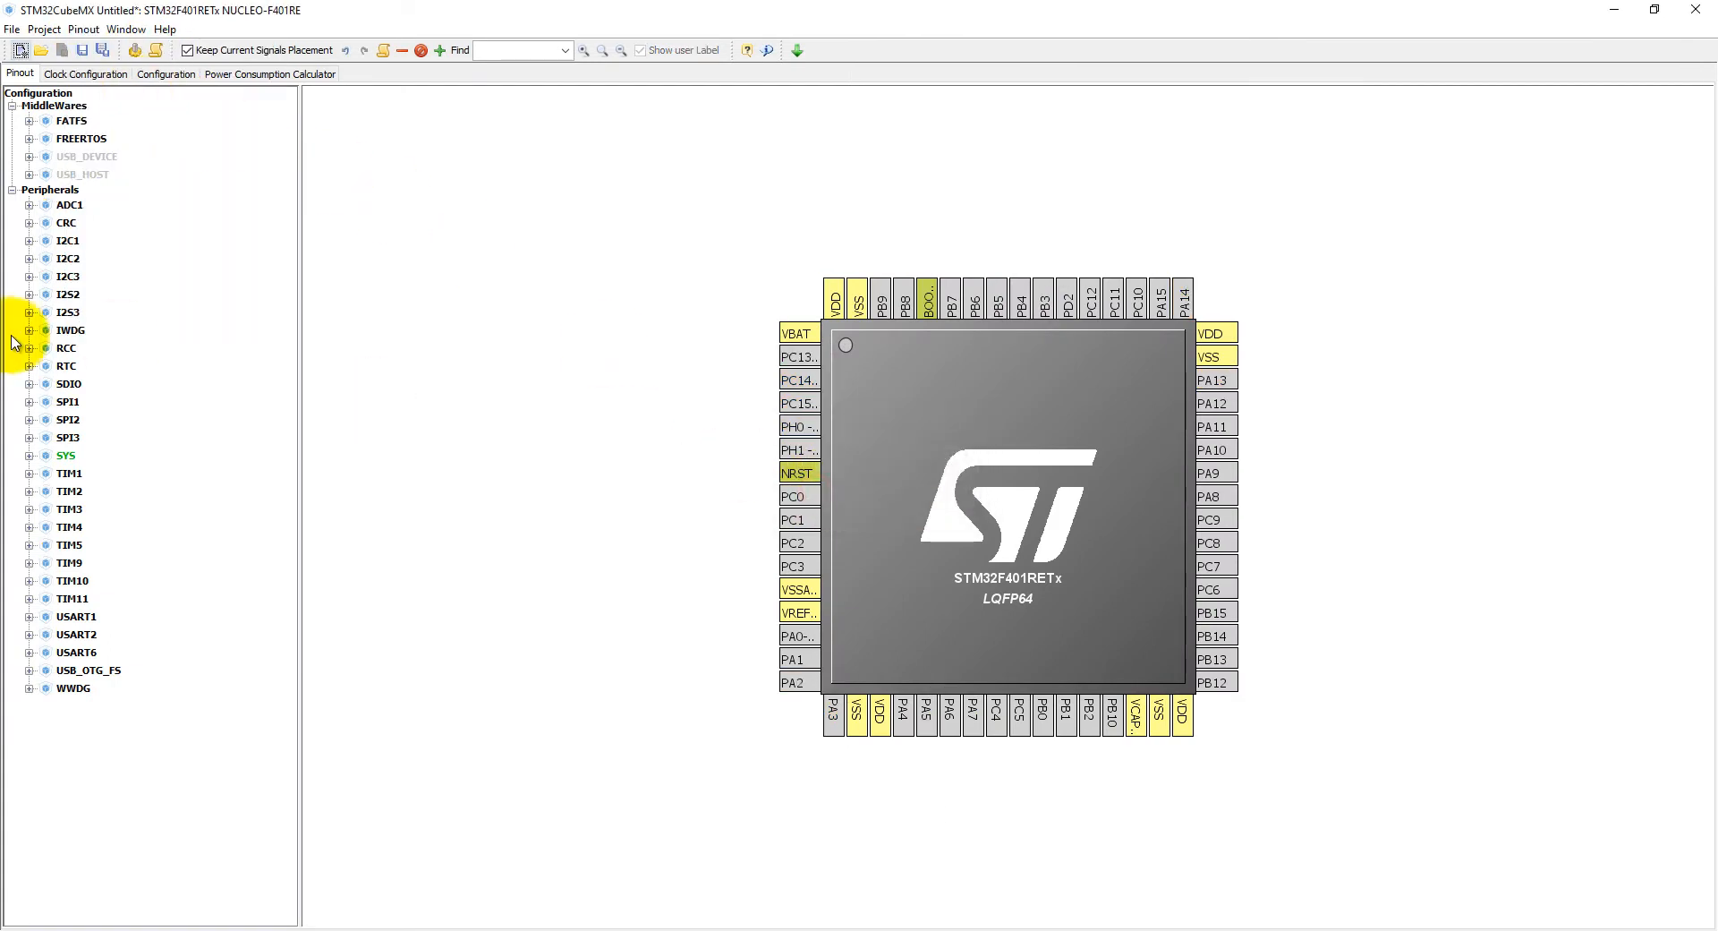
Step: Set the RCC high-speed clock (HSE) to Crystal/Ceramic Resonator
click(30, 347)
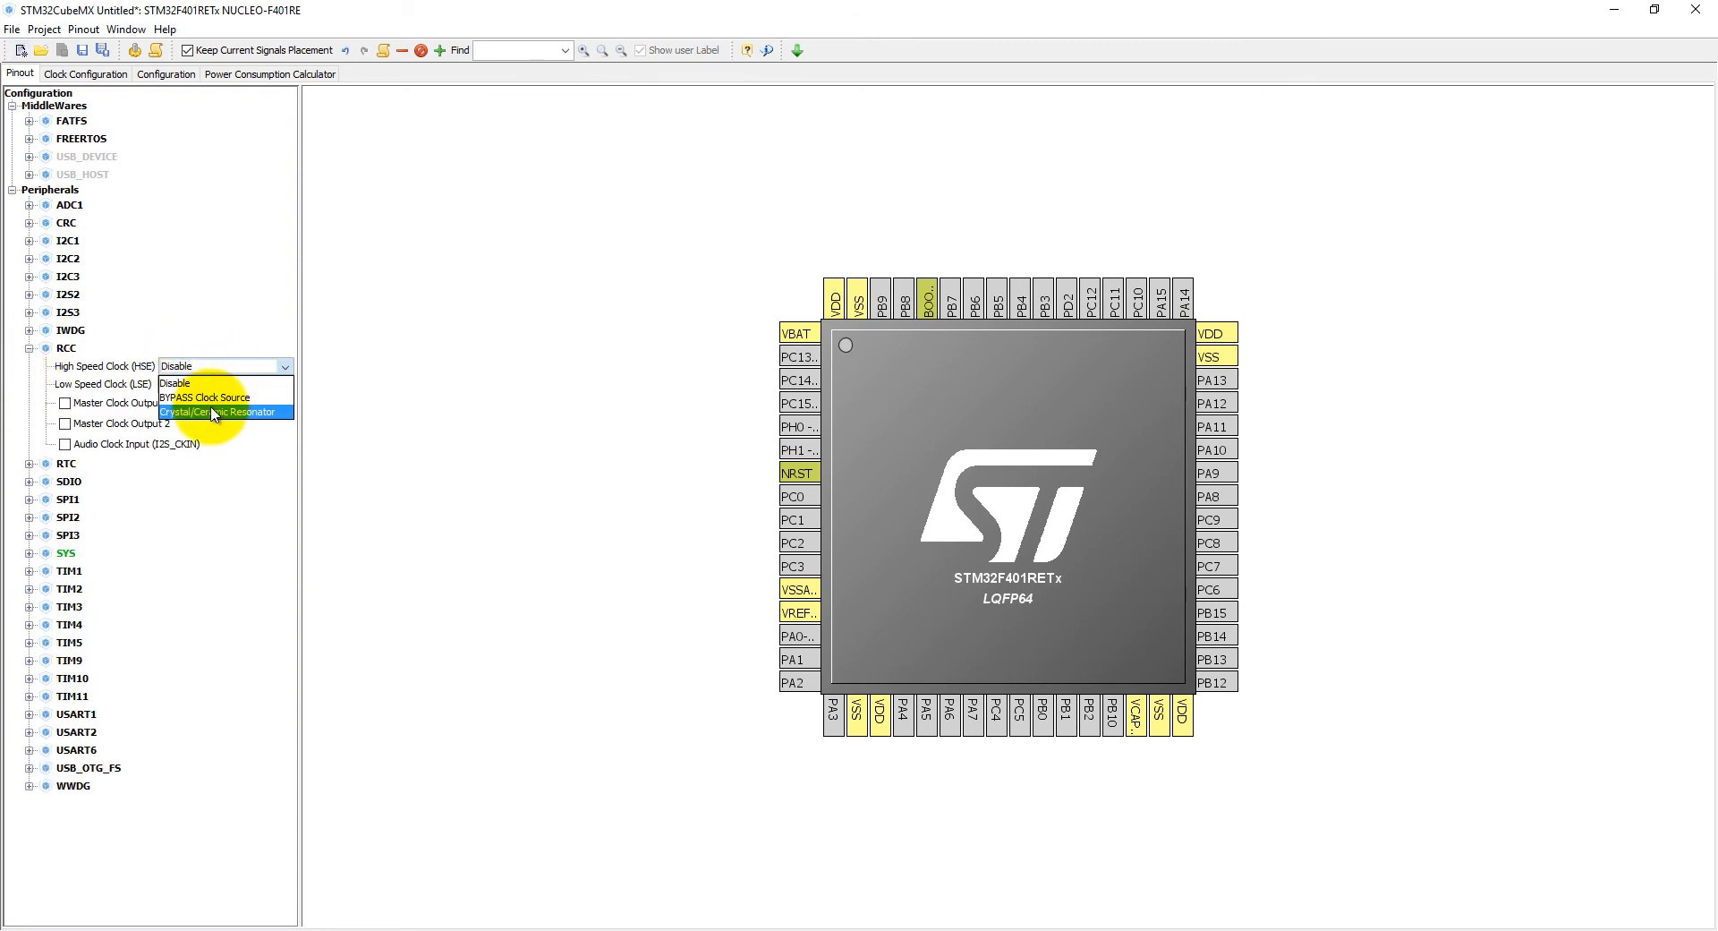
click(219, 411)
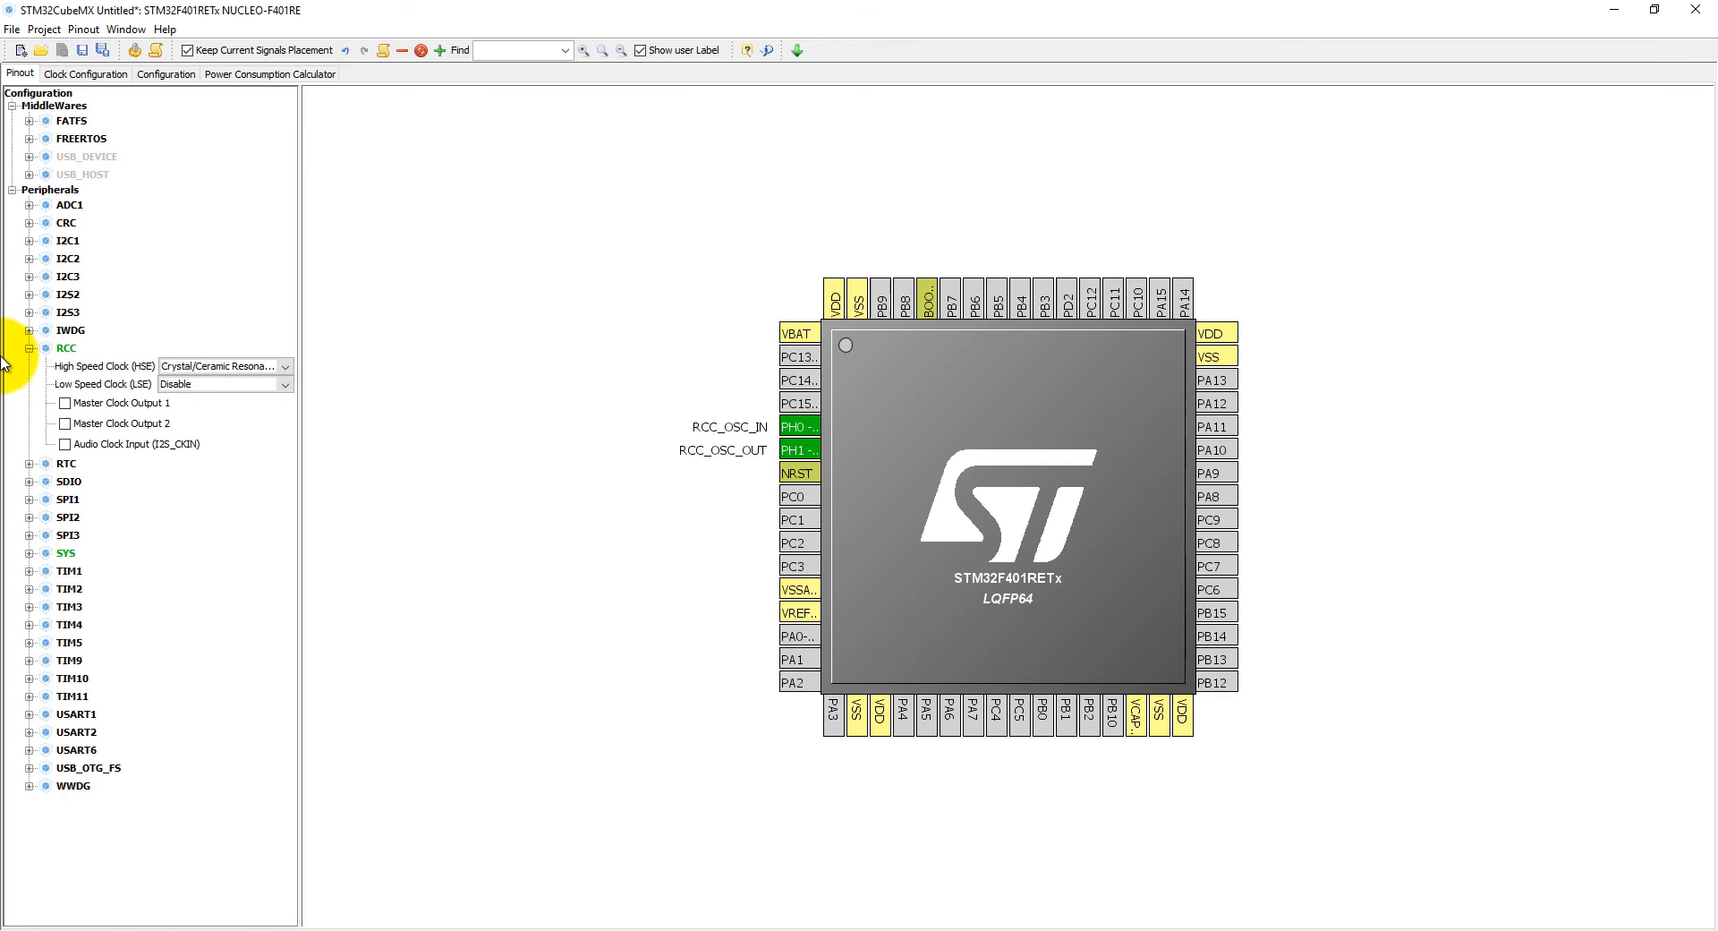
click(30, 347)
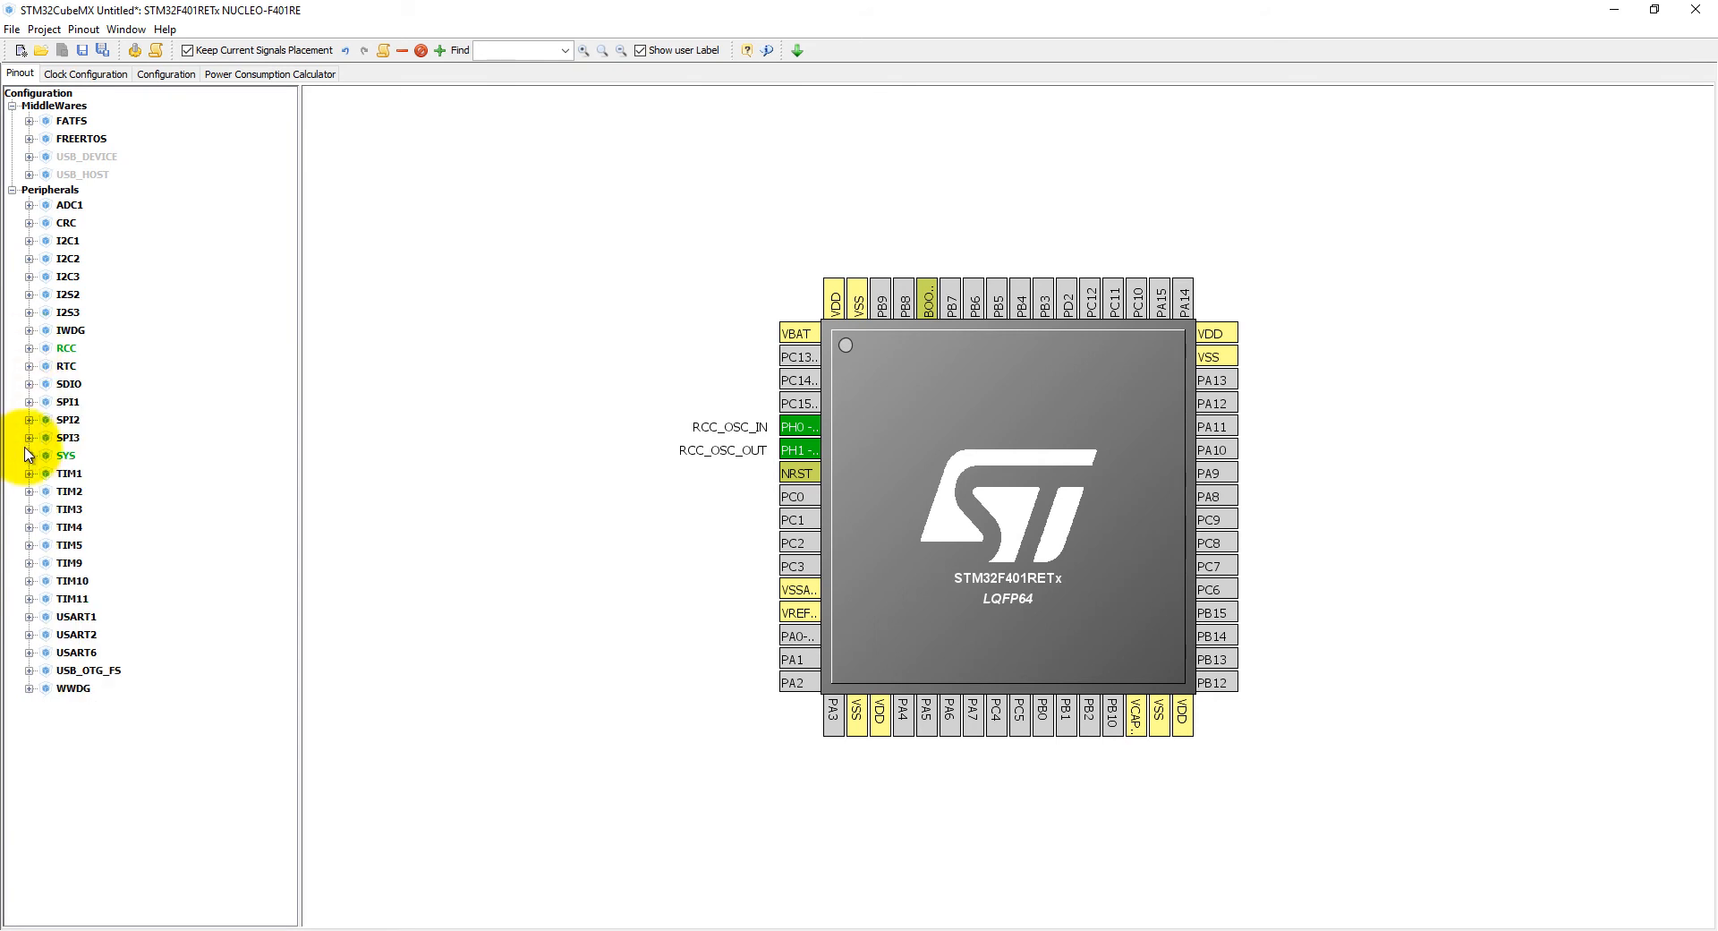
Step: Enable ADC1 input channel IN0 on PA0
click(30, 206)
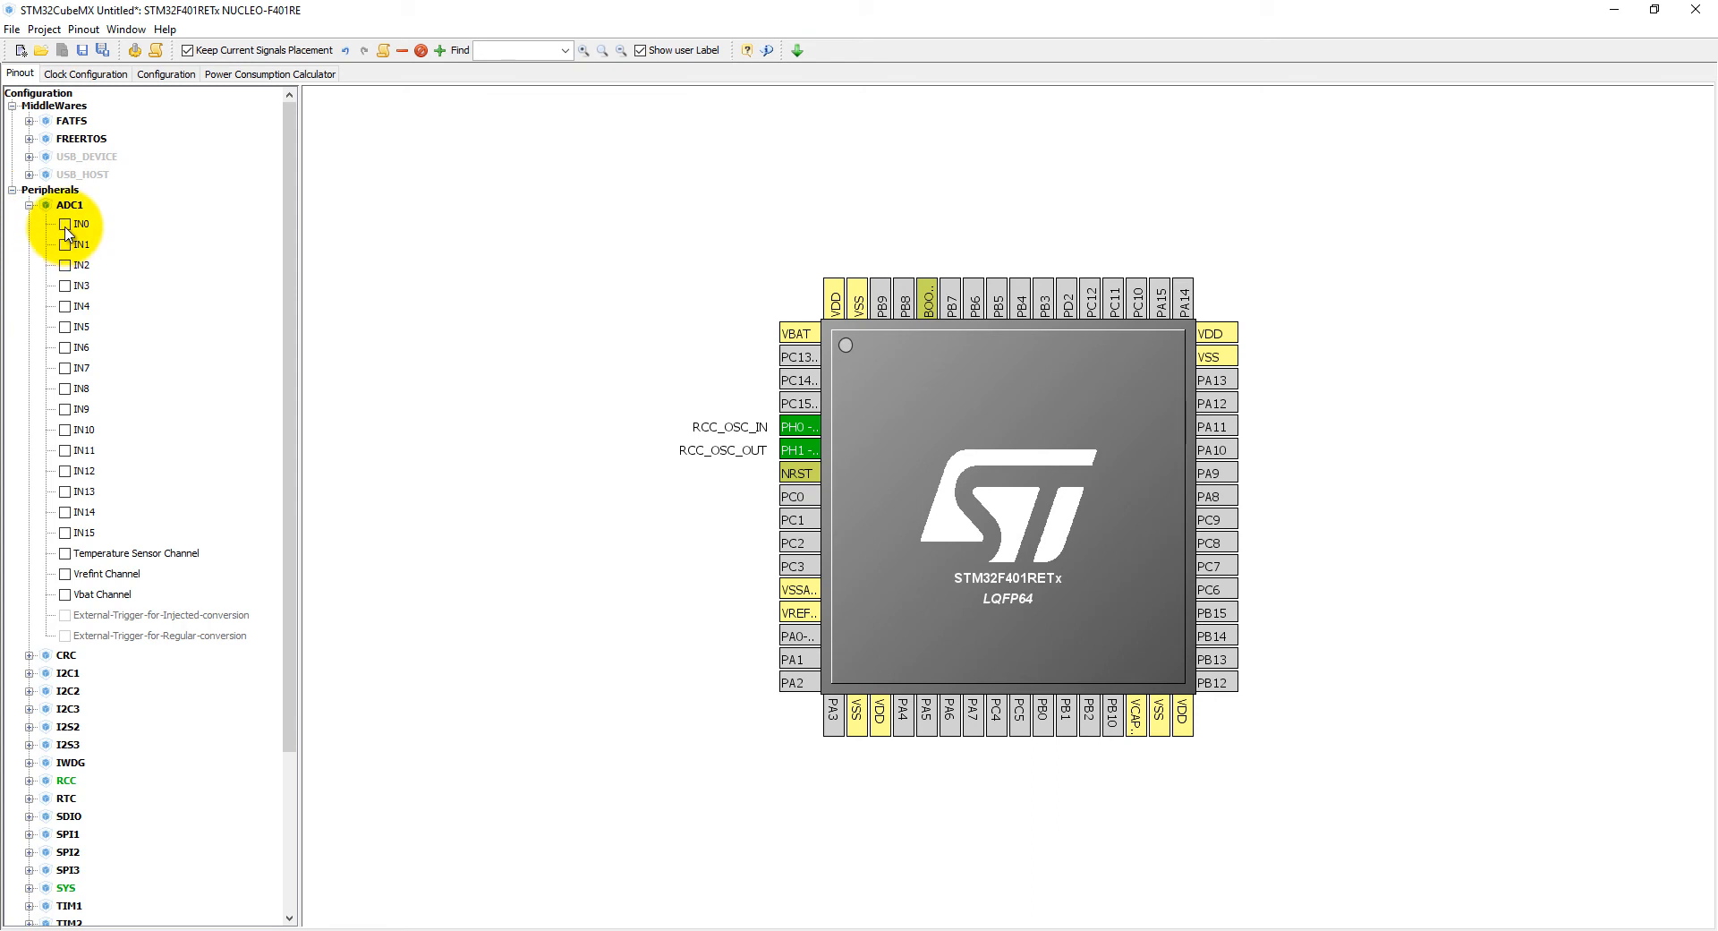
click(65, 223)
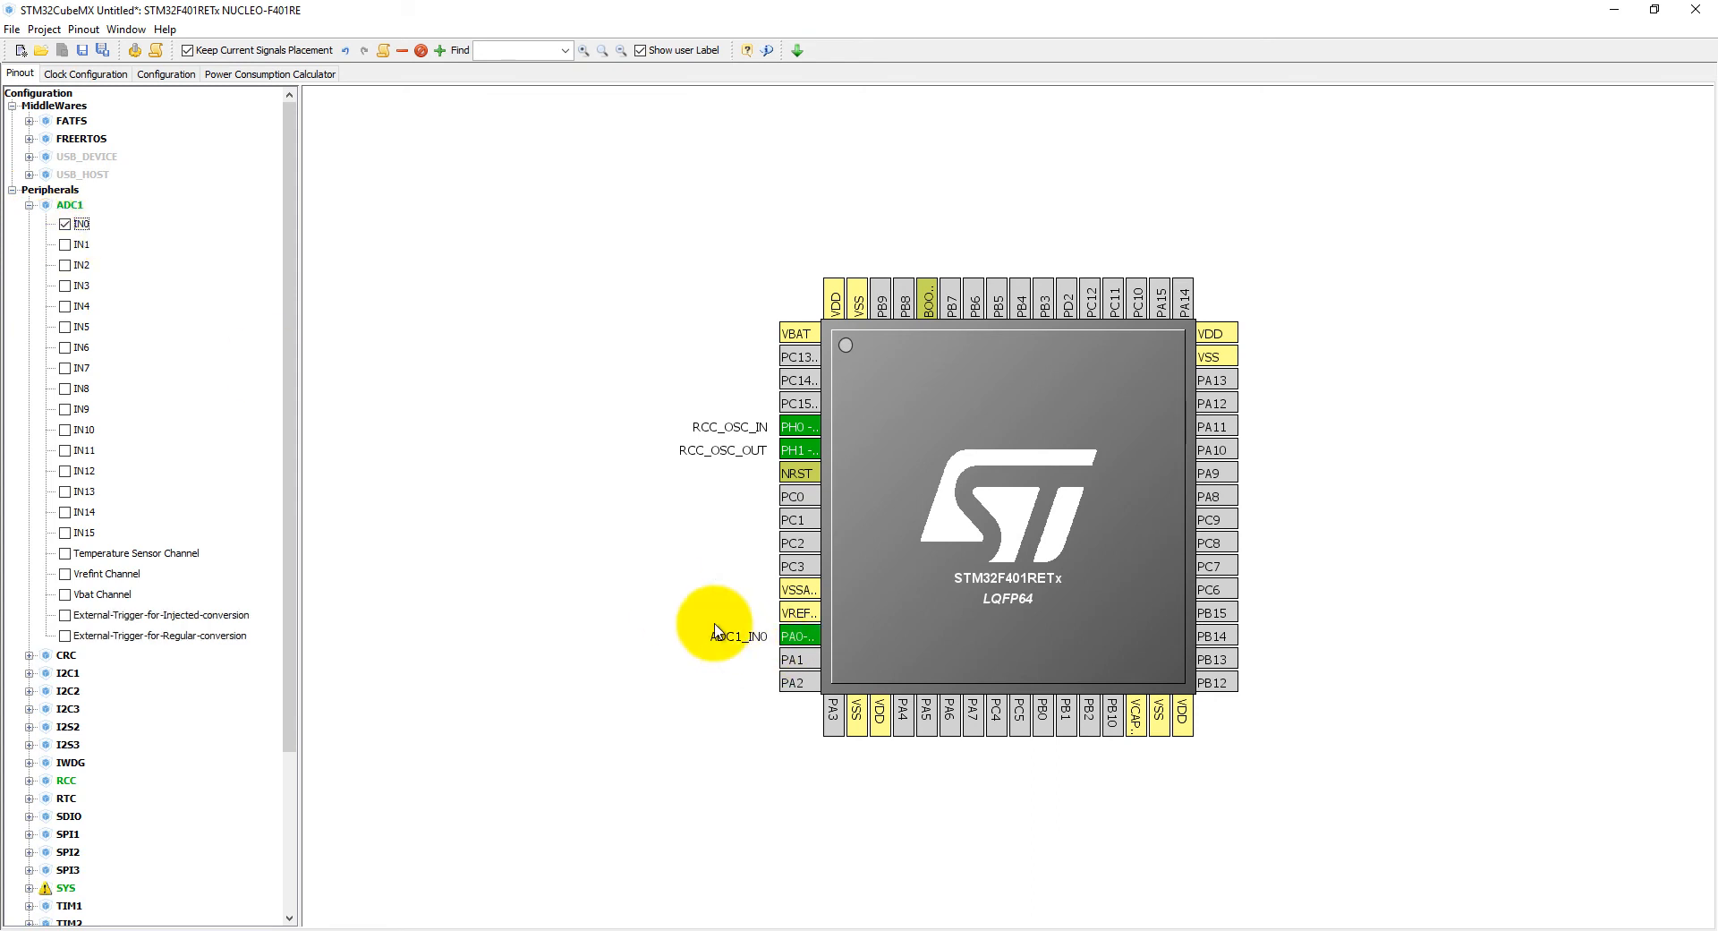
click(30, 205)
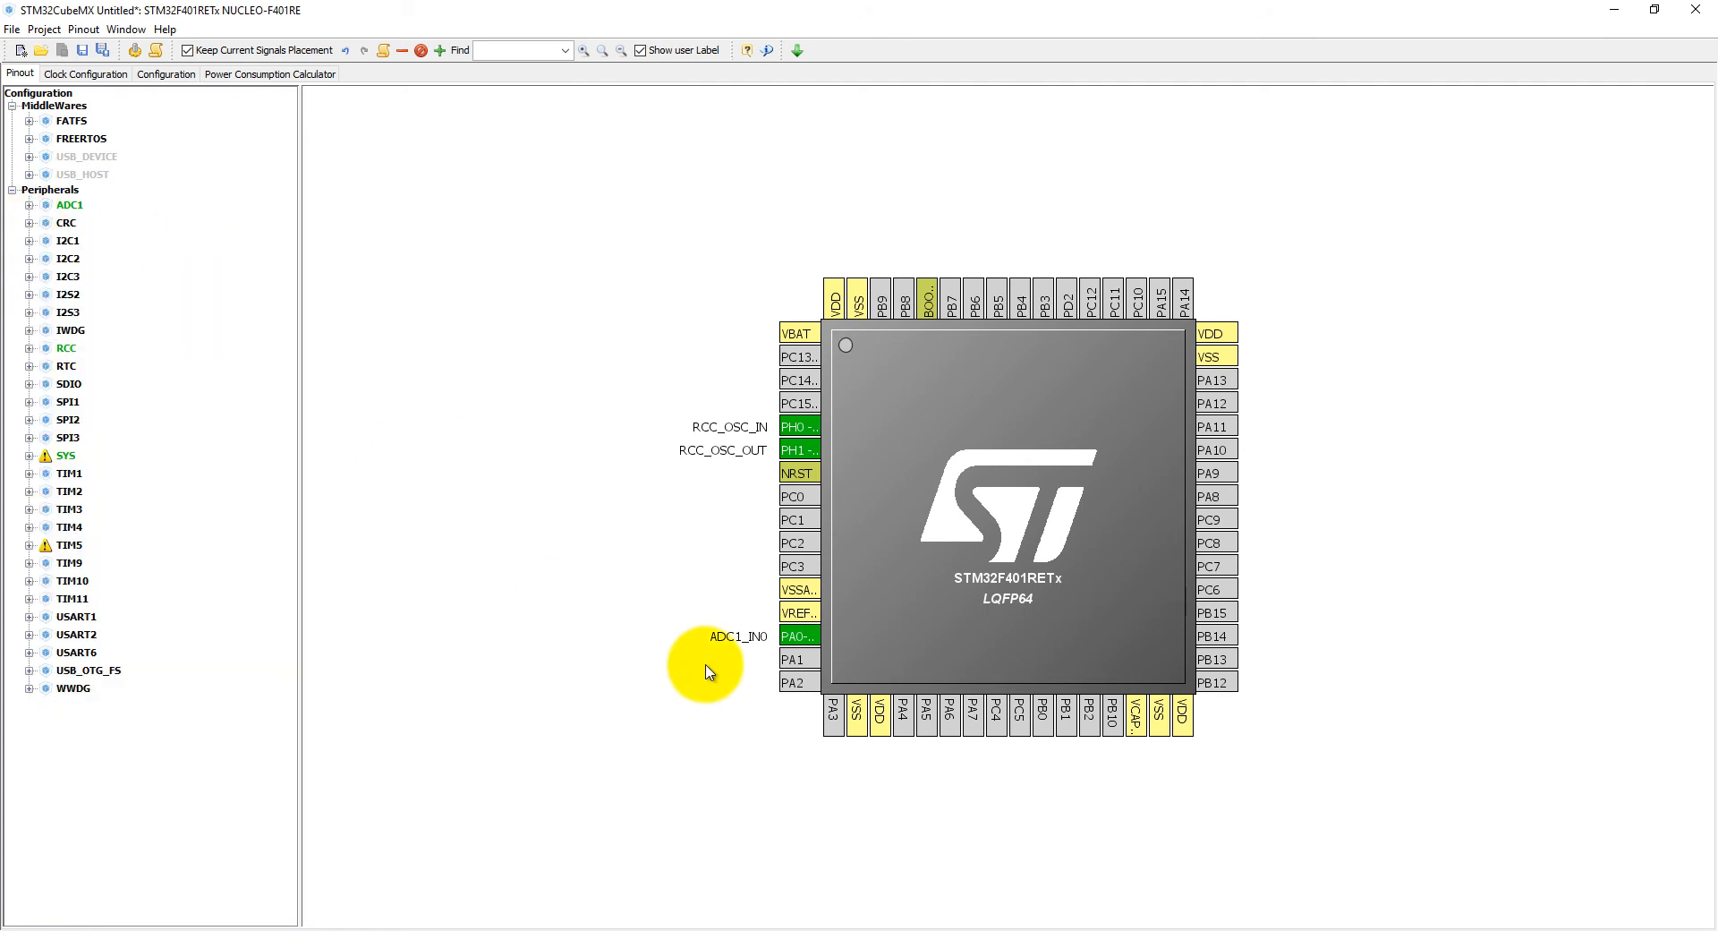
mouse_move(247, 151)
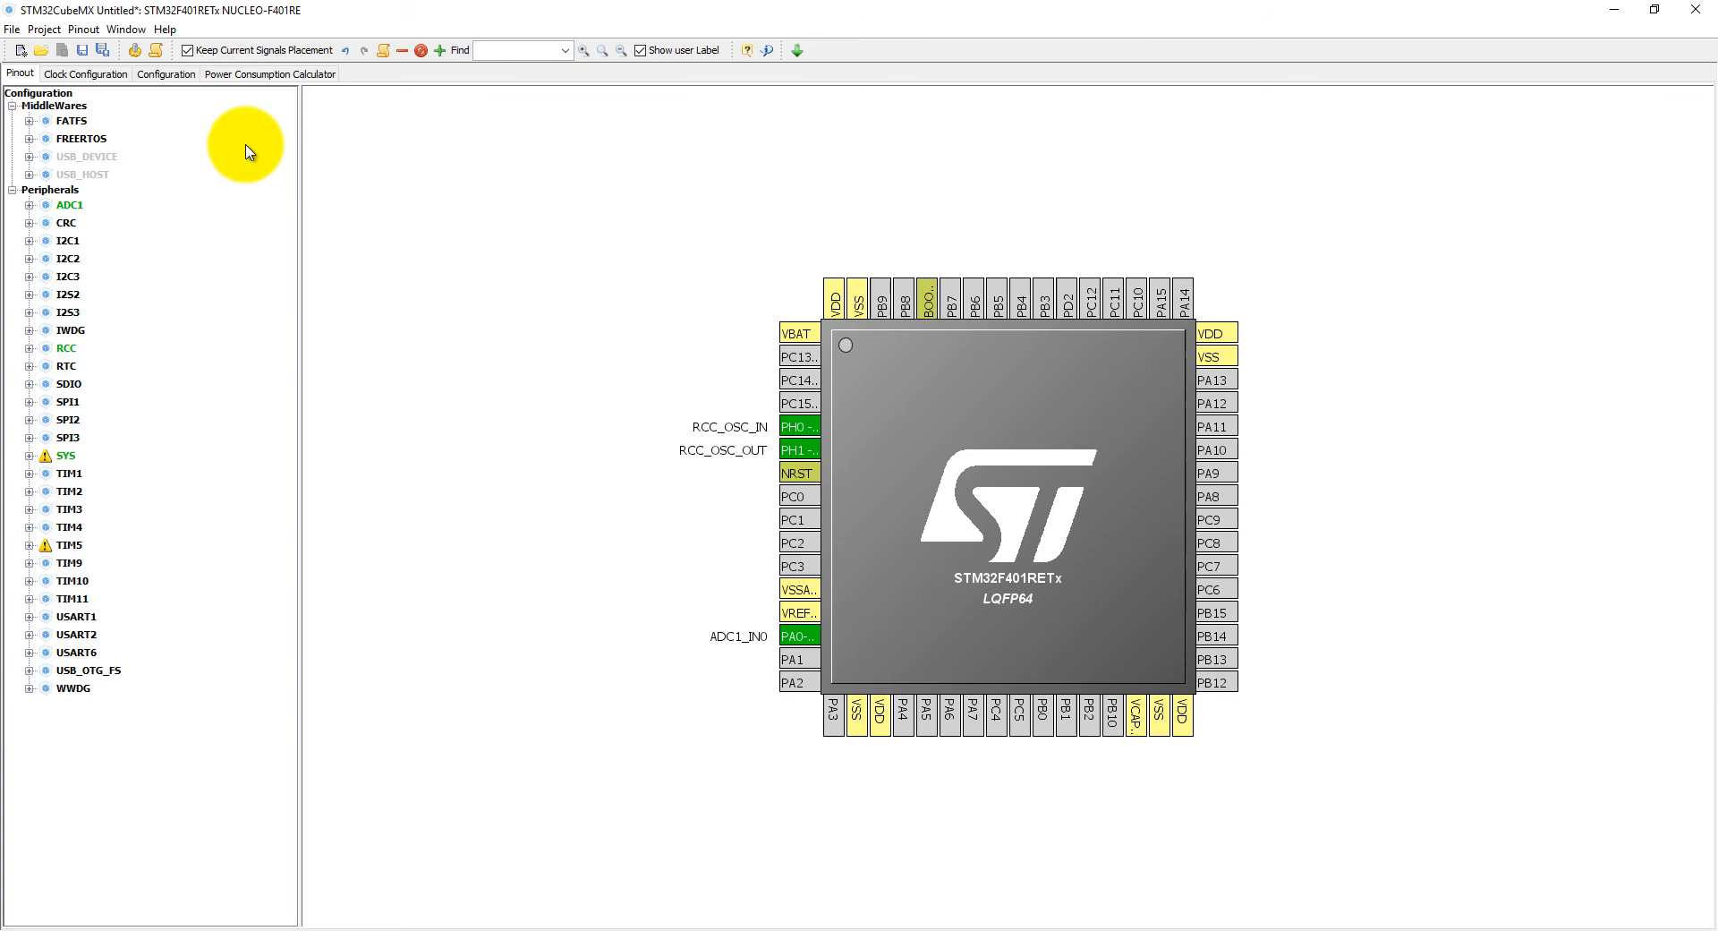
Step: Reach ADC1's Parameter Settings from the Configuration overview
click(86, 74)
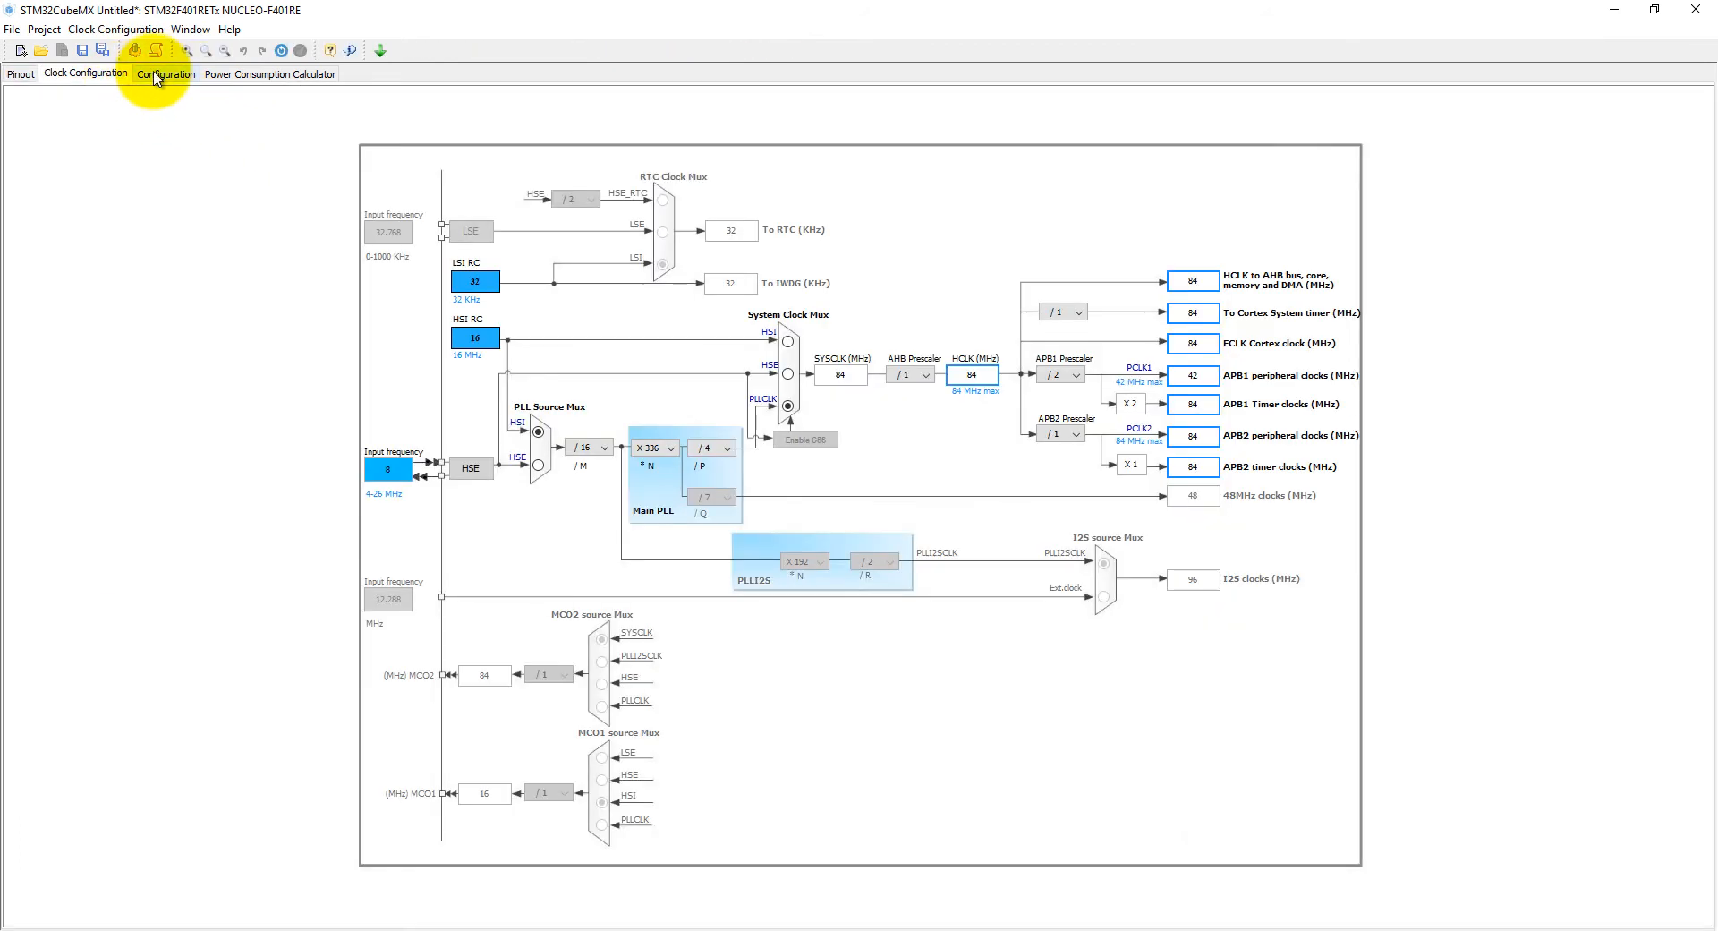
click(167, 73)
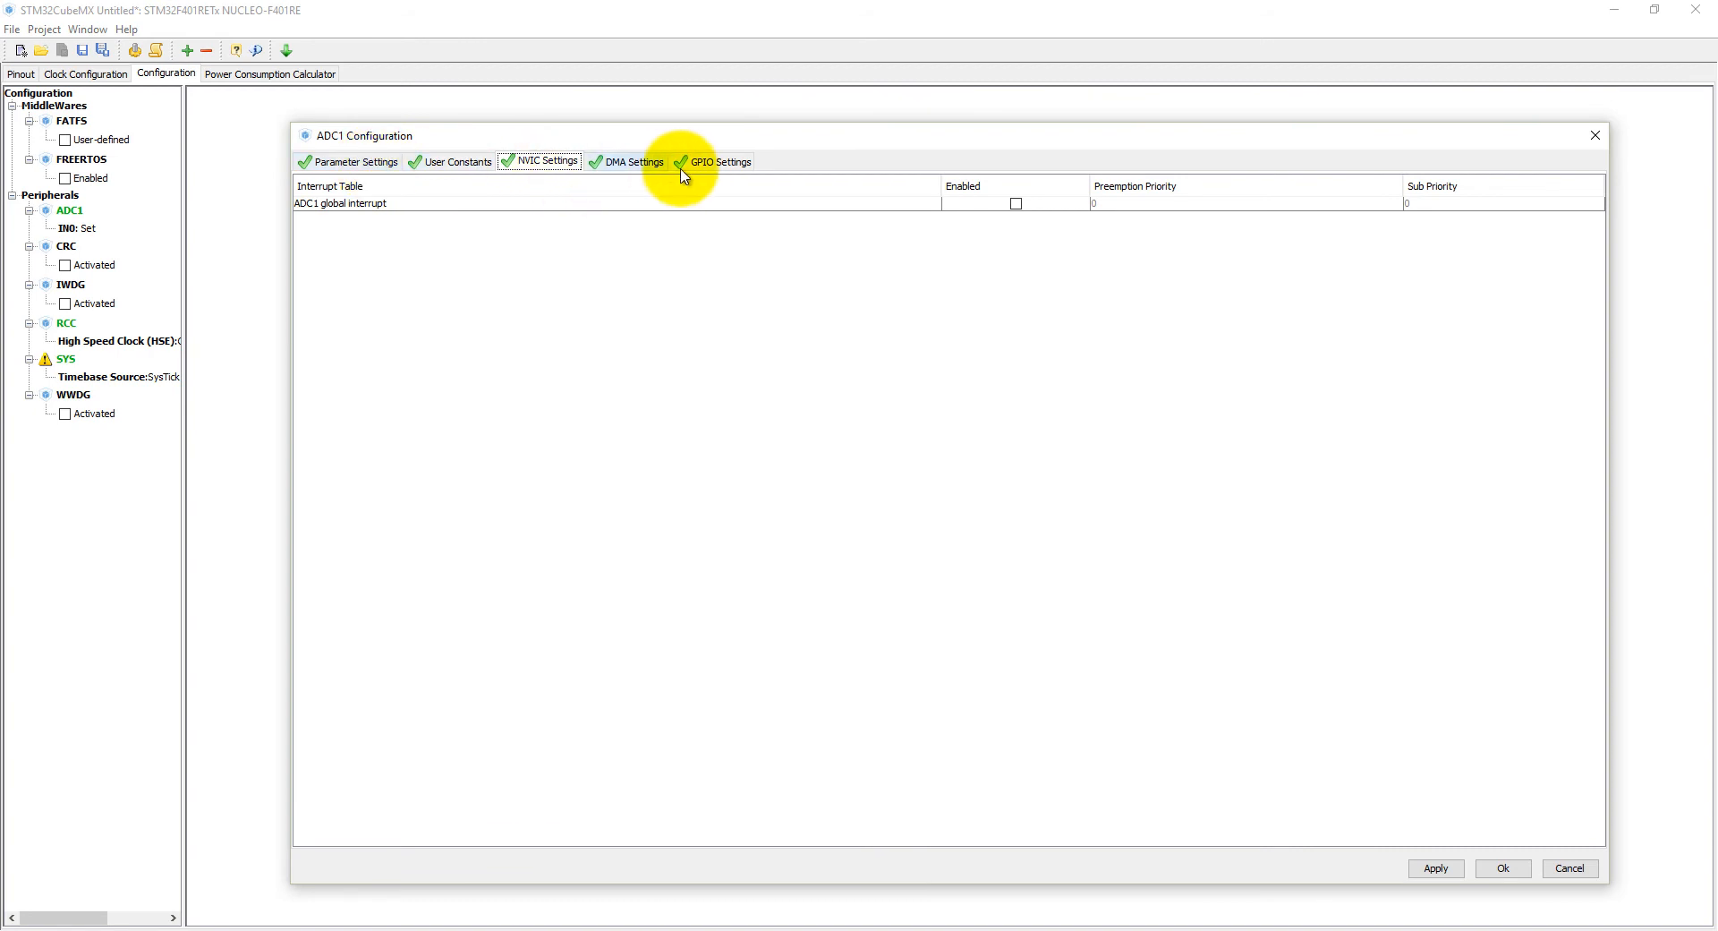
click(719, 161)
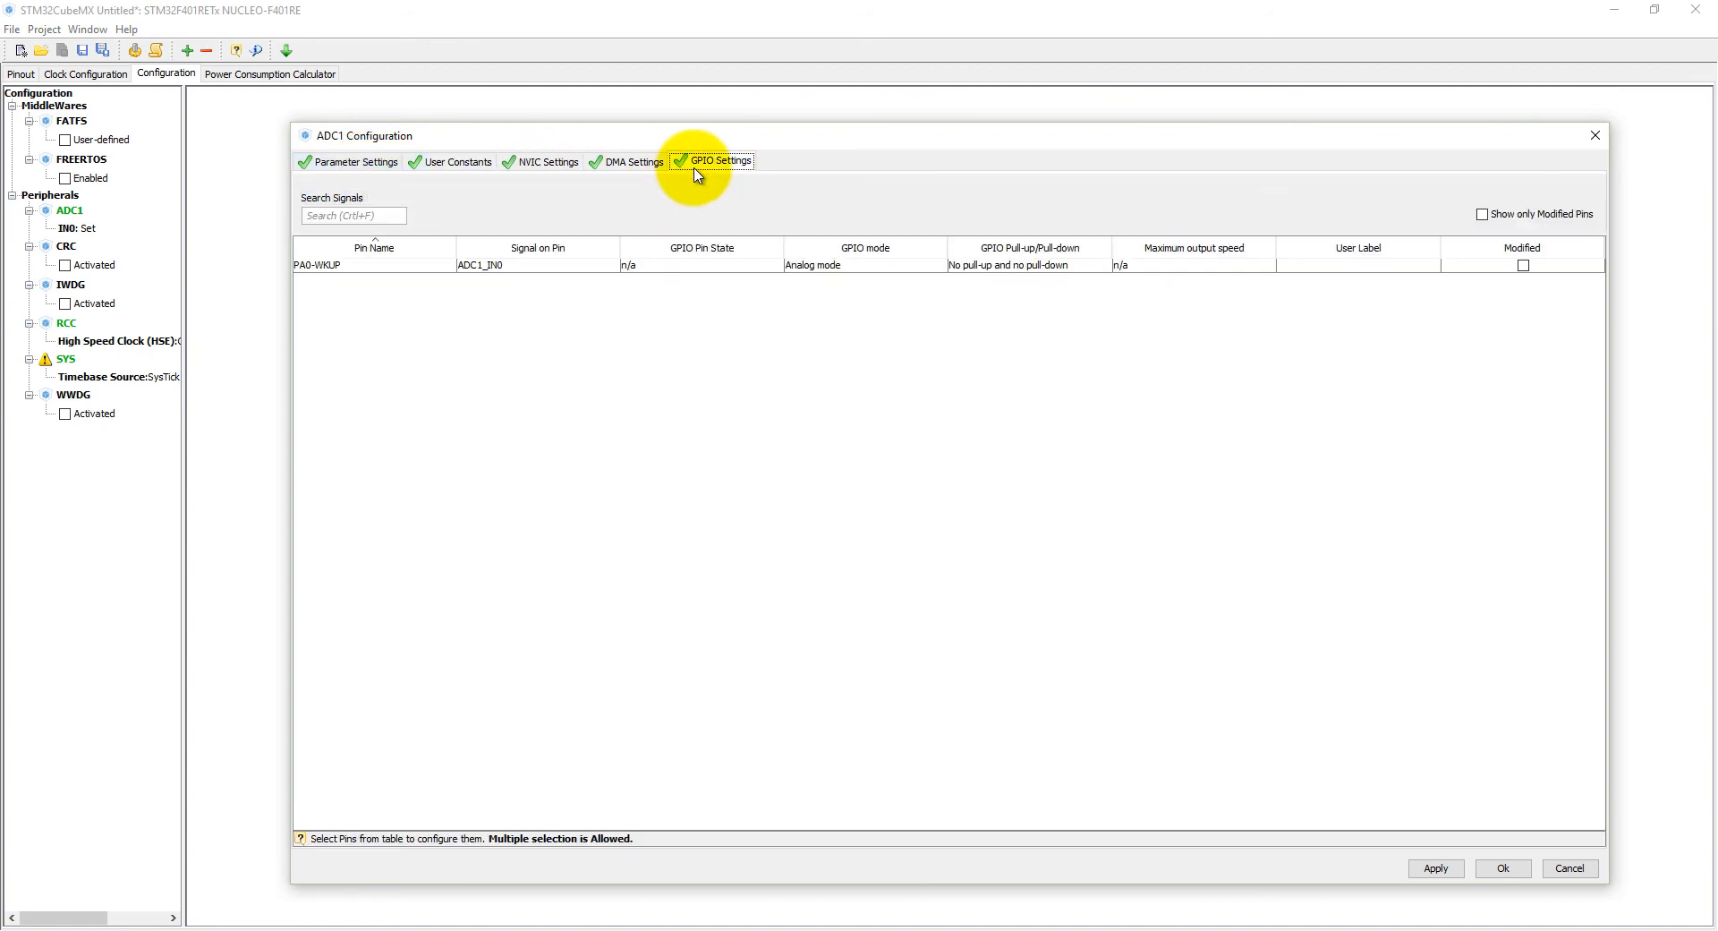
click(353, 161)
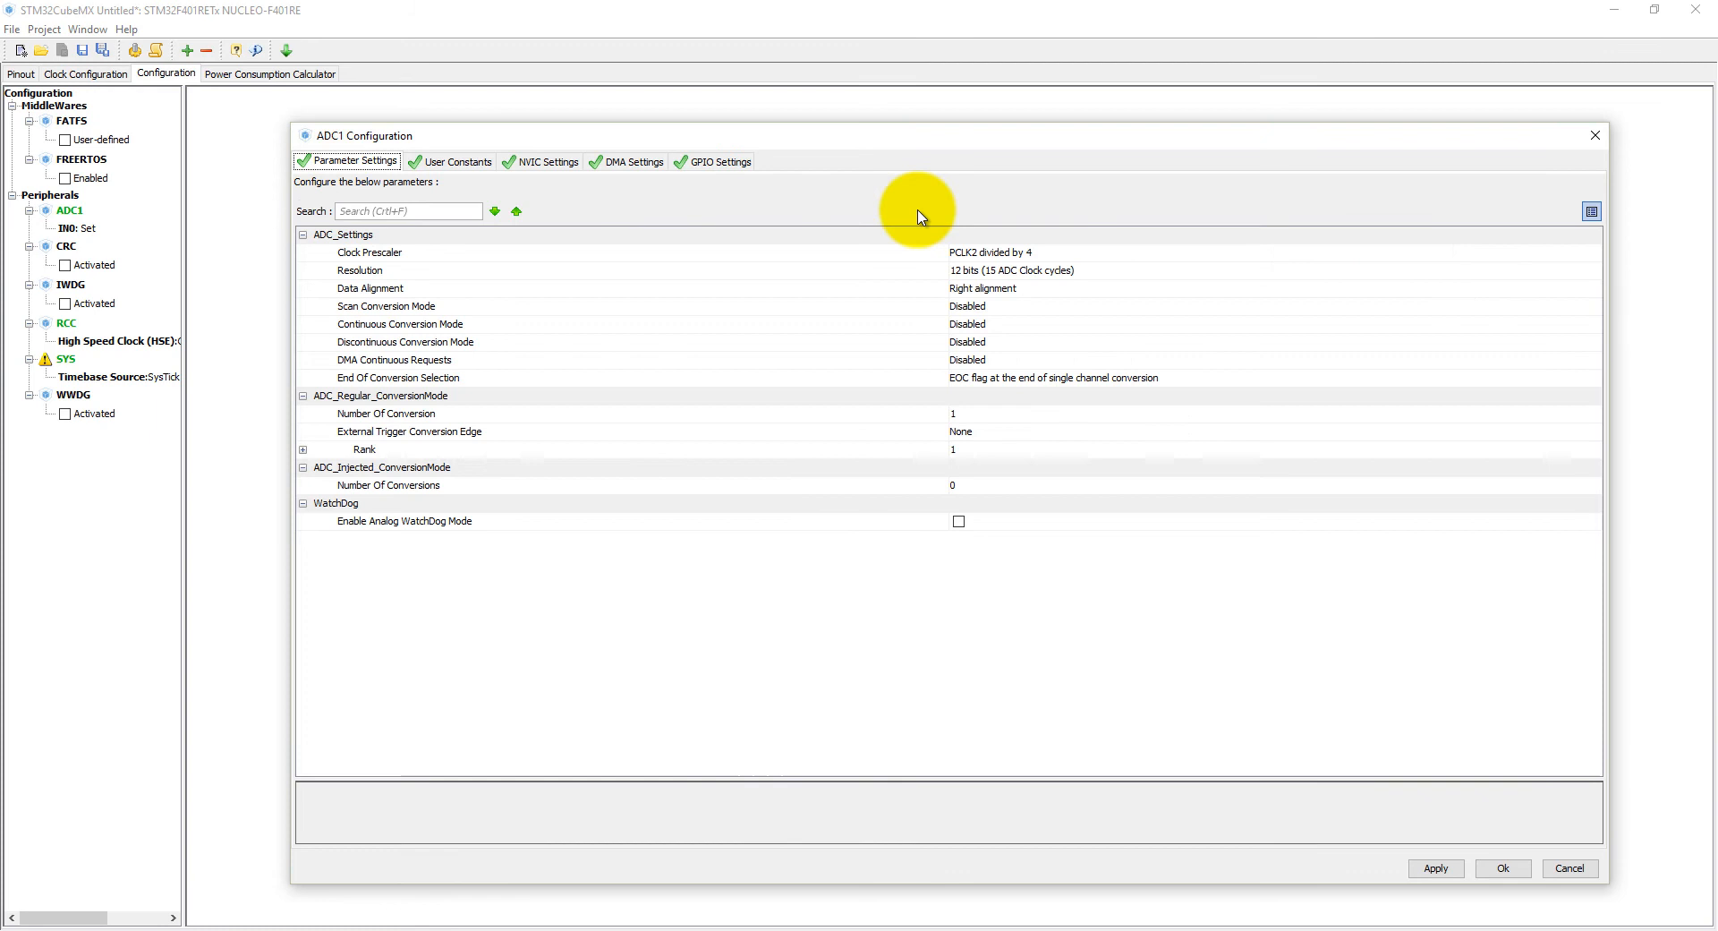
mouse_move(496, 357)
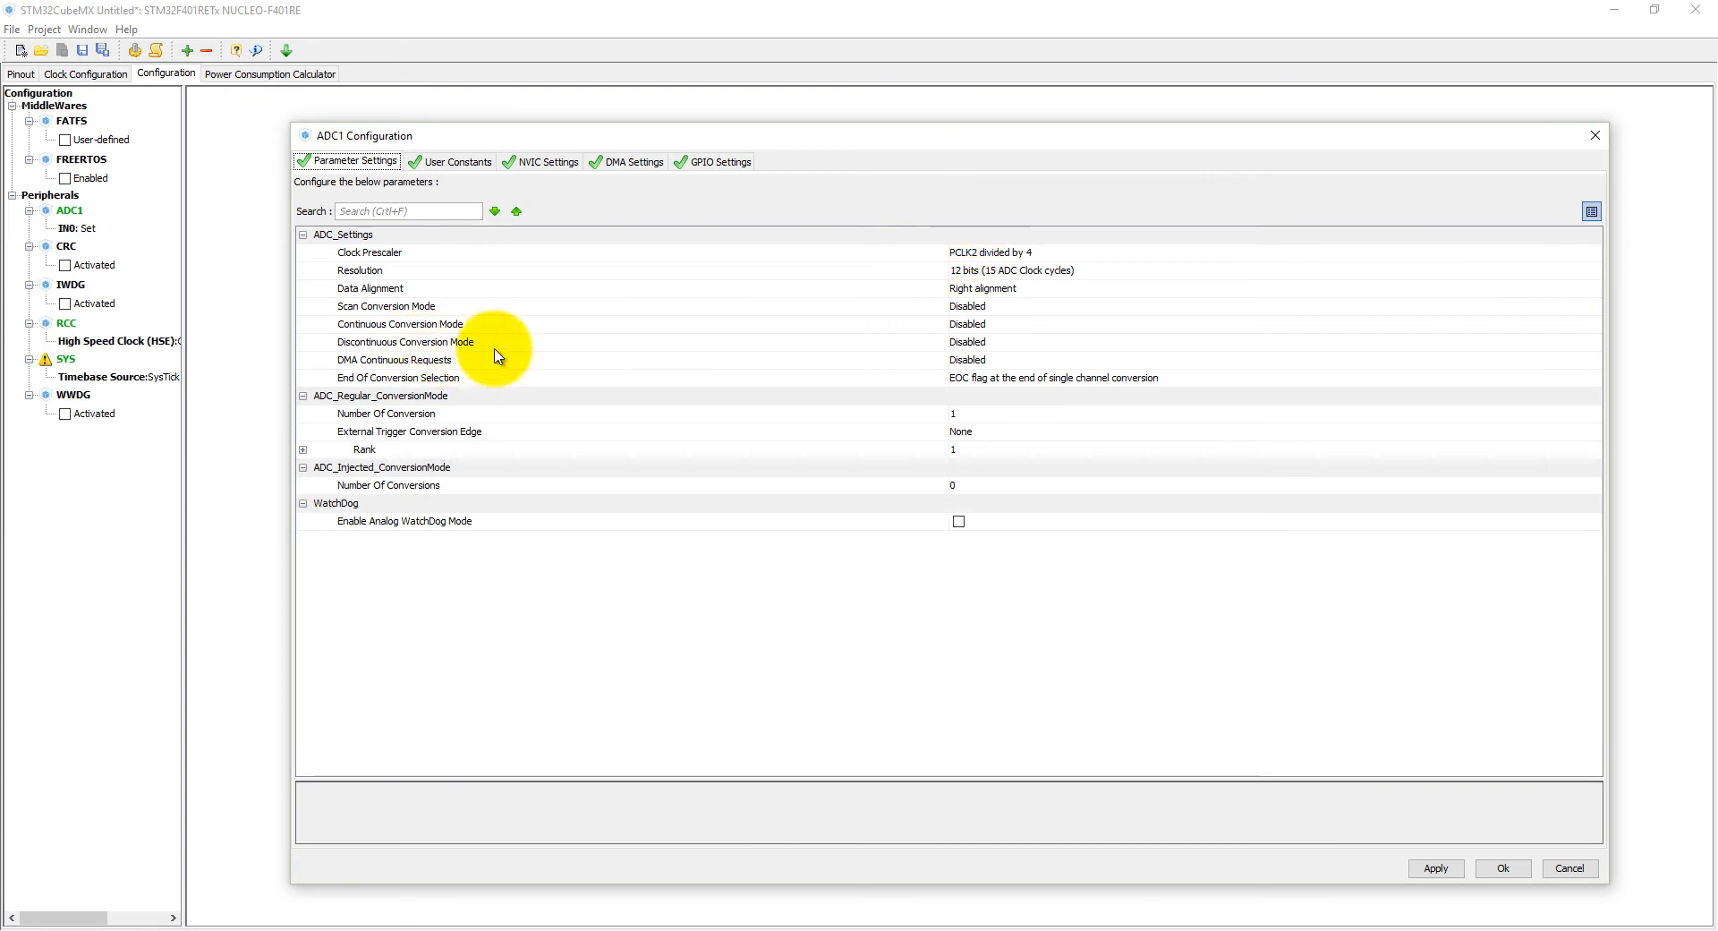
Step: Enable Discontinuous Conversion Mode, keep 12-bit resolution, and confirm the ADC1 settings
click(1205, 340)
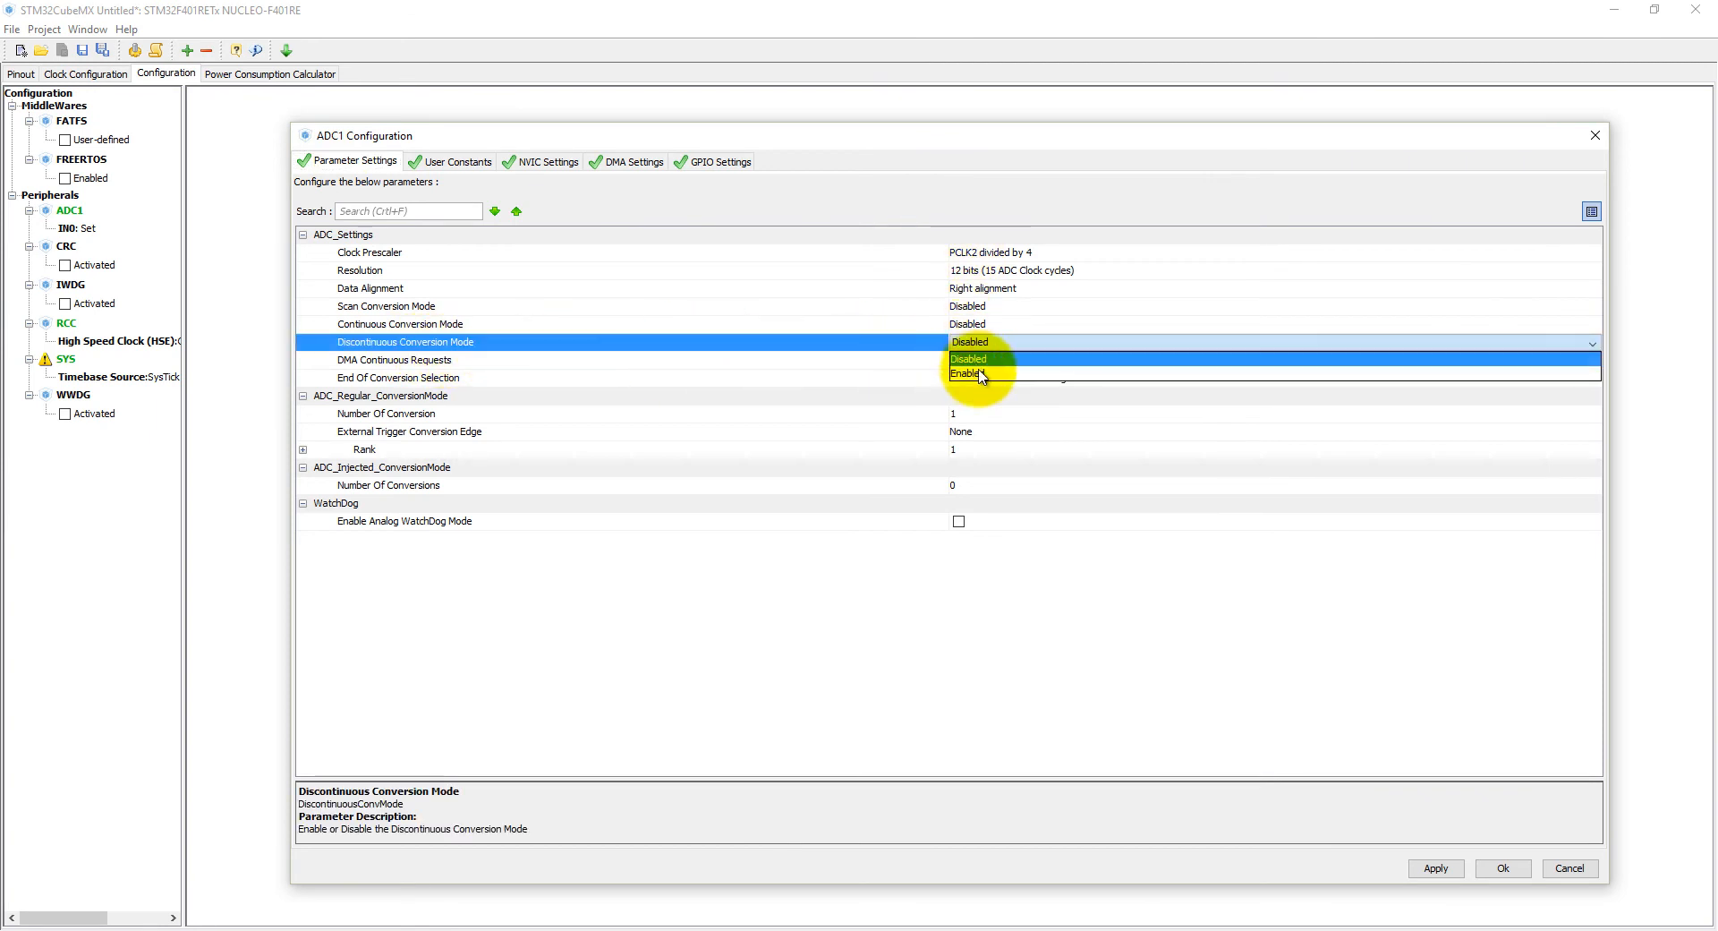
click(966, 372)
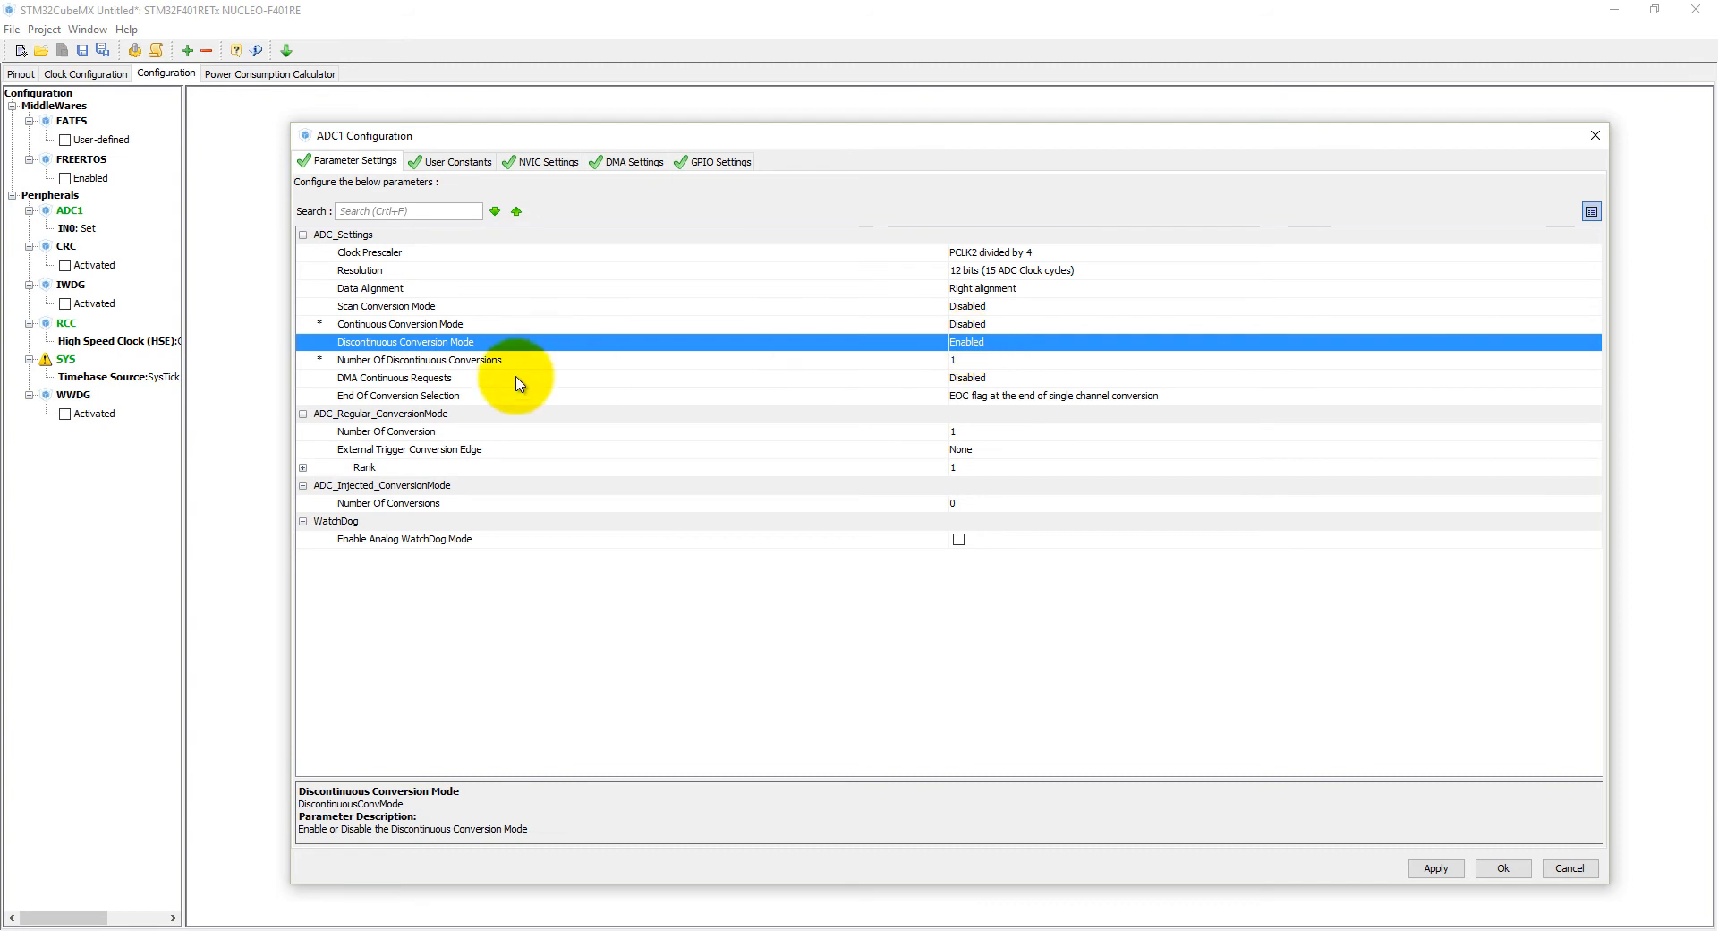
mouse_move(448, 343)
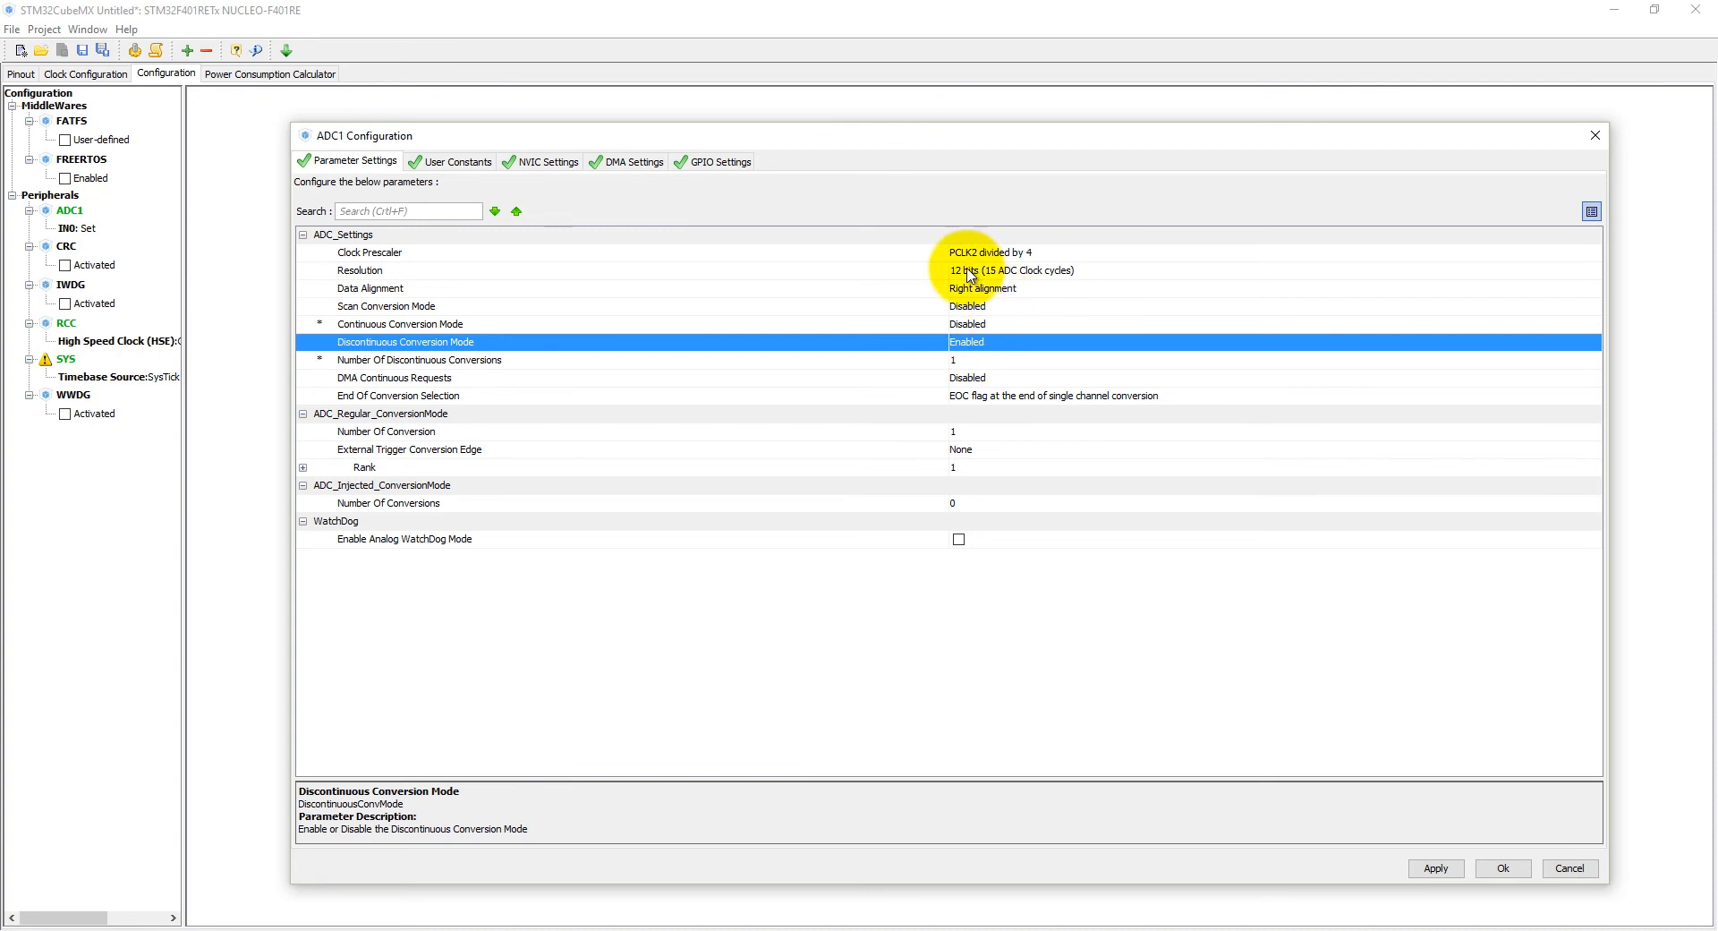
click(1260, 270)
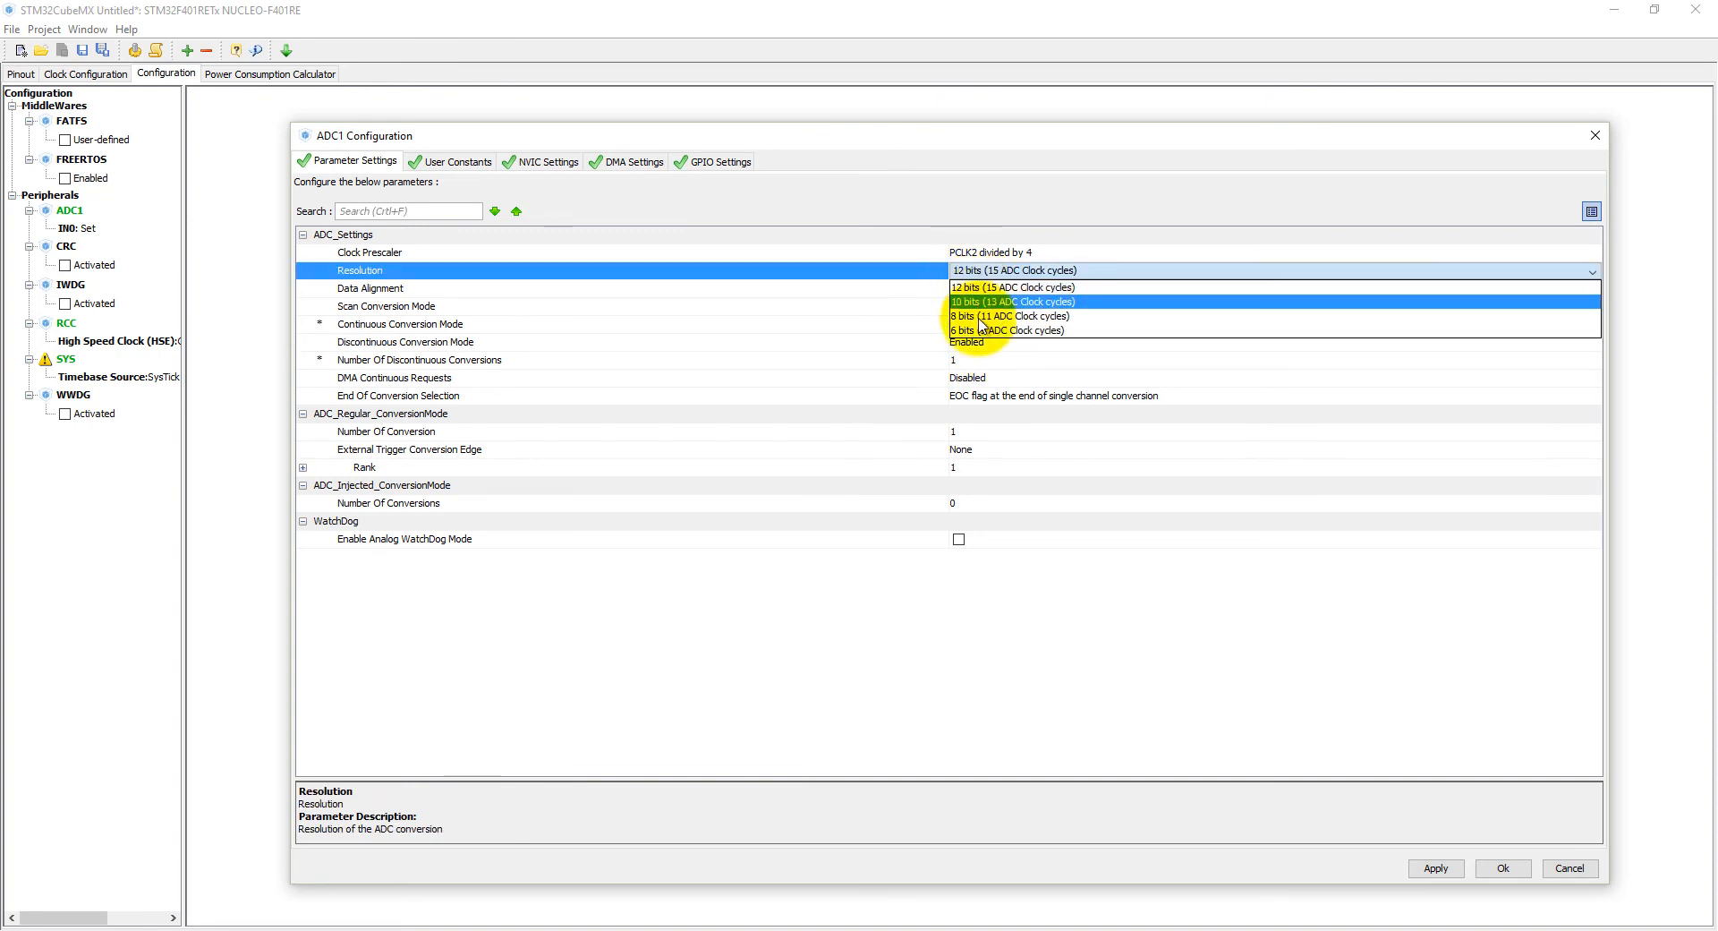
mouse_move(981, 286)
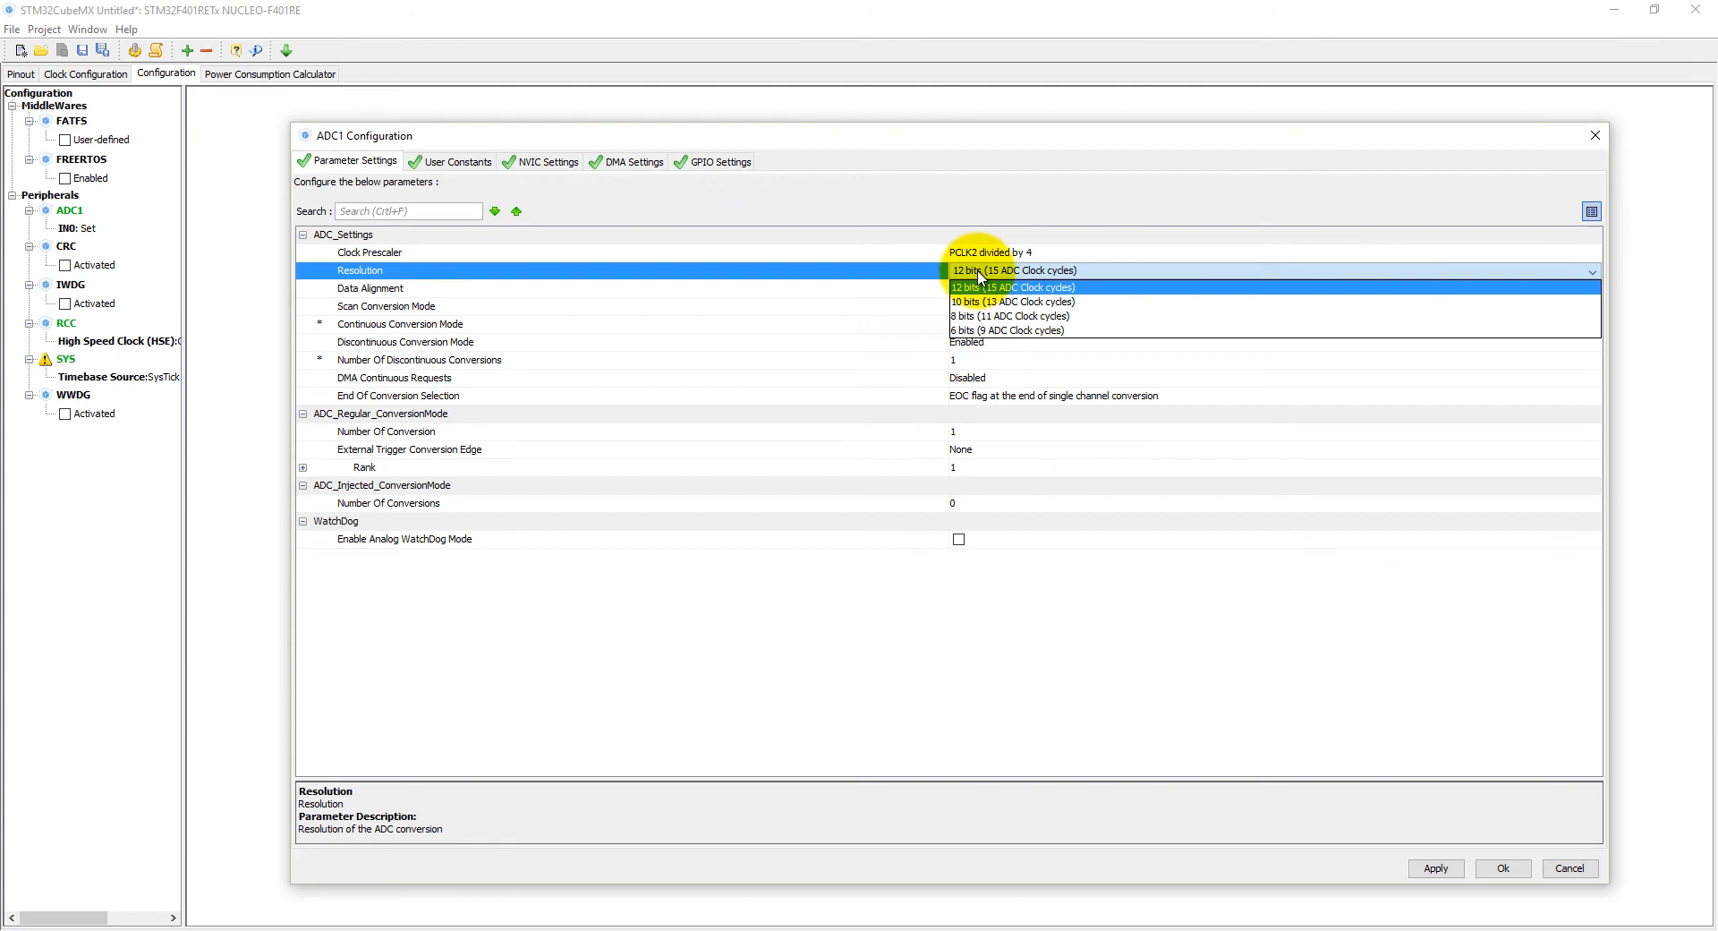
mouse_move(1008, 329)
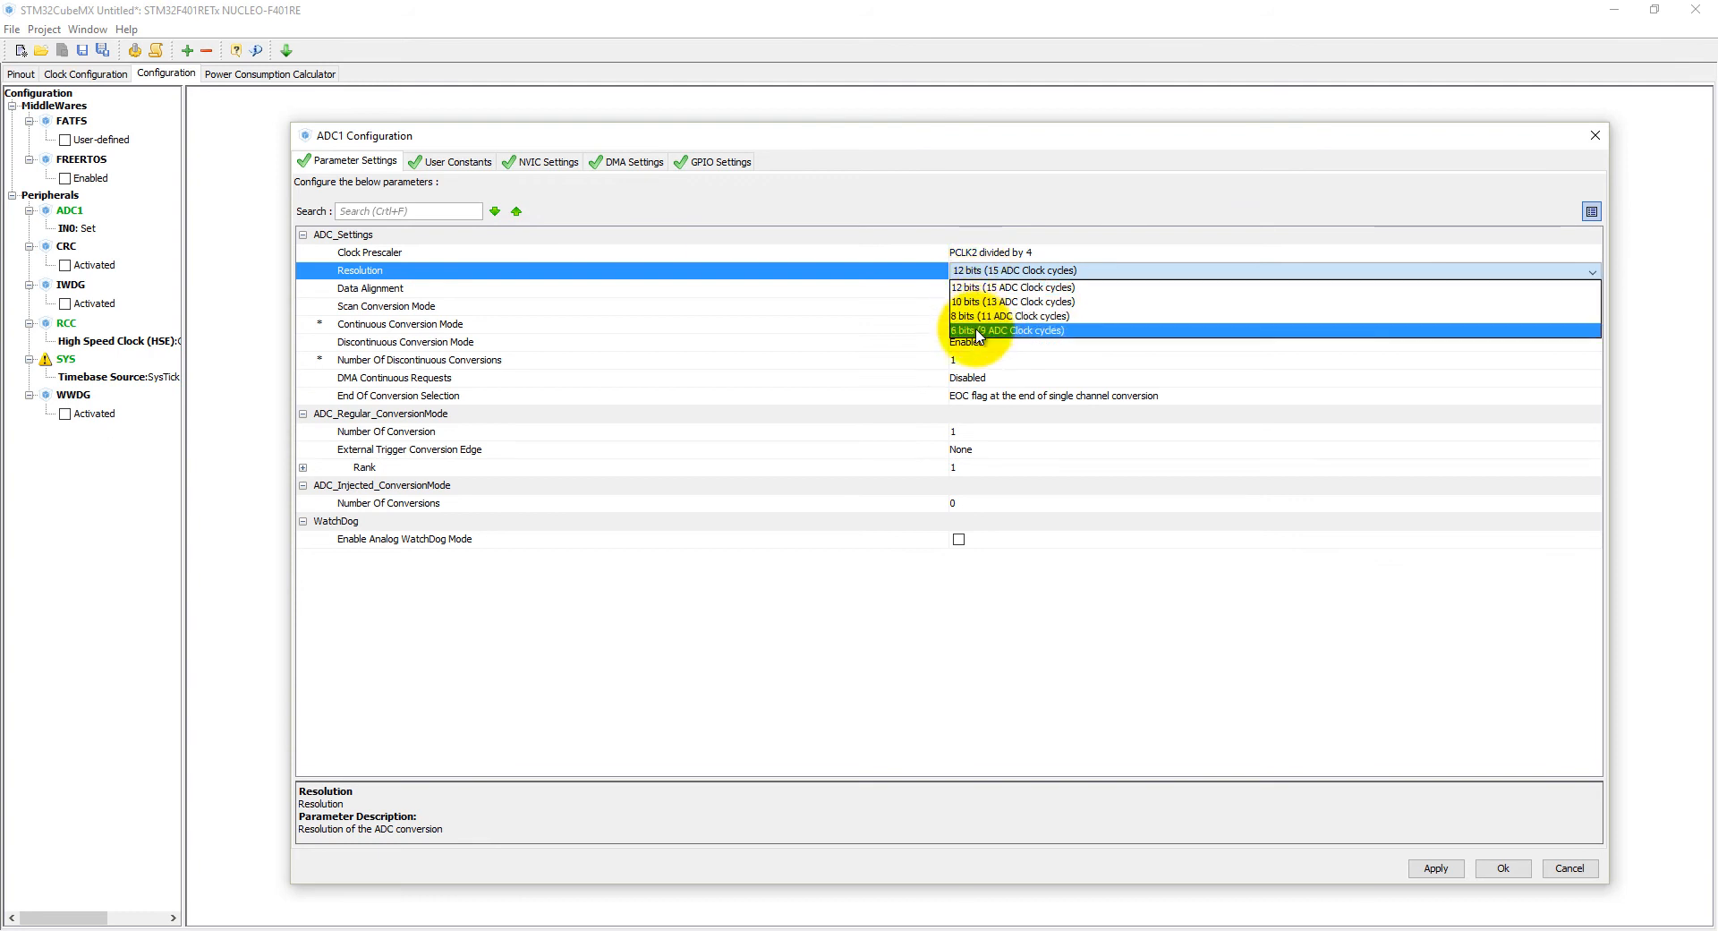
click(1007, 286)
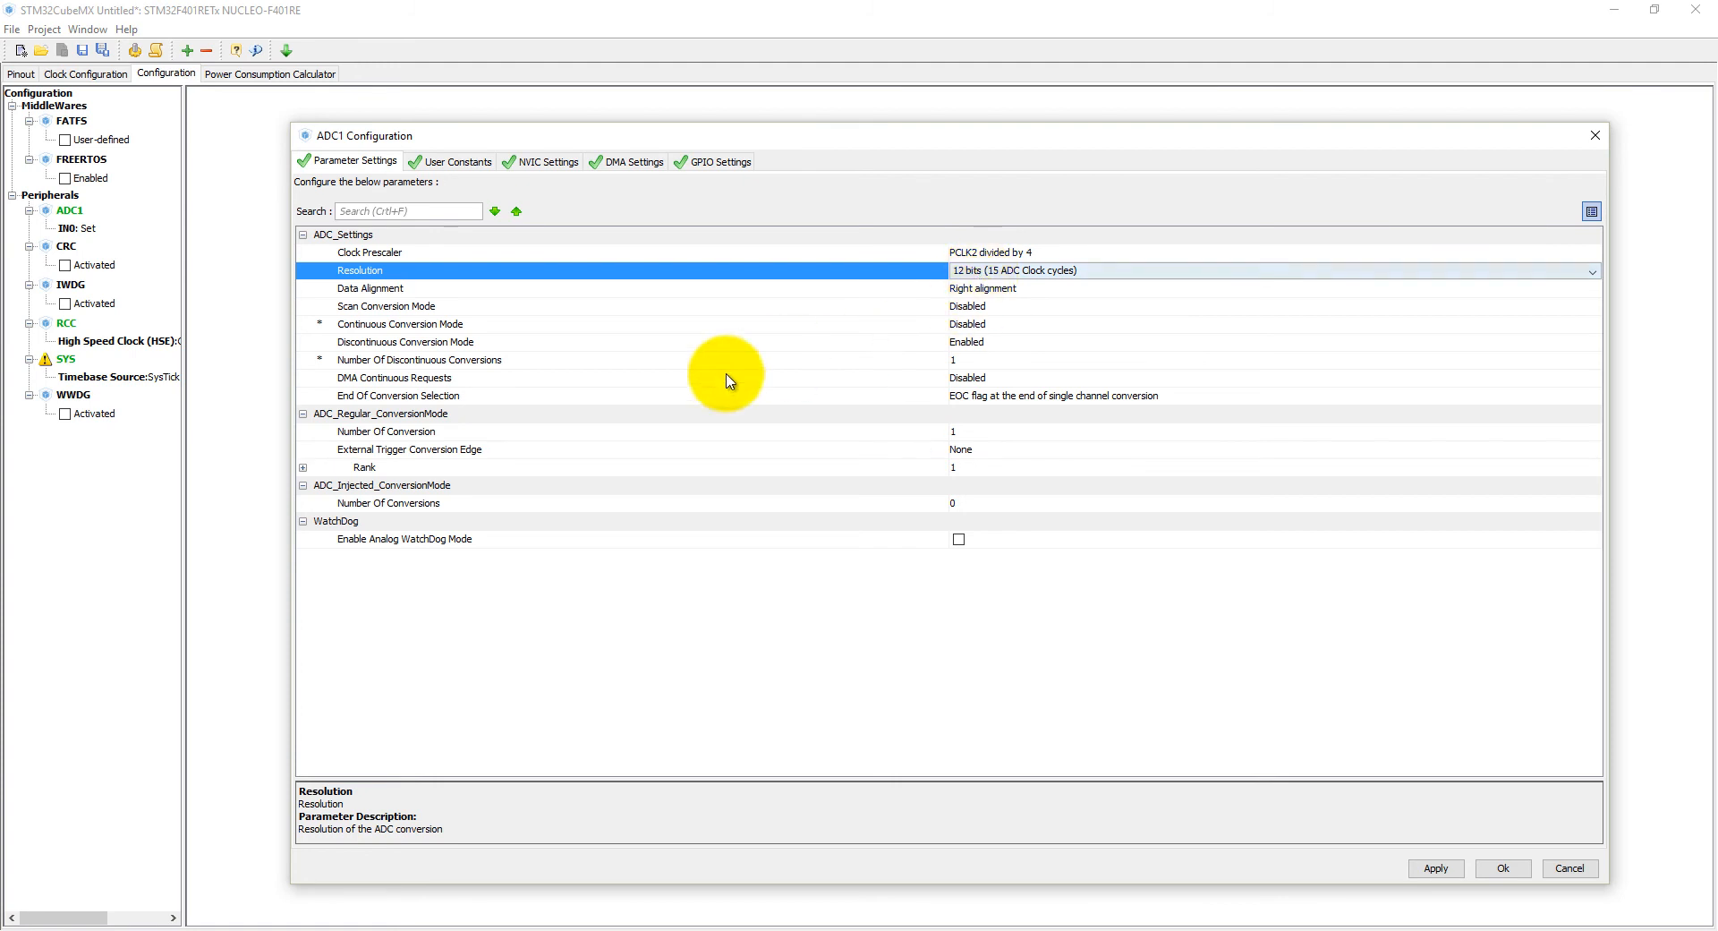
click(1502, 869)
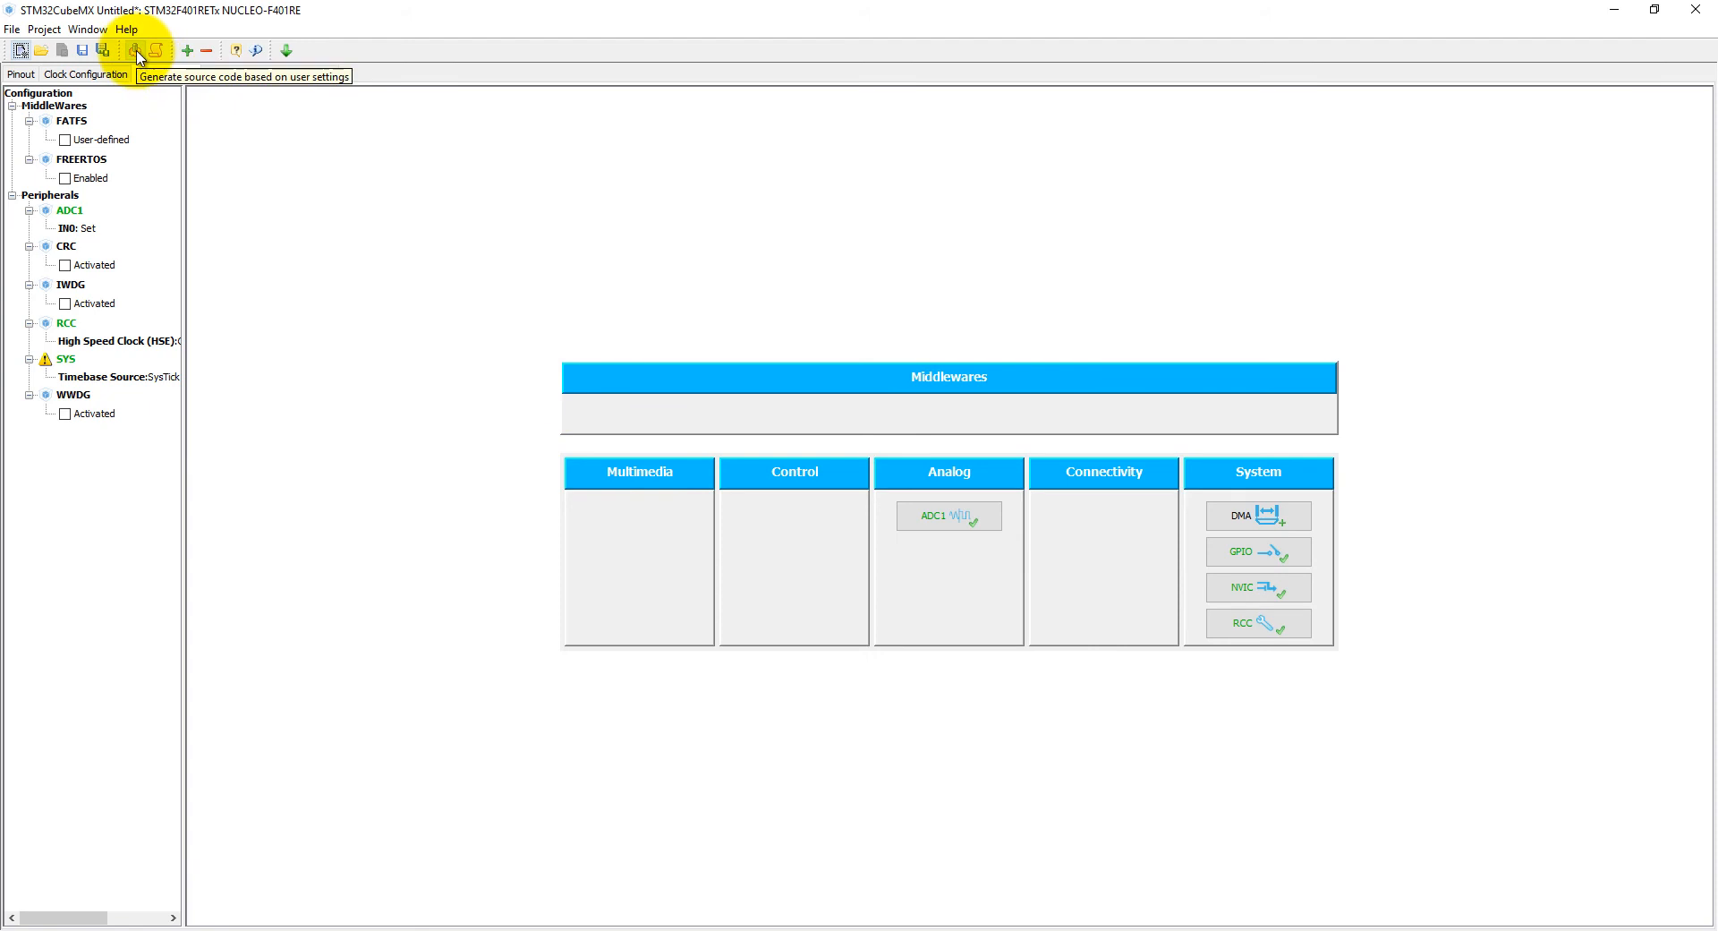
Step: Name the project 'ADC' in Project Settings, review the Code Generator options, and confirm
click(153, 50)
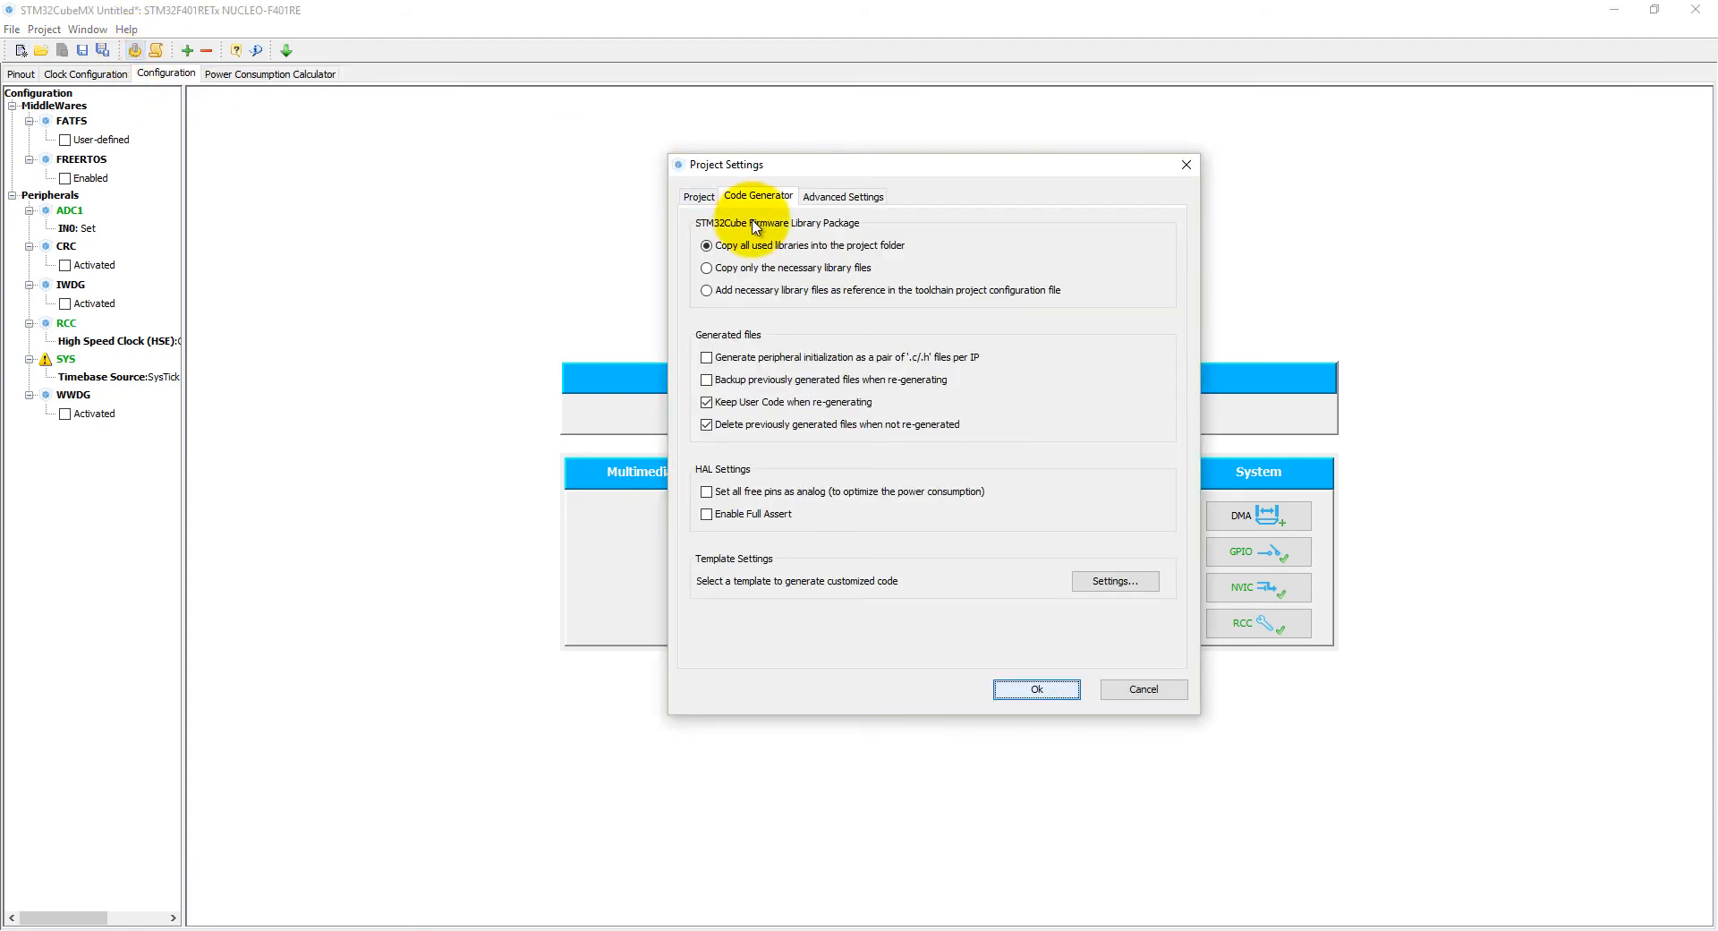
click(696, 197)
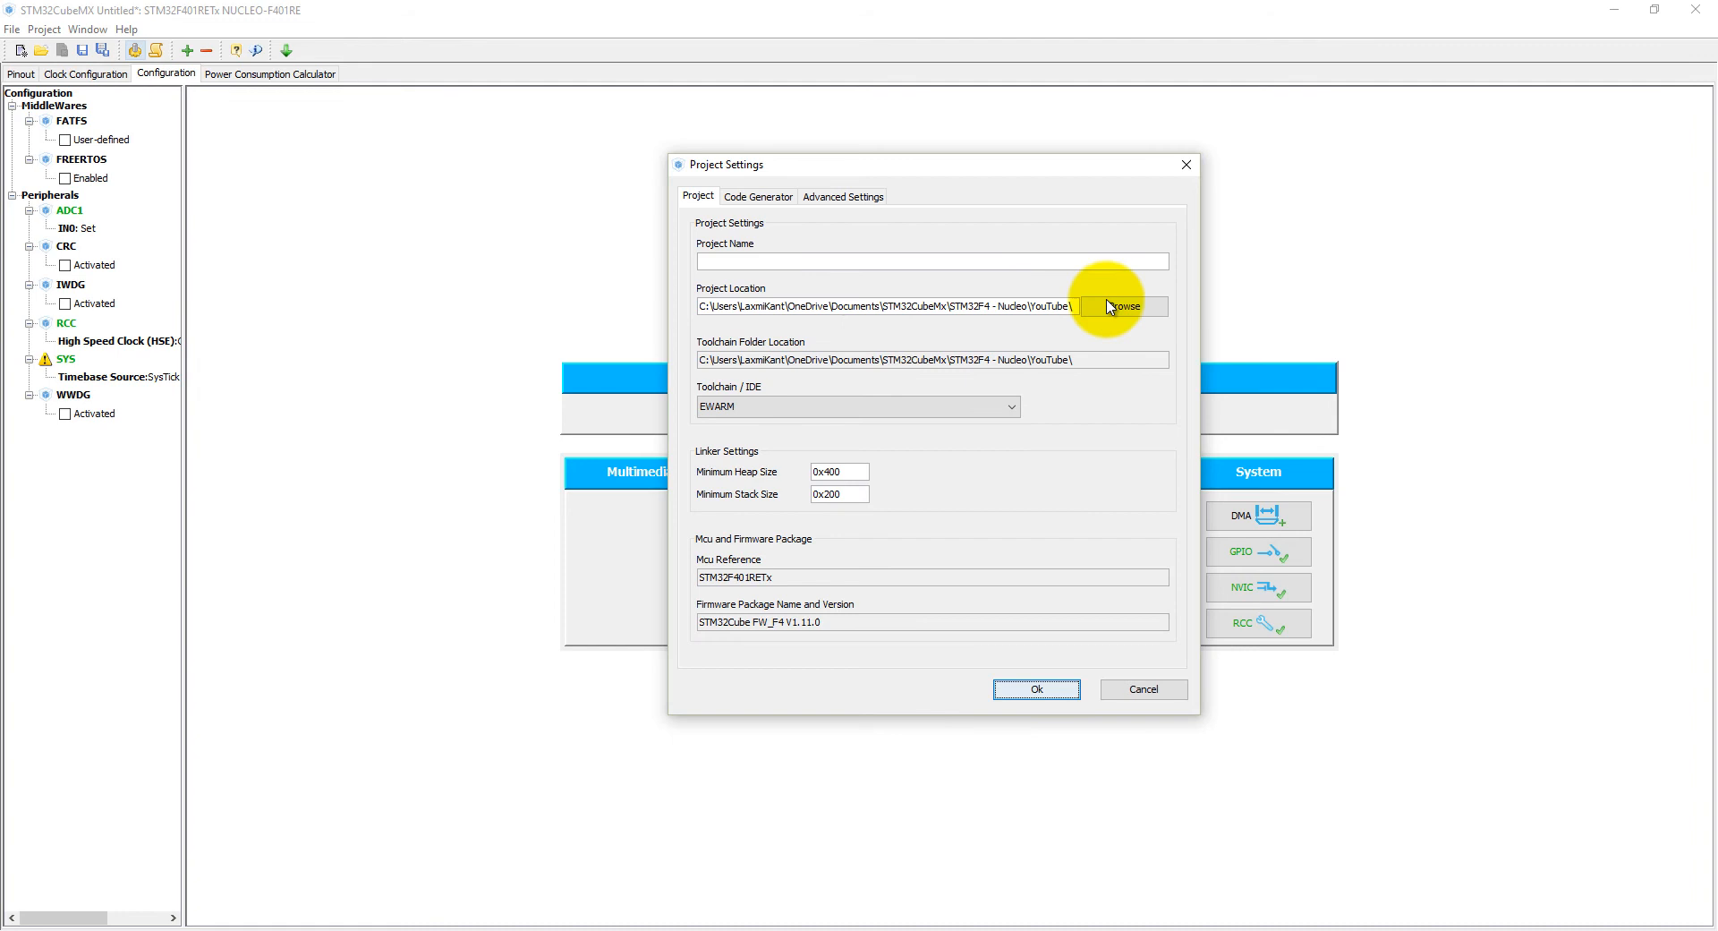
click(929, 261)
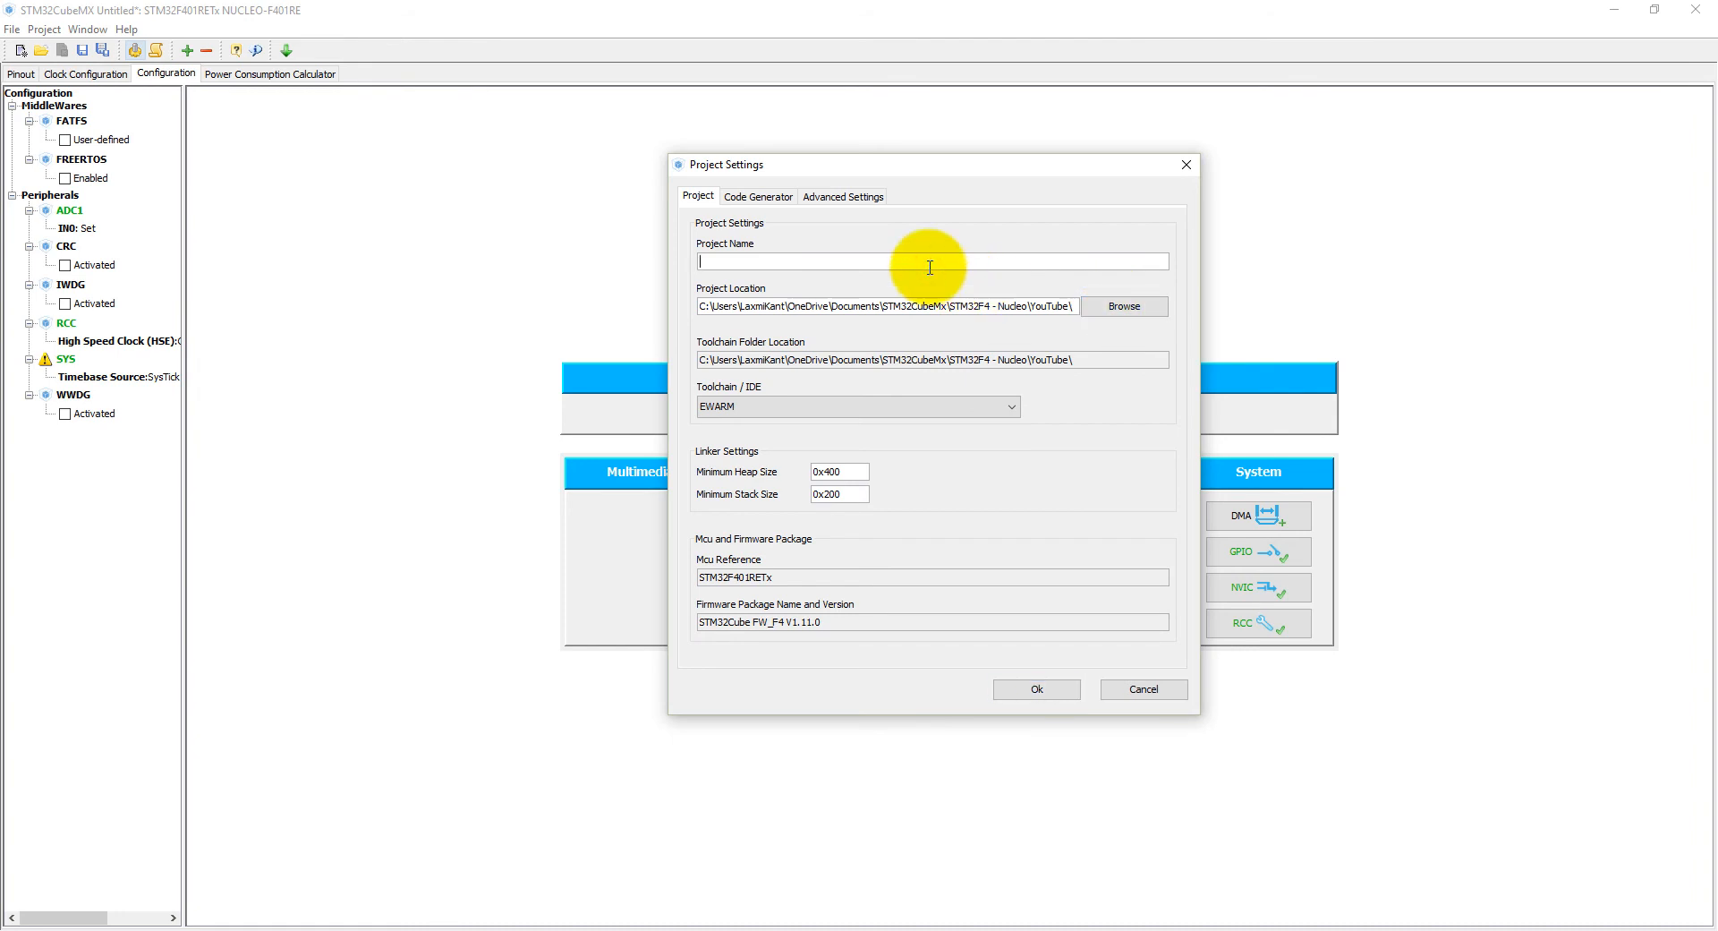
text(ADC)
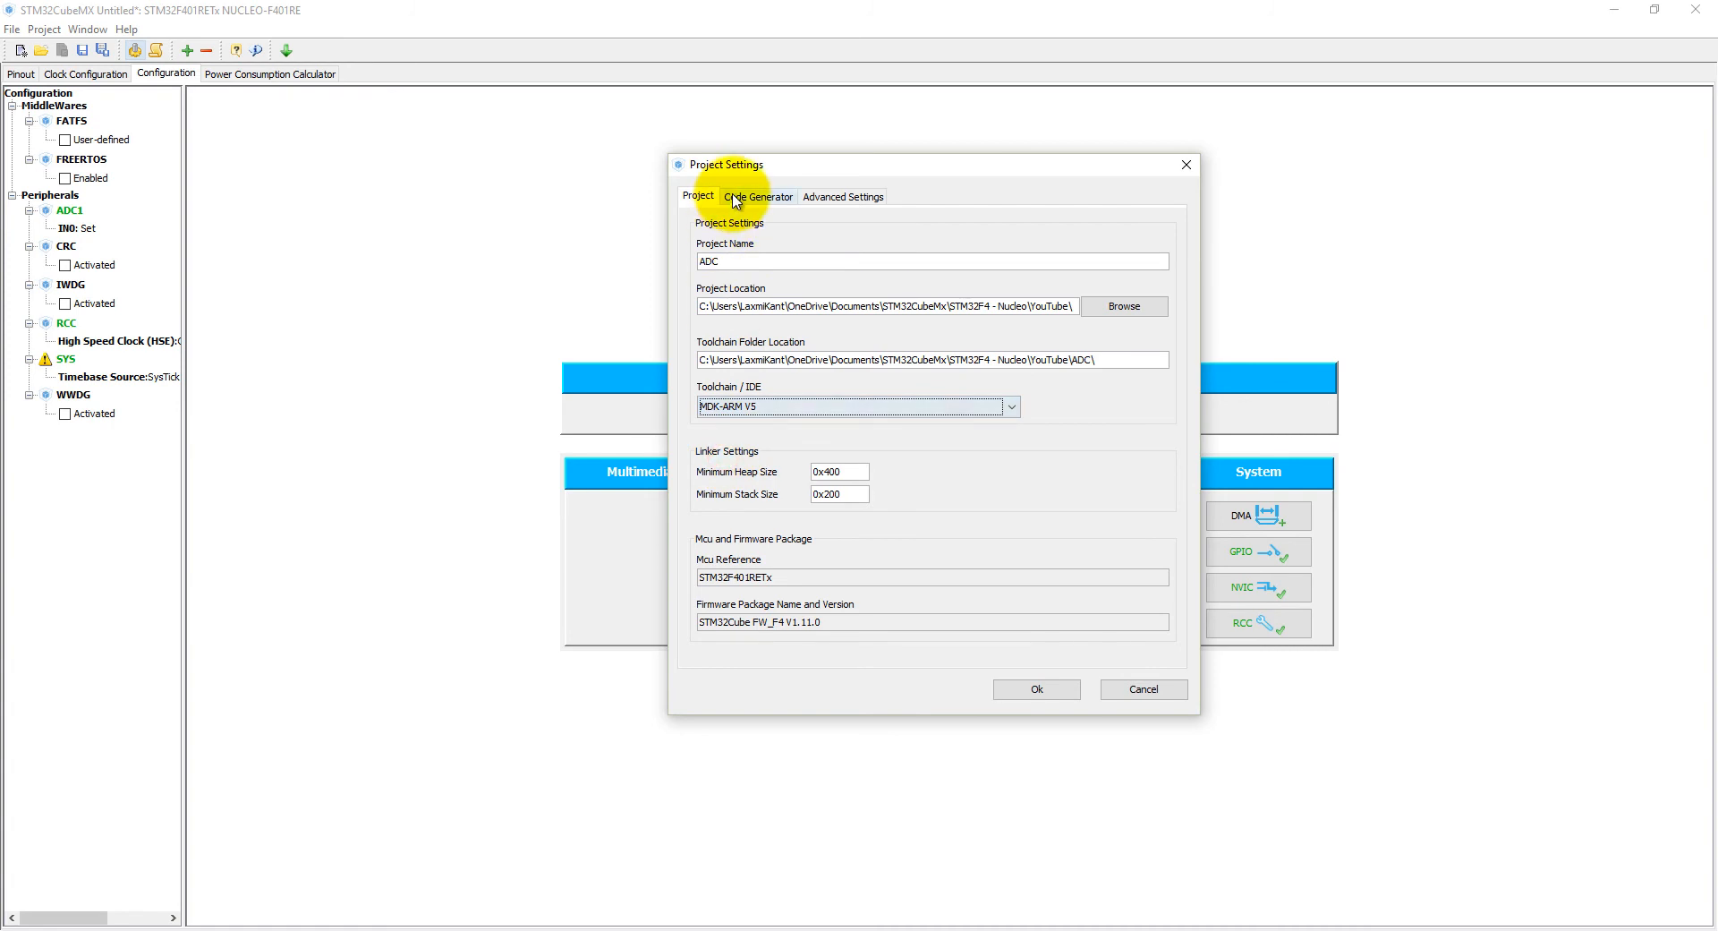
click(759, 197)
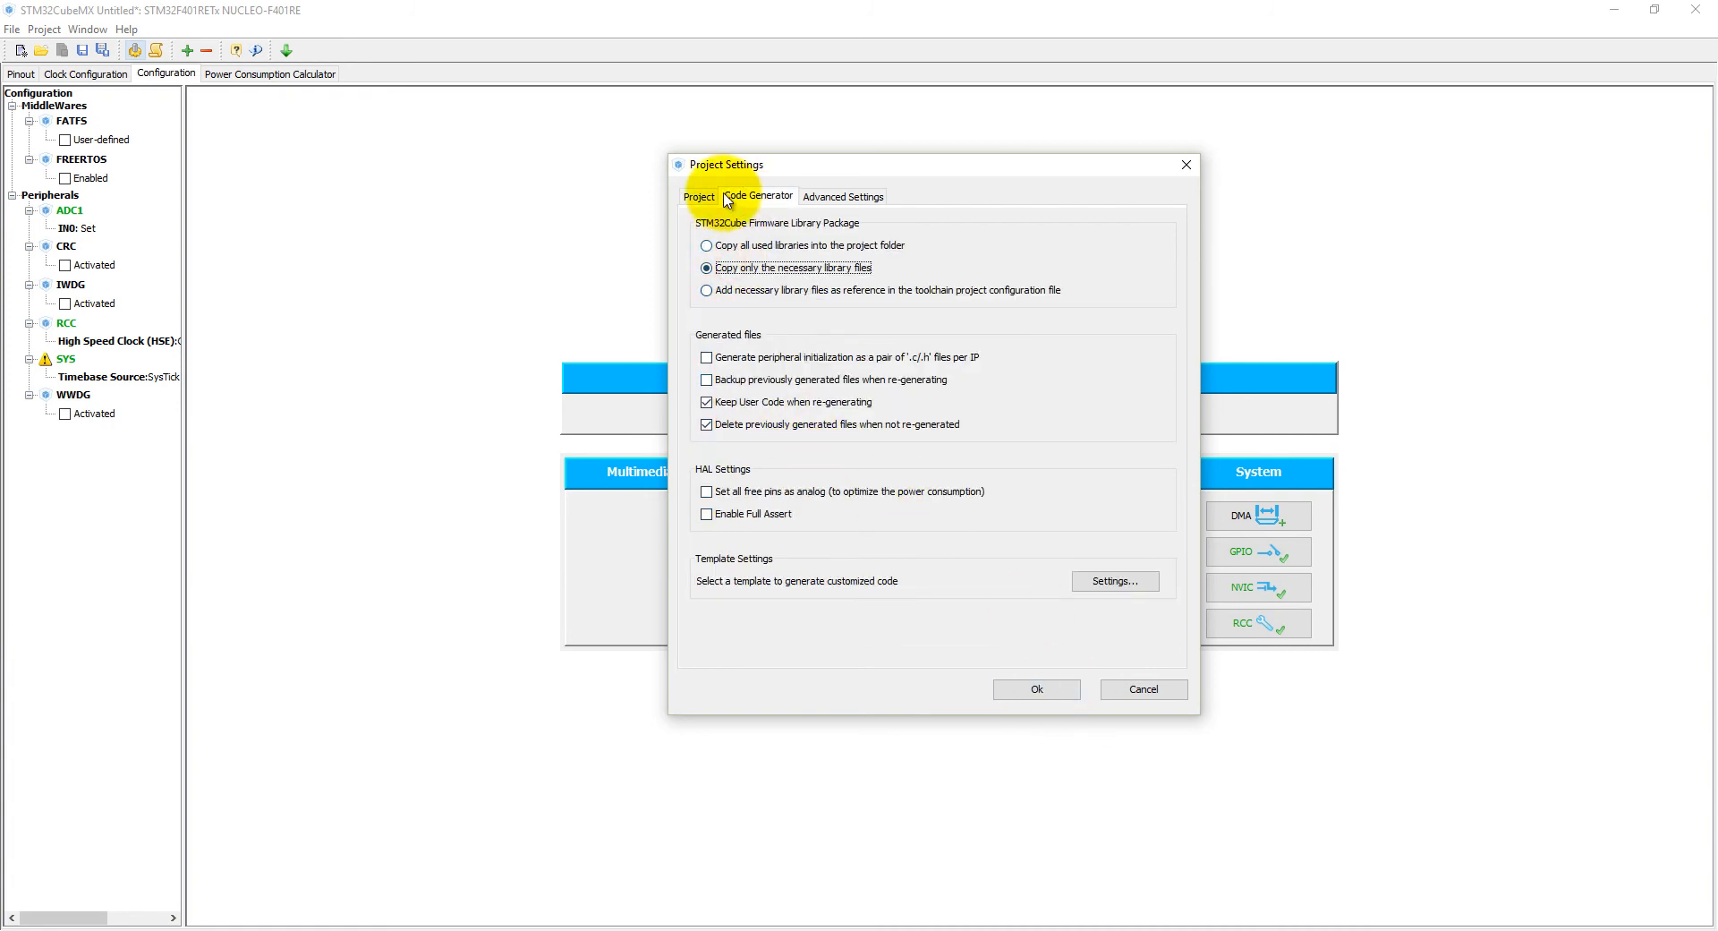
click(698, 197)
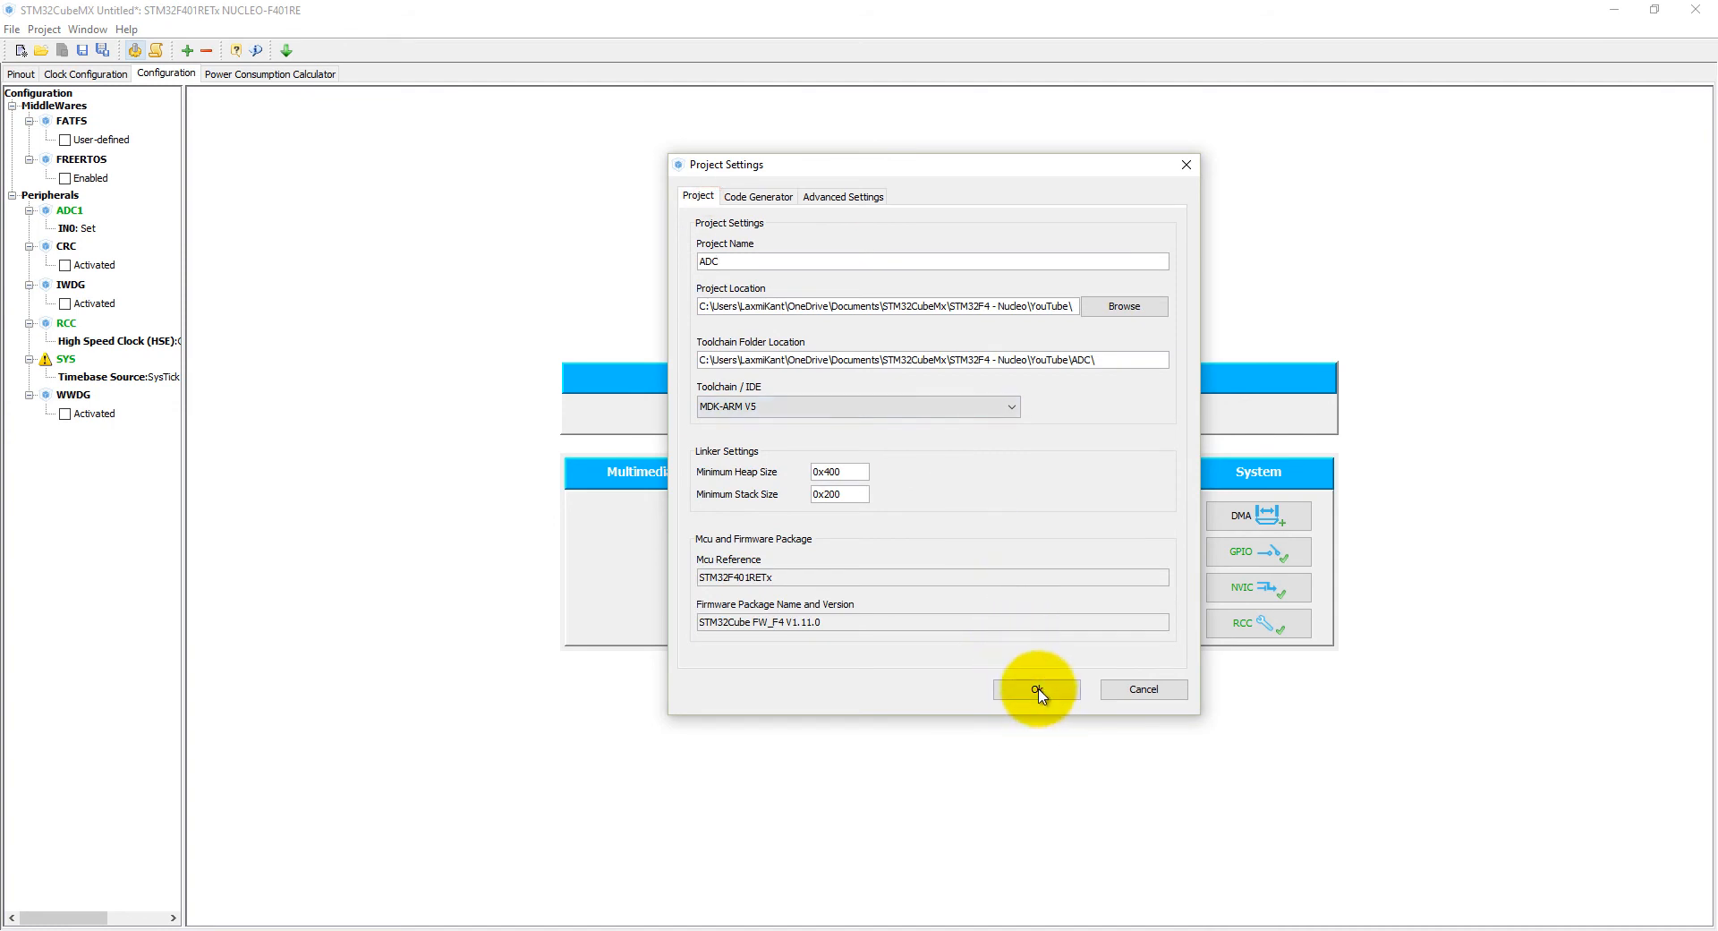
click(1034, 689)
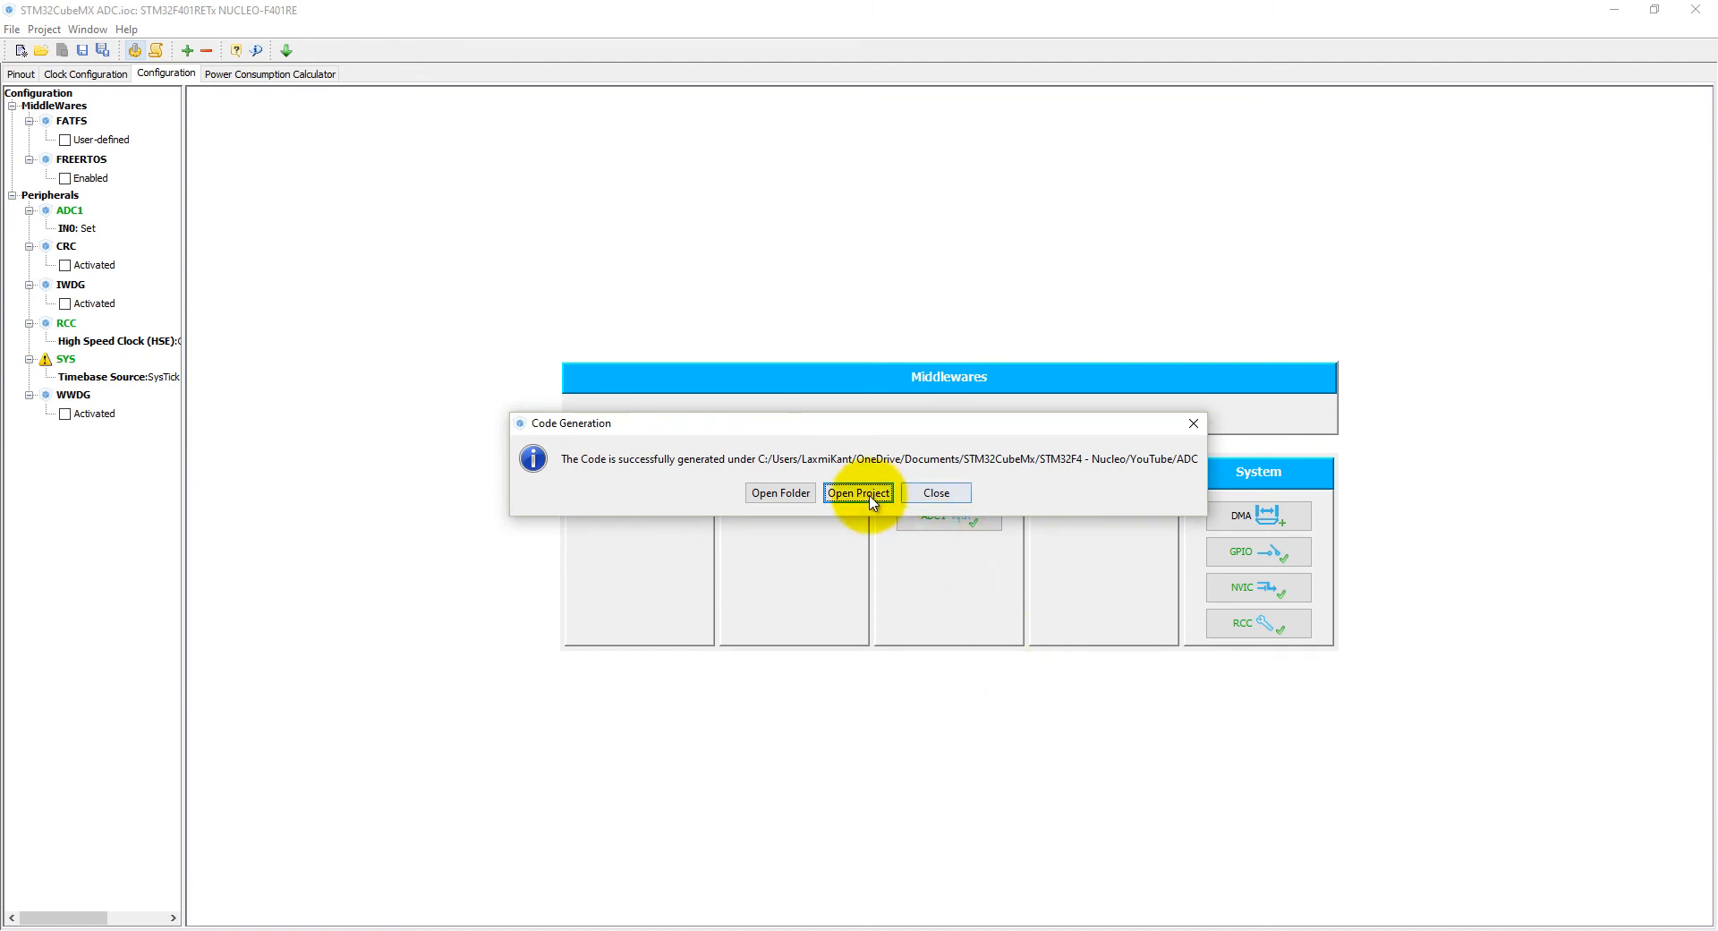
Step: Open the generated project in Keil and open main.c from the Application/User group
click(857, 492)
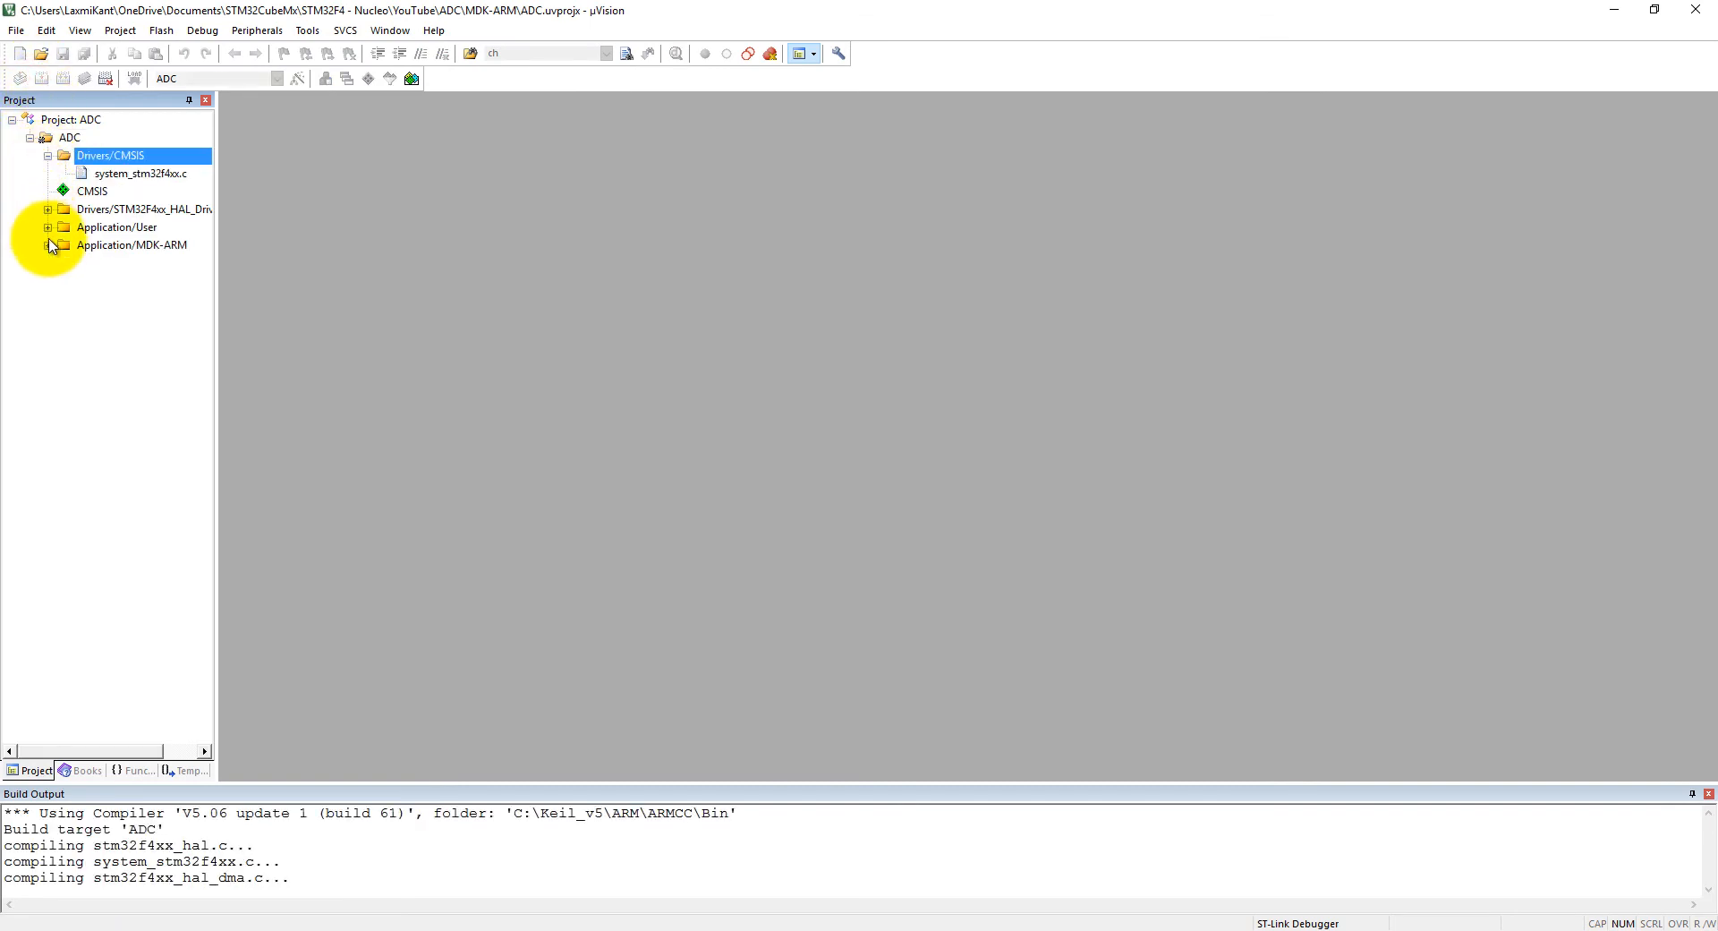
click(48, 227)
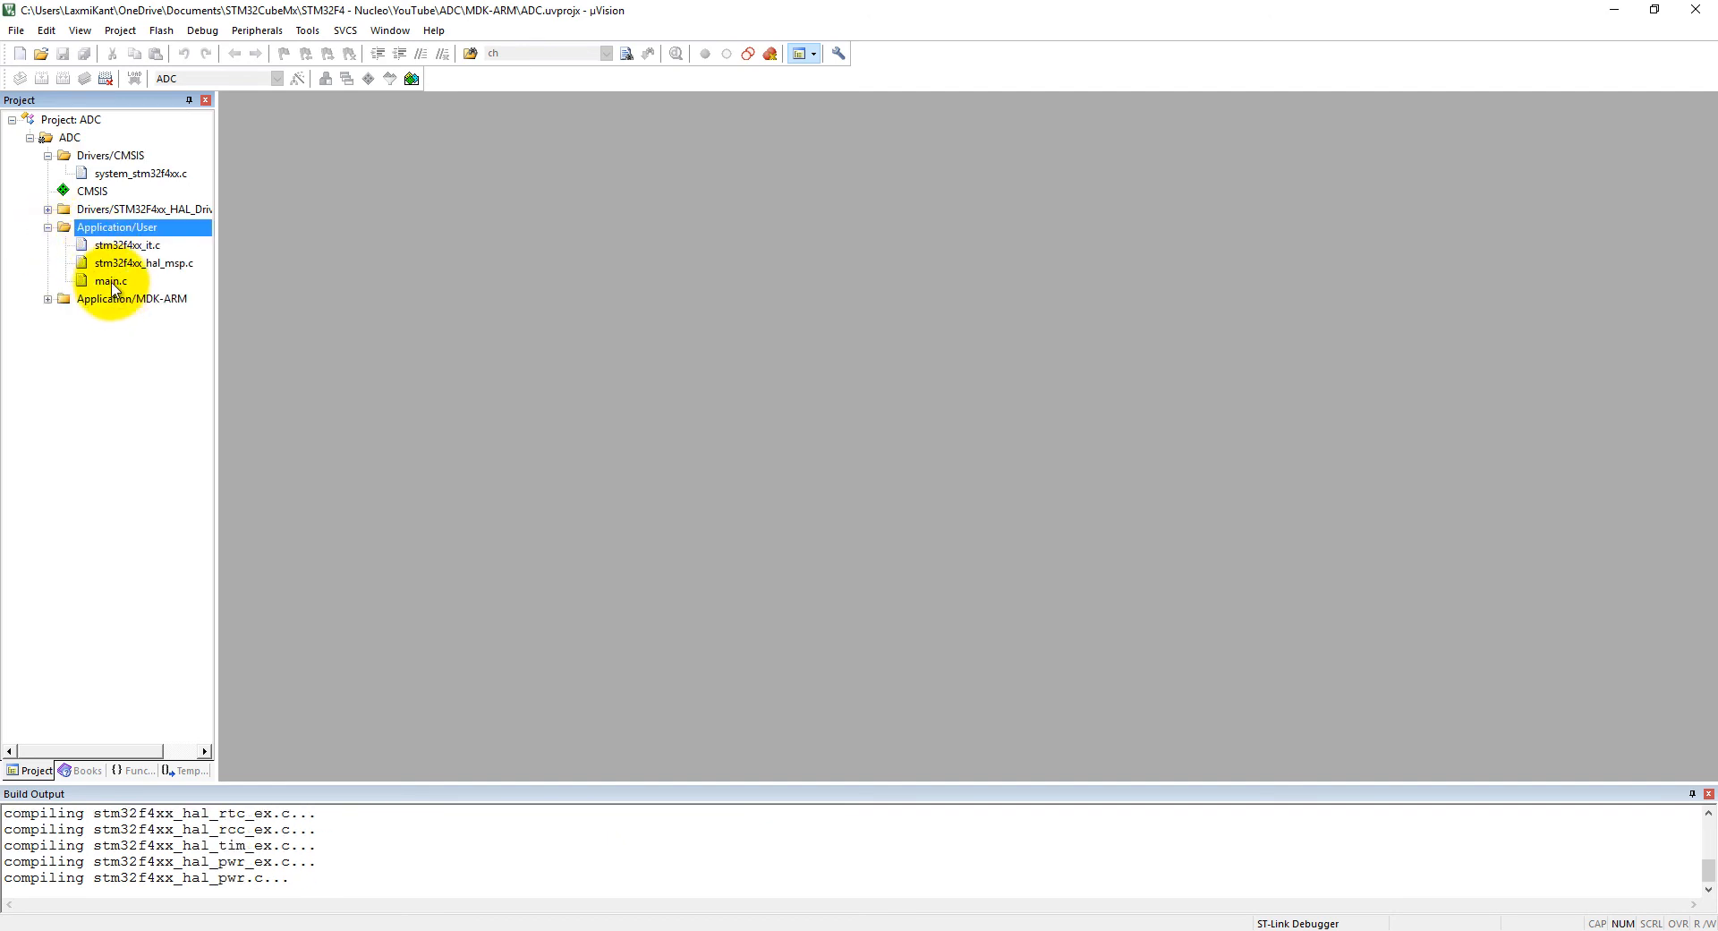
double_click(109, 281)
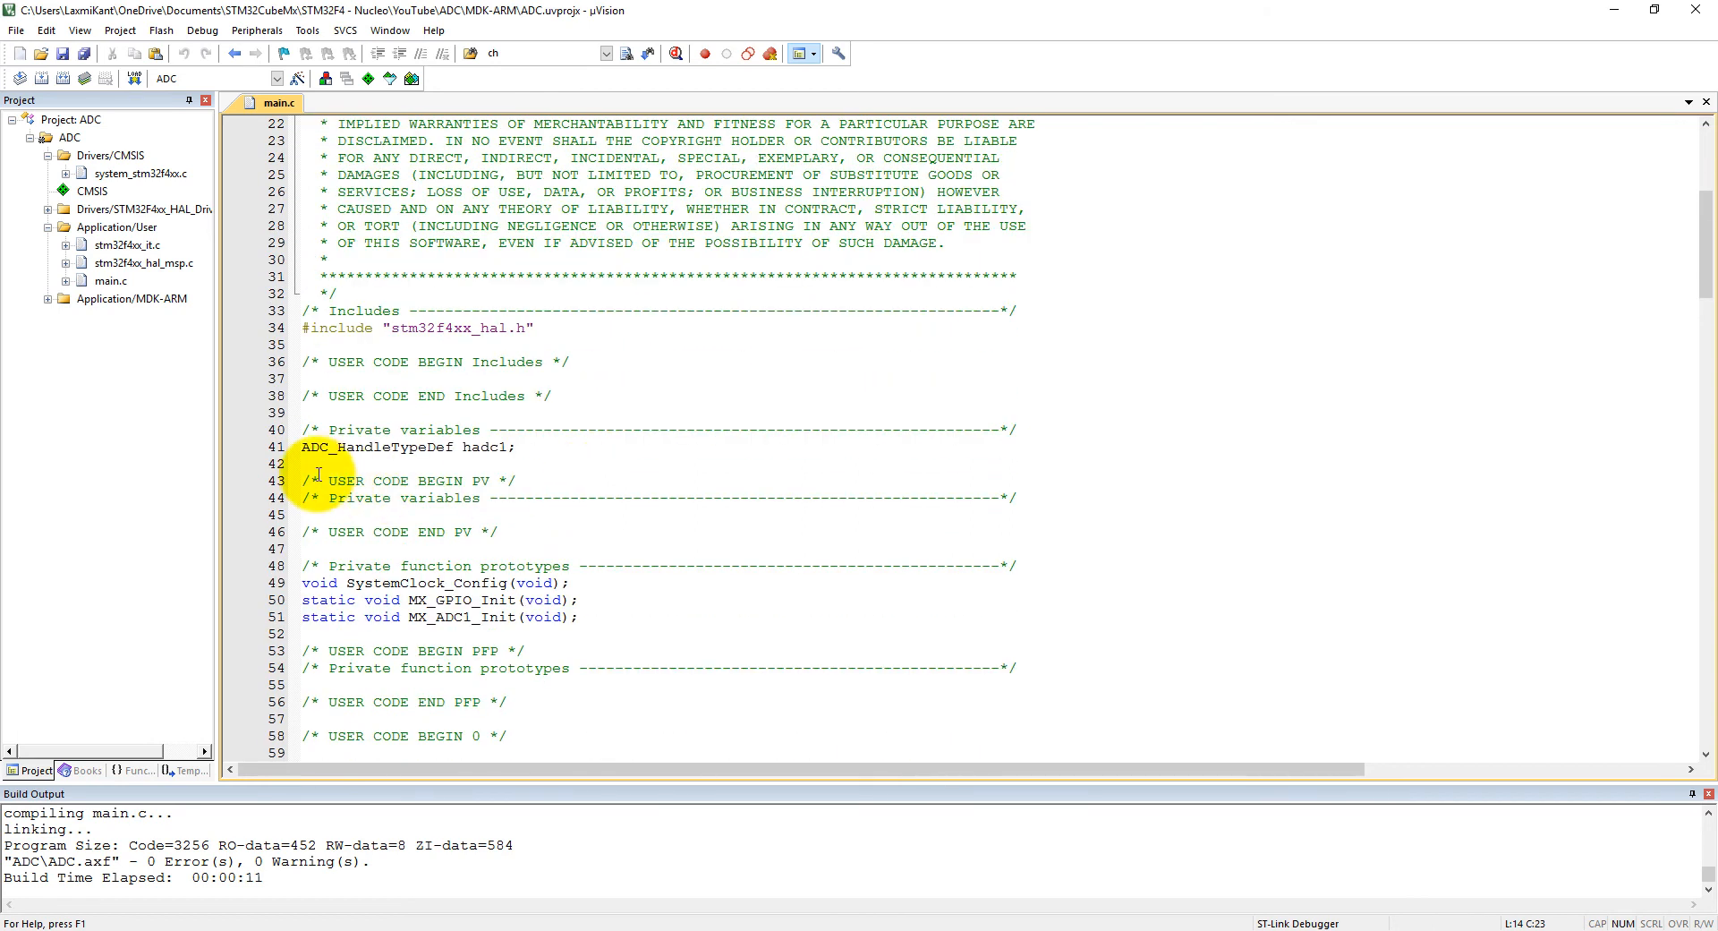
mouse_move(350, 438)
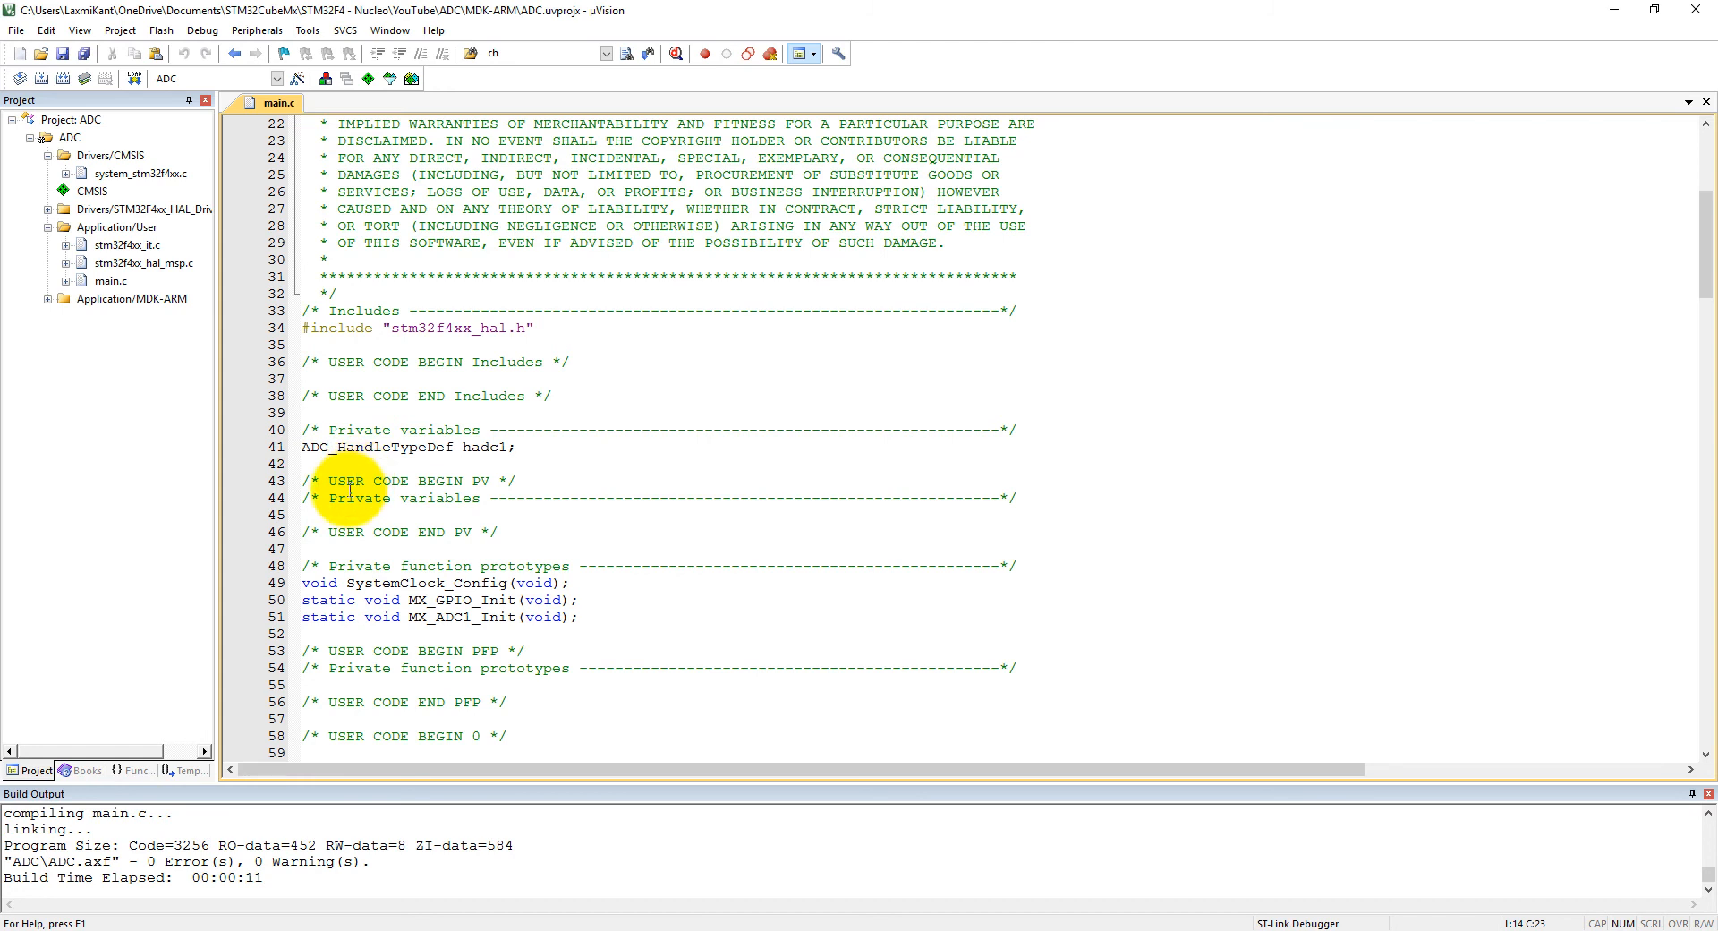
Step: Declare uint16_t adcValue = 0; under USER CODE BEGIN PV and move into the while(1) loop
text(u)
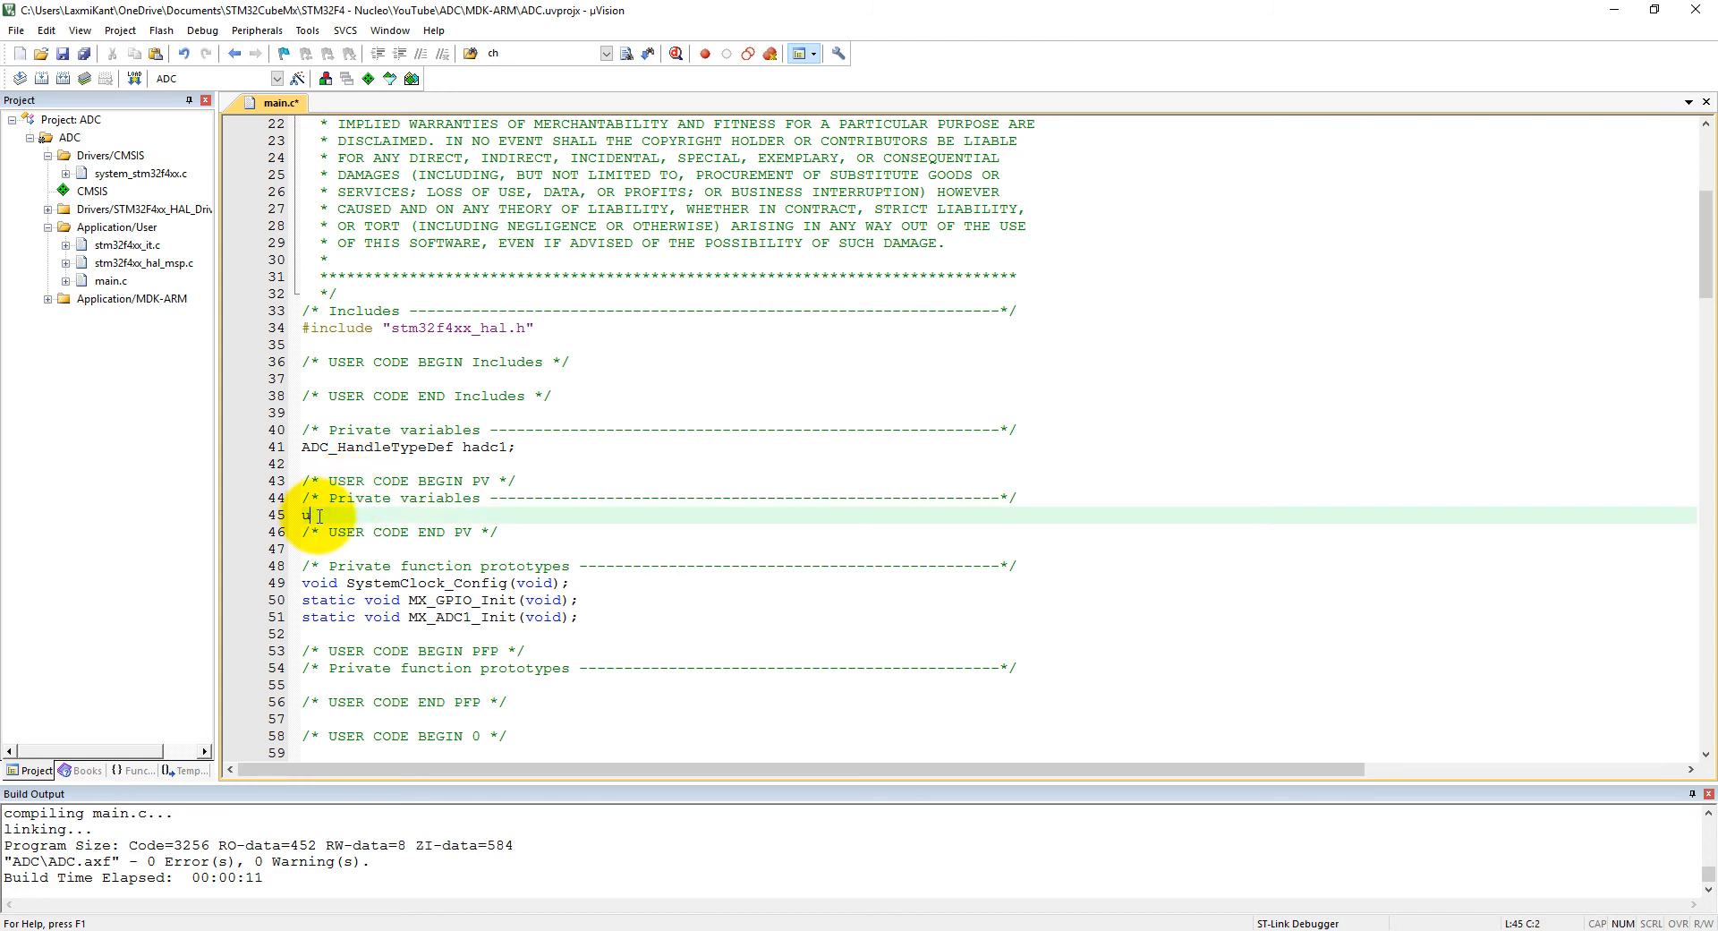
text(int16_t adc)
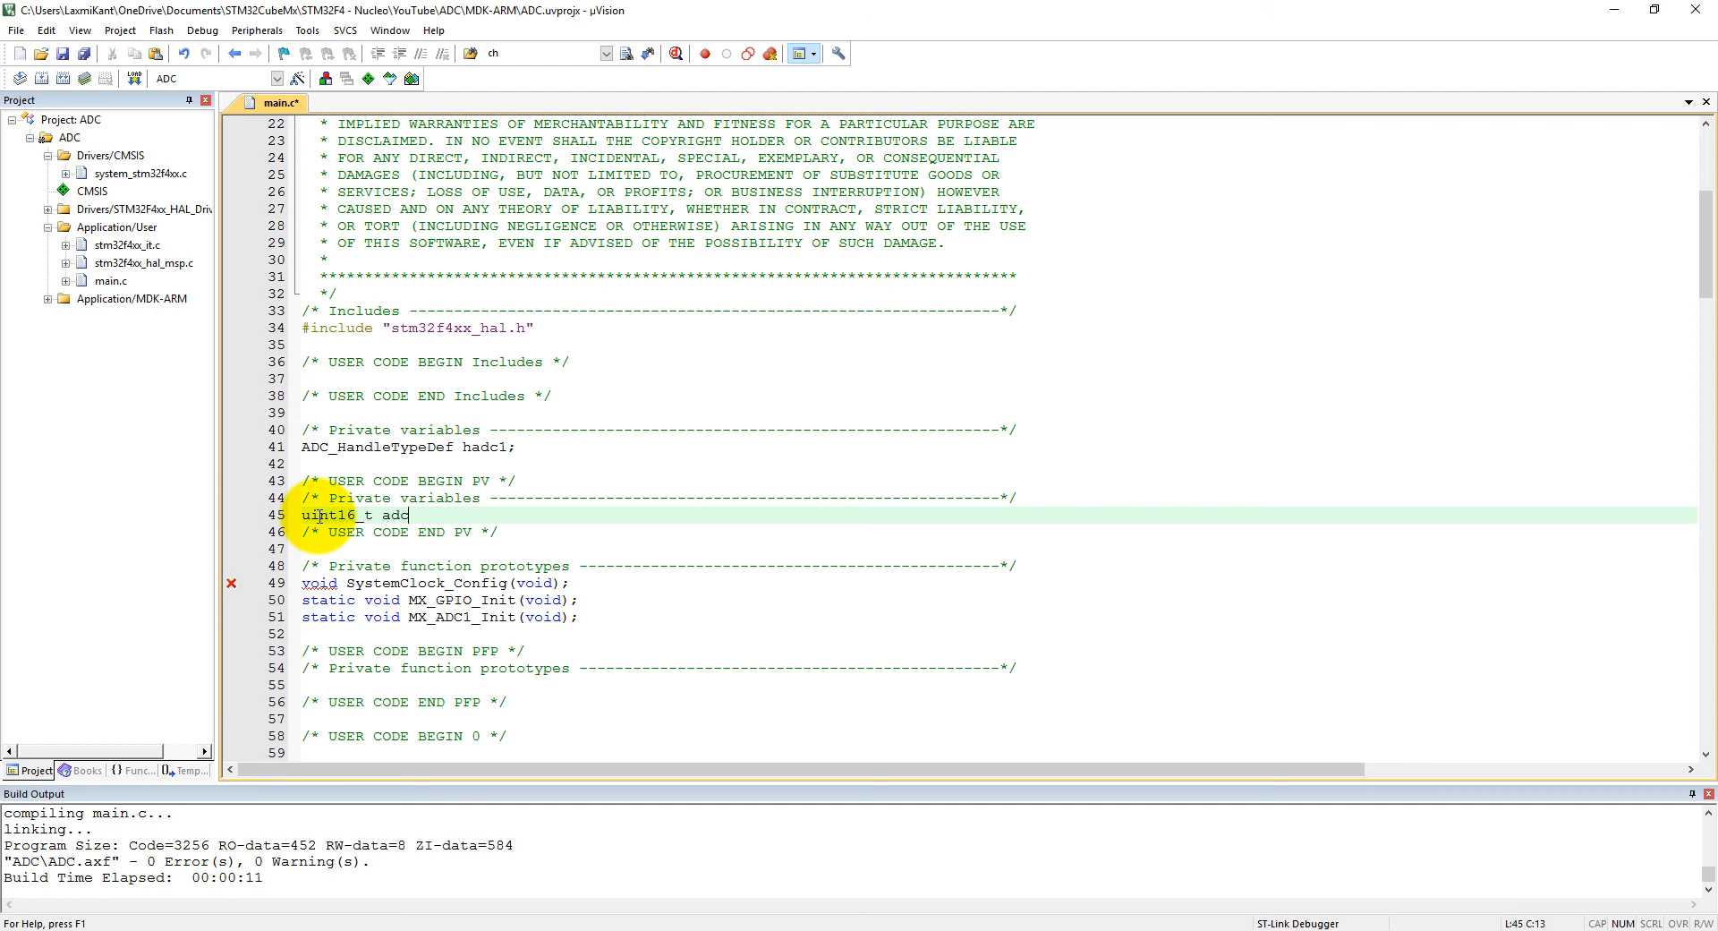
text(Value =)
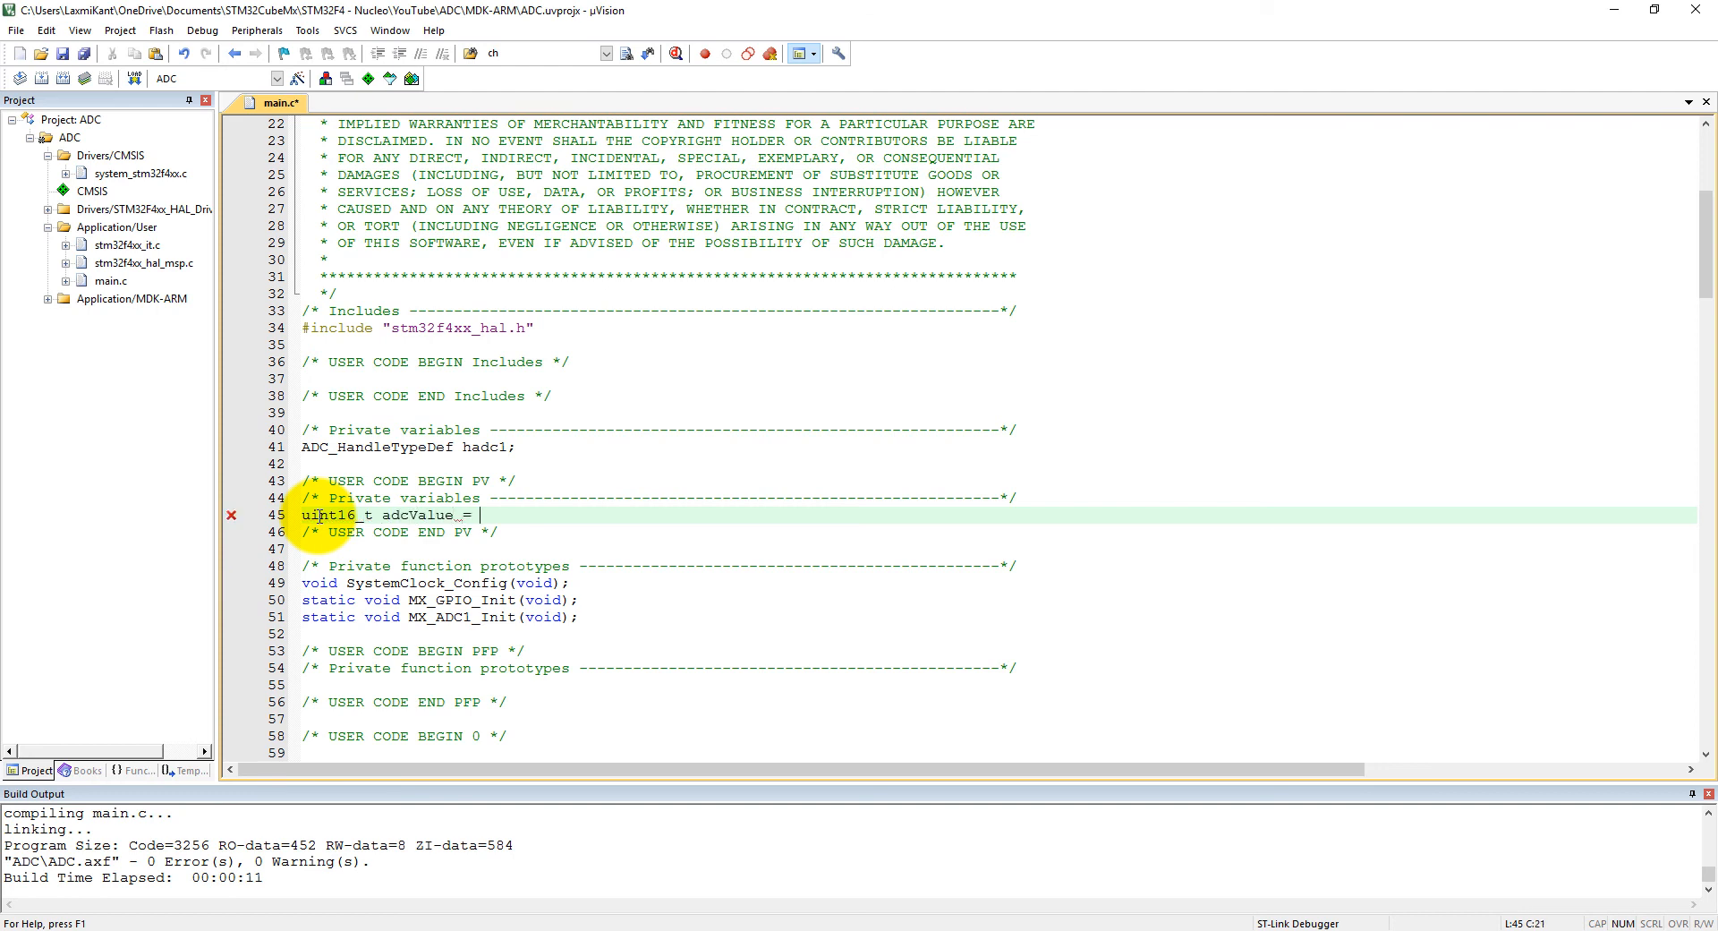
text(0;)
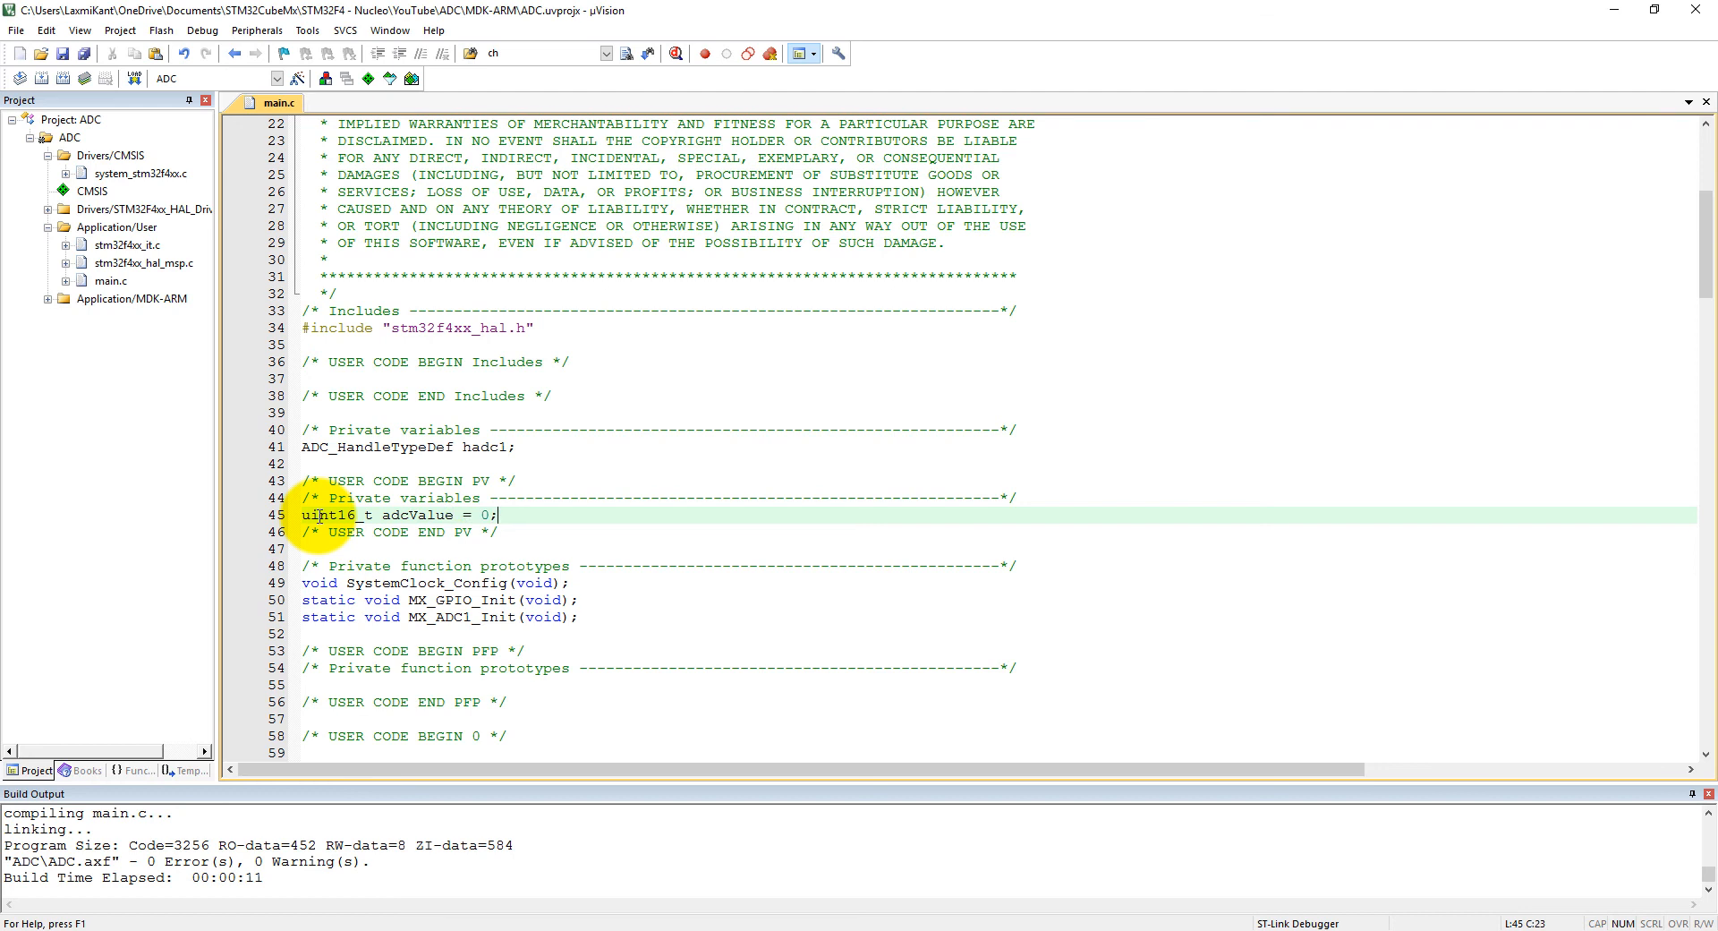
scroll(down, 3)
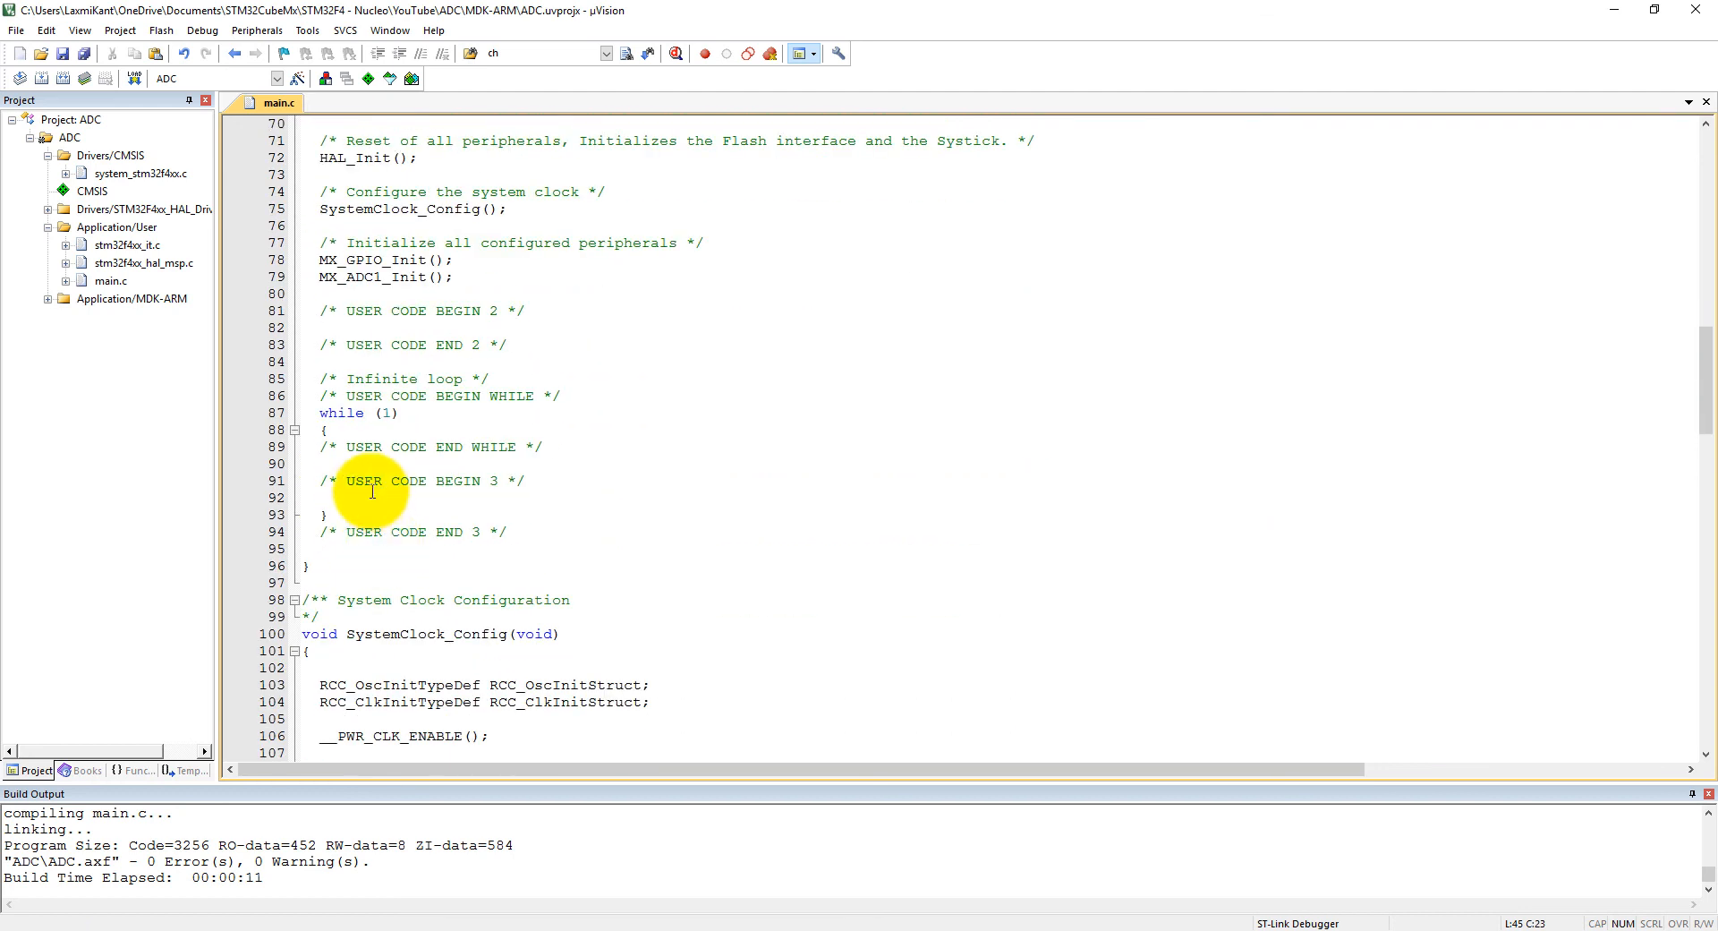
click(361, 496)
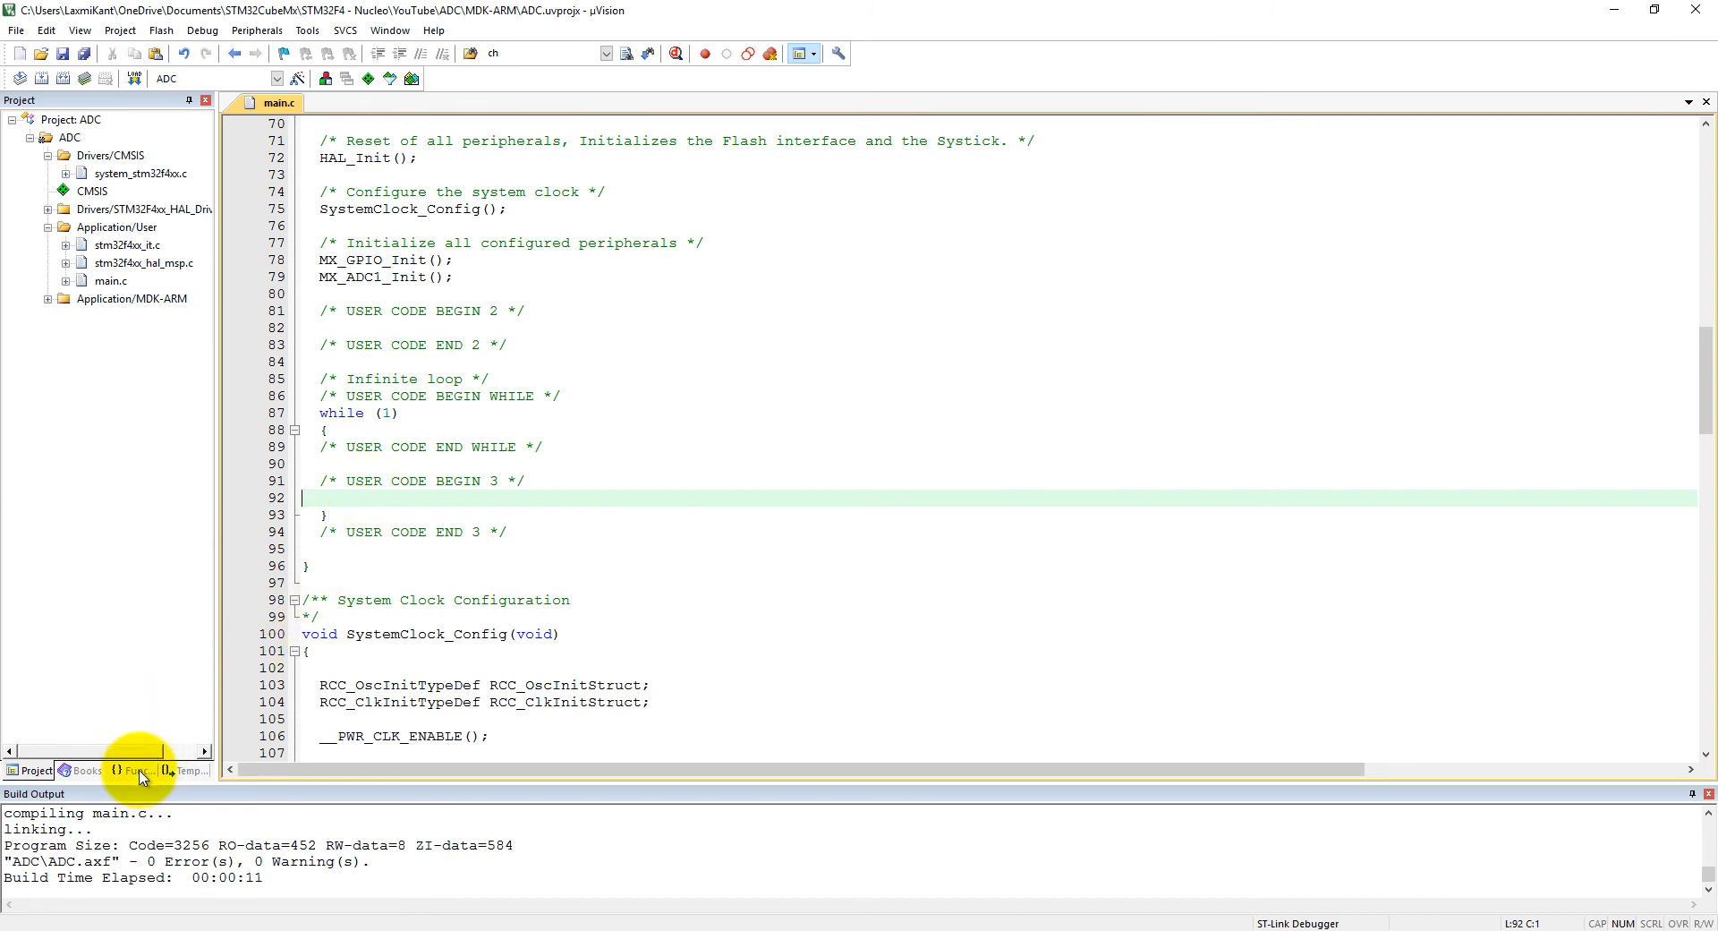
Step: Show the Functions browser with the HAL ADC driver and begin typing HAL_ADC in the loop
click(130, 772)
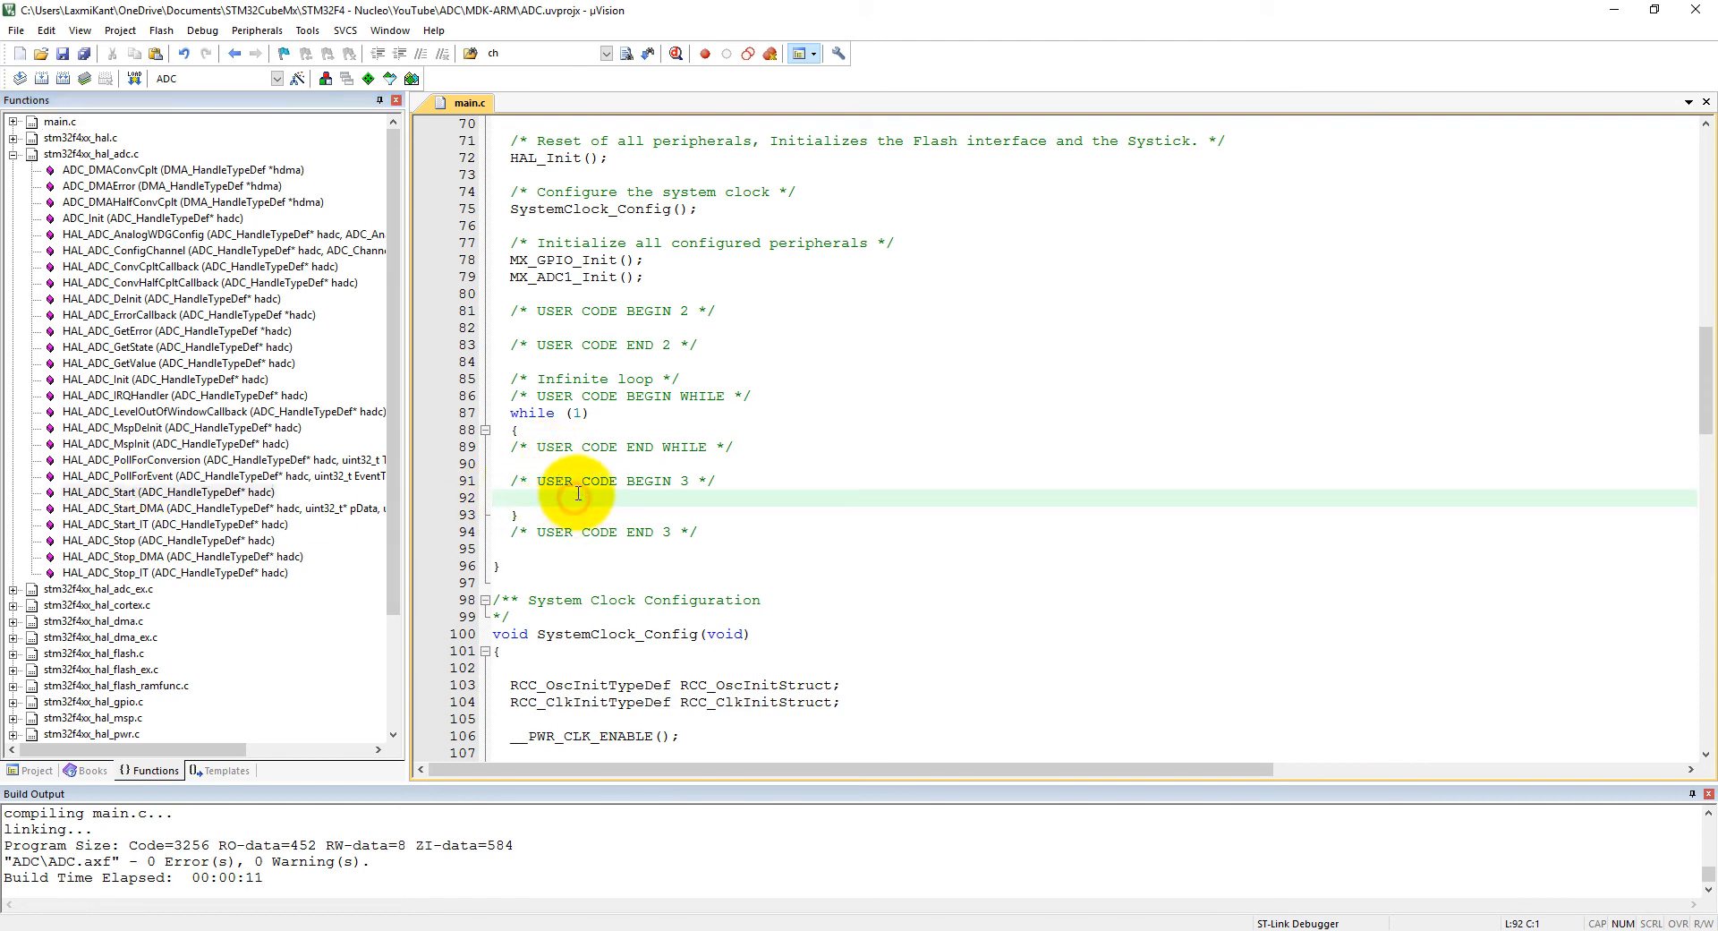
text(HAL_ADC)
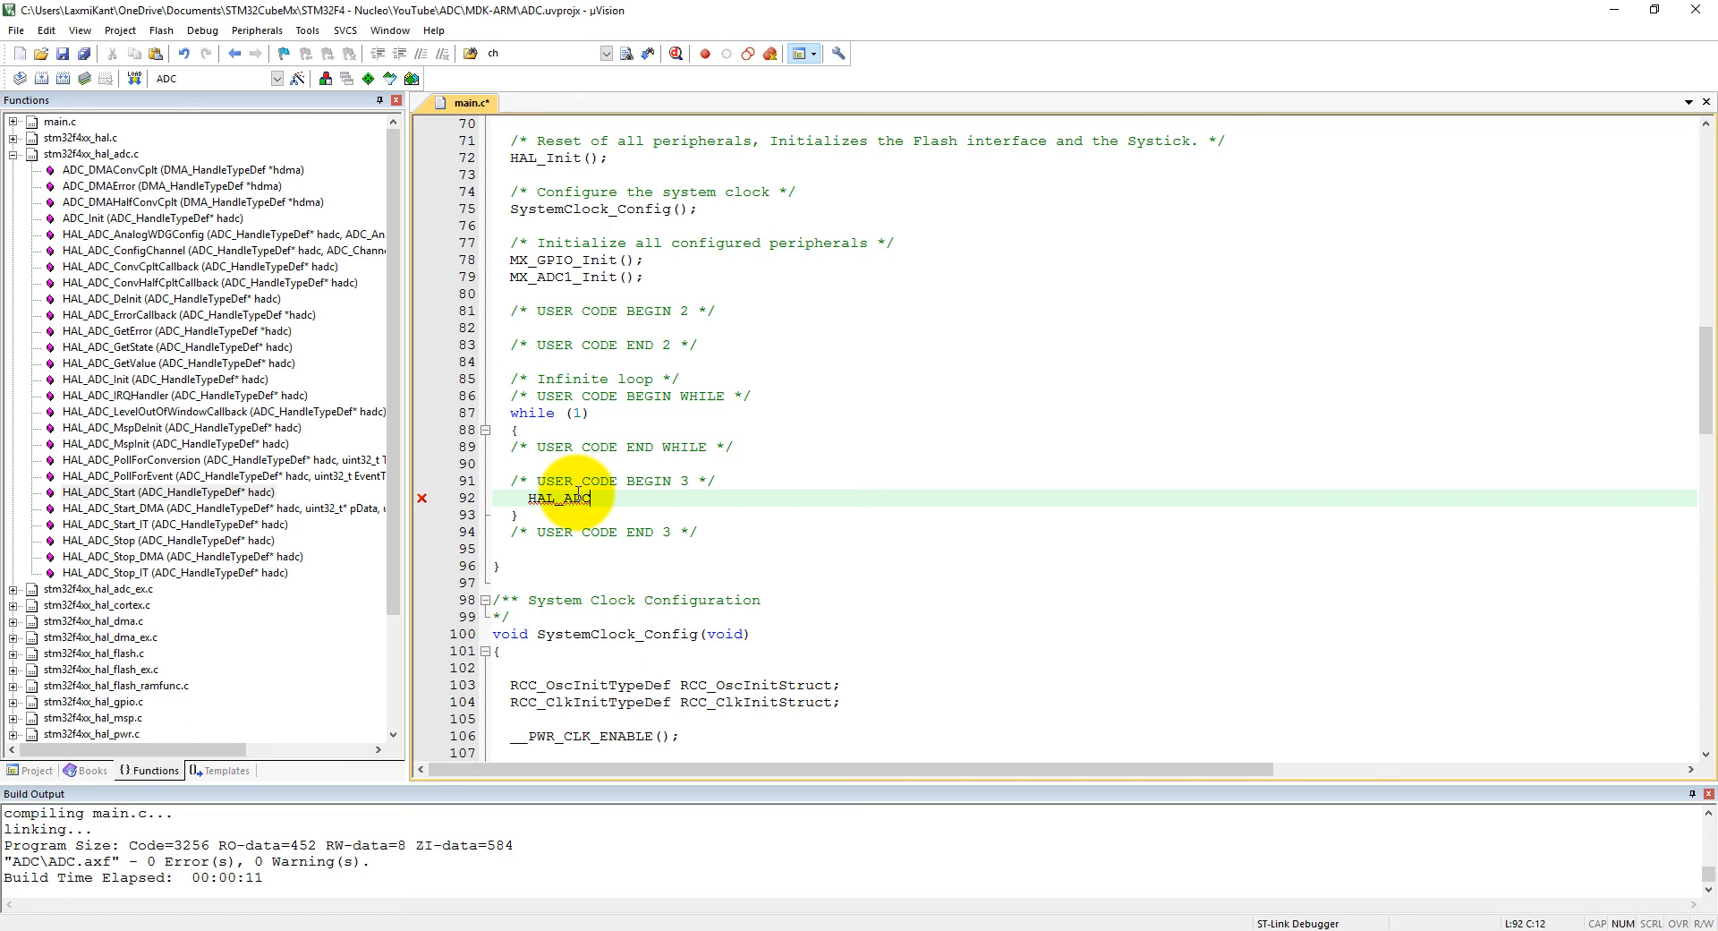
Step: Complete the call HAL_ADC_Start(&hadc1); as the loop's first statement
text(_Start)
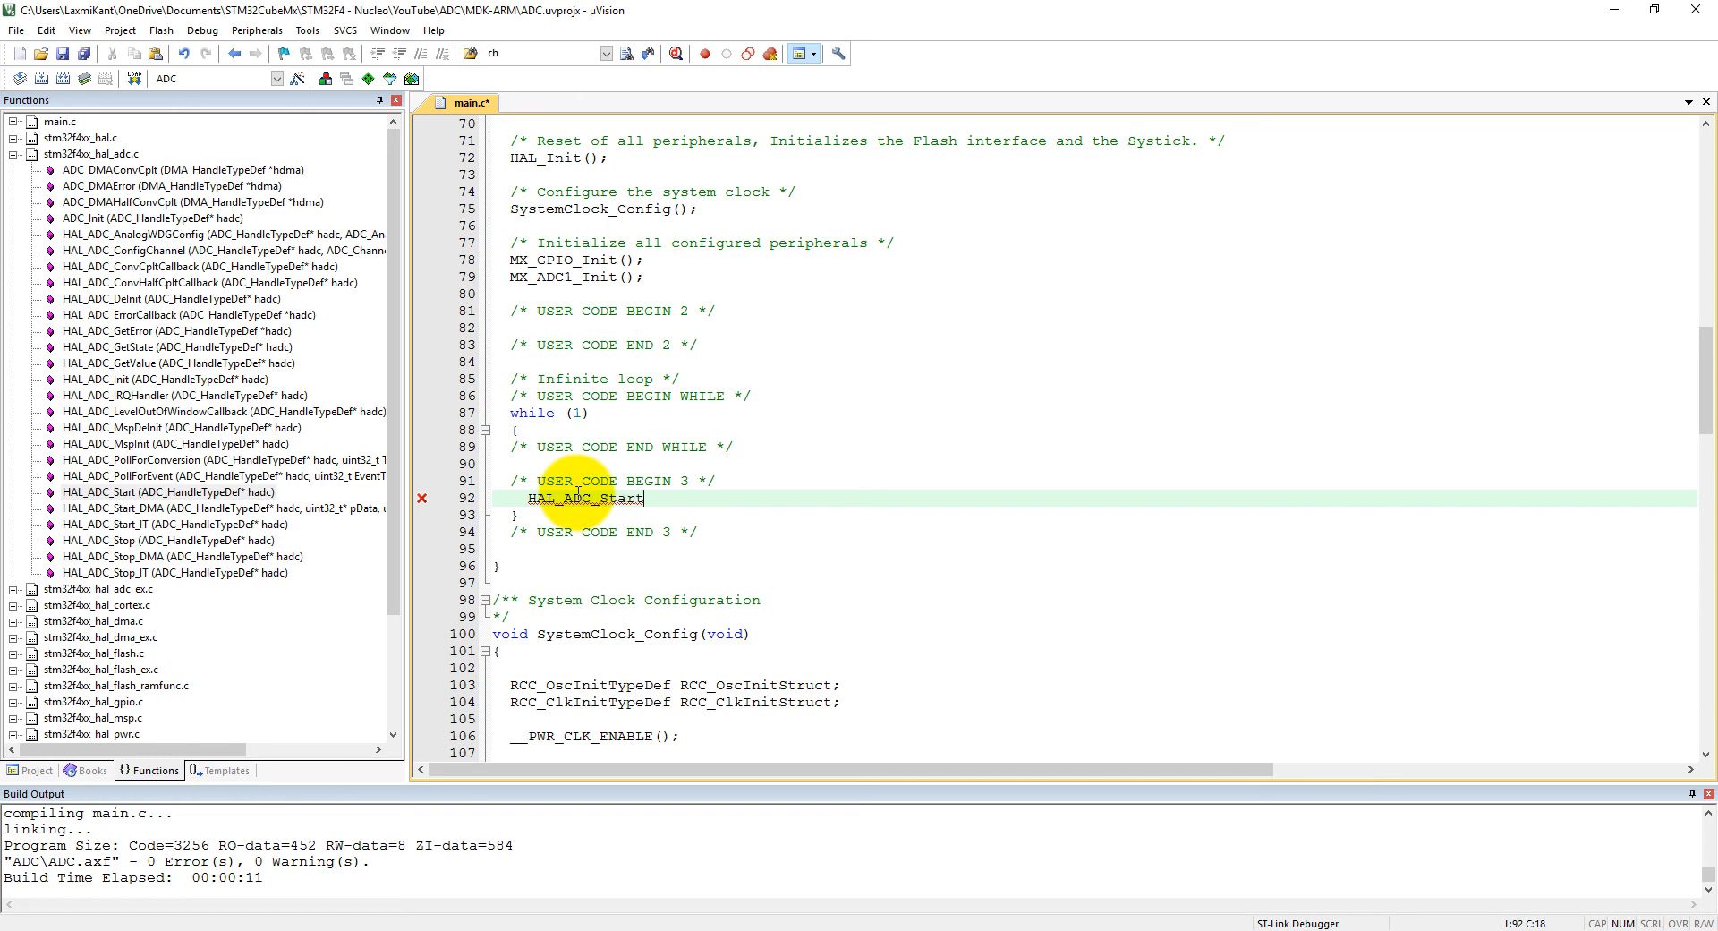
text(()
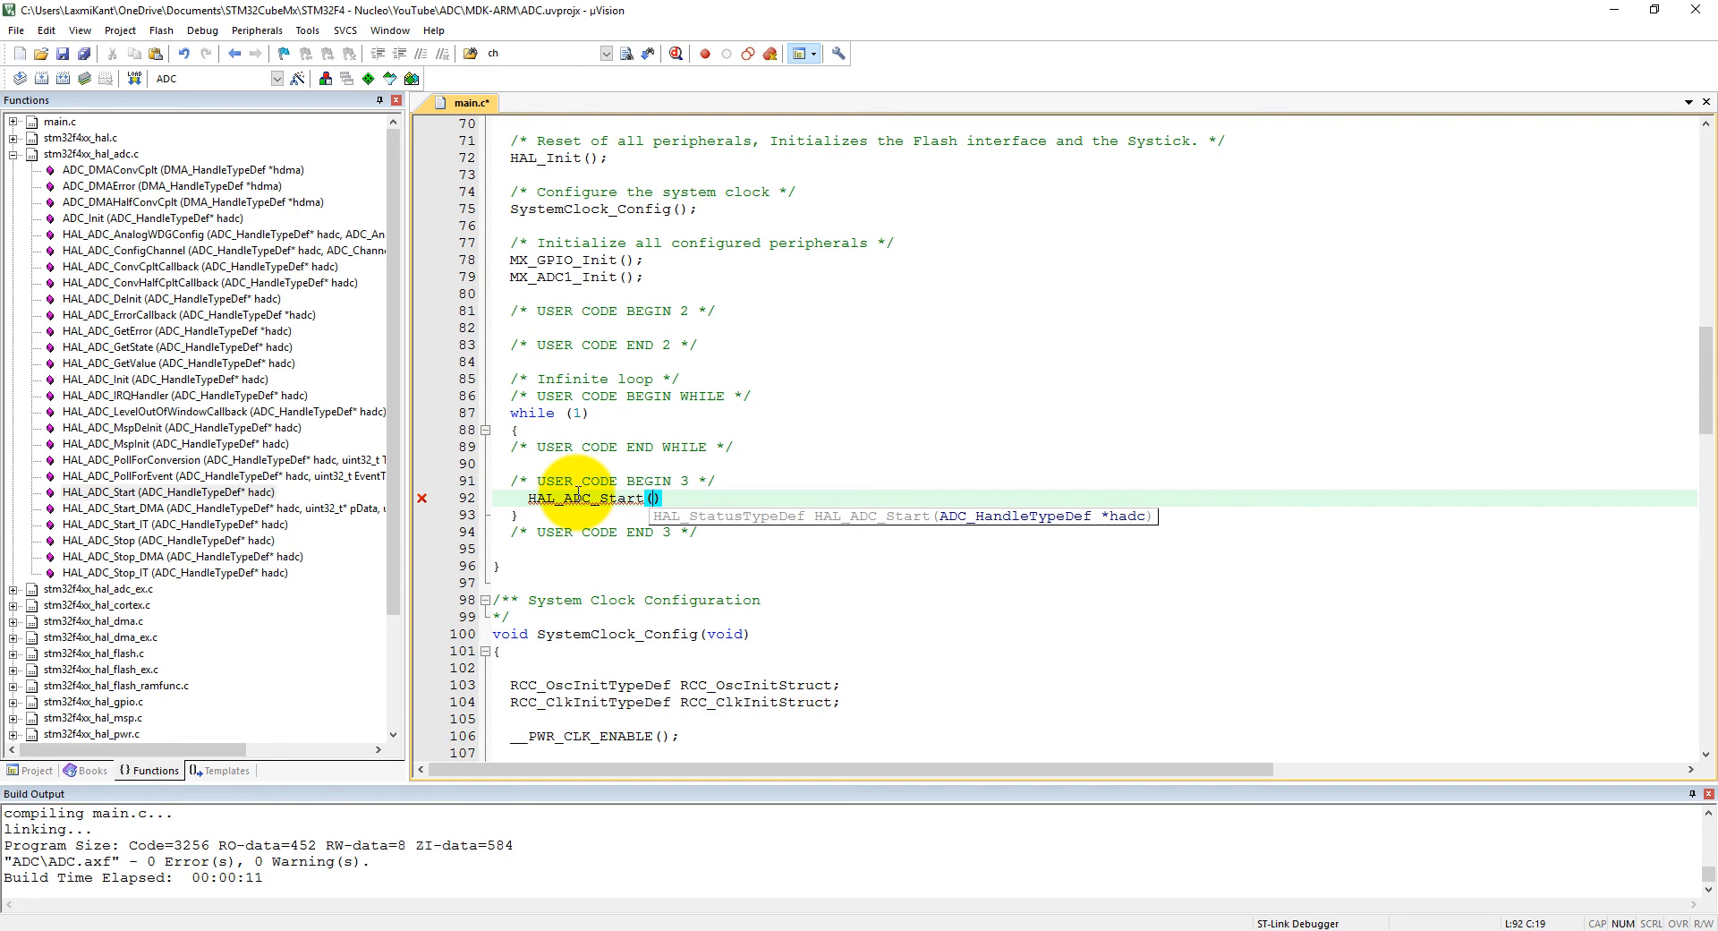
text(&)
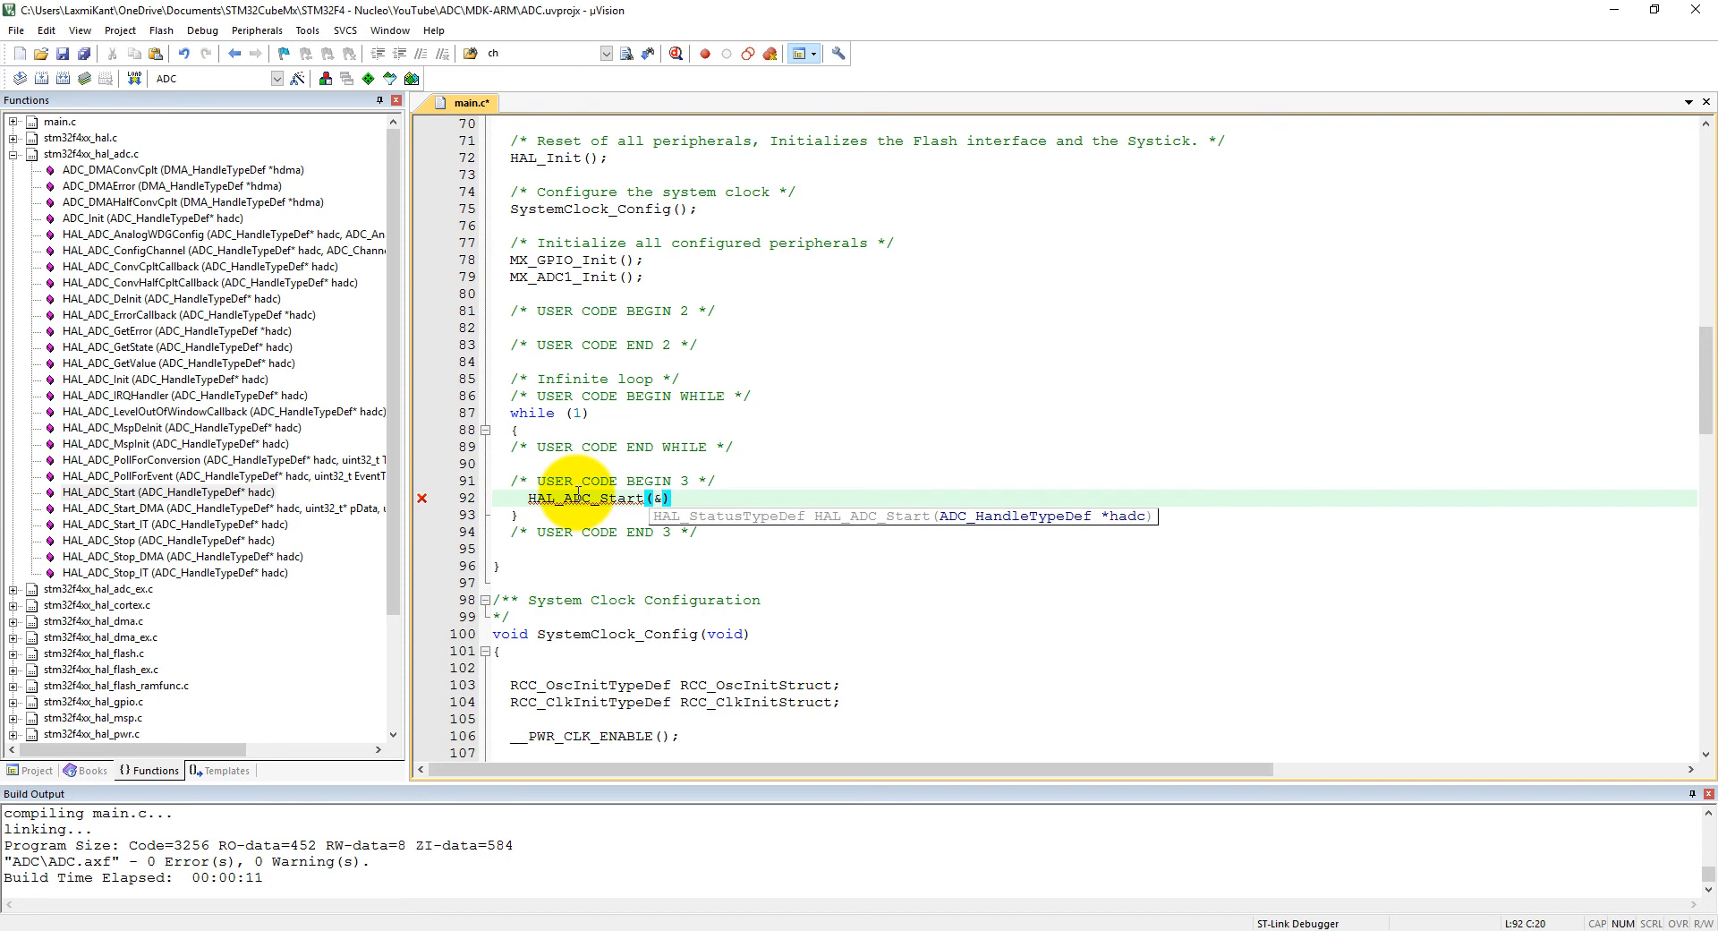
text(hadc1)
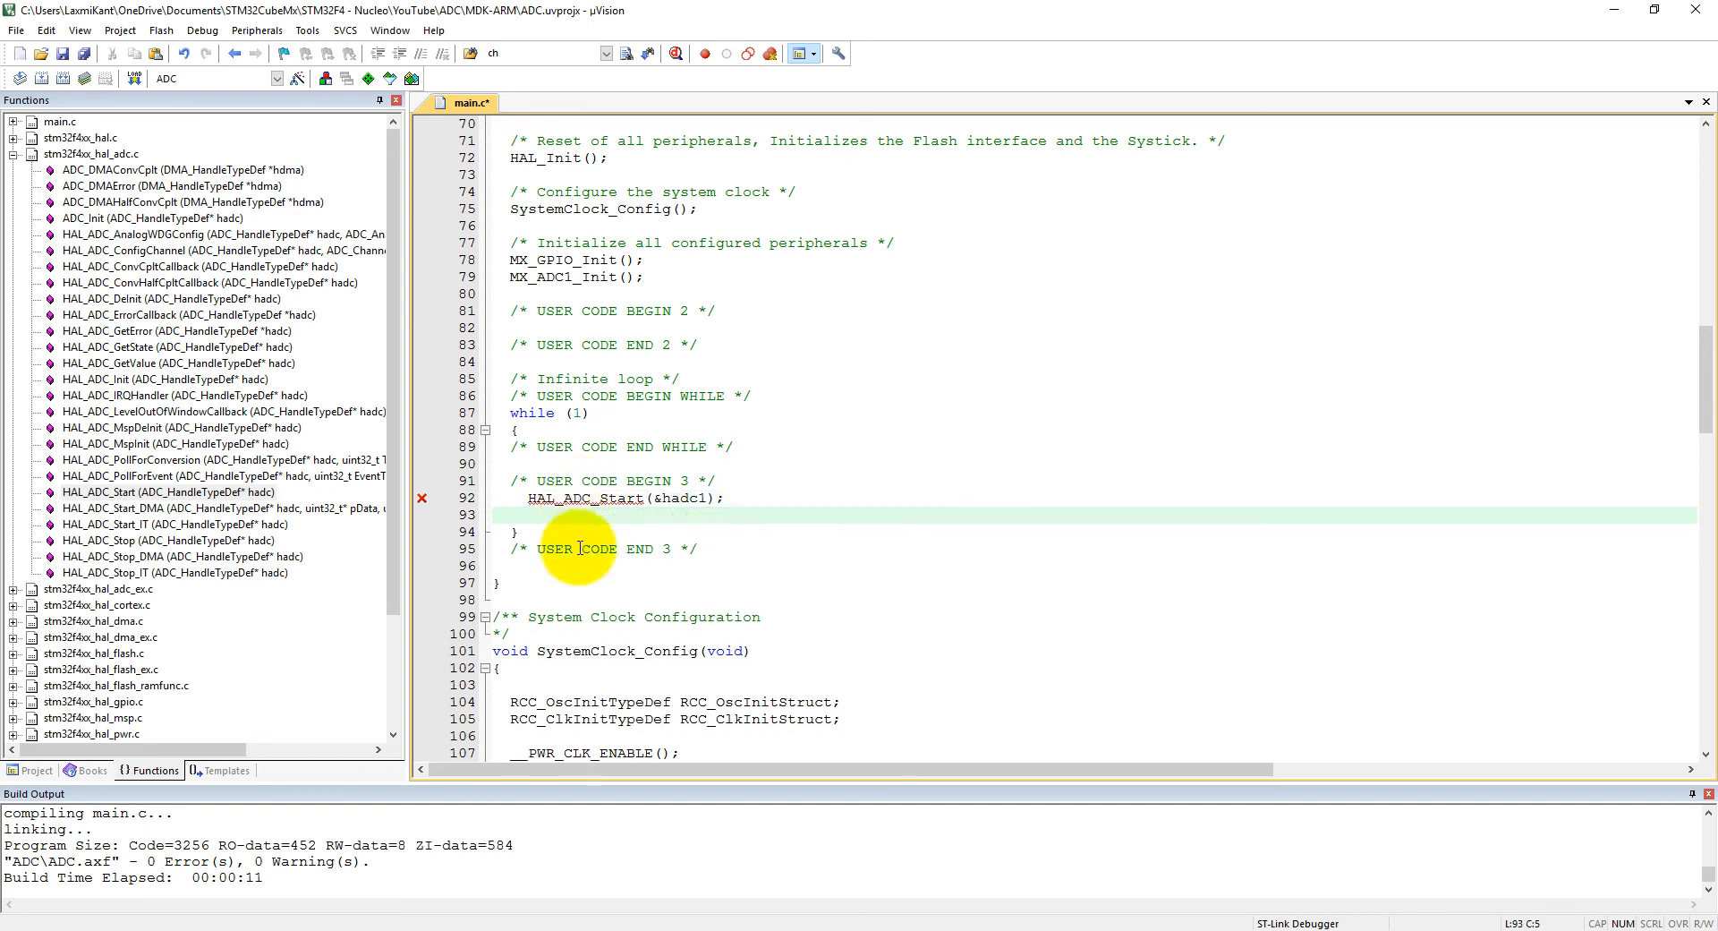
mouse_move(567, 562)
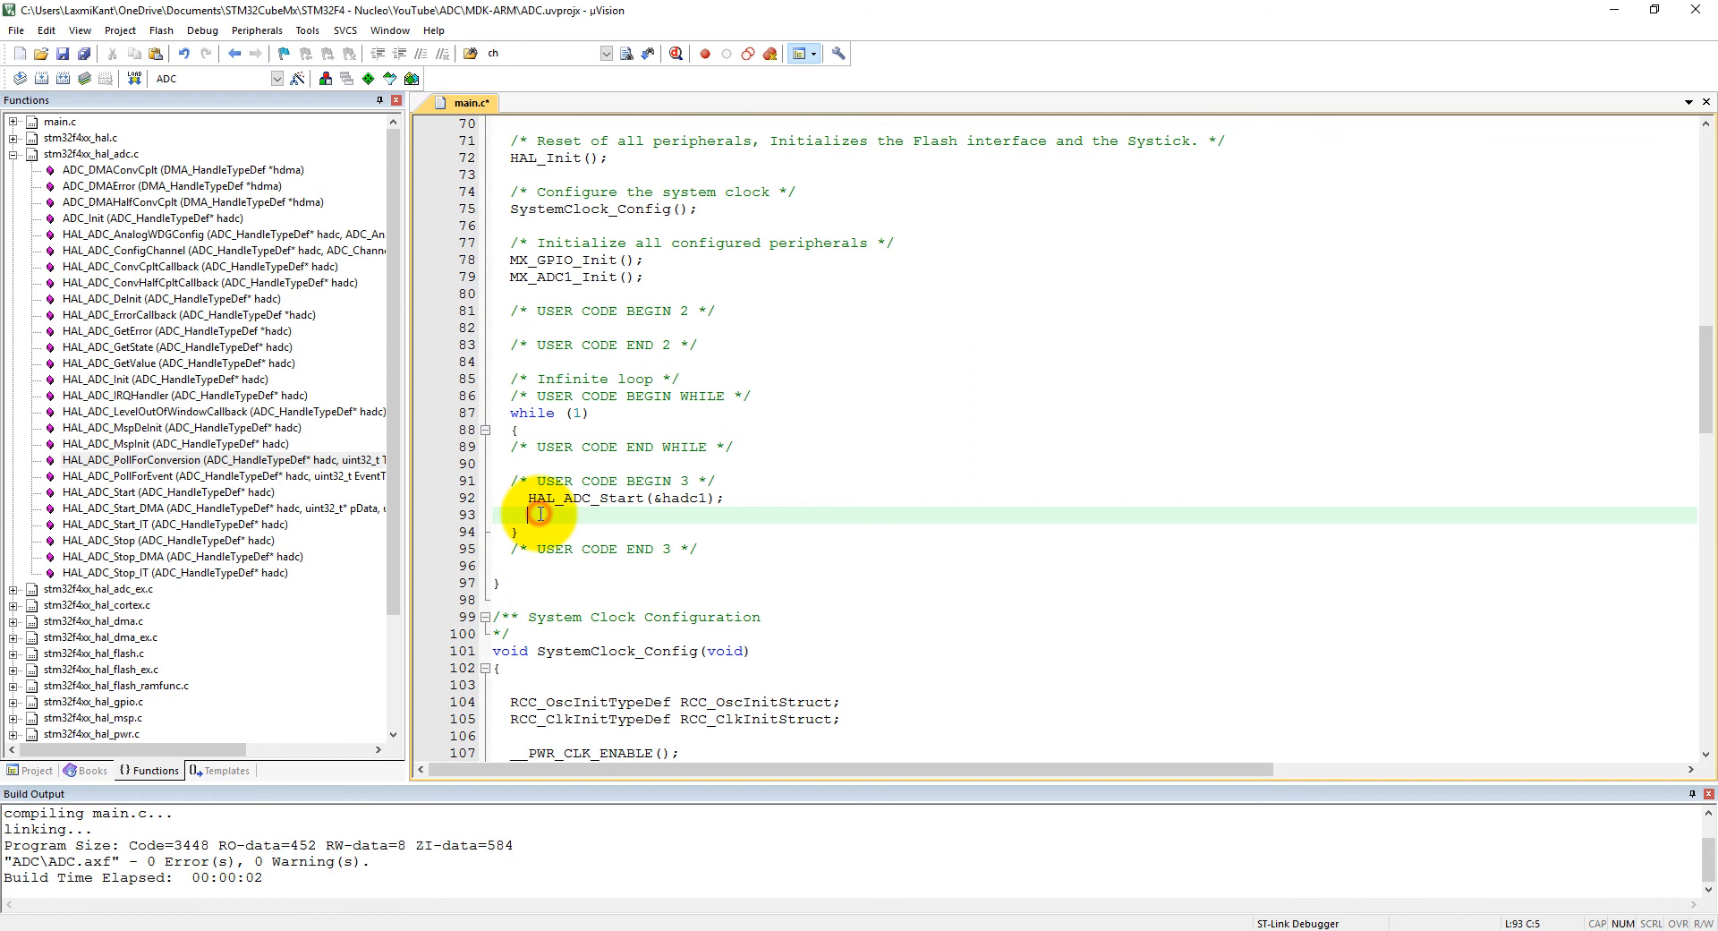
Step: Write HAL_ADC_PollForConversion(&hadc1, 100); on the line after the start call
text(HAL_)
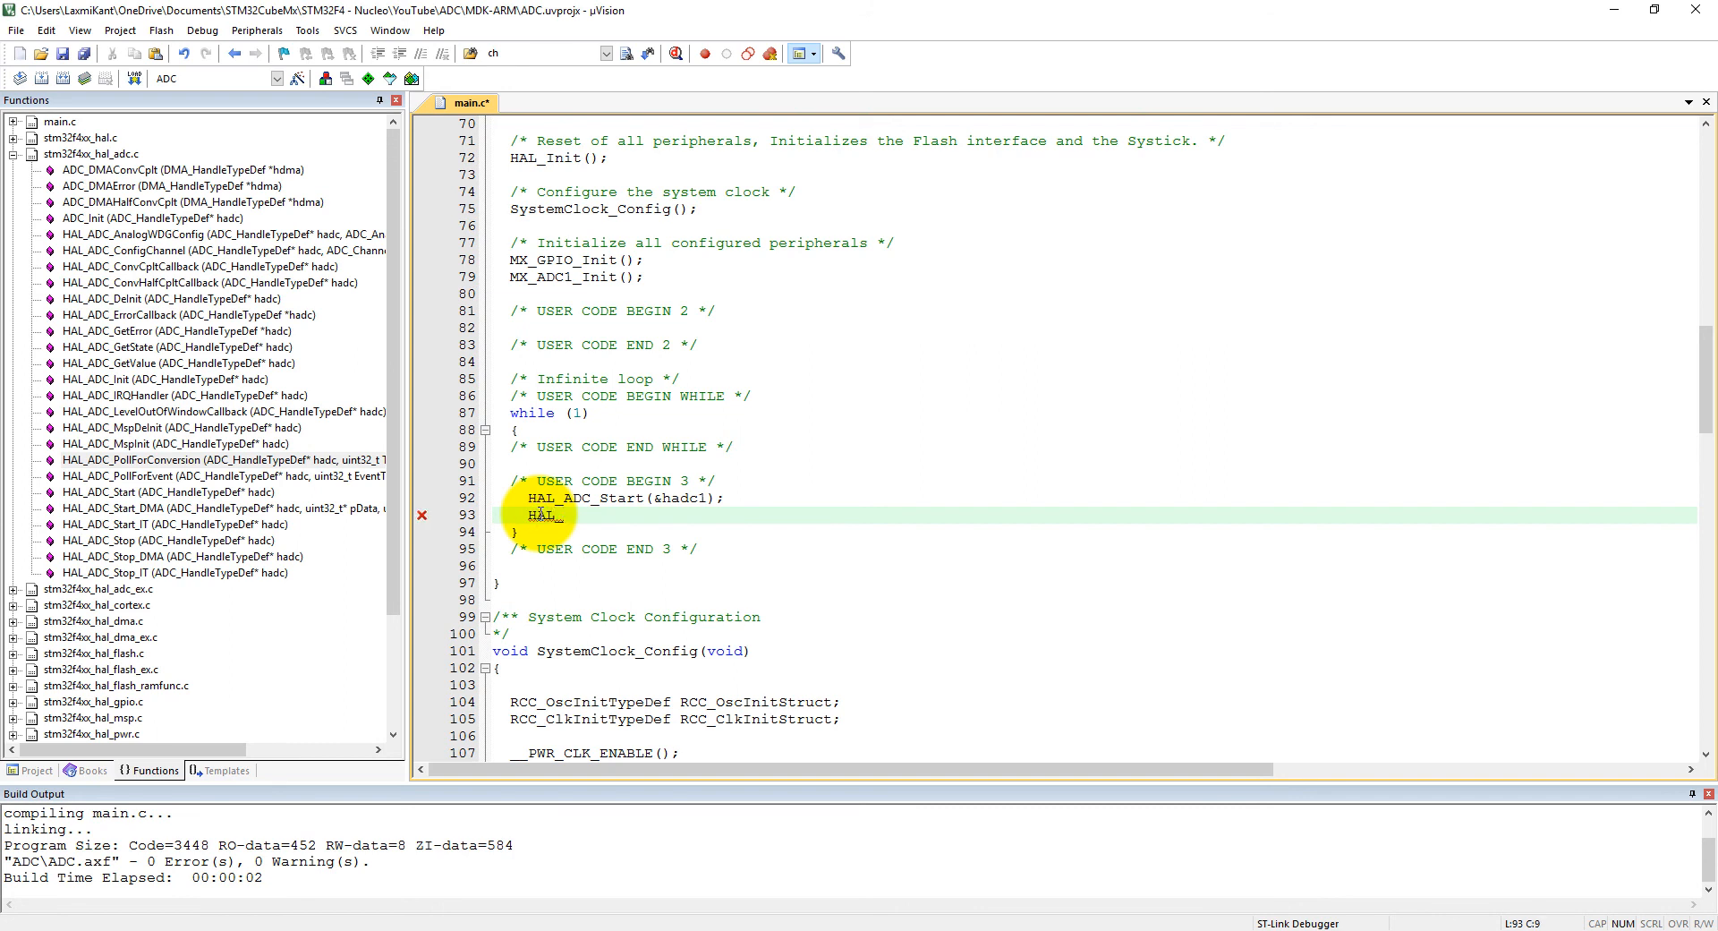
text(ADC_)
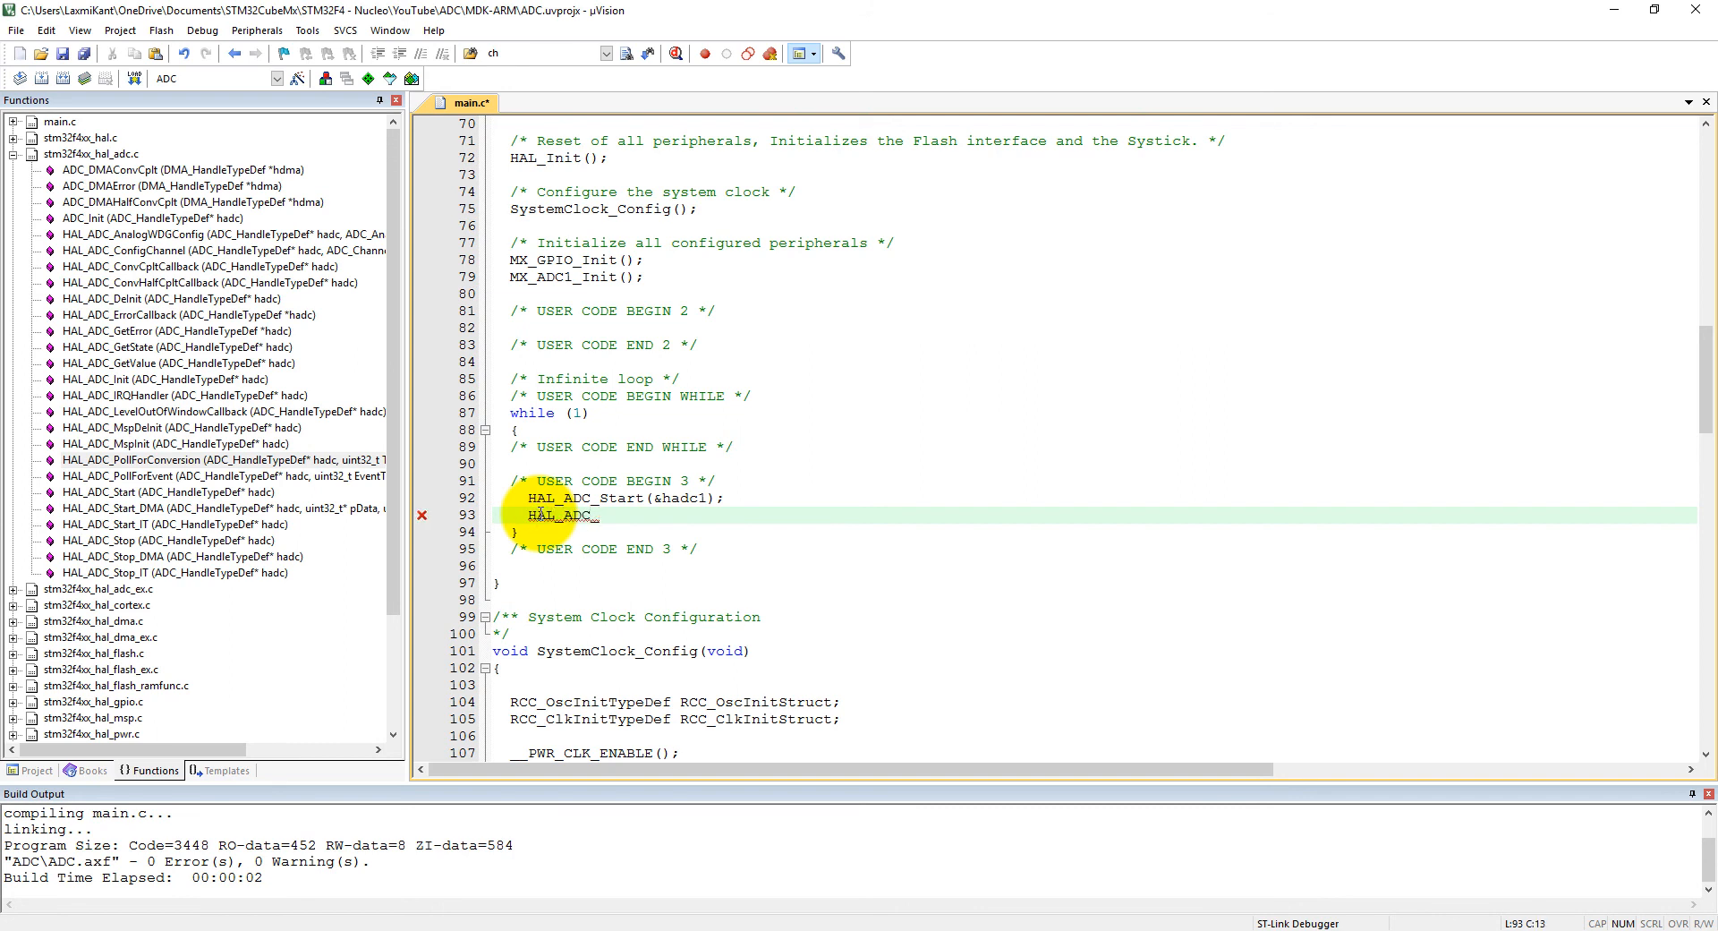
text(PollFo)
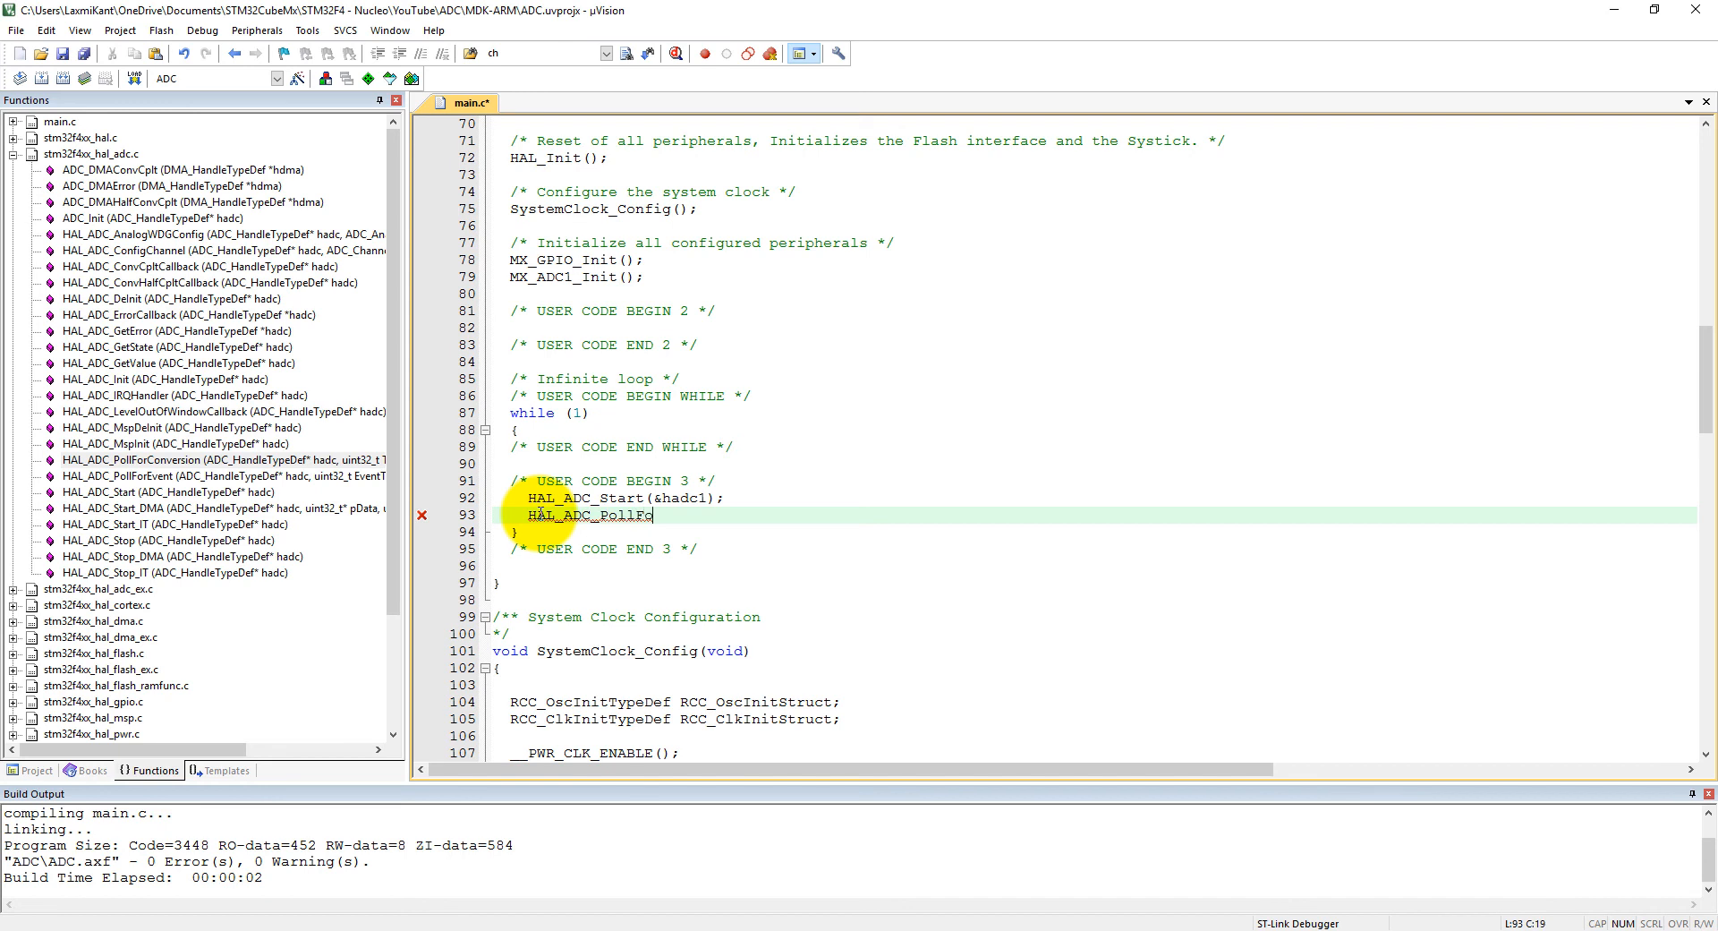
text(rConvers)
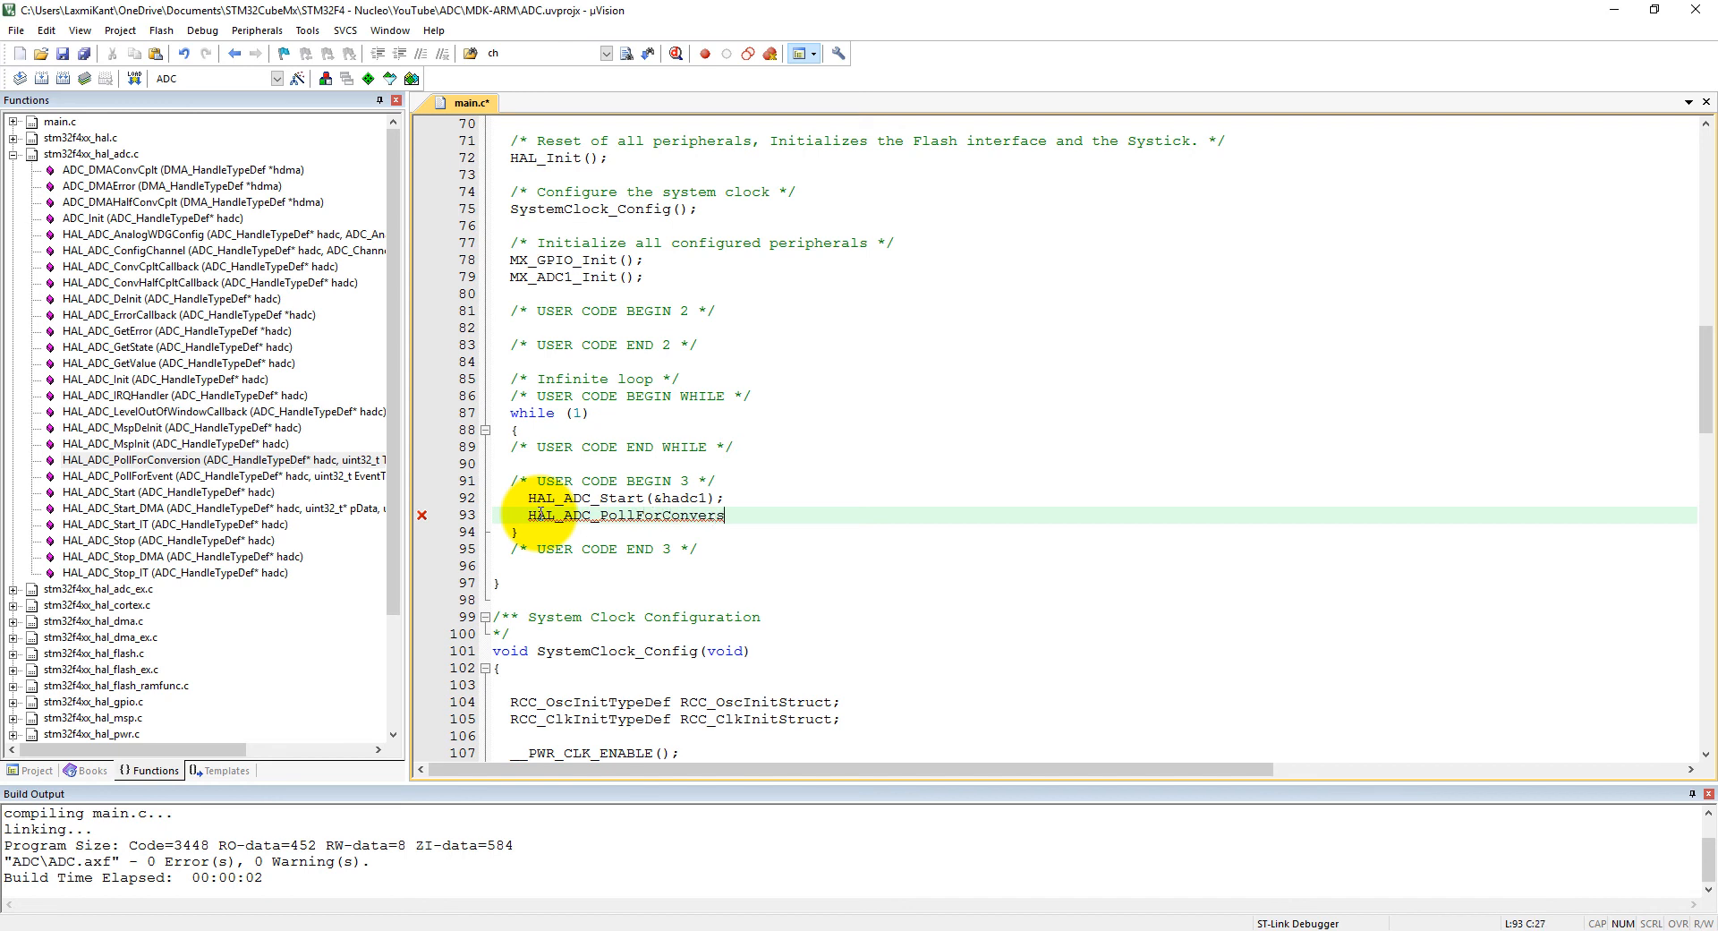
text(ion()
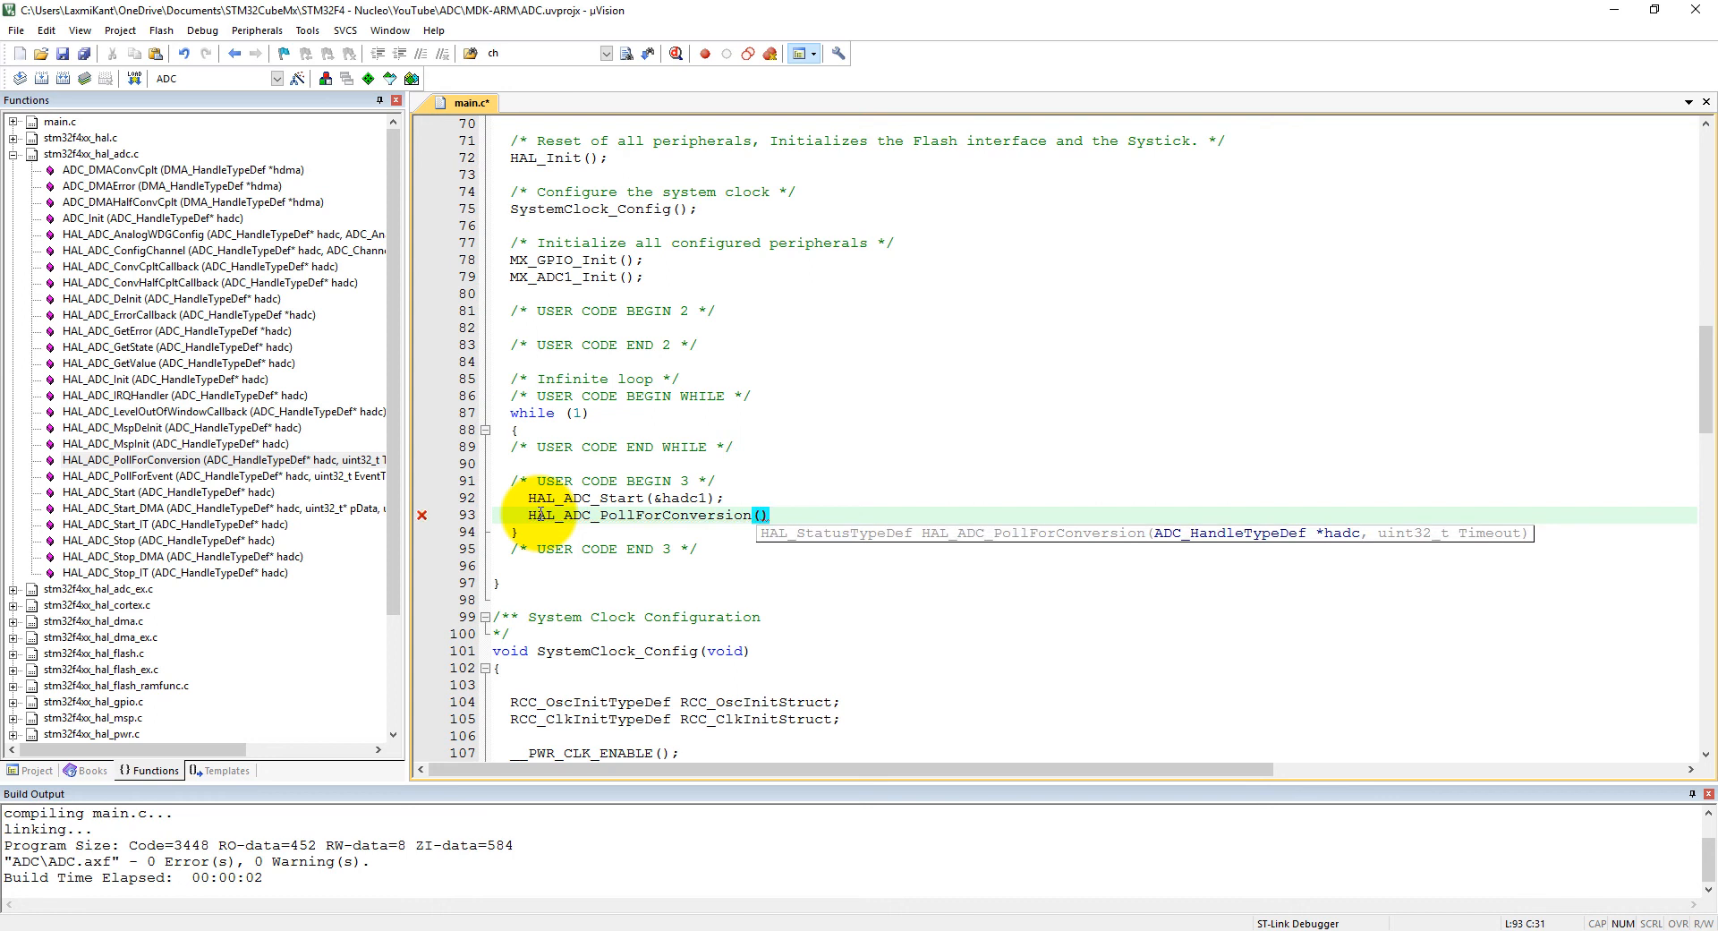
text(&hadc1,)
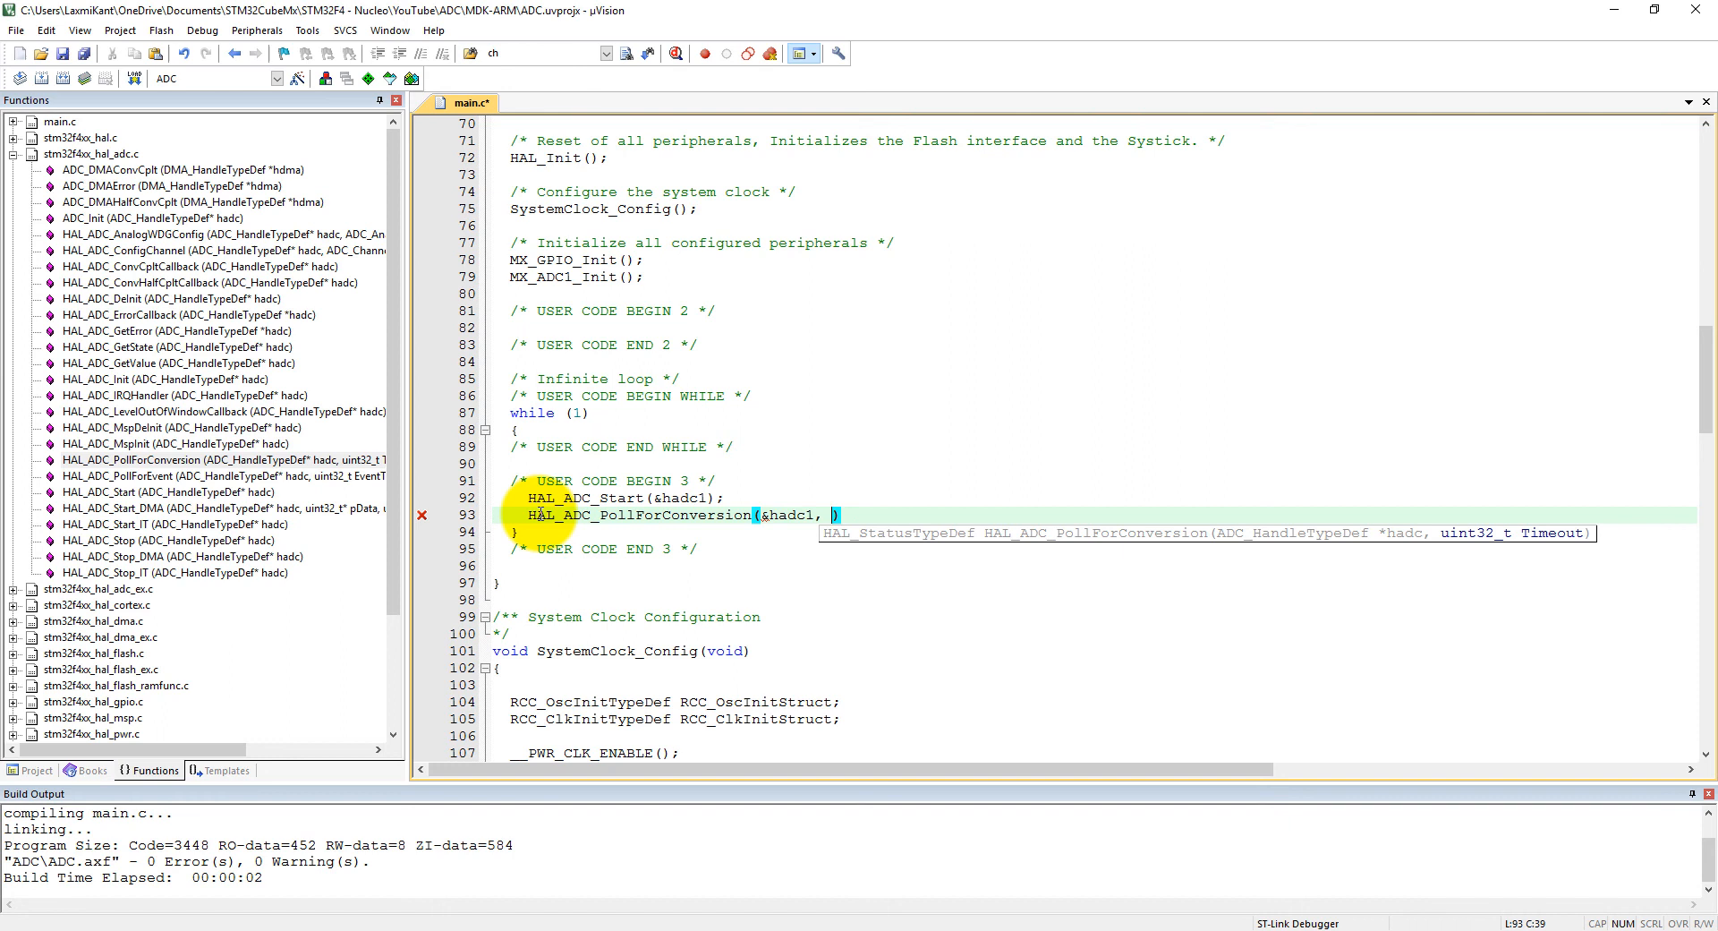
text(100)
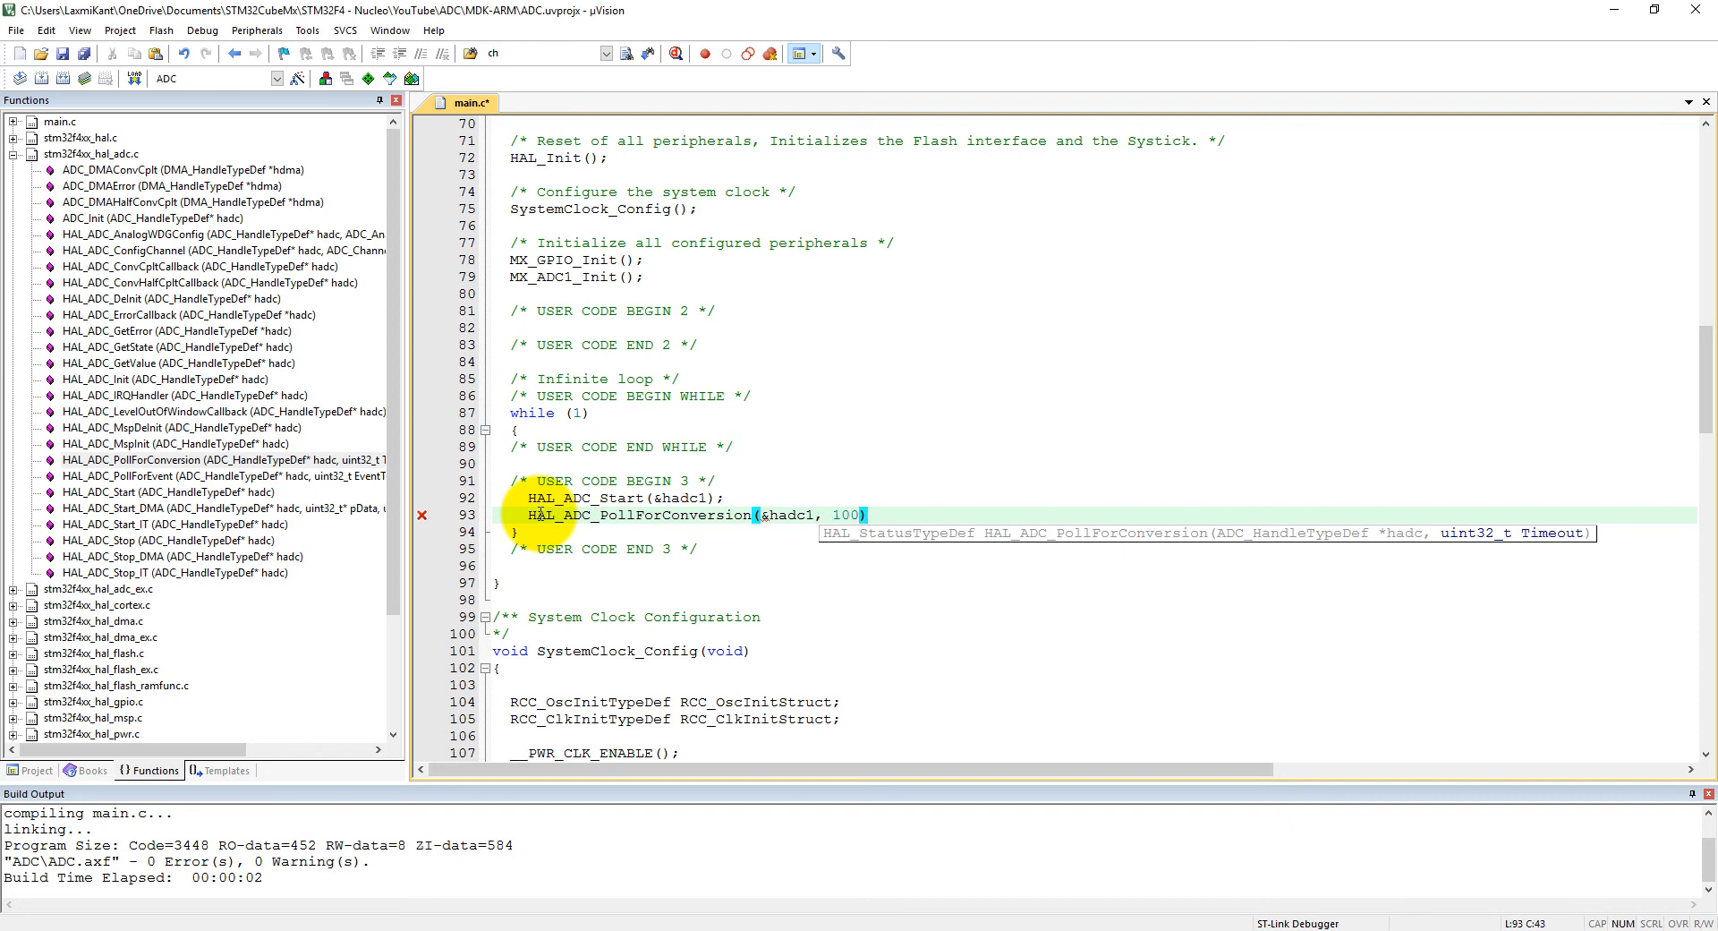
text(;)
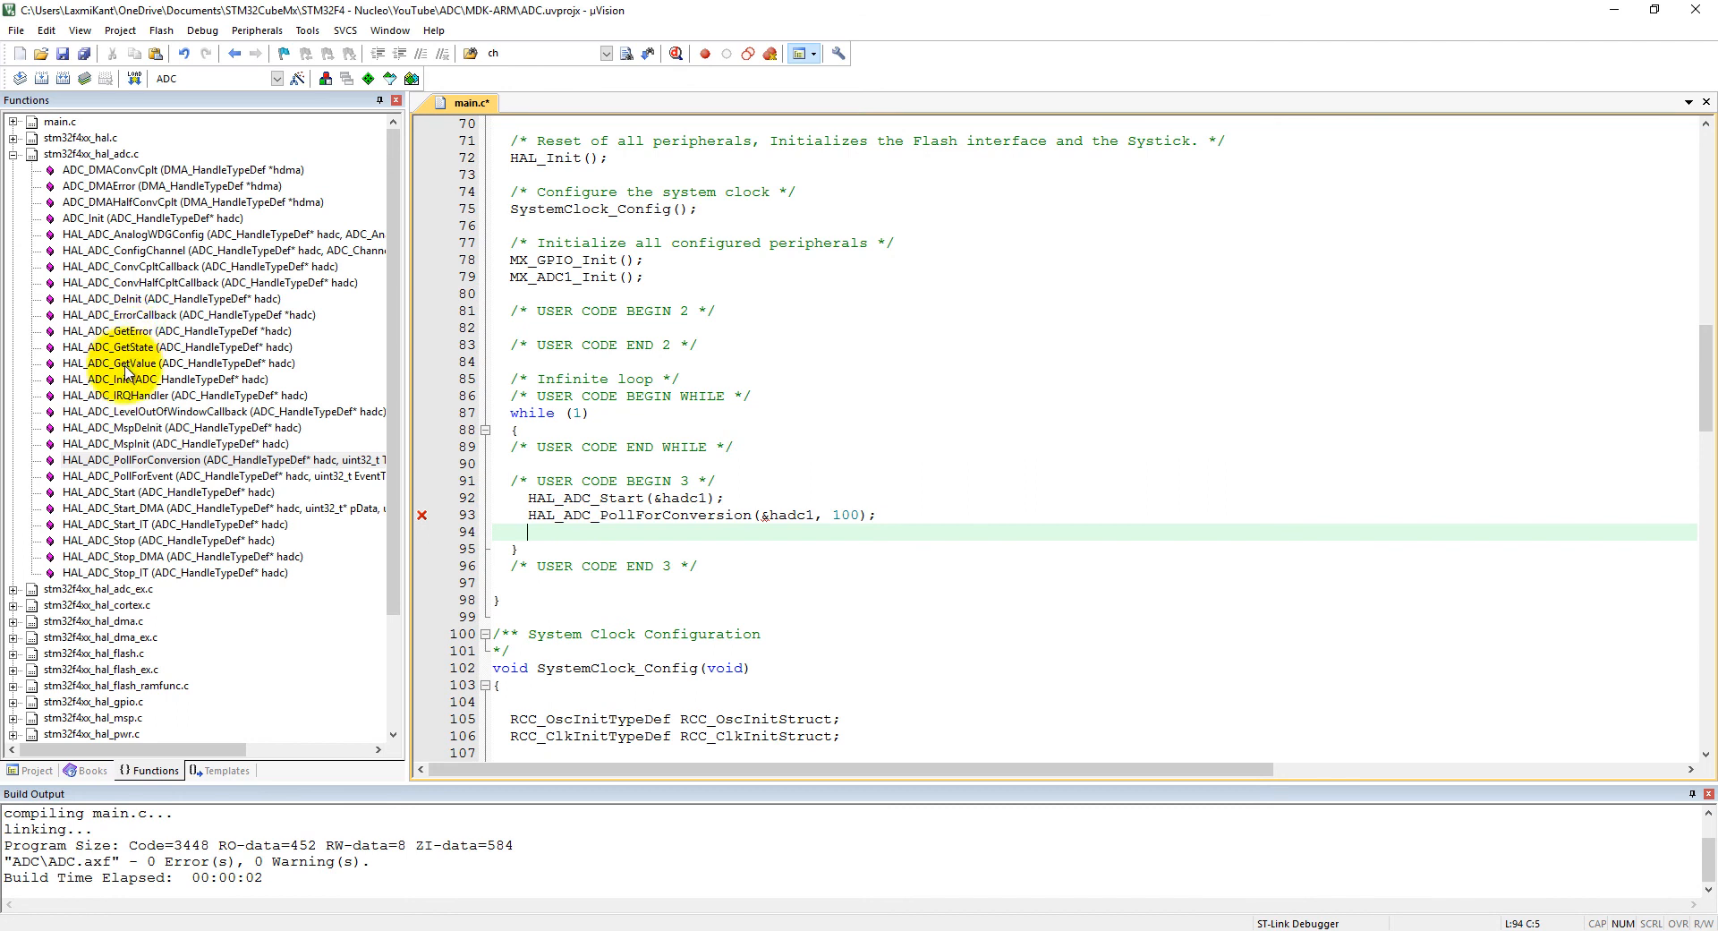
Step: Write adcValue = HAL_ADC_GetValue(&hadc1); after the poll call
click(559, 530)
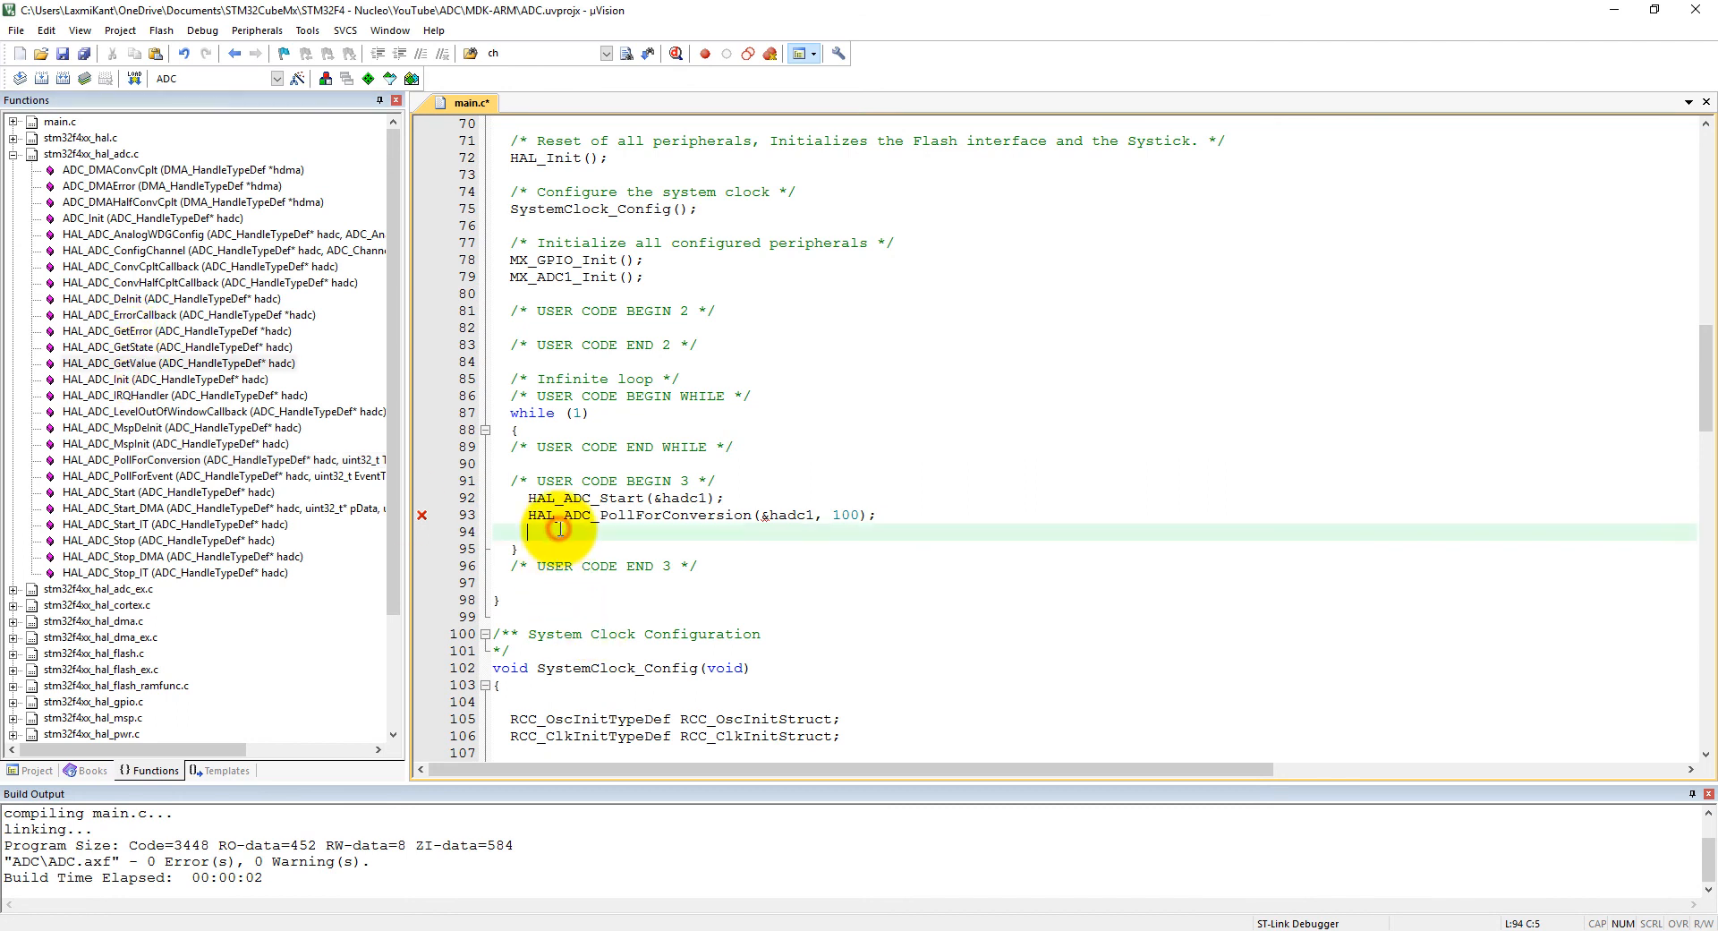
text(adc)
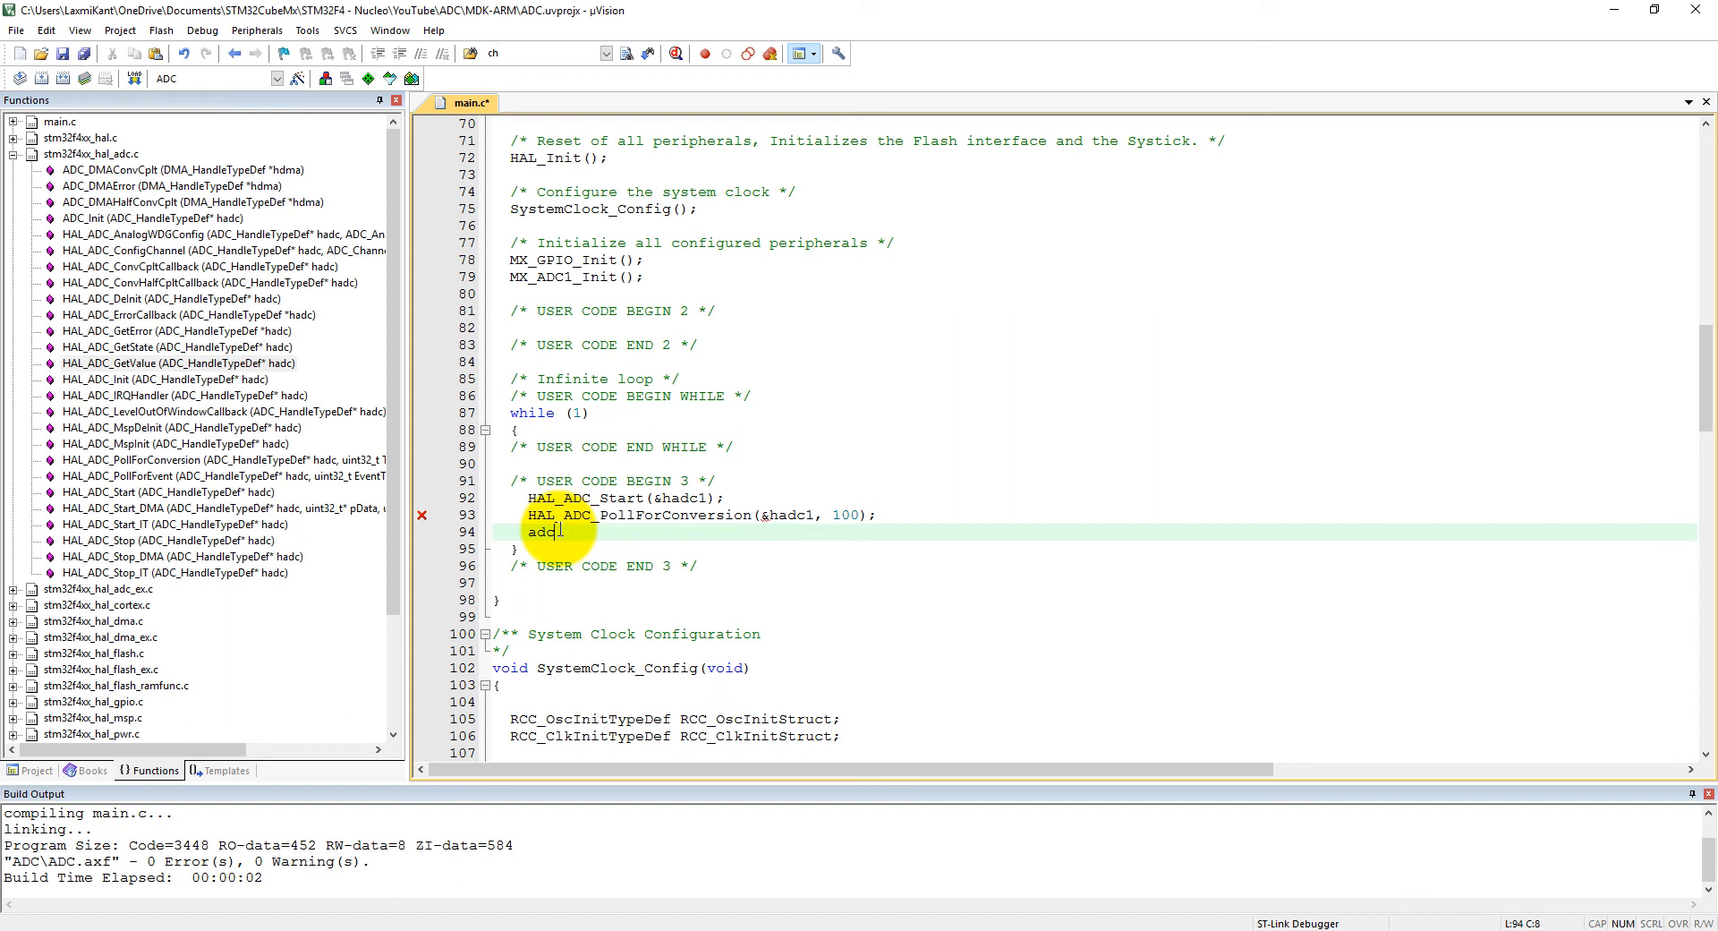
text(cValue =)
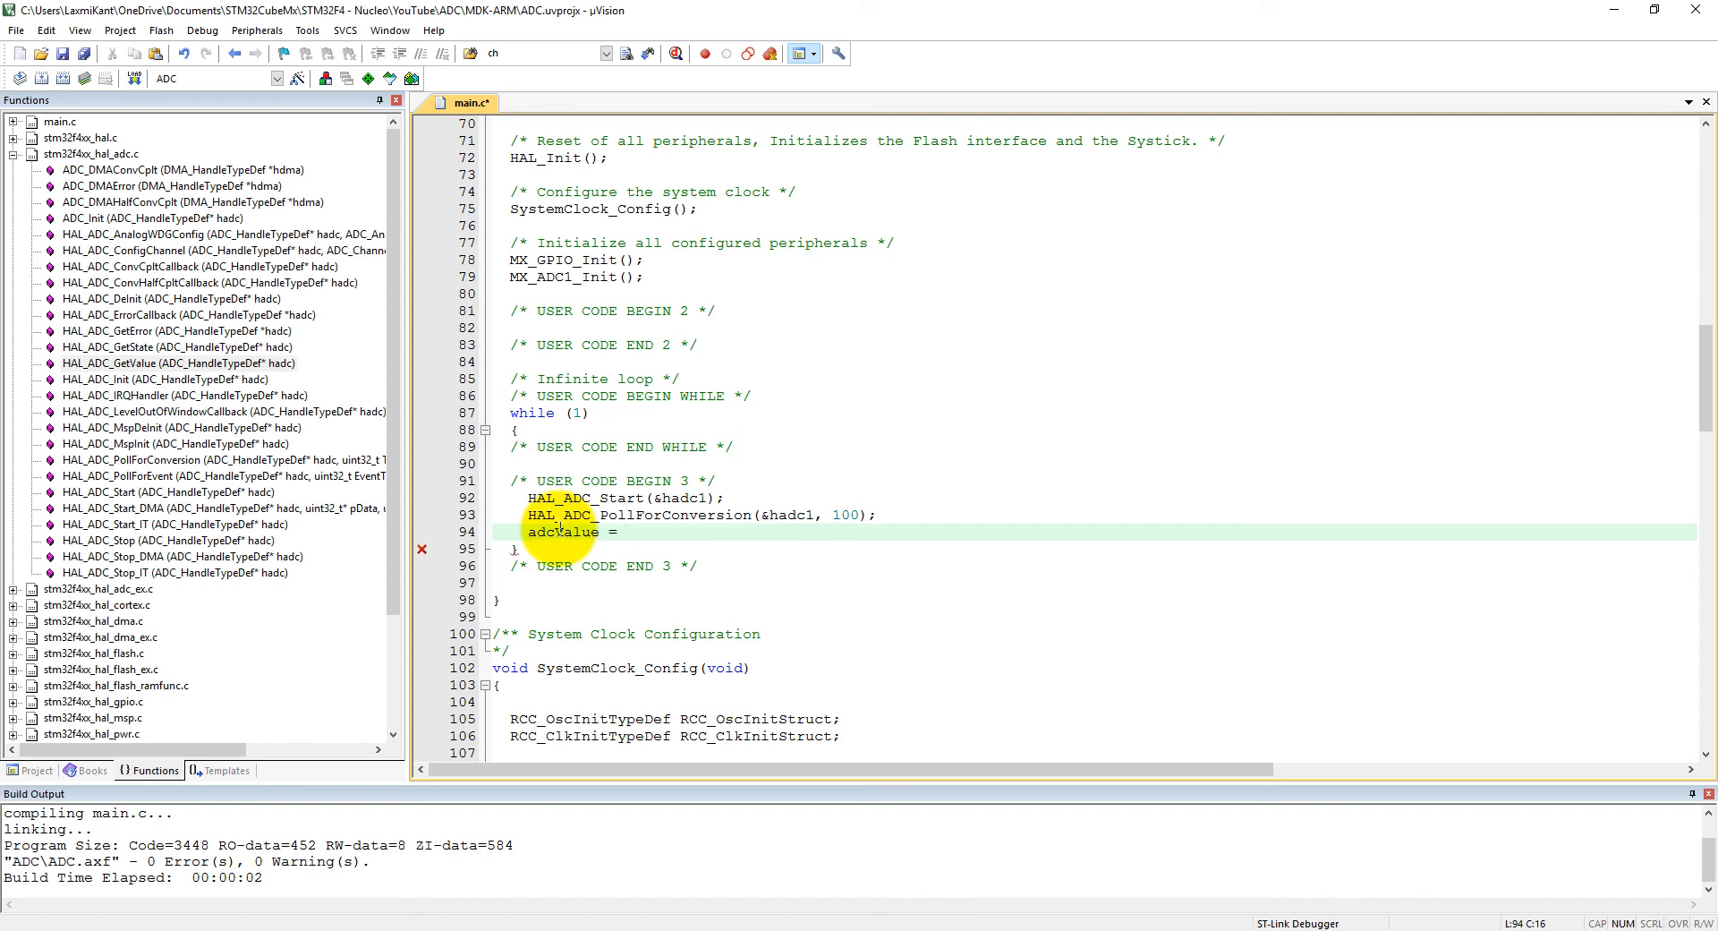
text(HAL_)
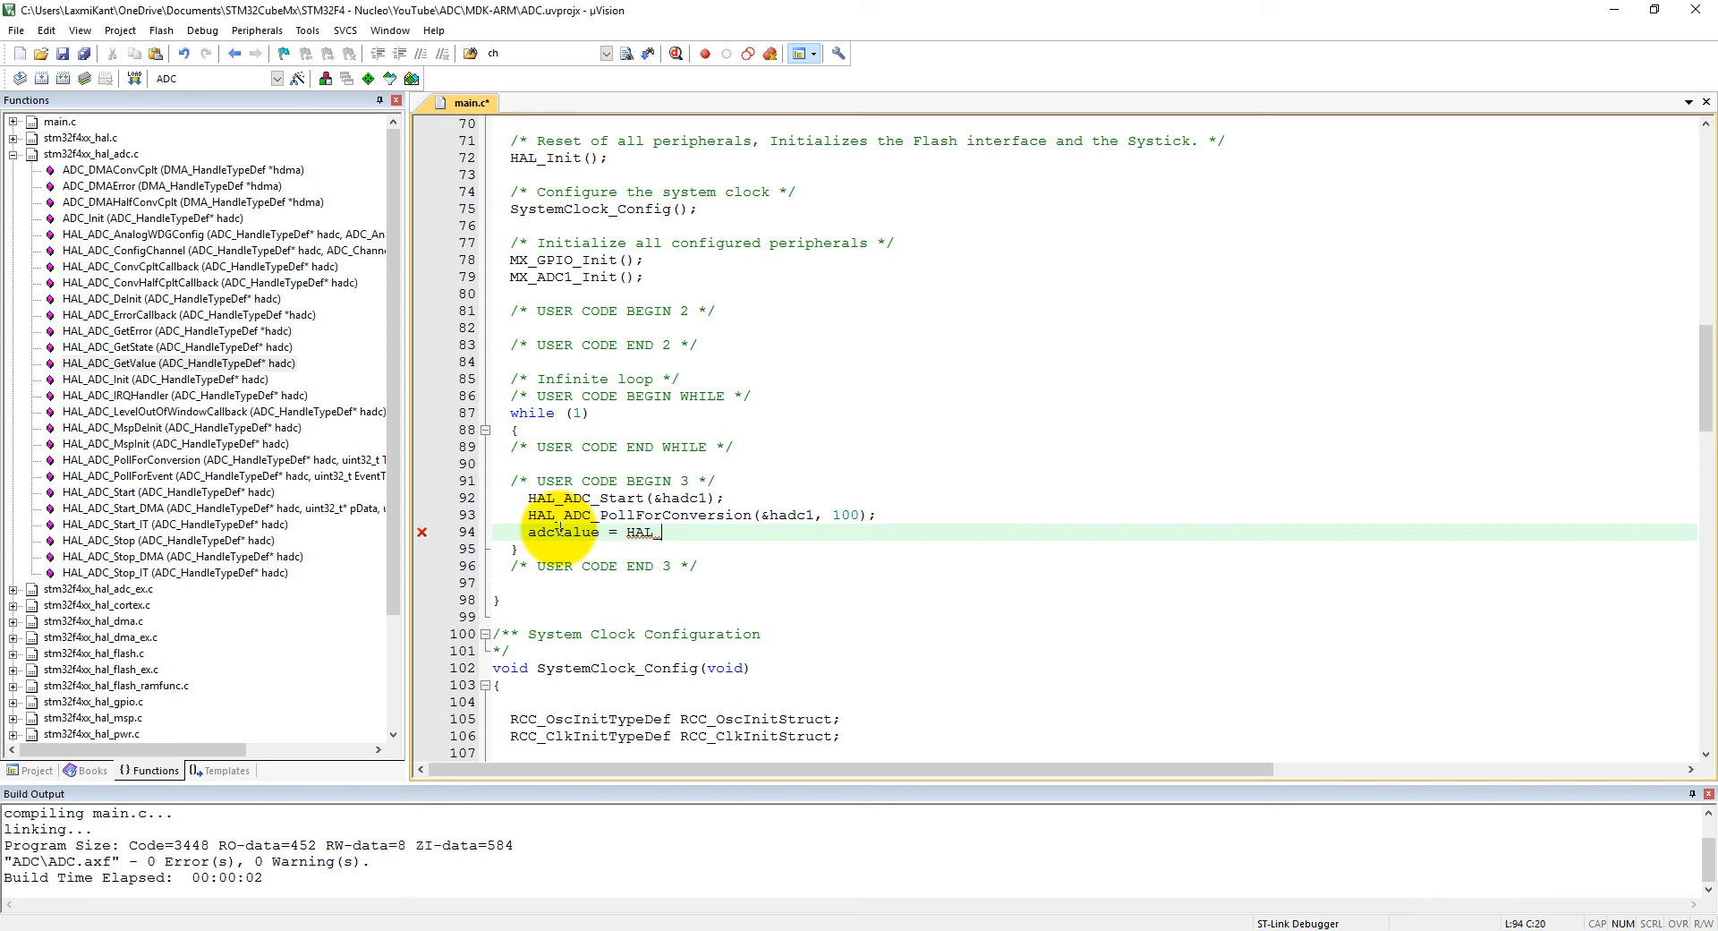
text(_ADC)
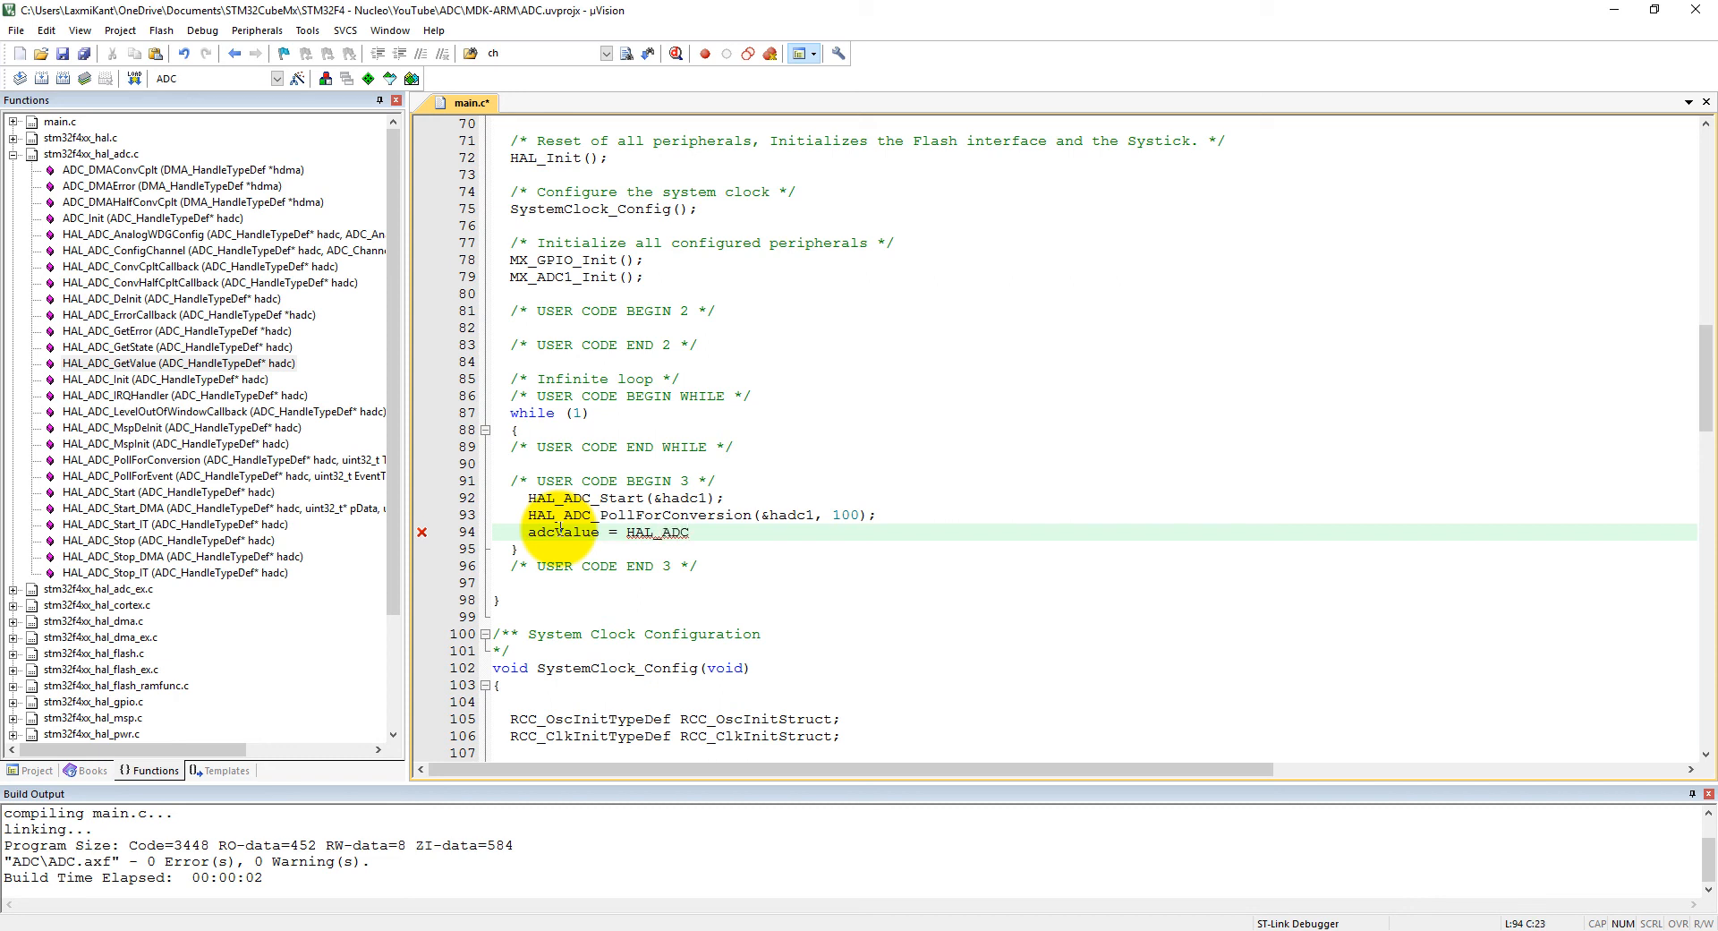
text(Get)
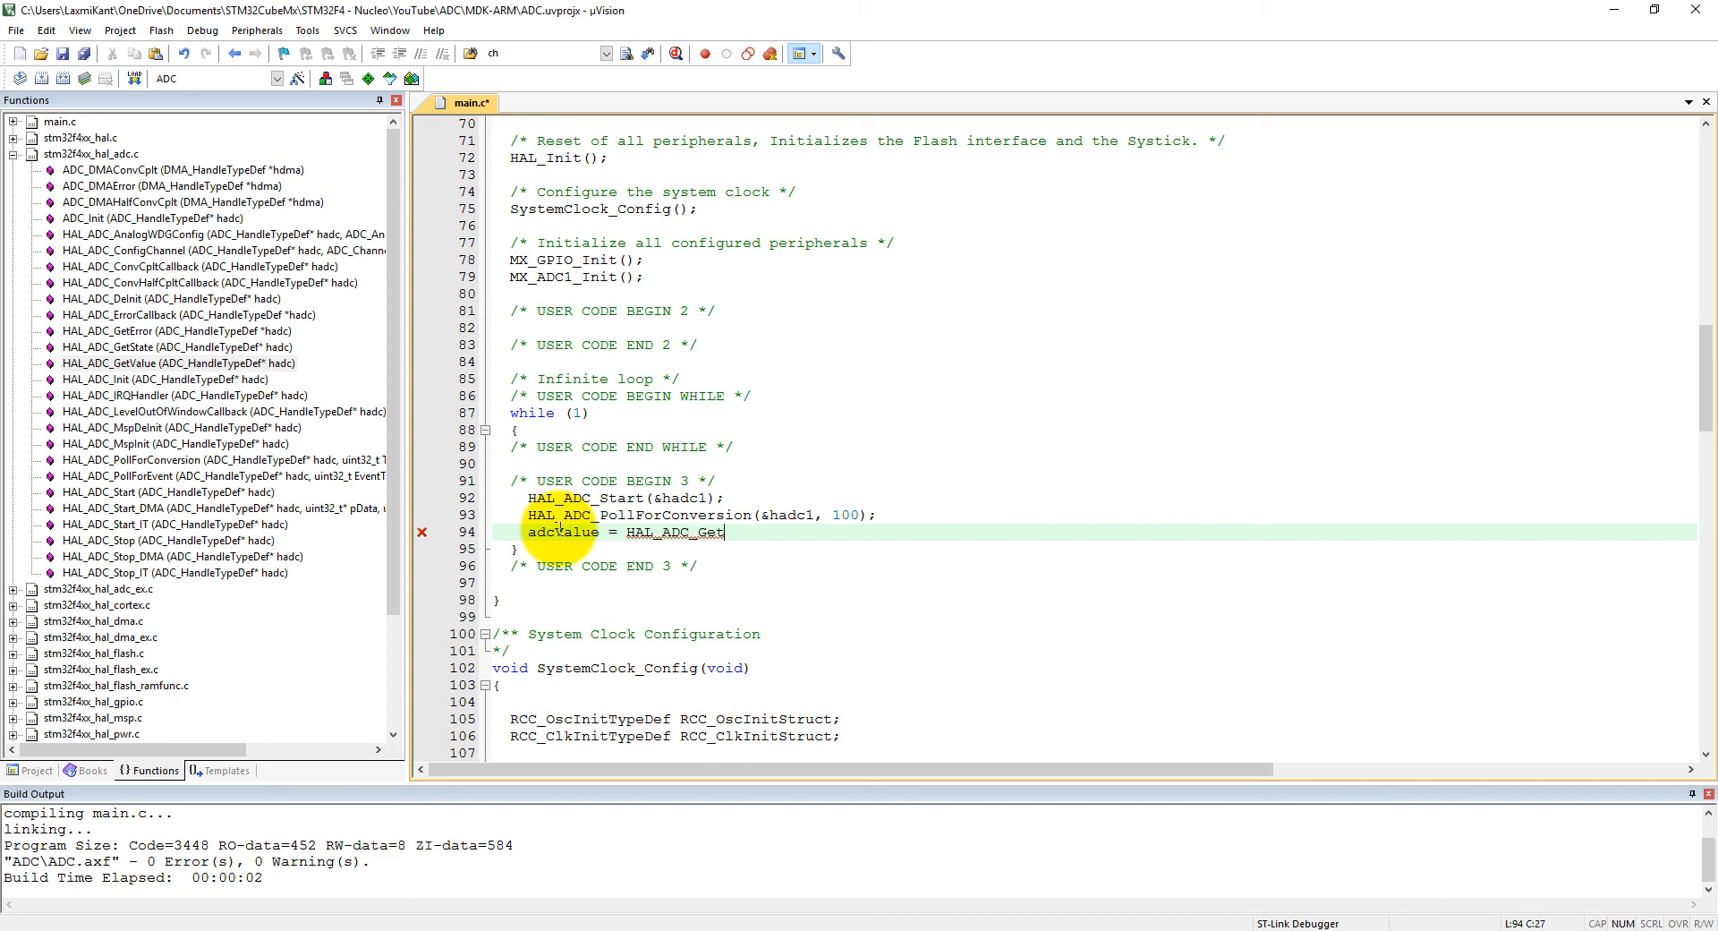
text(Value())
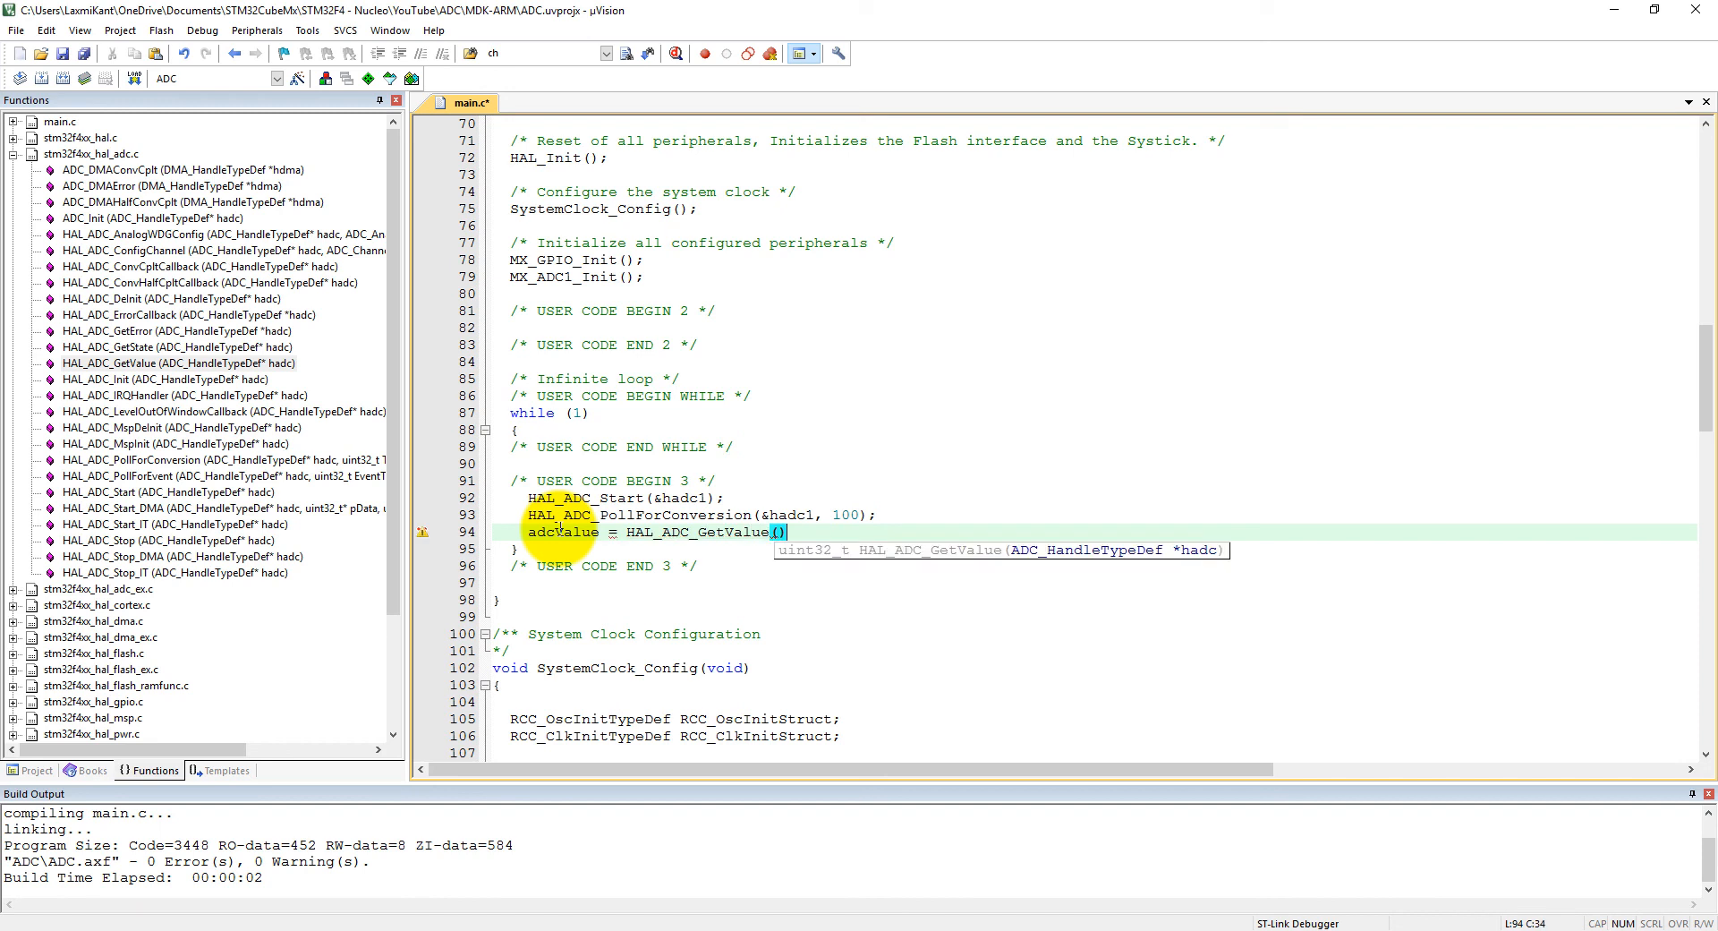
text(&)
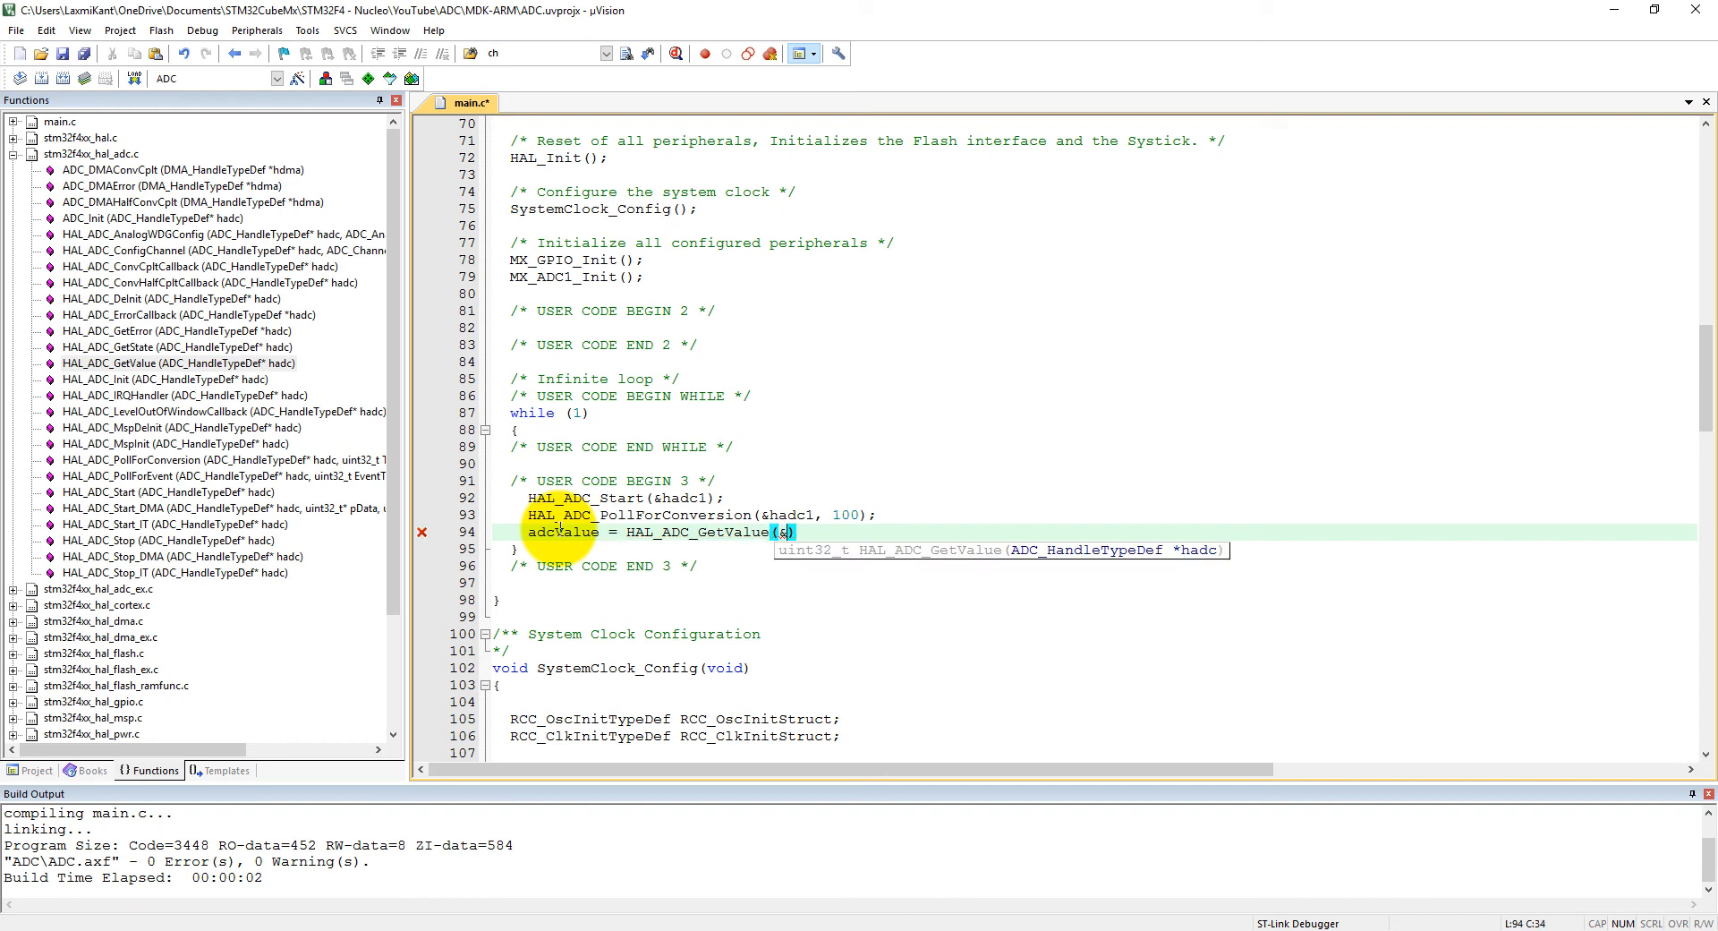
text(hadc)
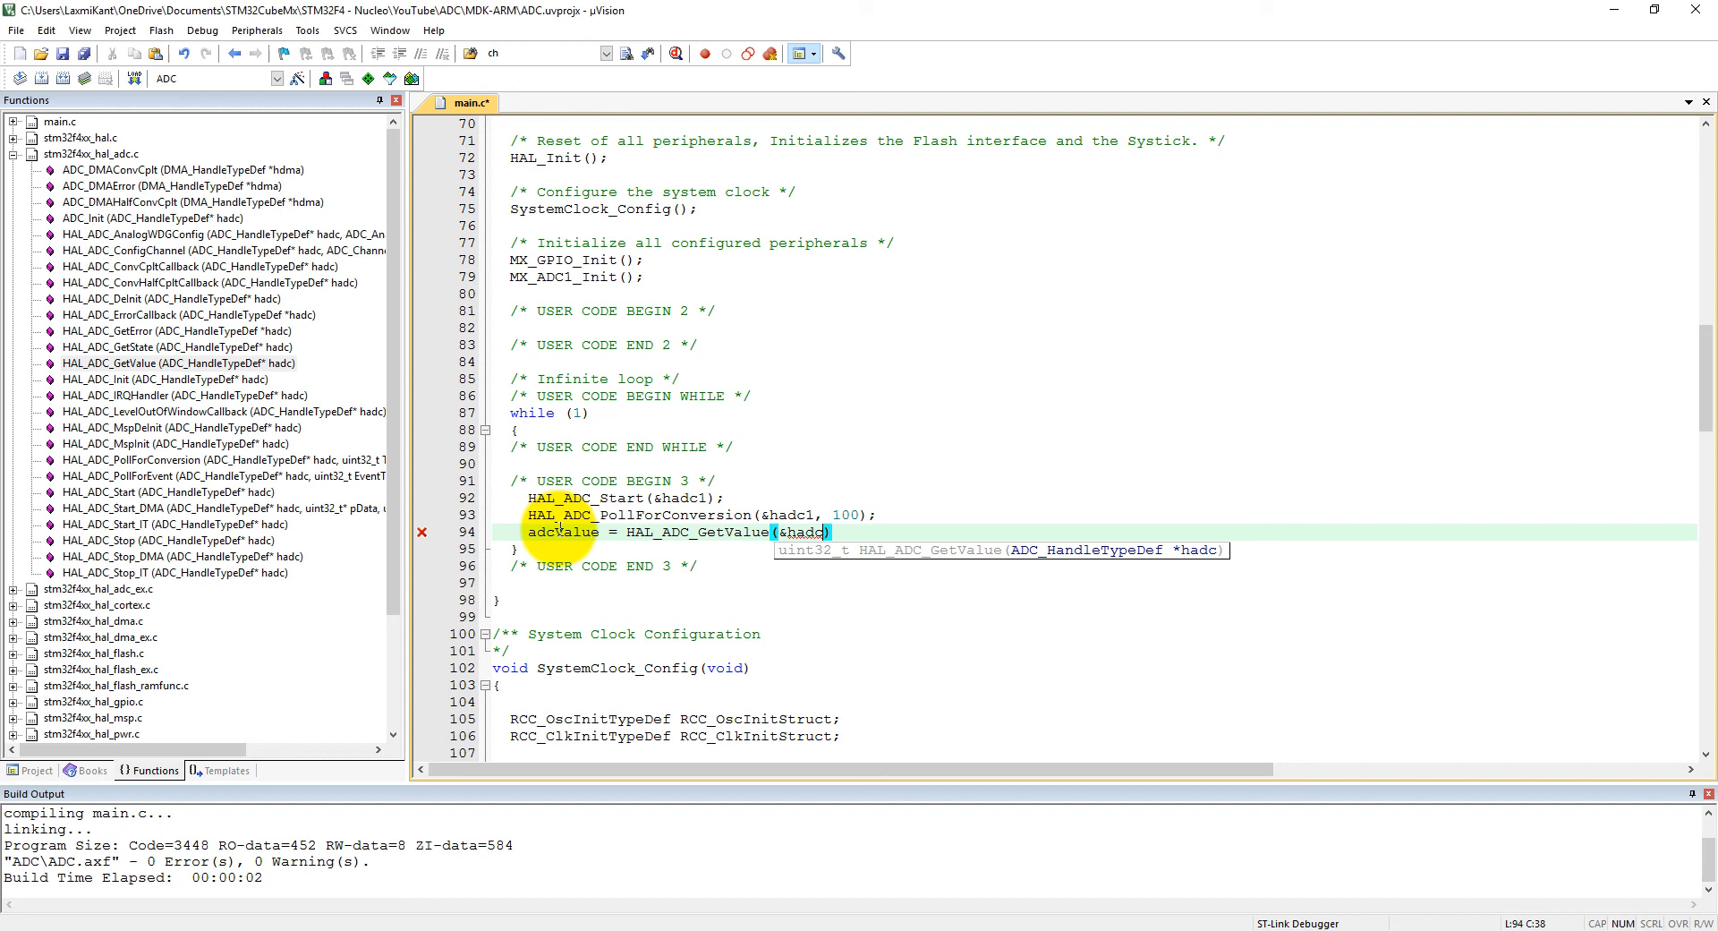
text(1);)
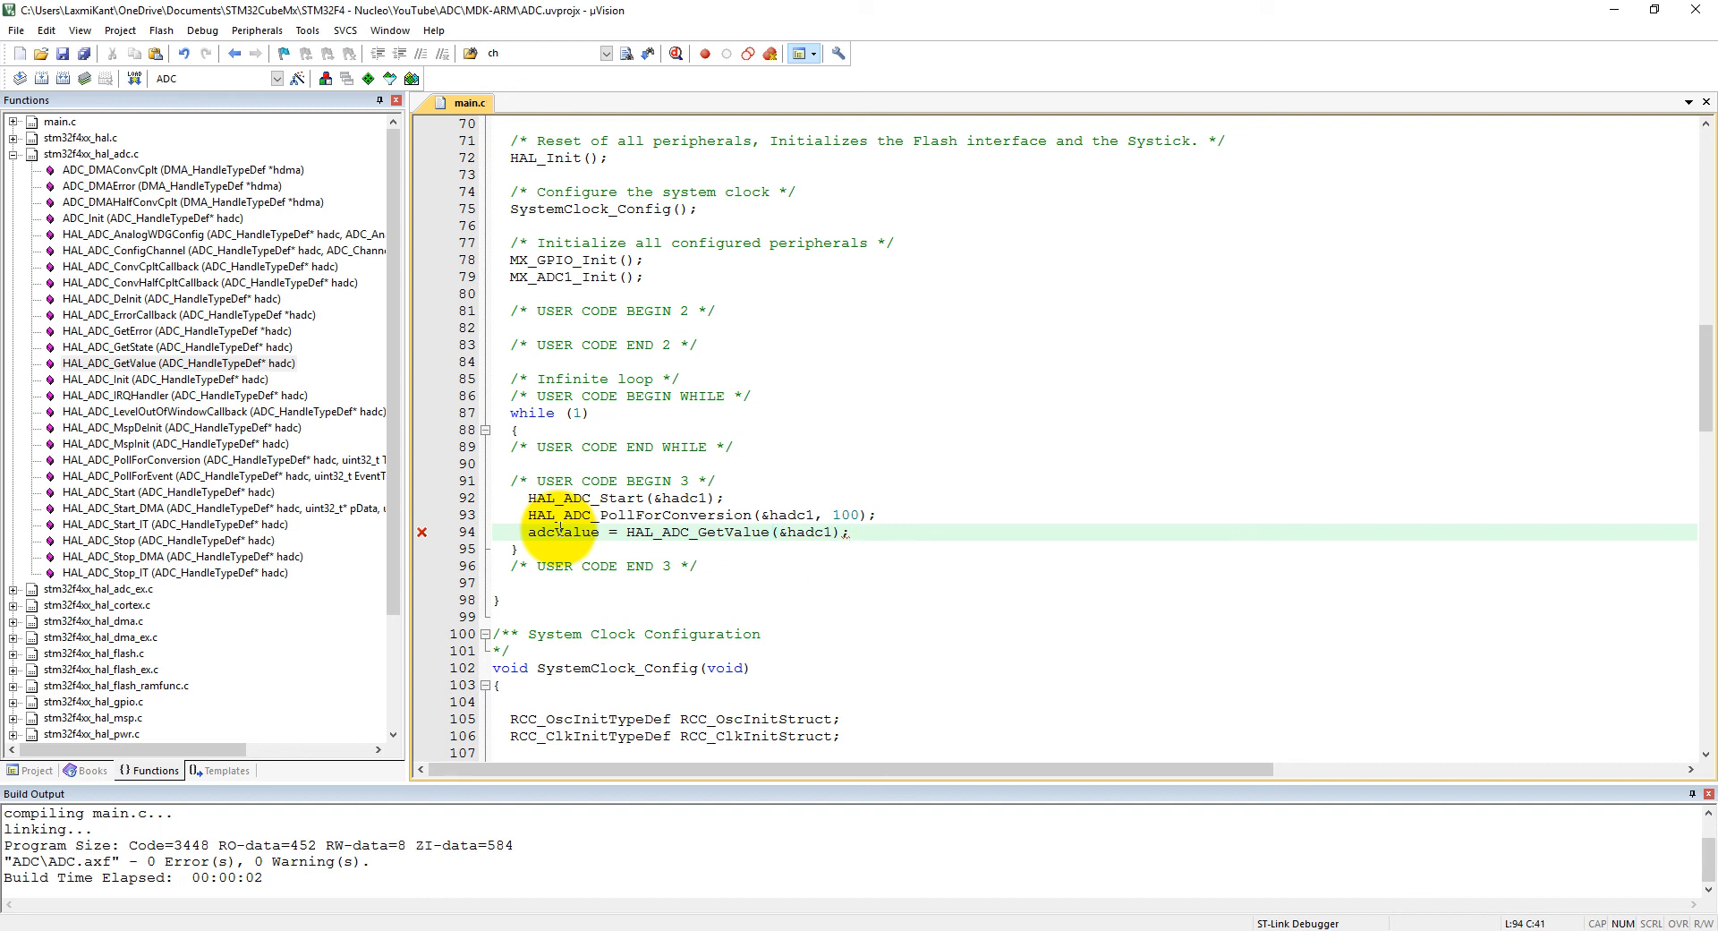
Step: Add HAL_Delay(100); to wait 100 ms at the end of the loop
text(H)
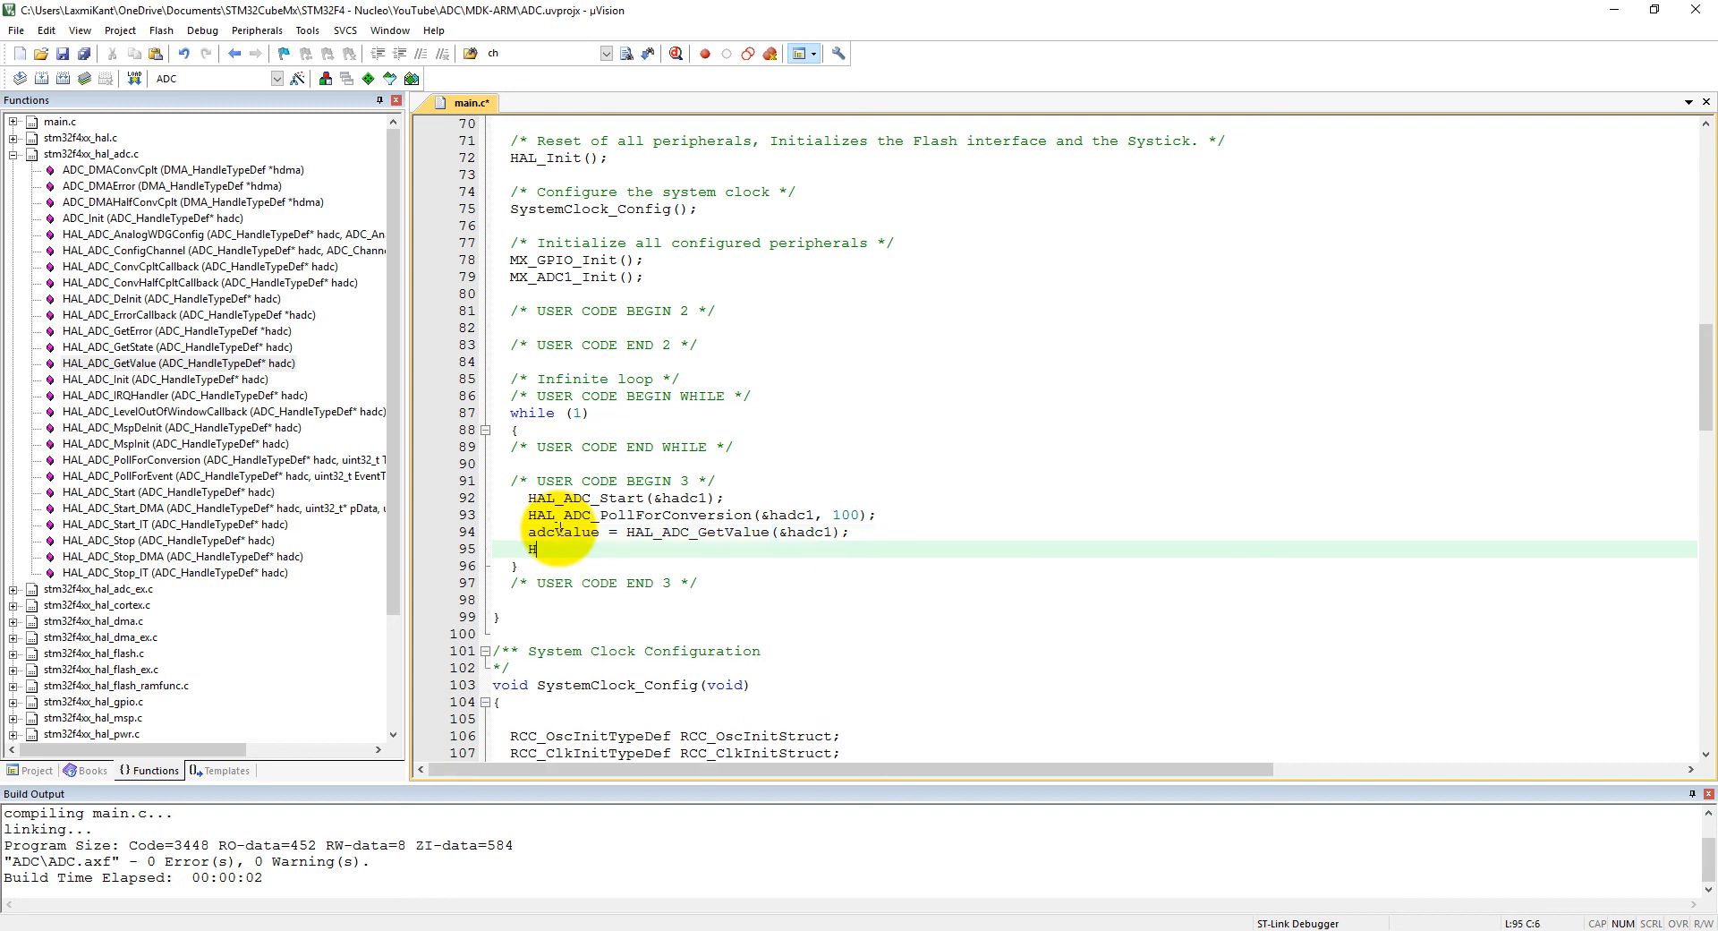
text(AL_DE)
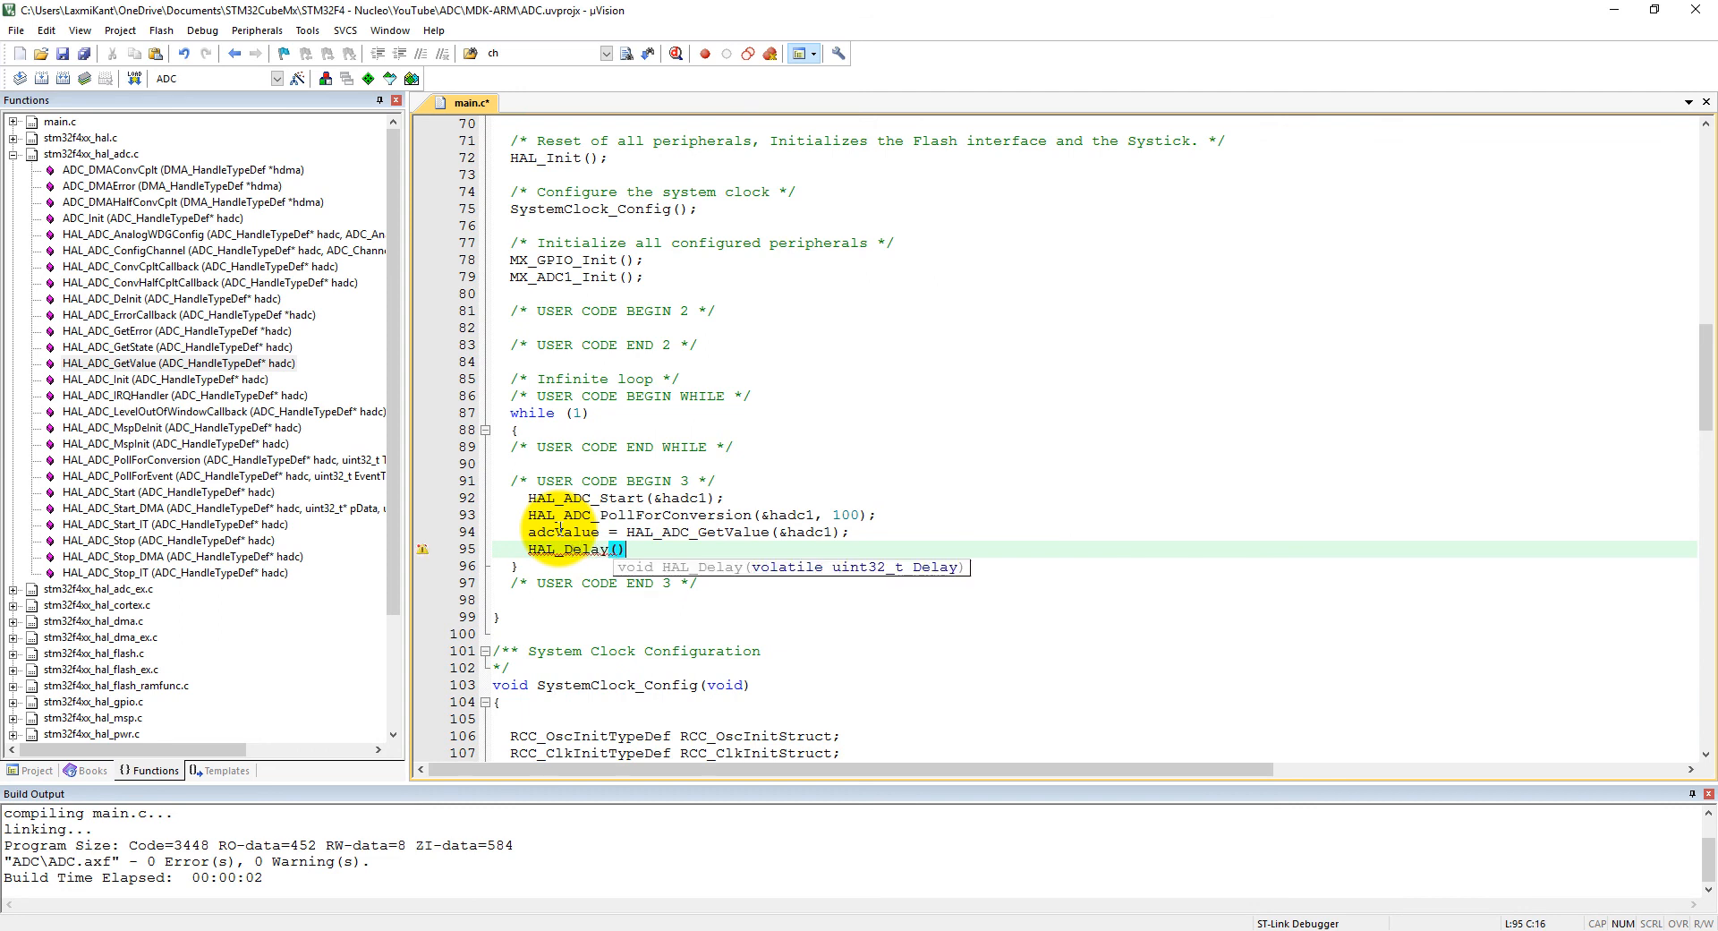
text(100)
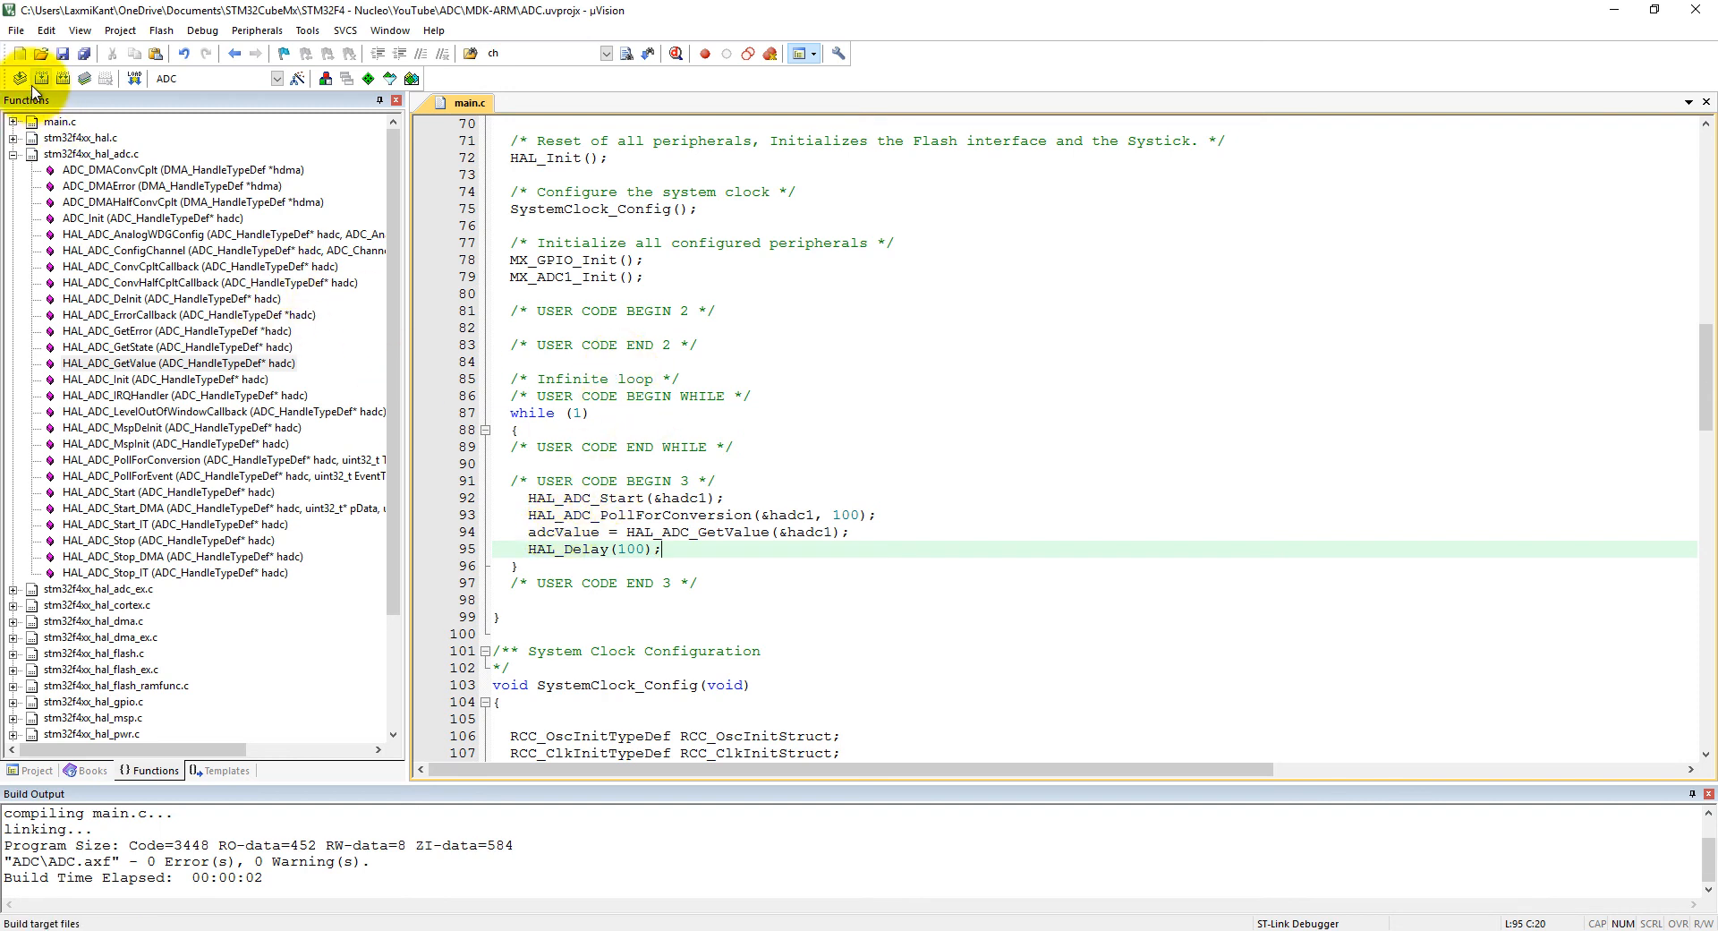
Step: Rebuild the ADC project with 0 errors
click(41, 77)
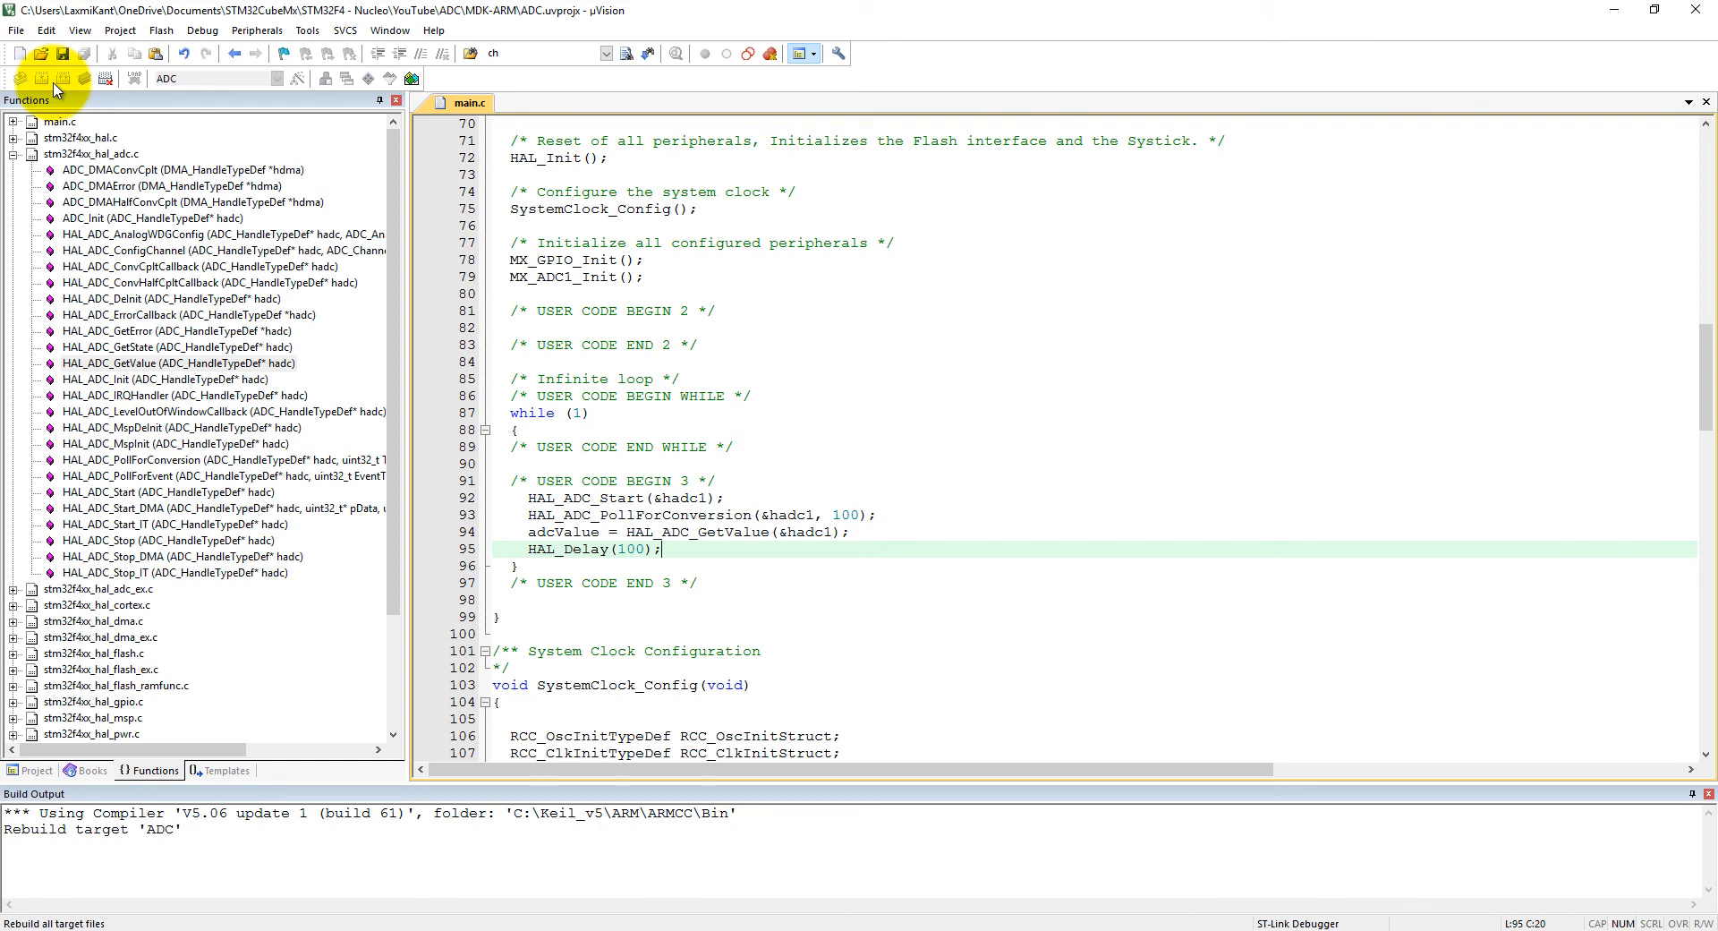
click(42, 77)
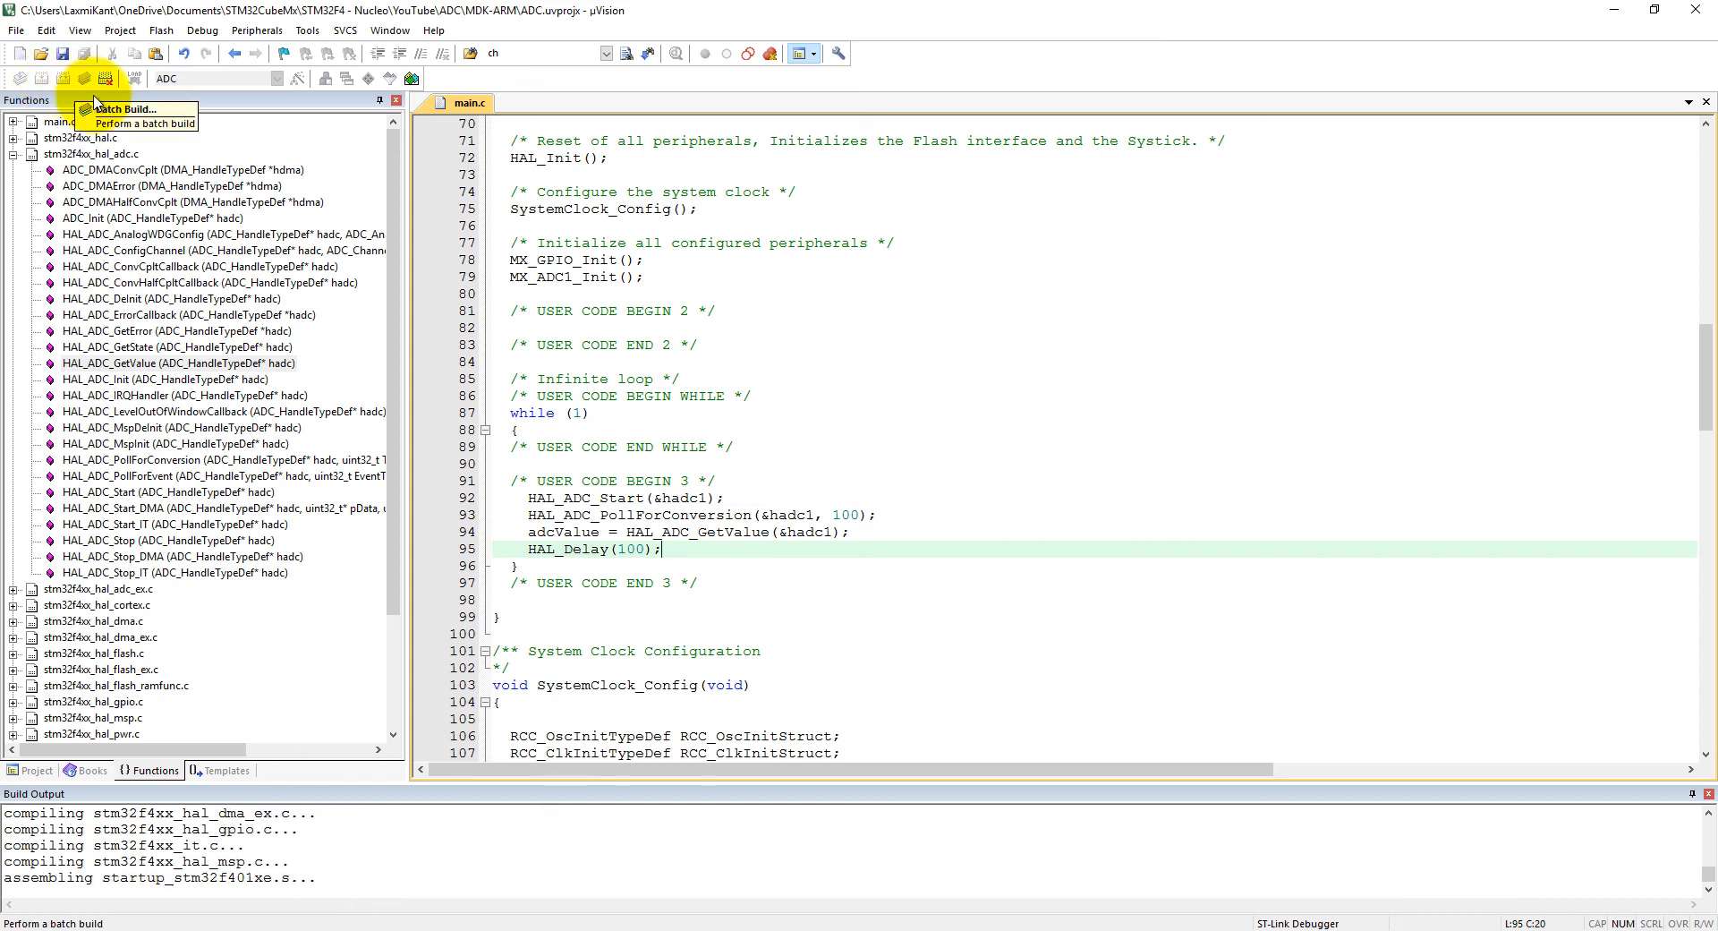
click(41, 77)
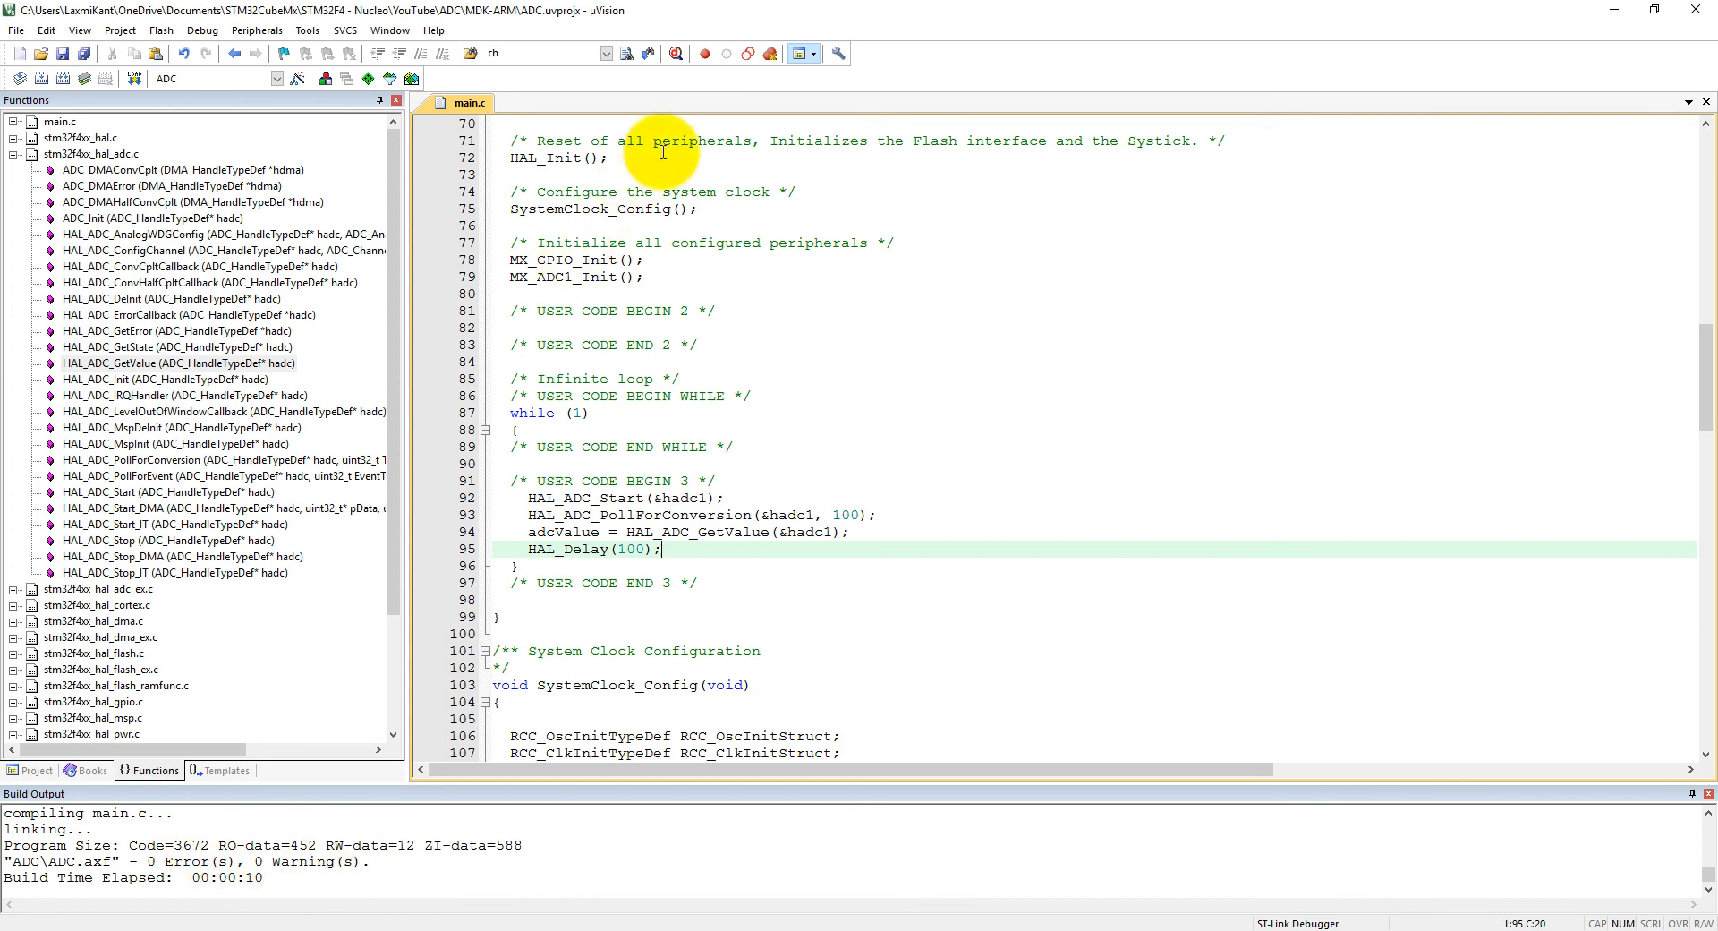
Step: Flash the built program to the board and start a debug session
click(677, 52)
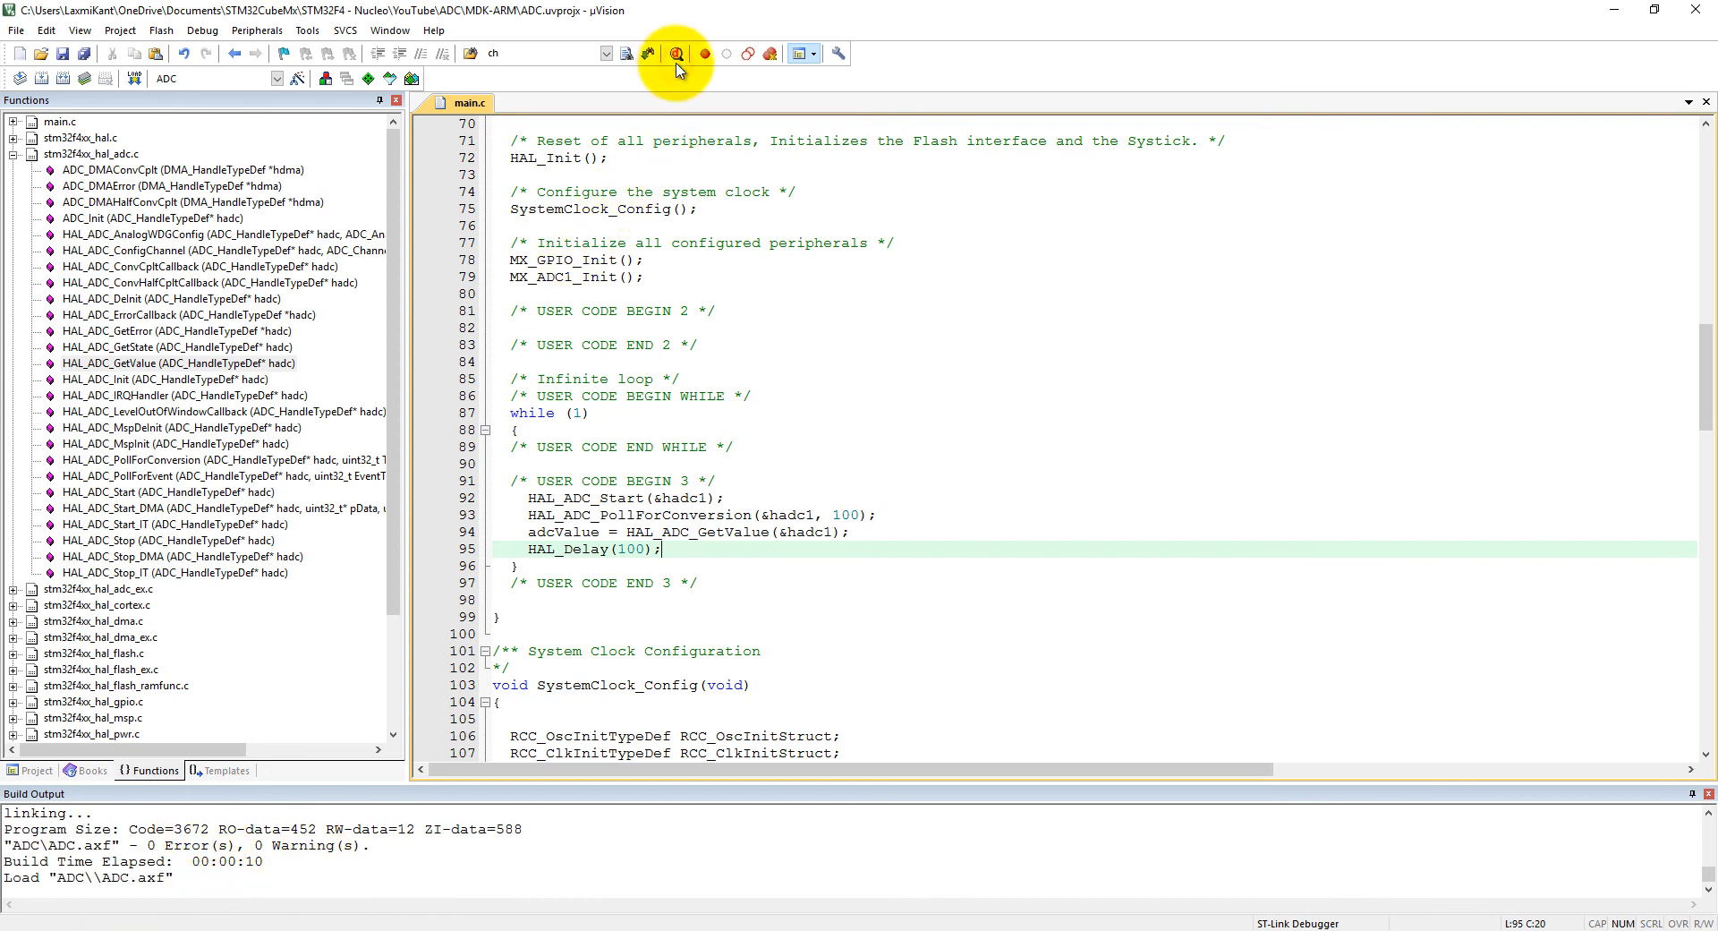
click(677, 54)
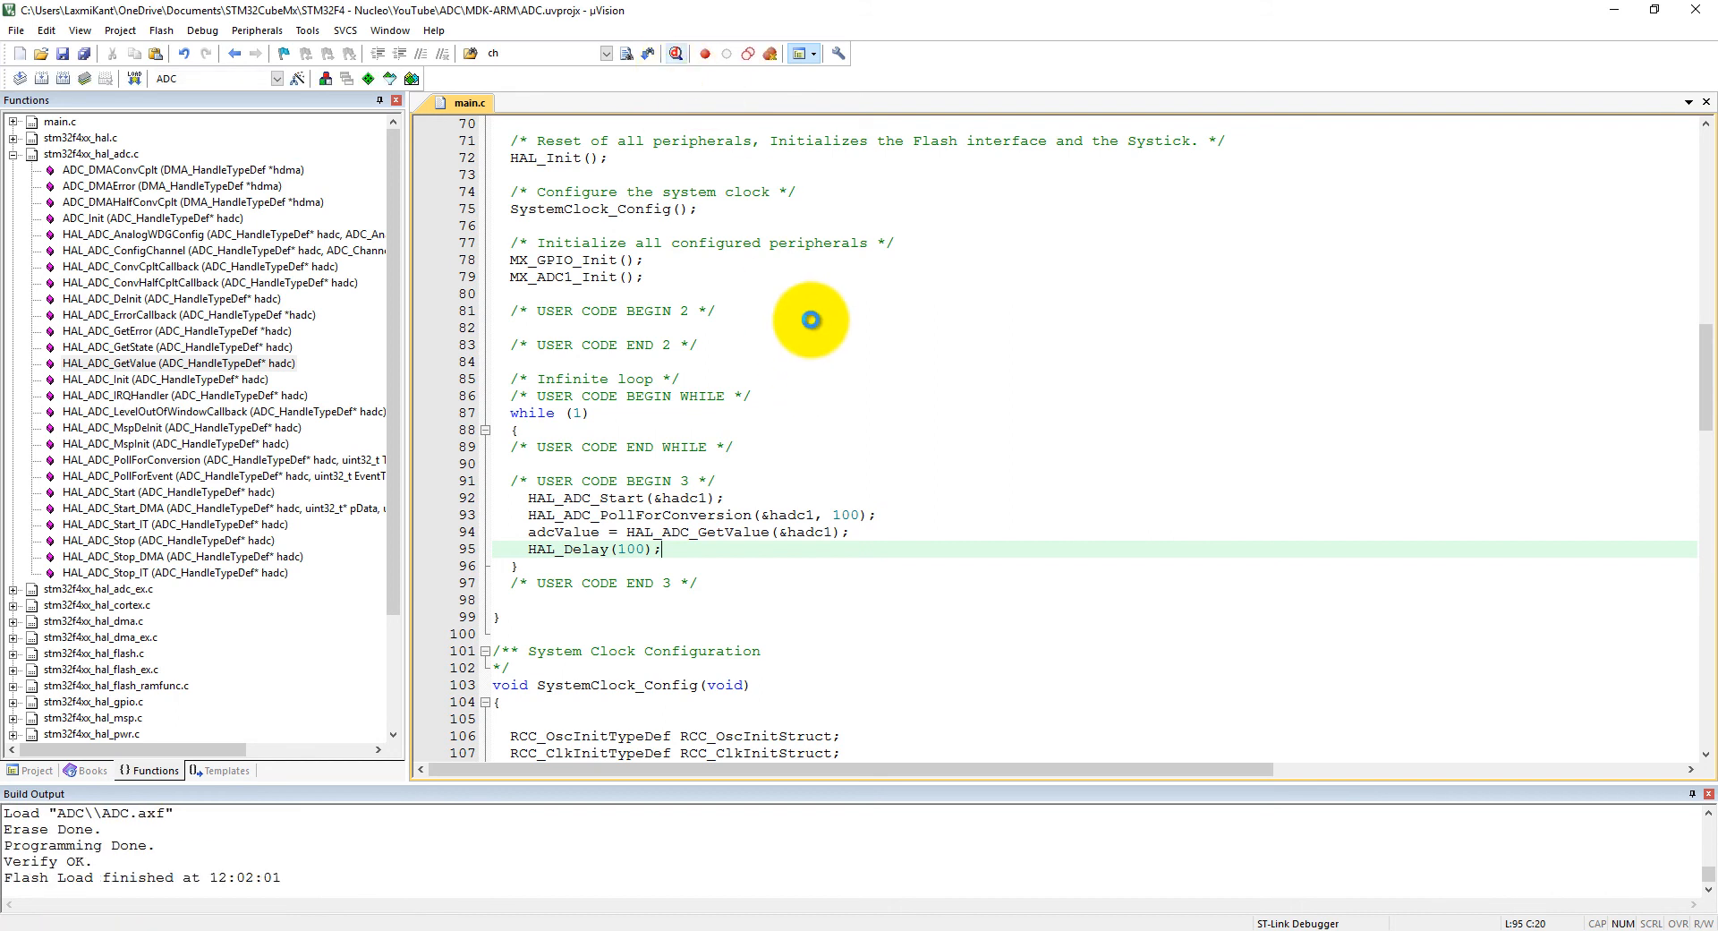
click(705, 52)
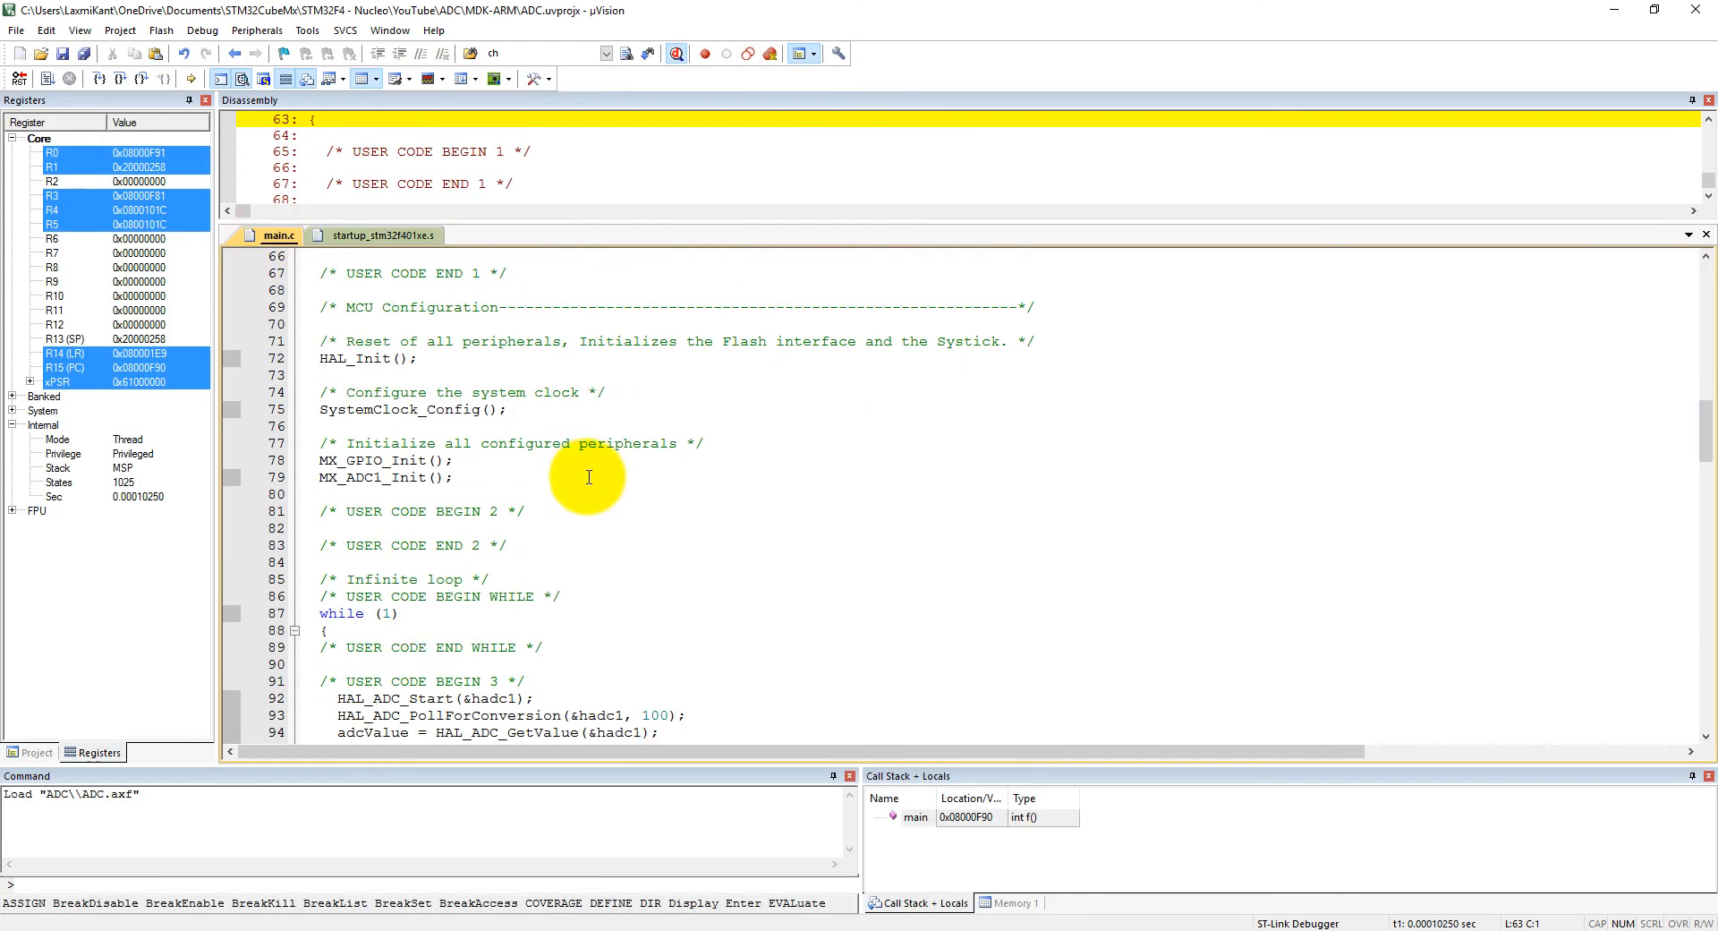
Step: Add adcValue as a new expression in the Watch 1 window, showing 0x0000
click(330, 77)
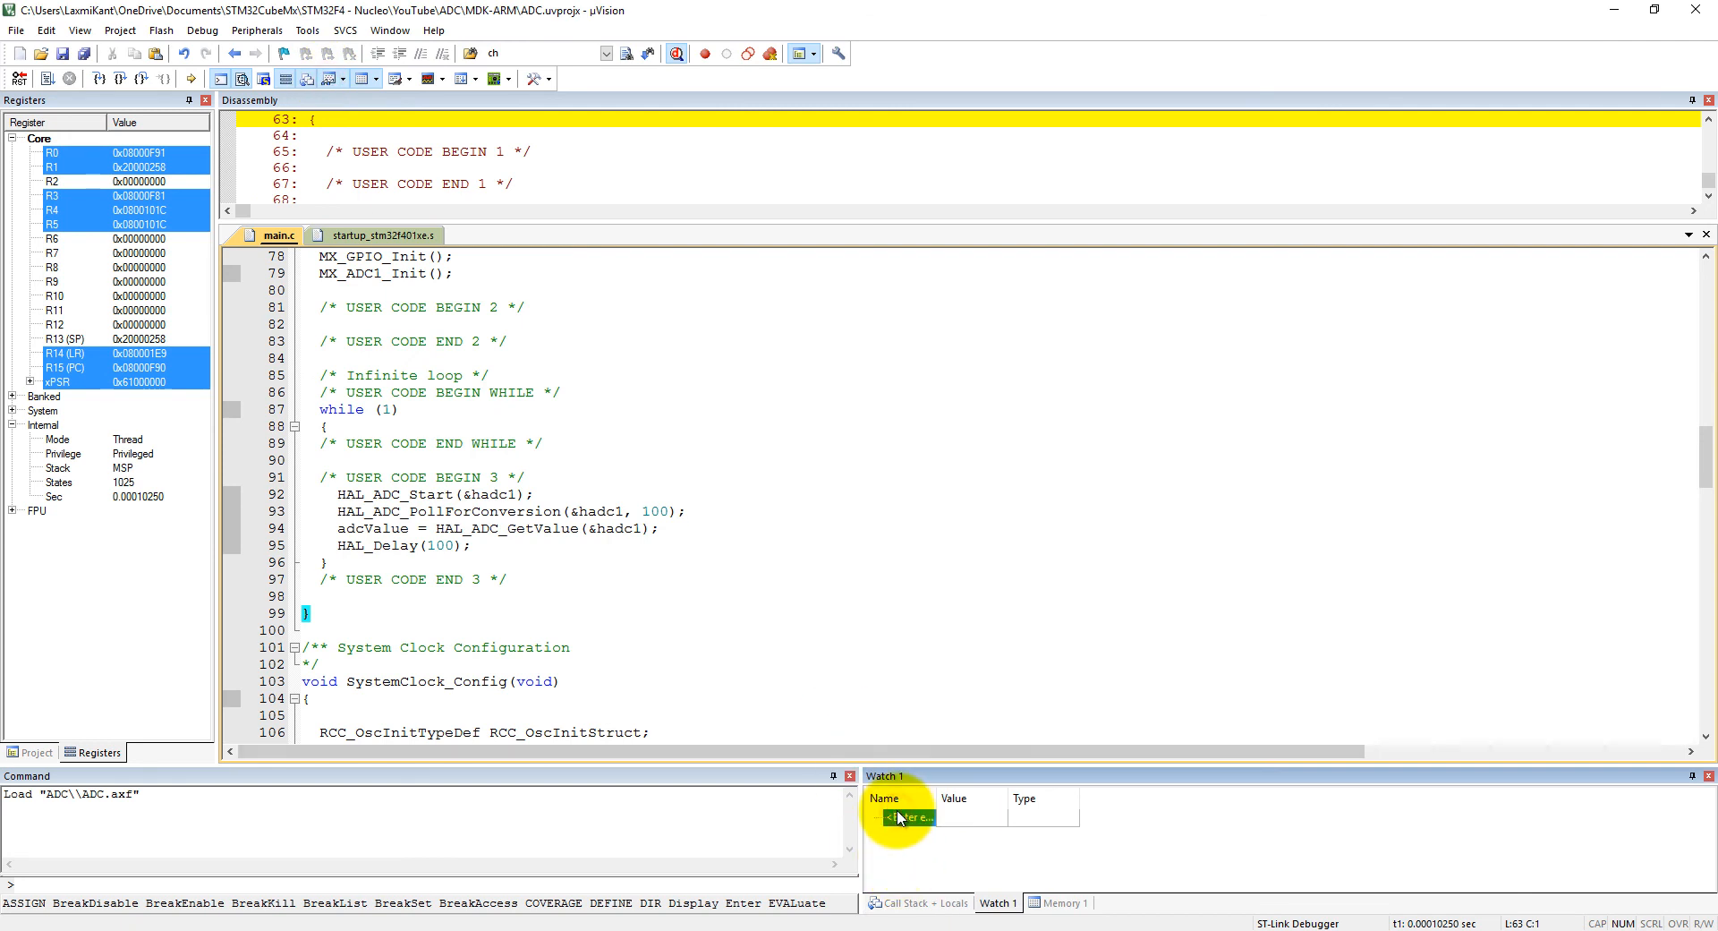
click(905, 816)
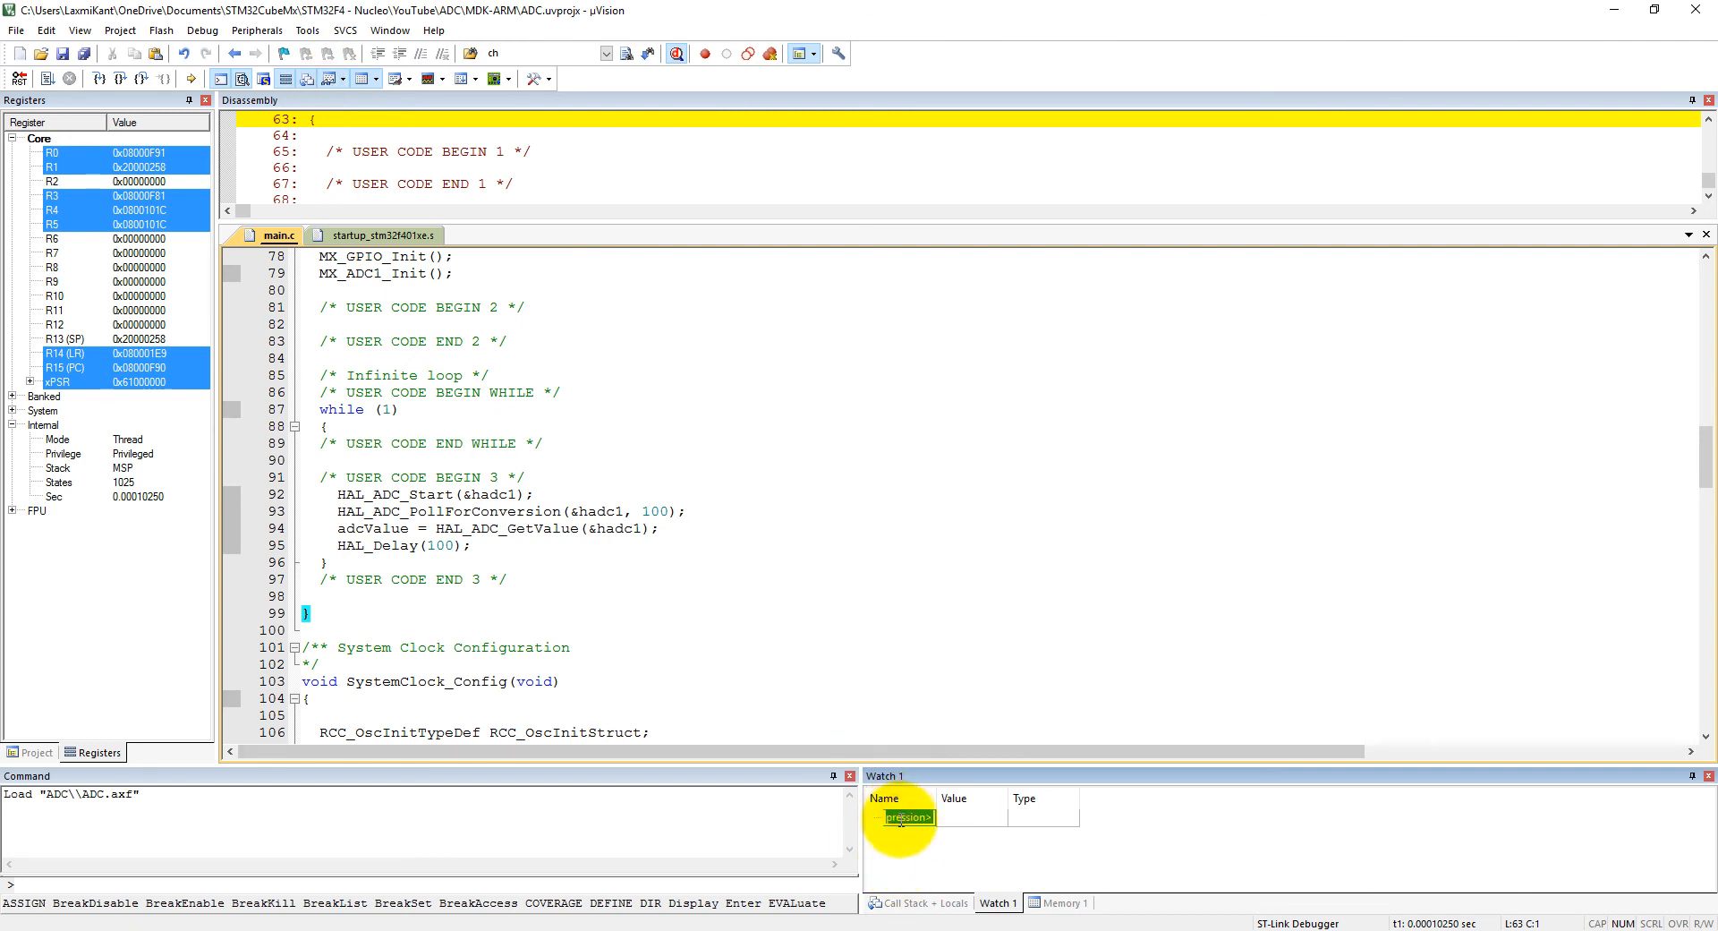
text(adcValue)
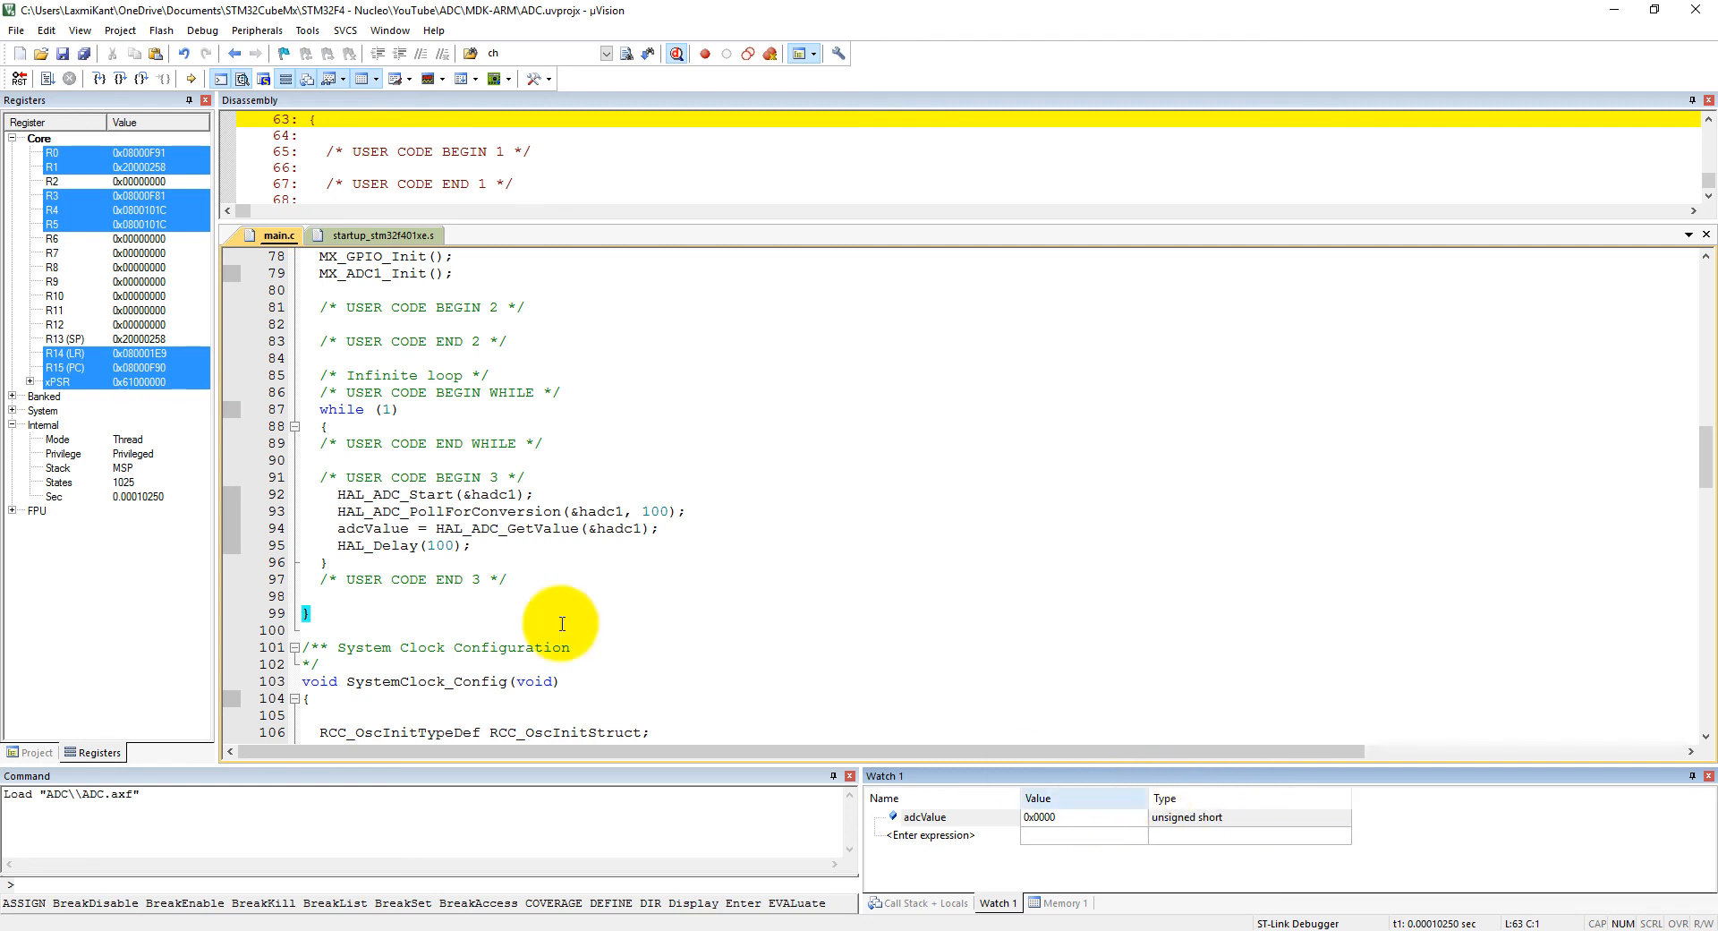
scroll(down, 3)
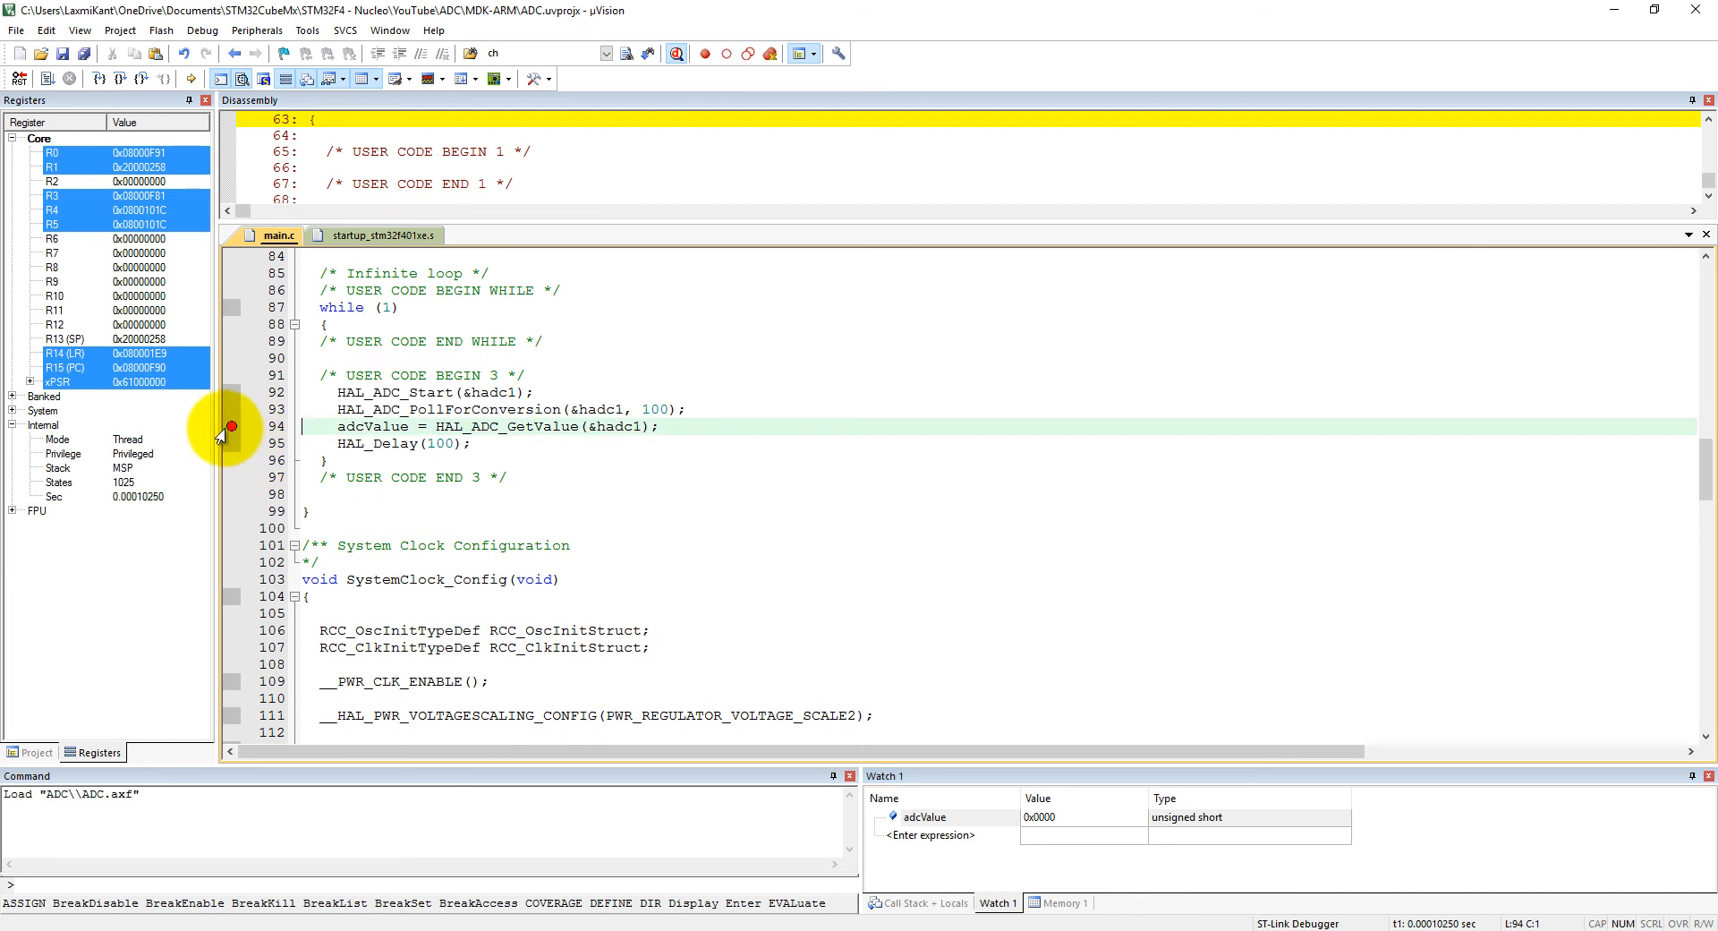
Step: Break on the HAL_ADC_GetValue line and run repeatedly to read new adcValue values (0x03C8)
click(50, 77)
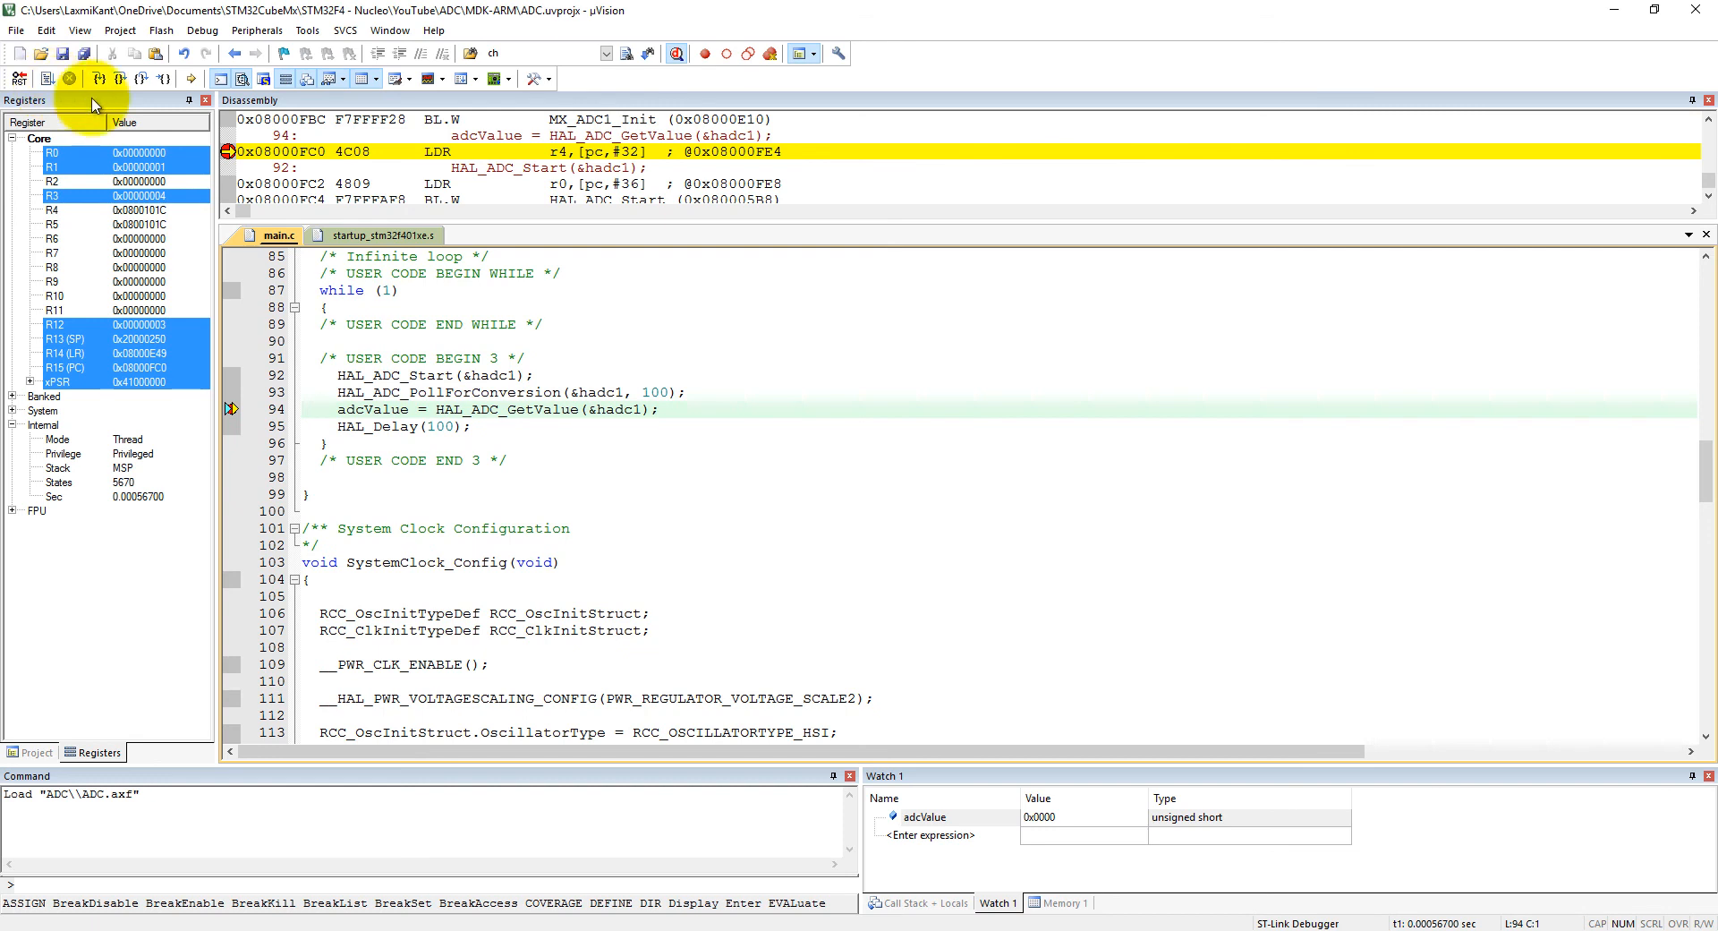
click(118, 78)
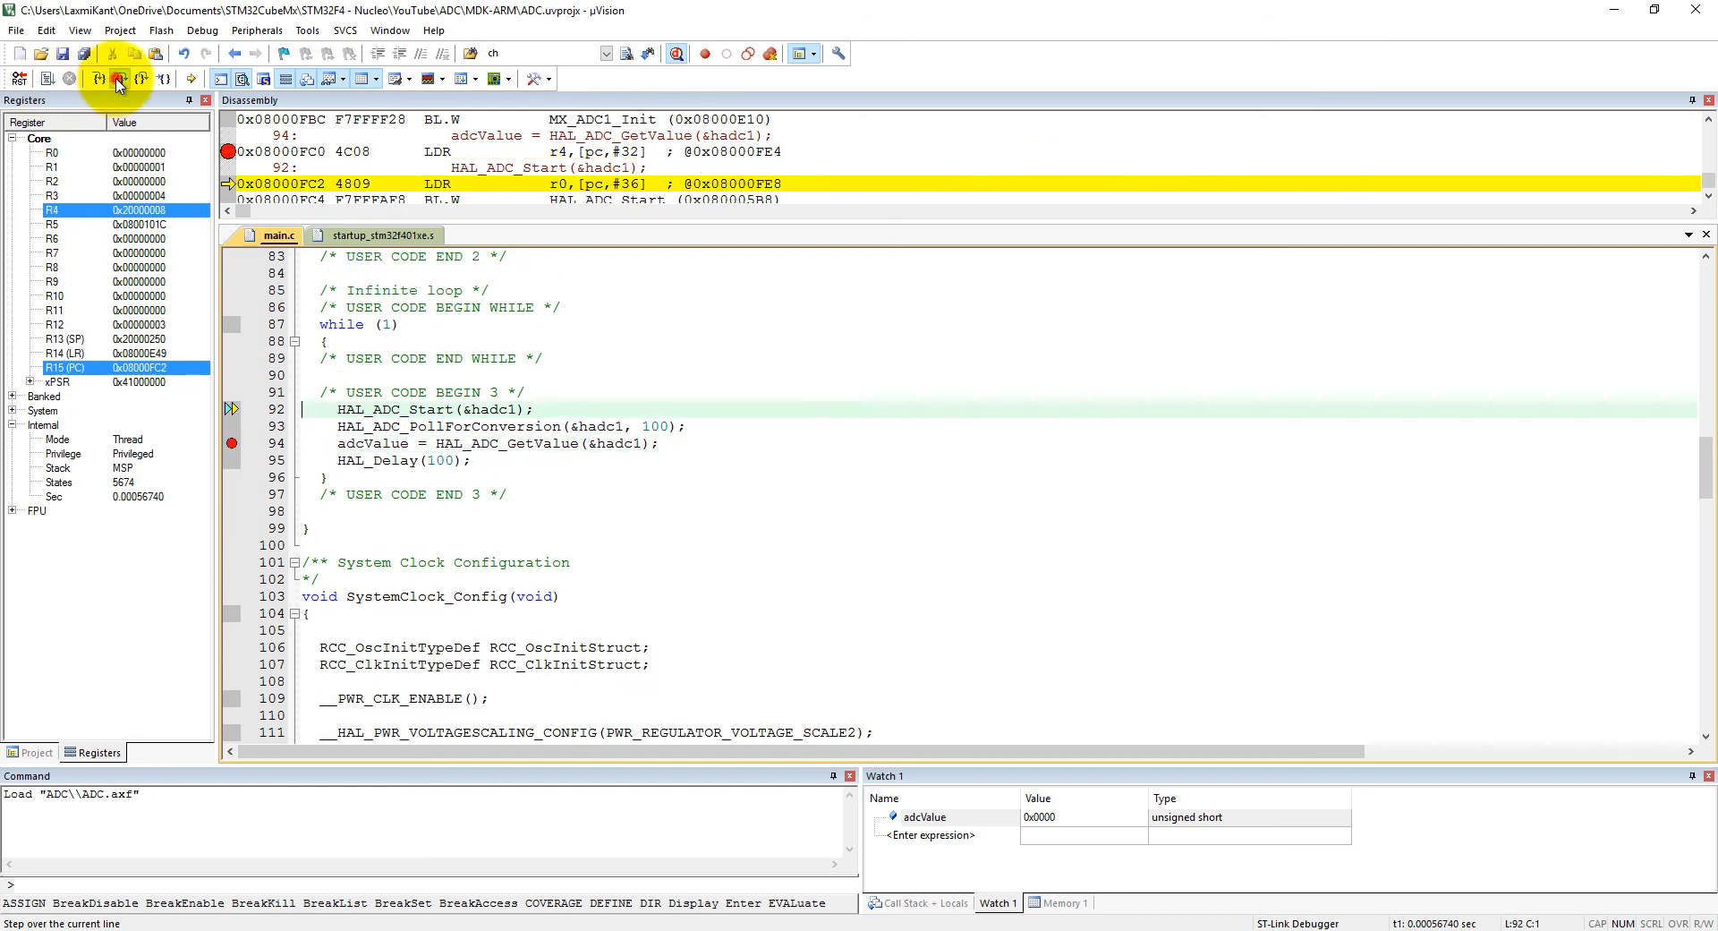
click(119, 84)
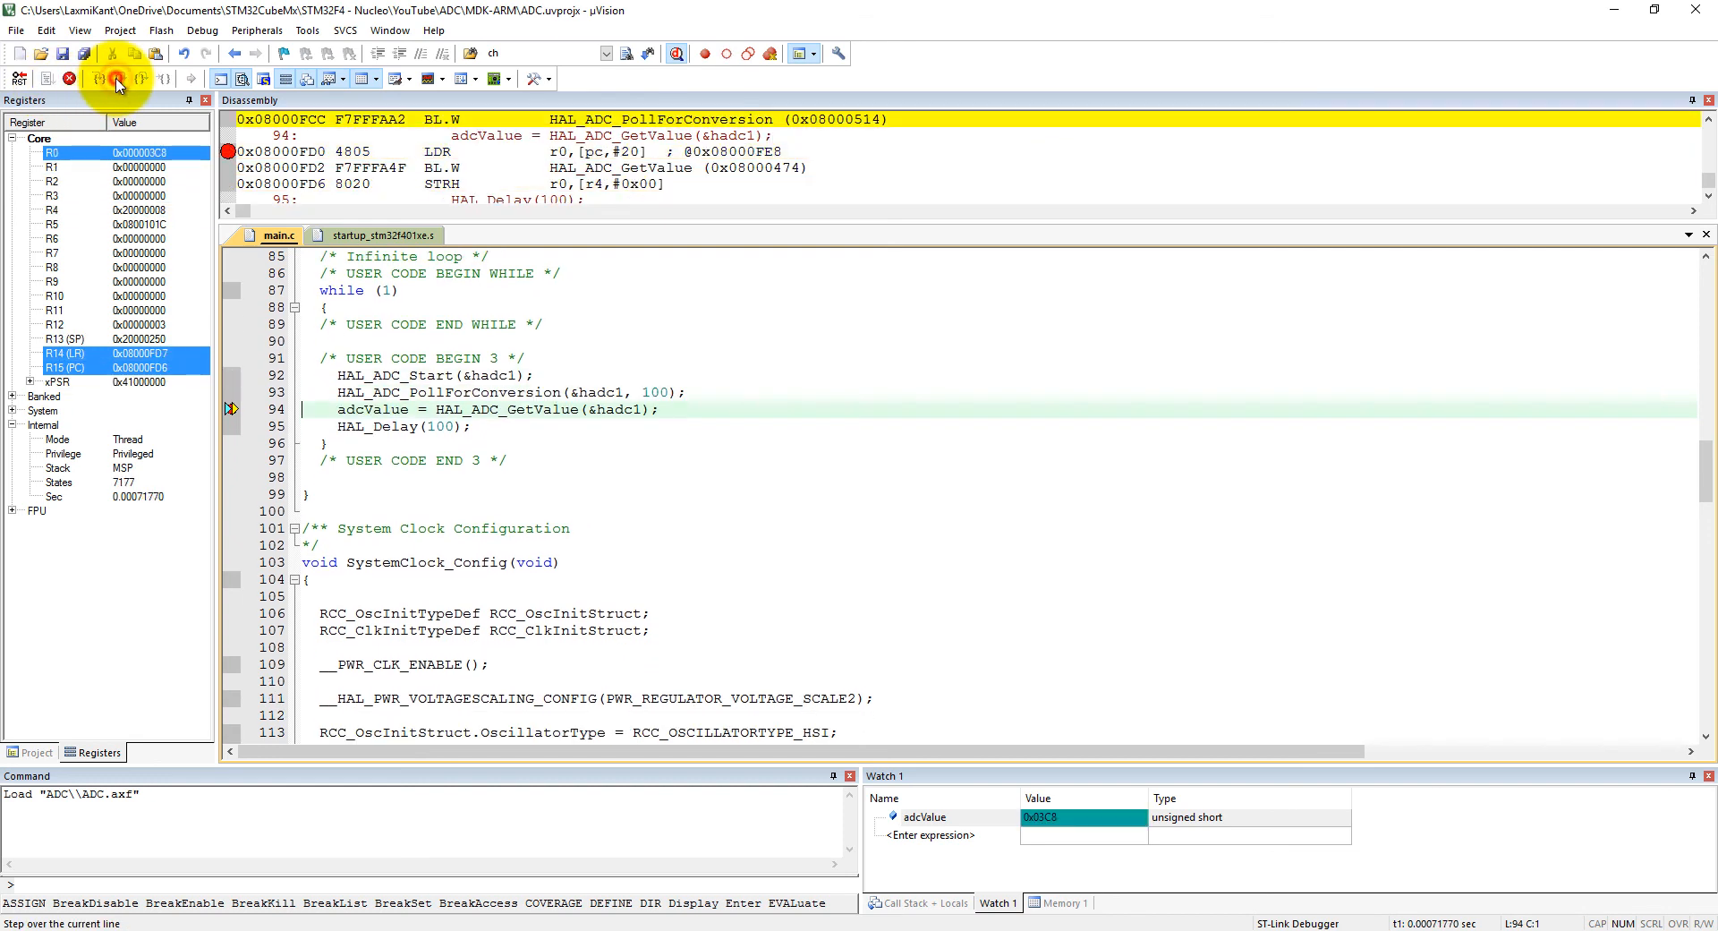
click(115, 84)
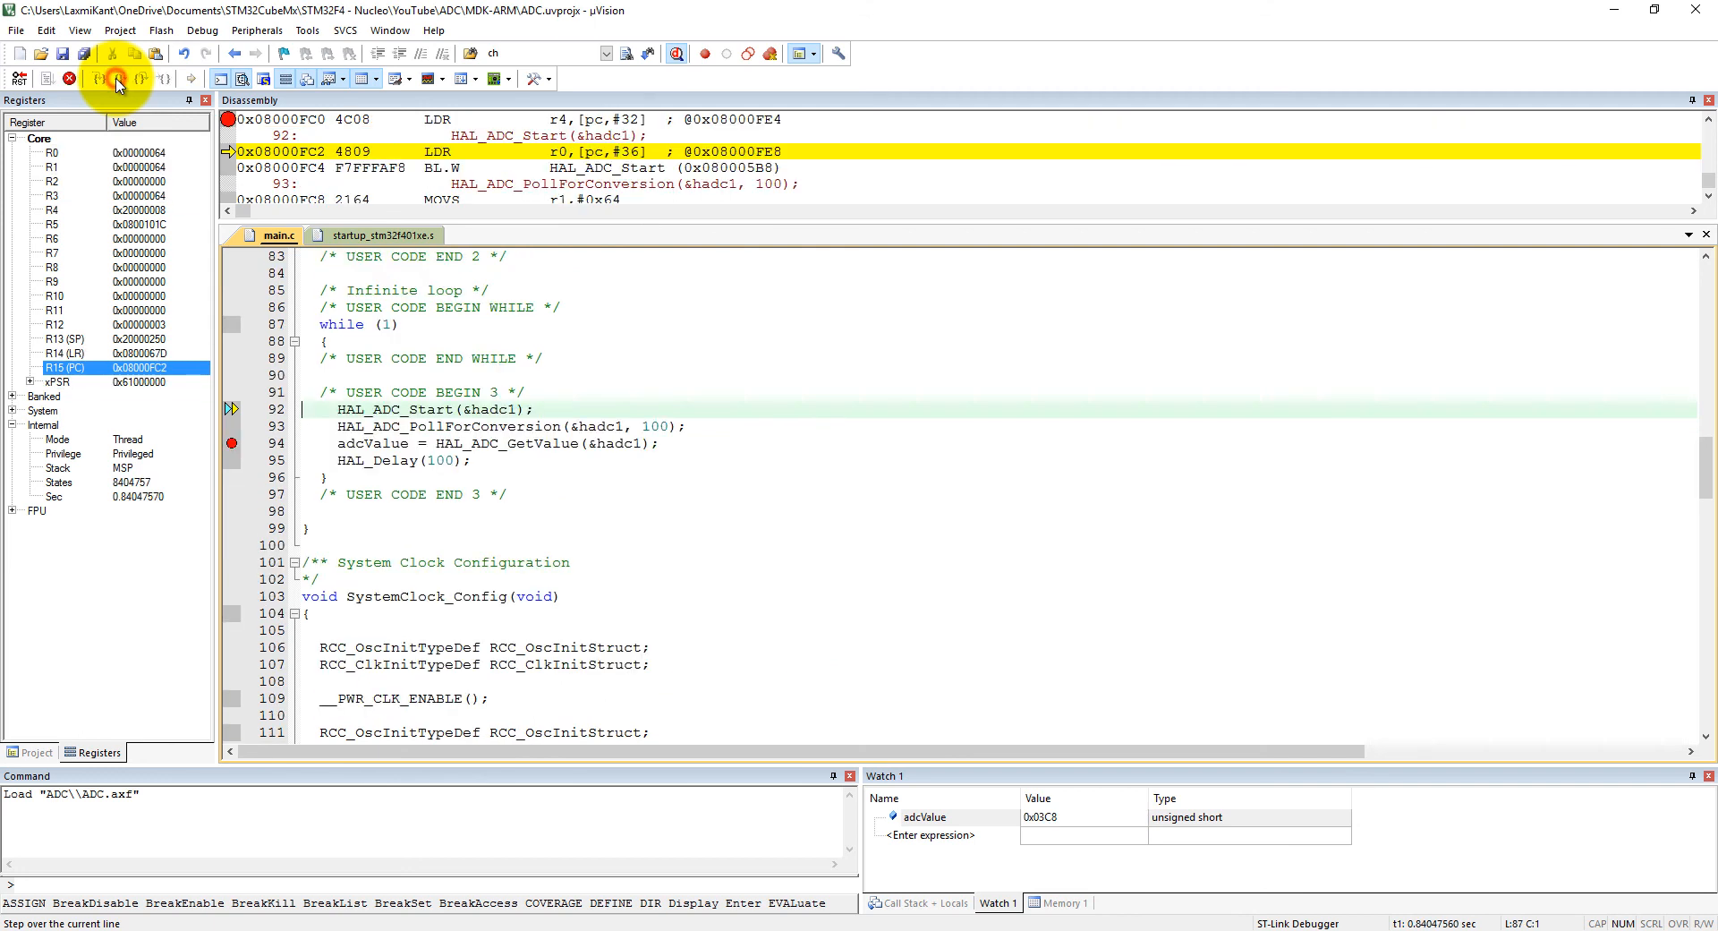
Step: Remove the breakpoint, untick Hexadecimal Display for adcValue, and let the program run freely
click(115, 77)
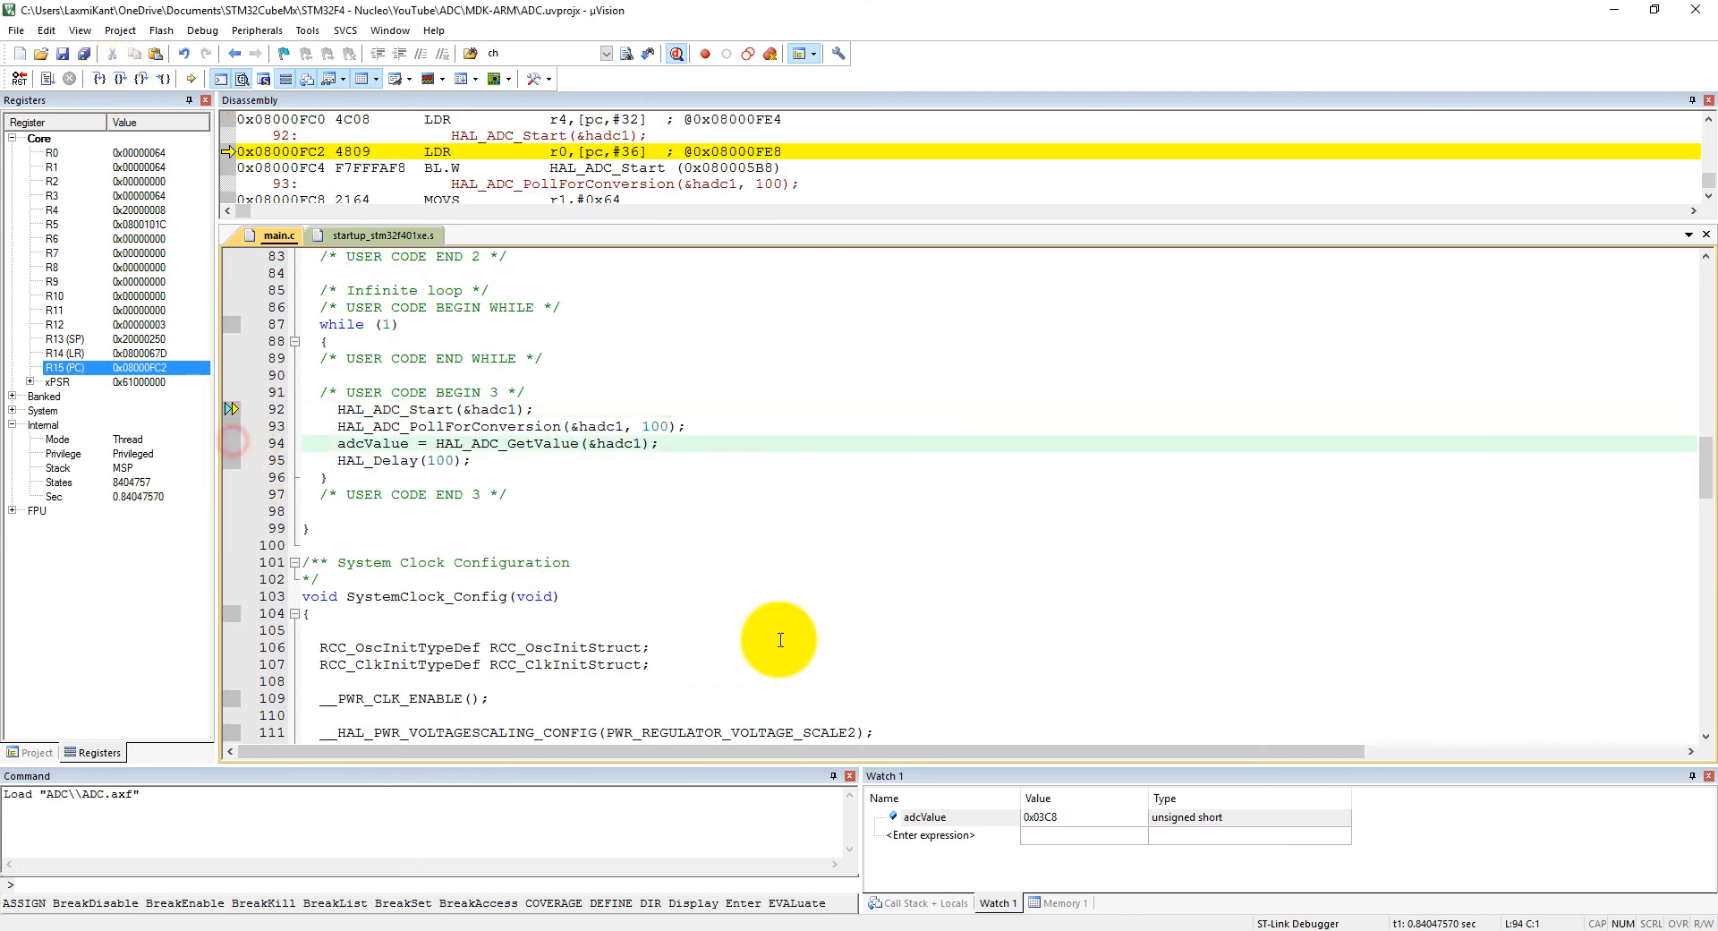
mouse_move(996, 823)
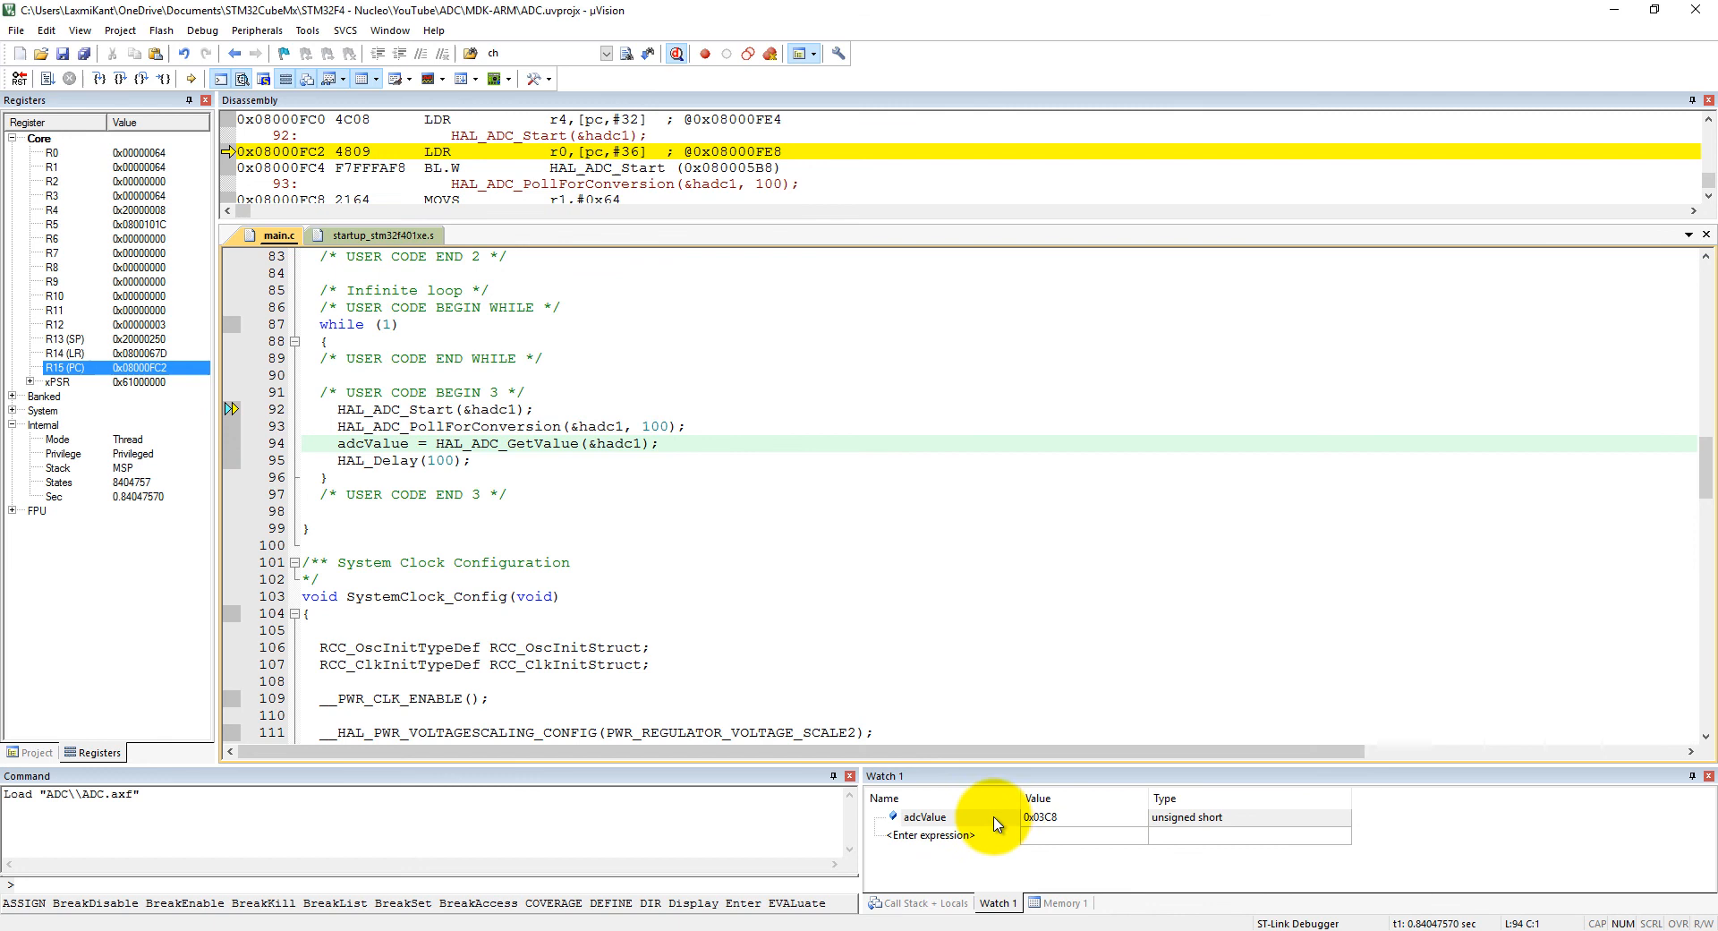
right_click(924, 816)
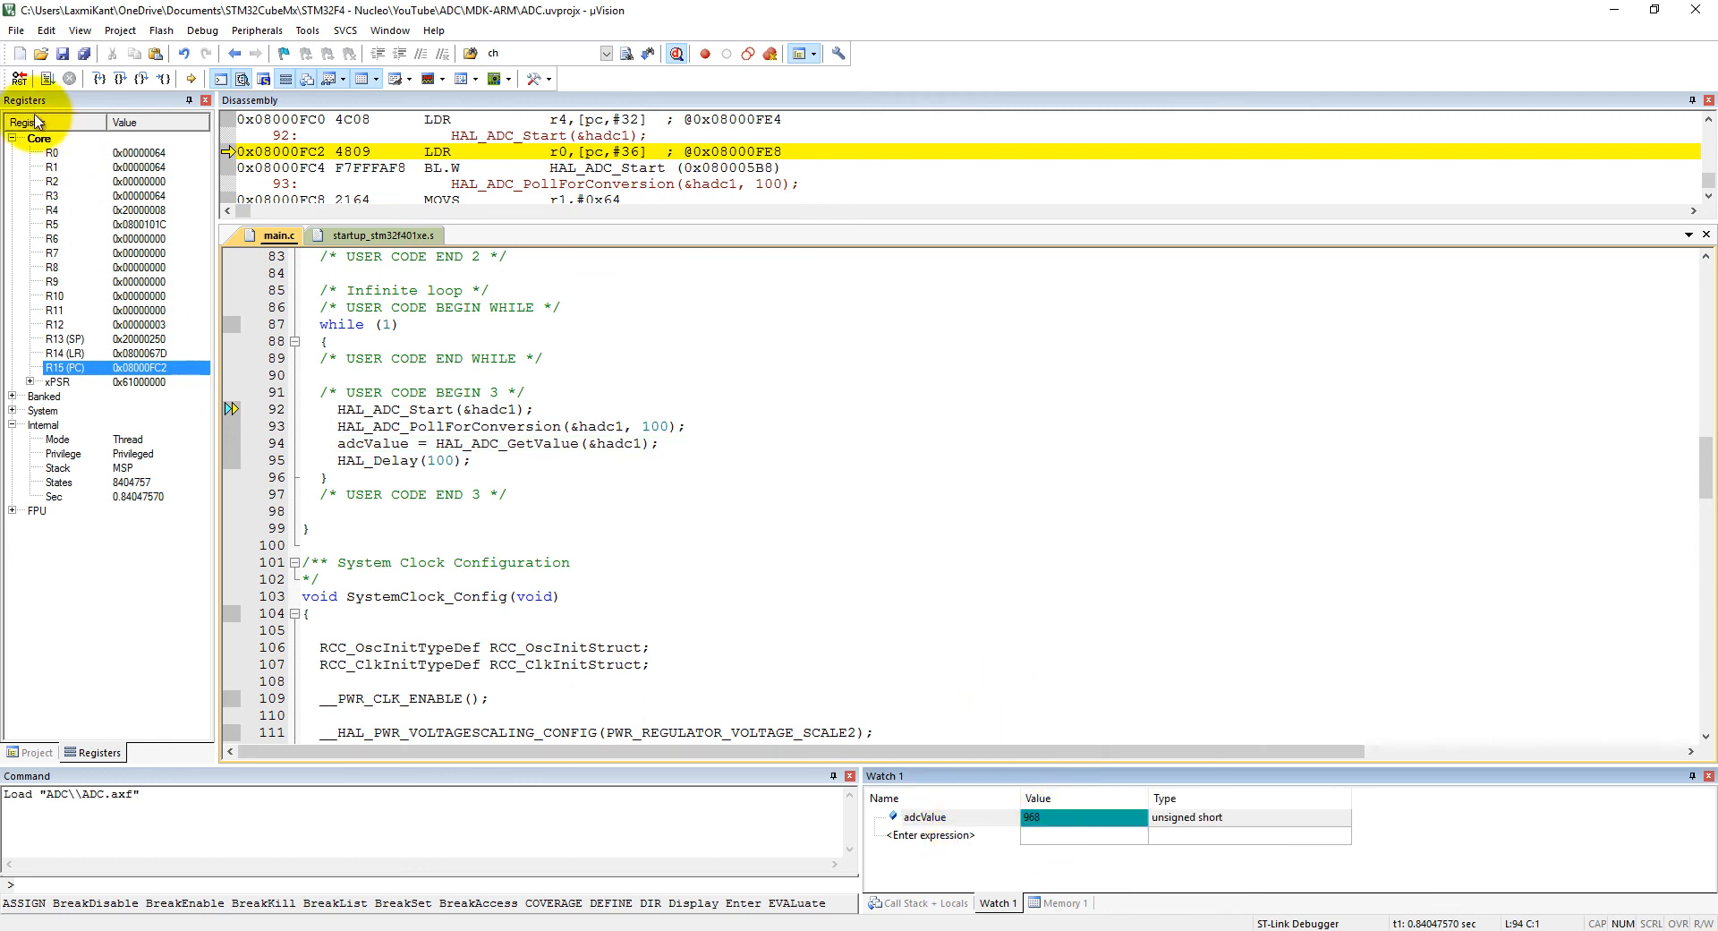
click(46, 77)
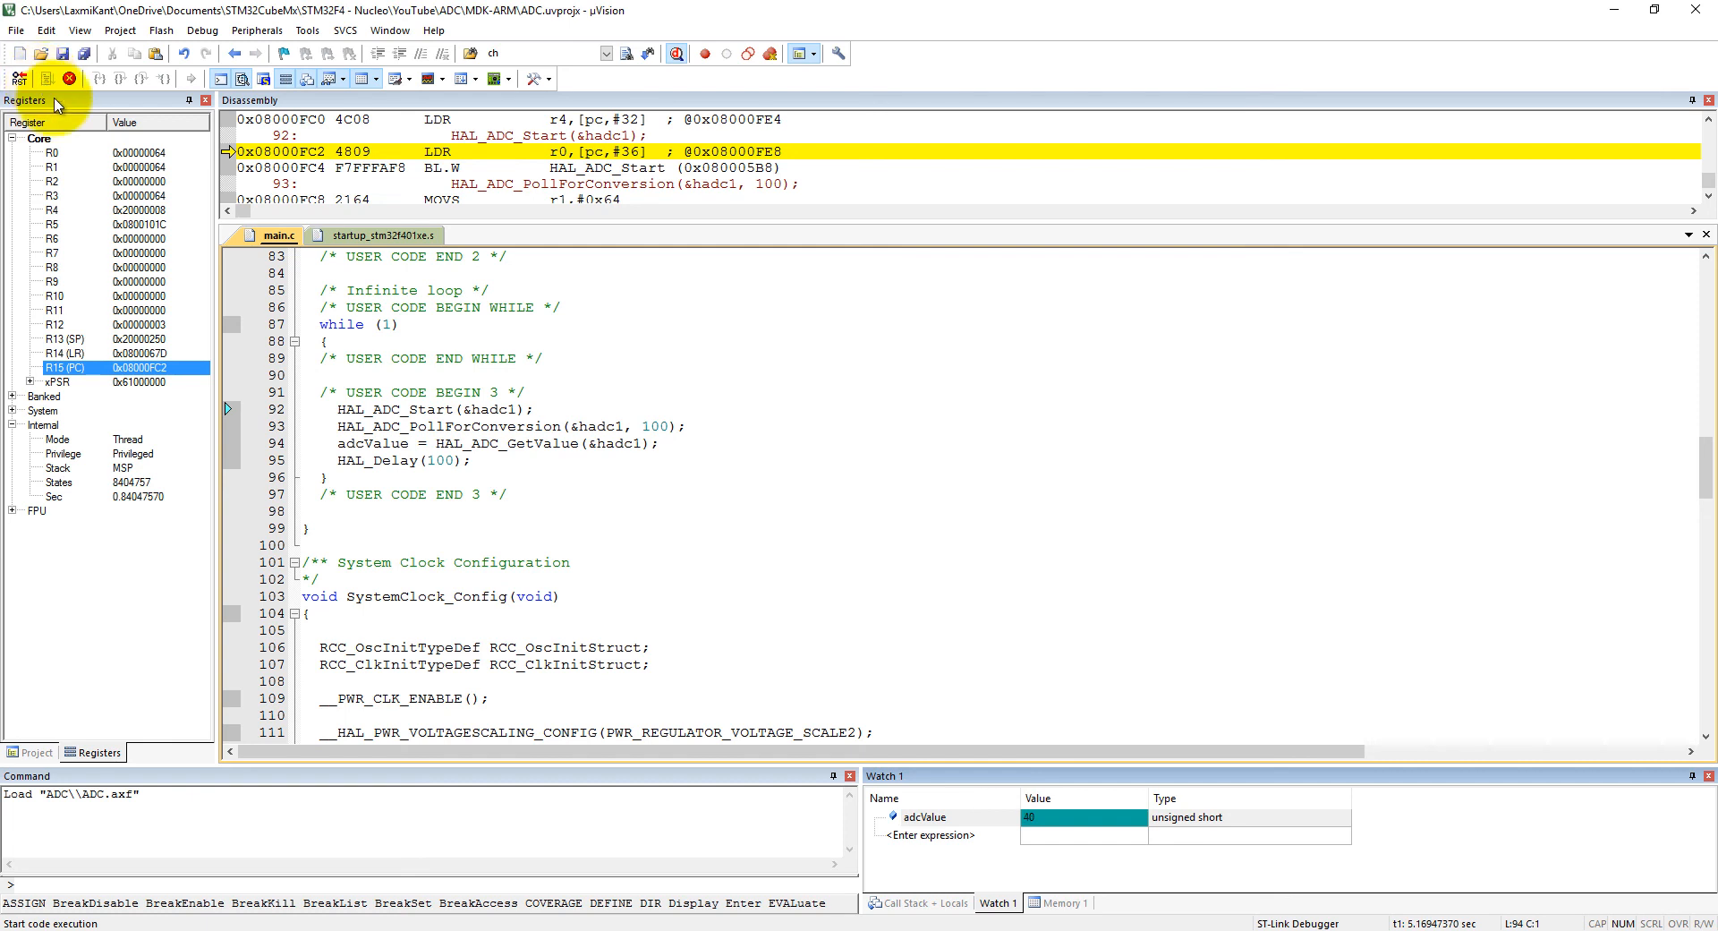